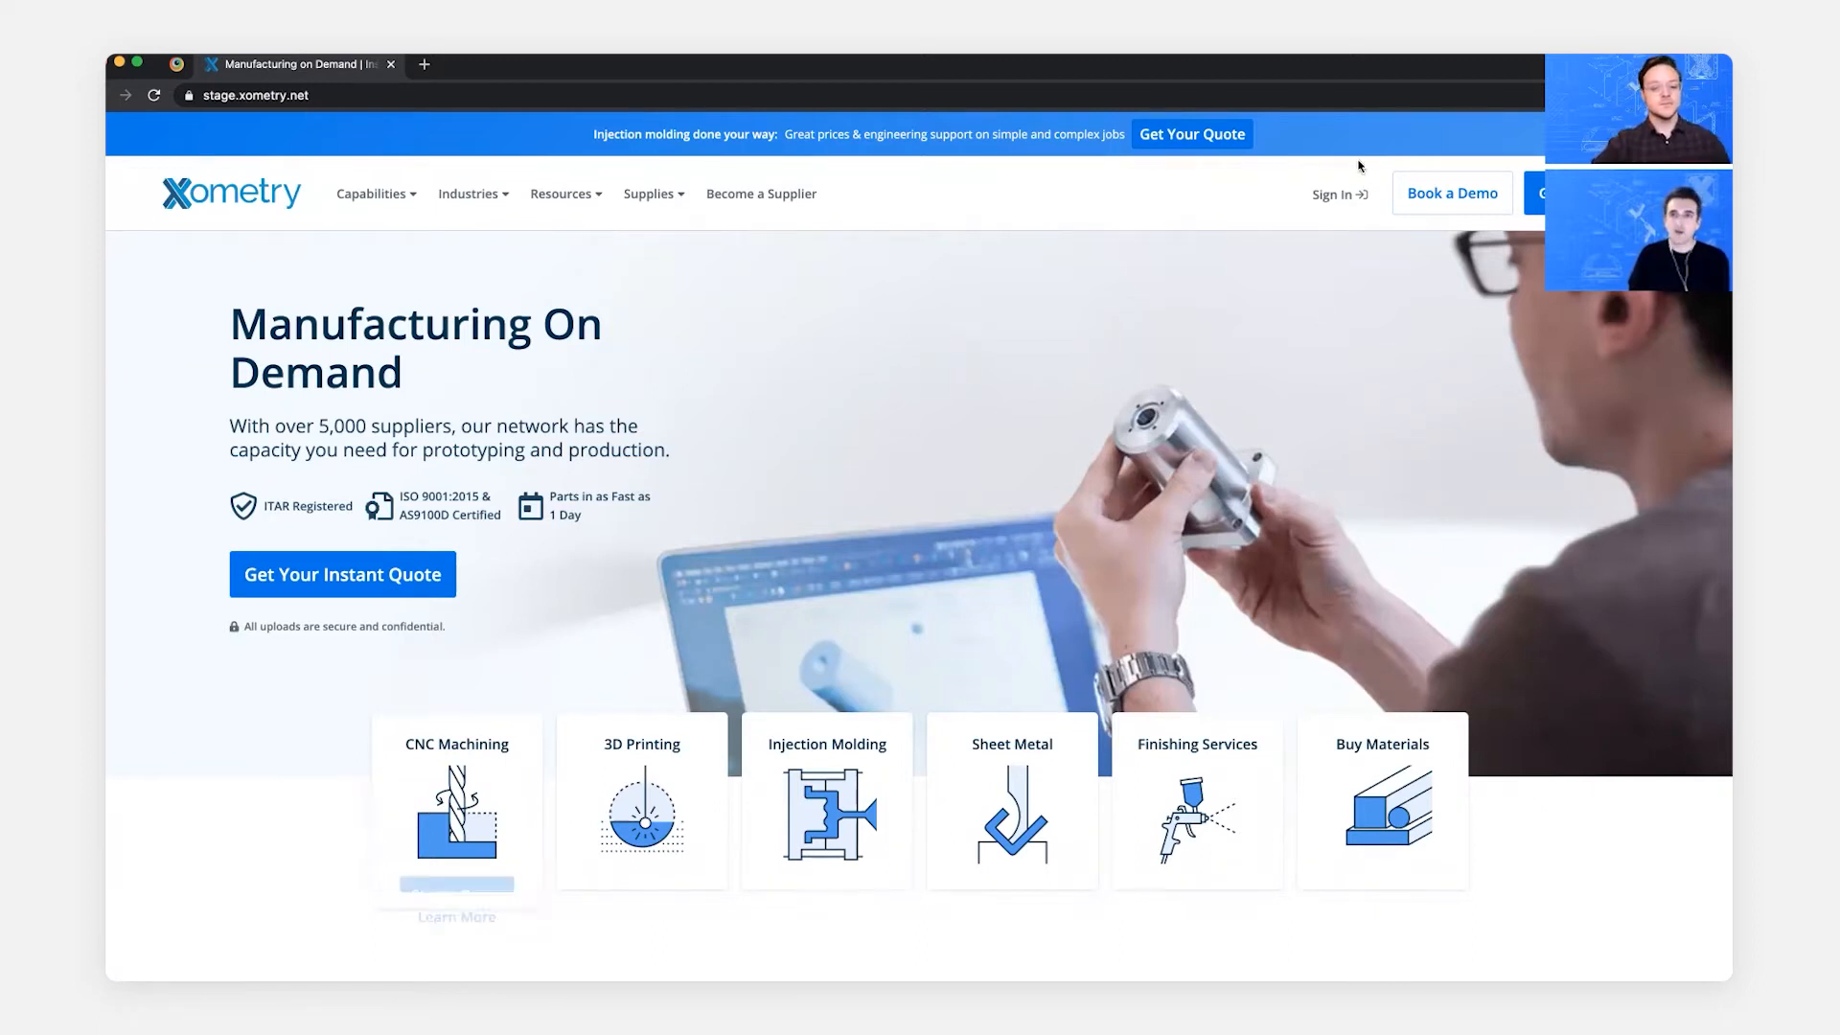
- Sign in to Xometry as a supplier to reach the Job Board
click(1334, 194)
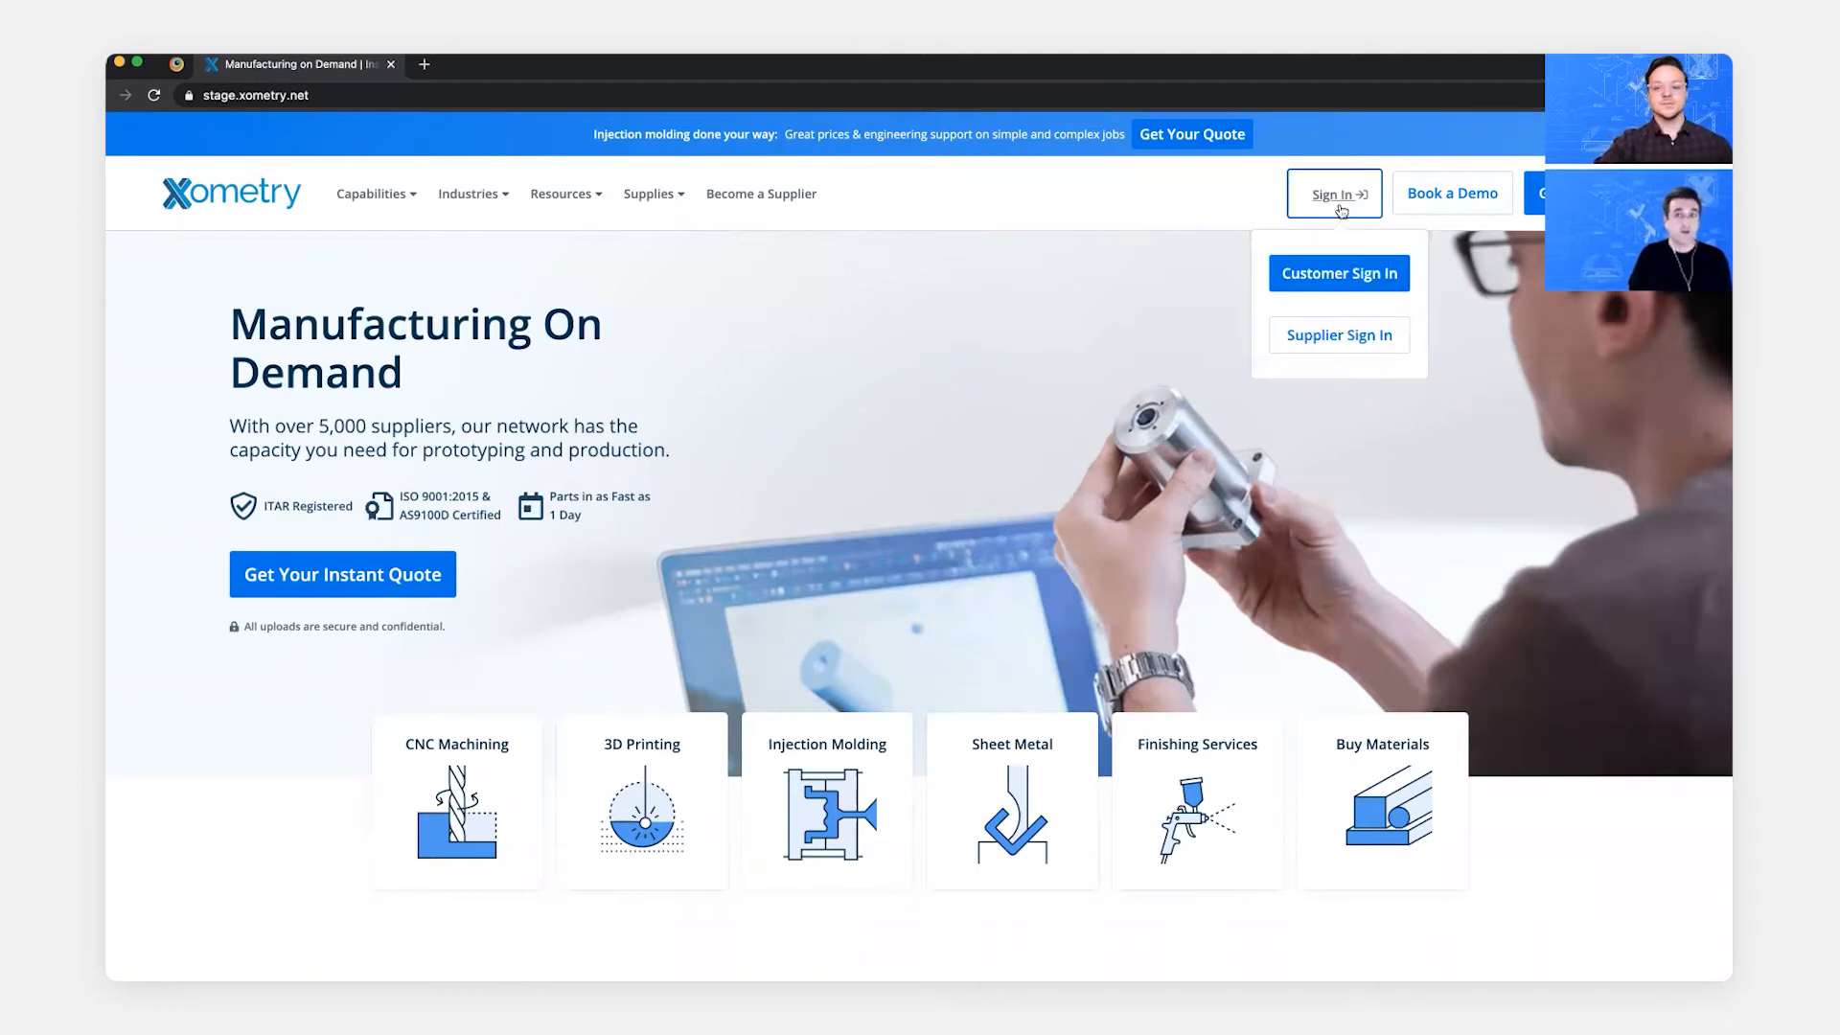
click(1338, 334)
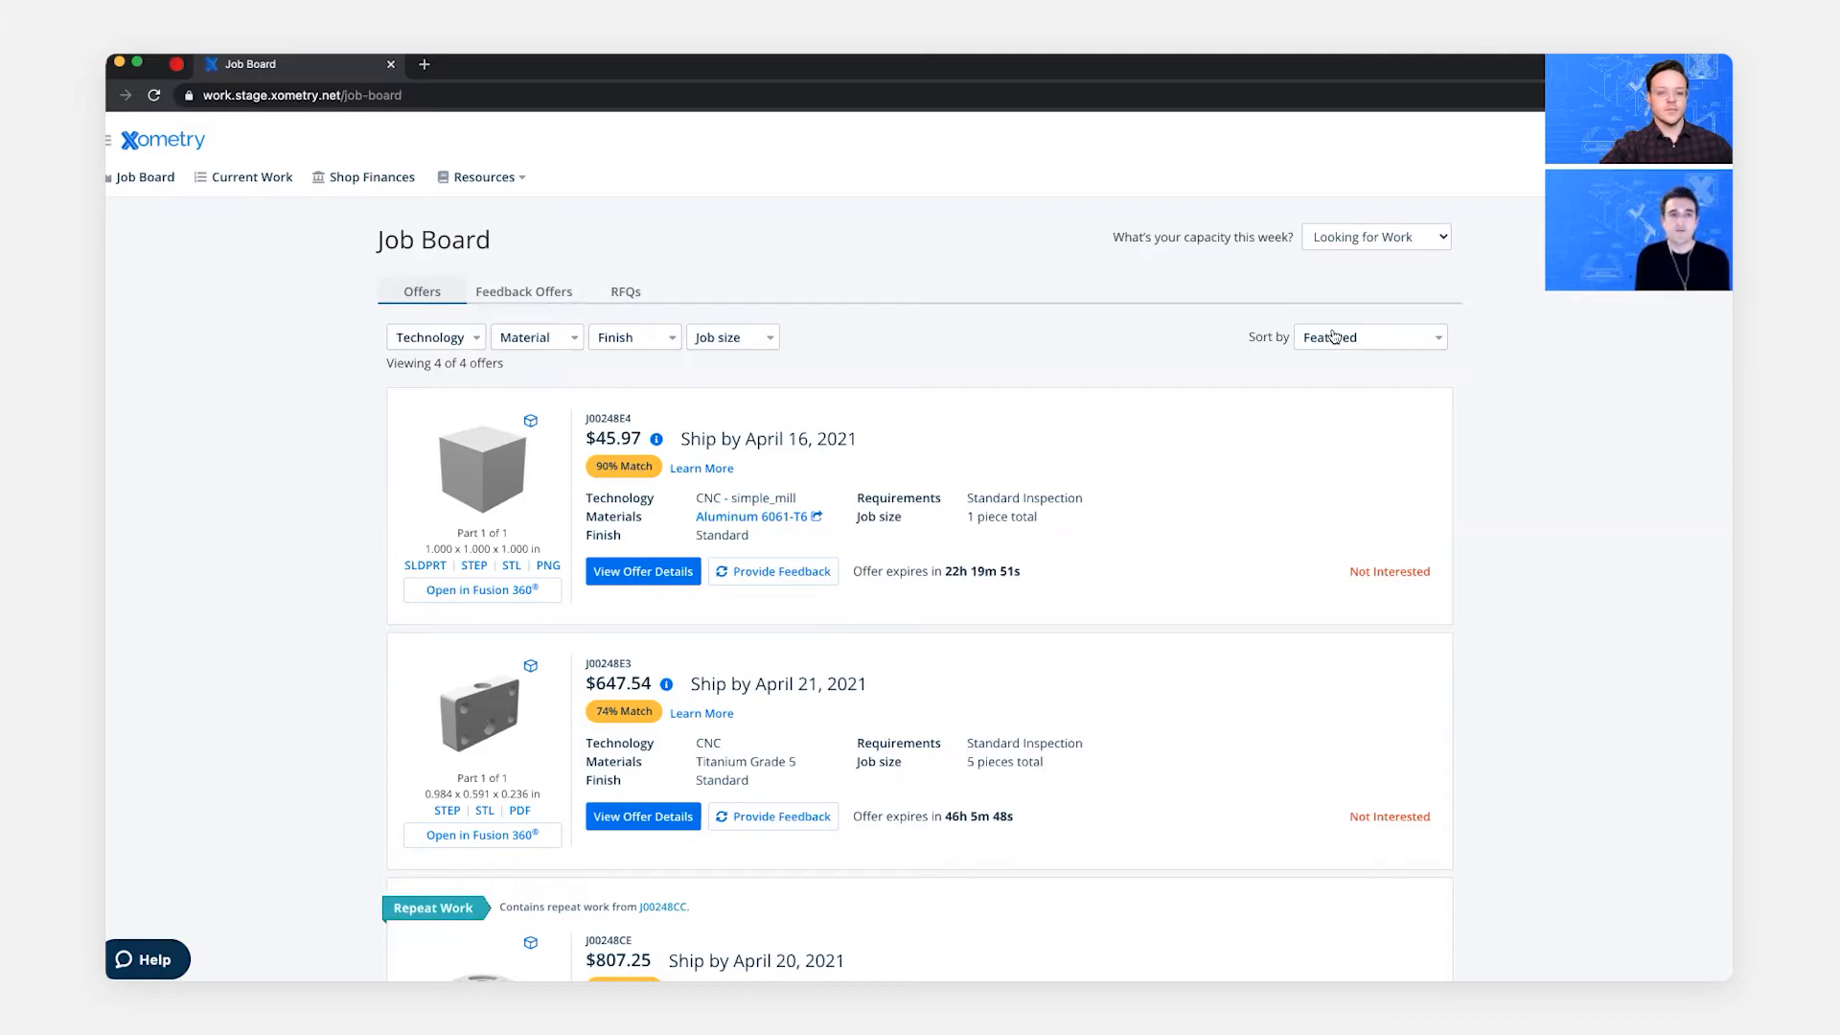
mouse_move(642, 481)
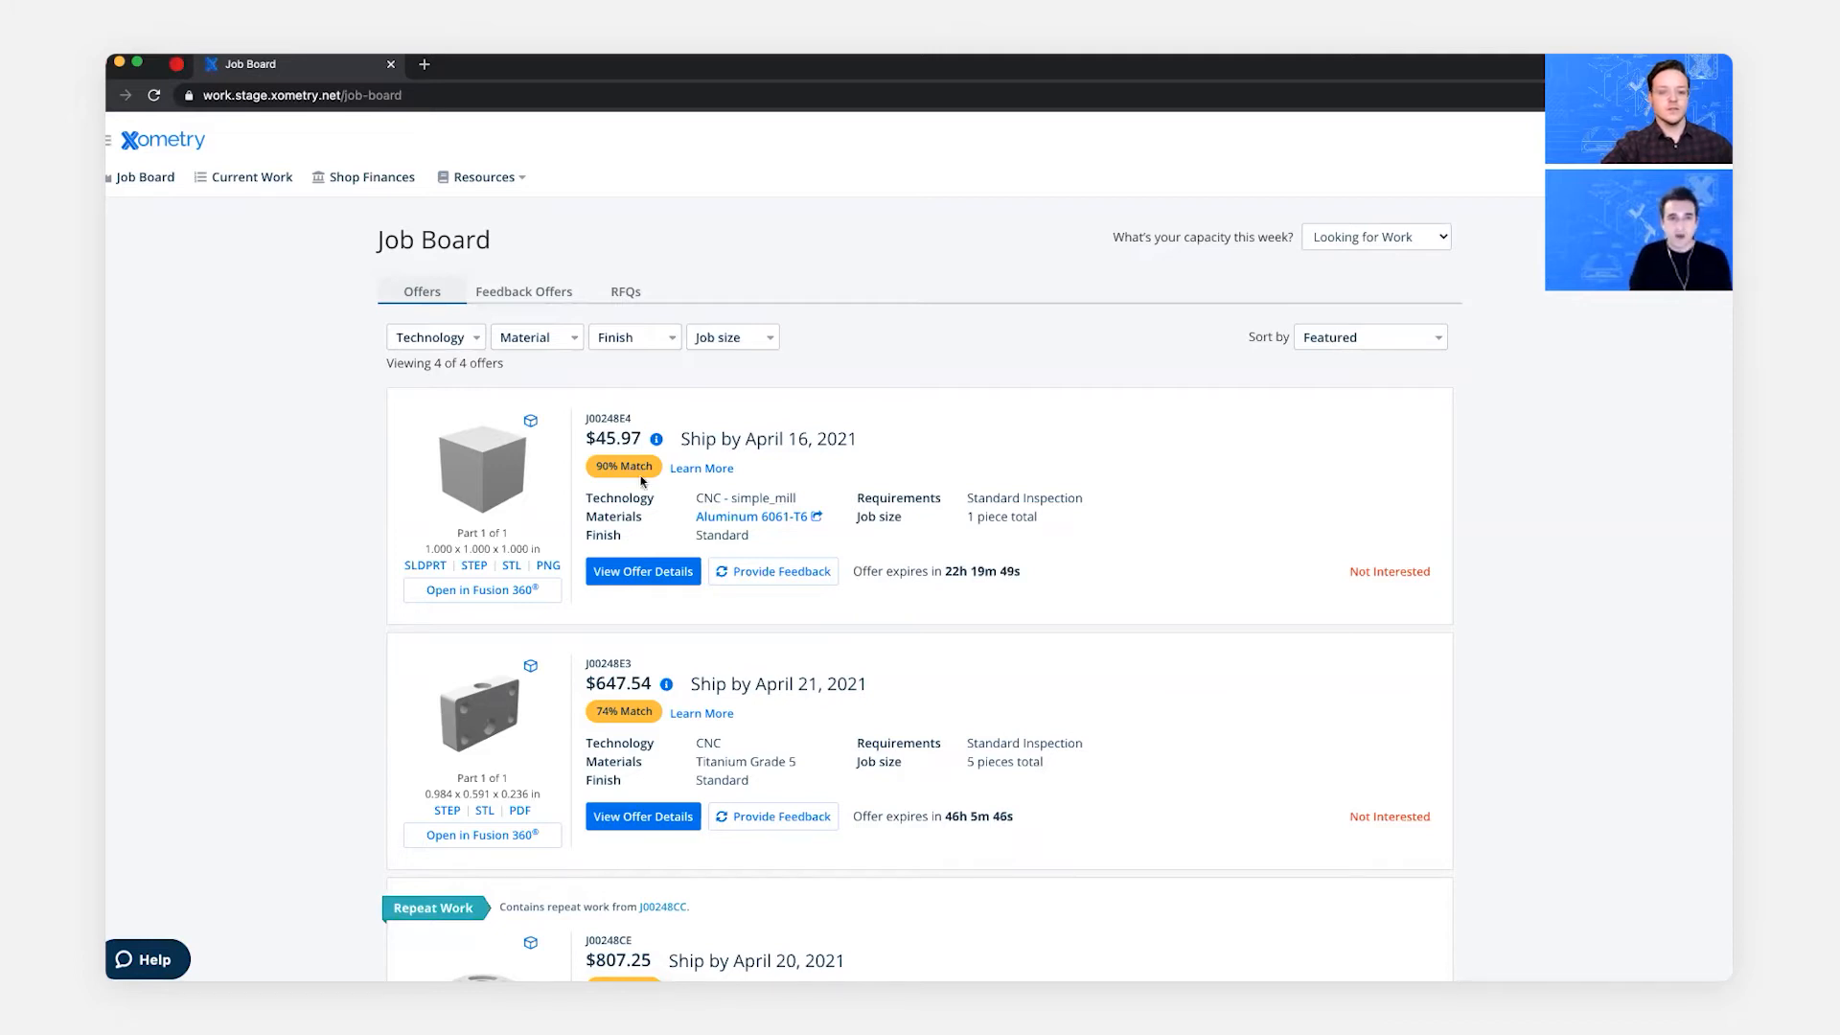
scroll(down, 3)
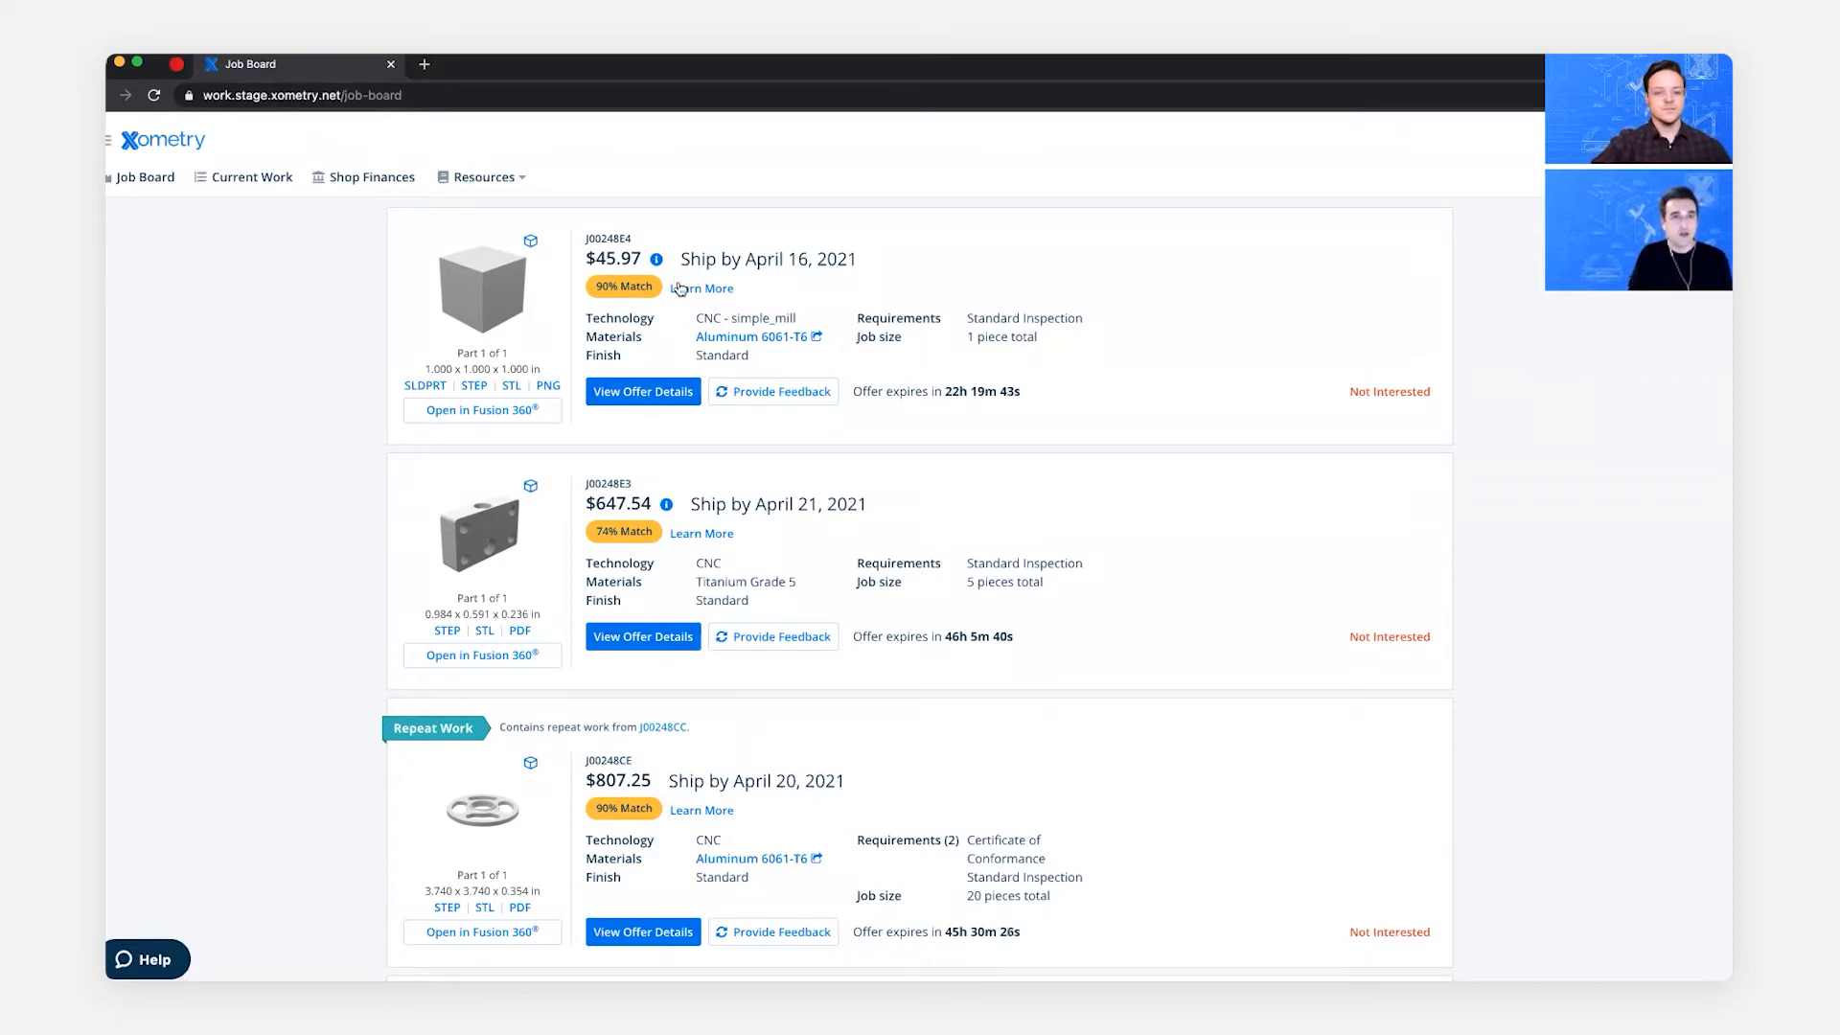
mouse_move(689, 514)
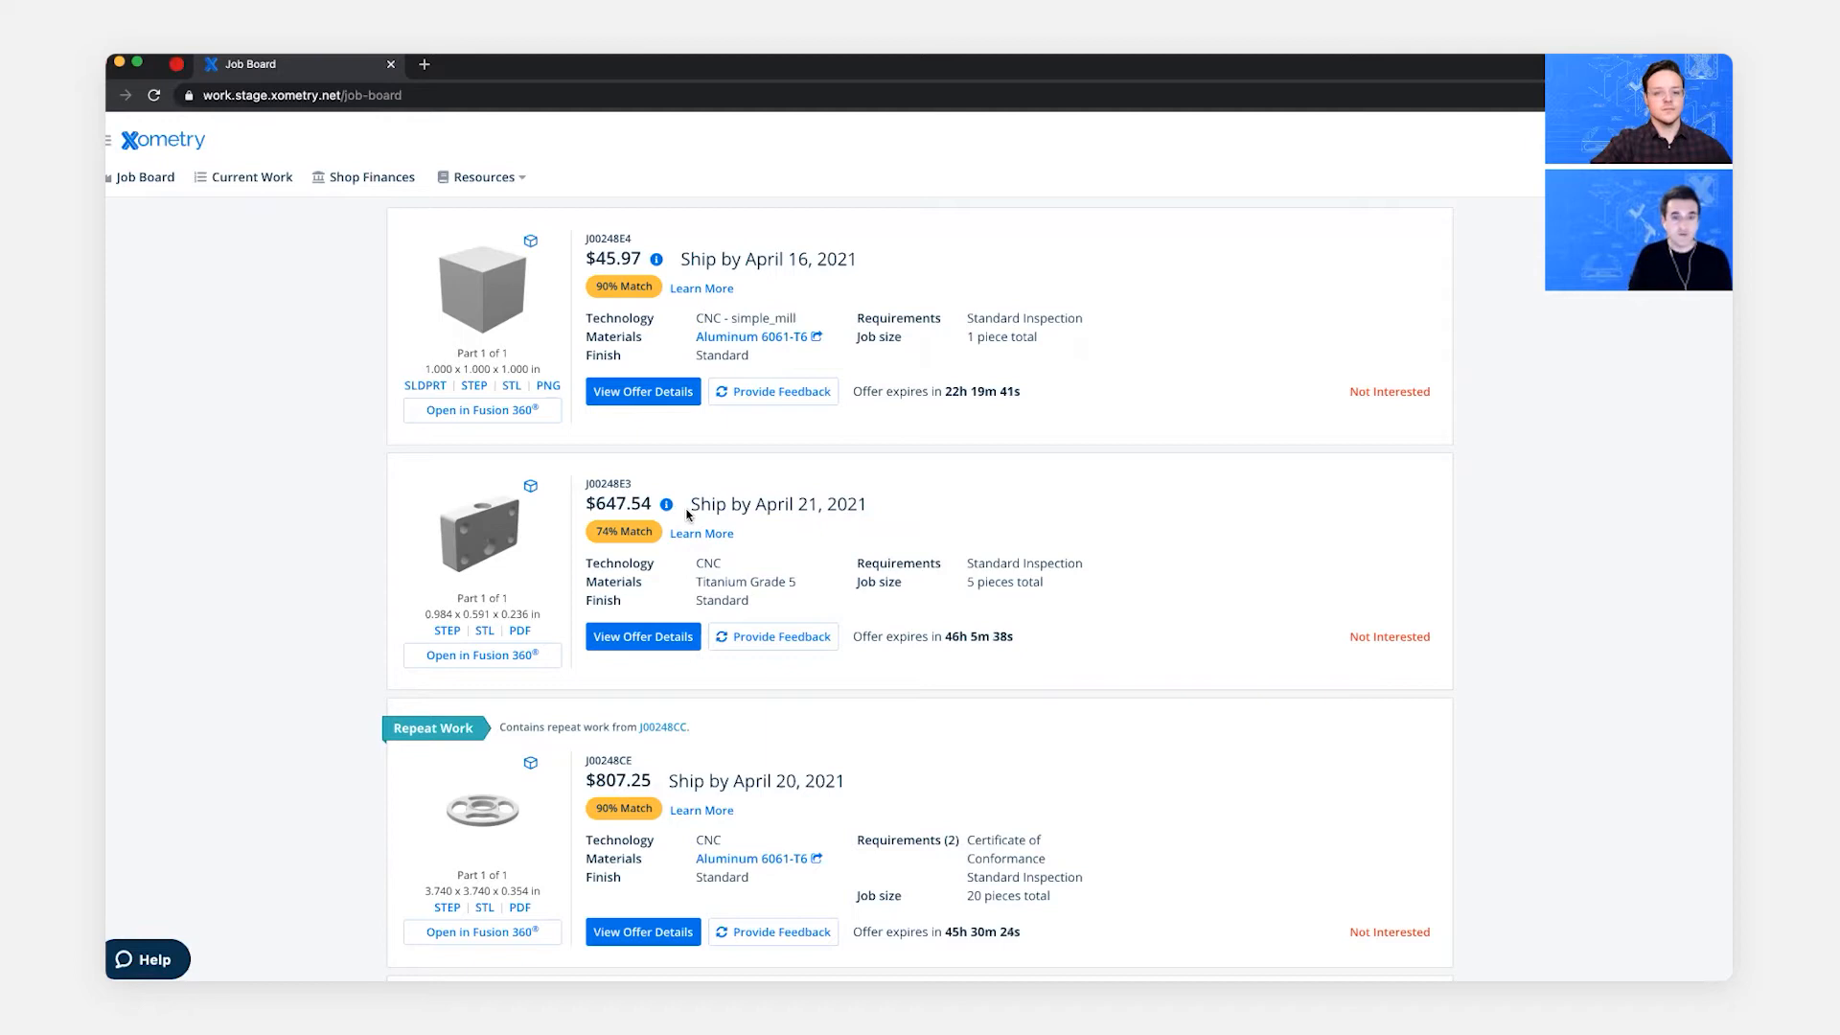
scroll(down, 3)
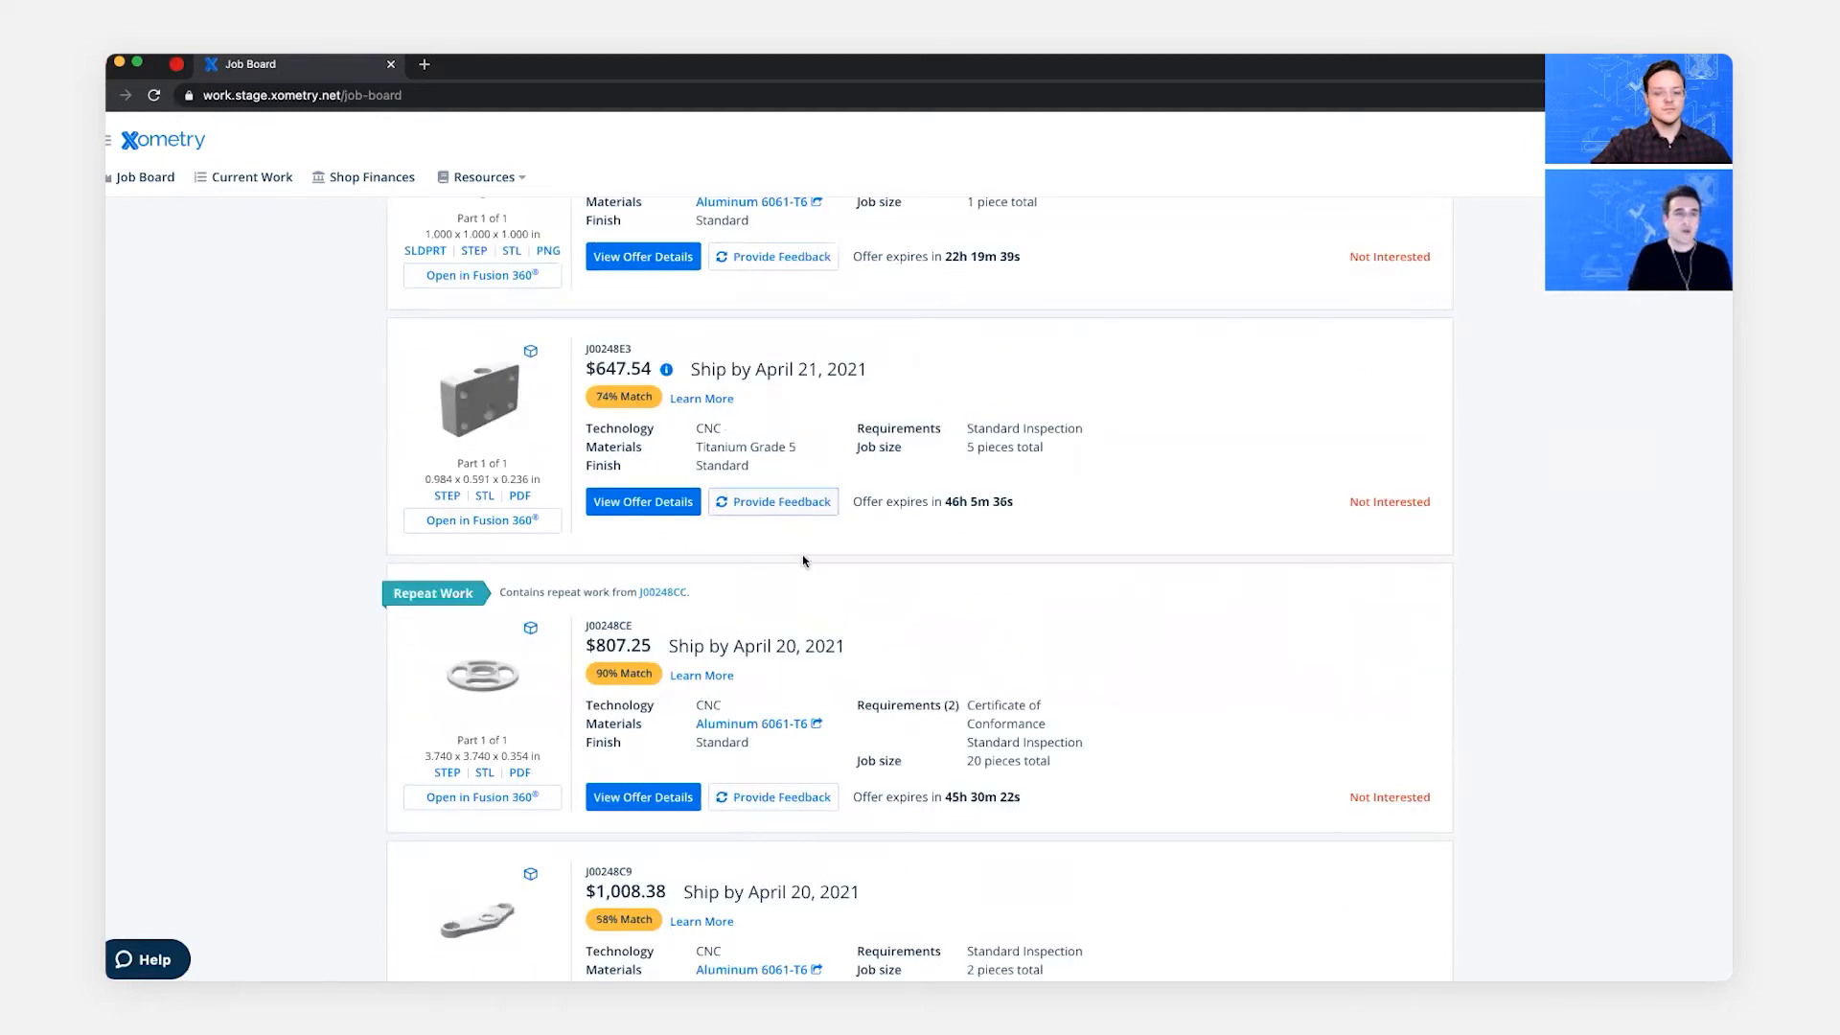
scroll(up, 3)
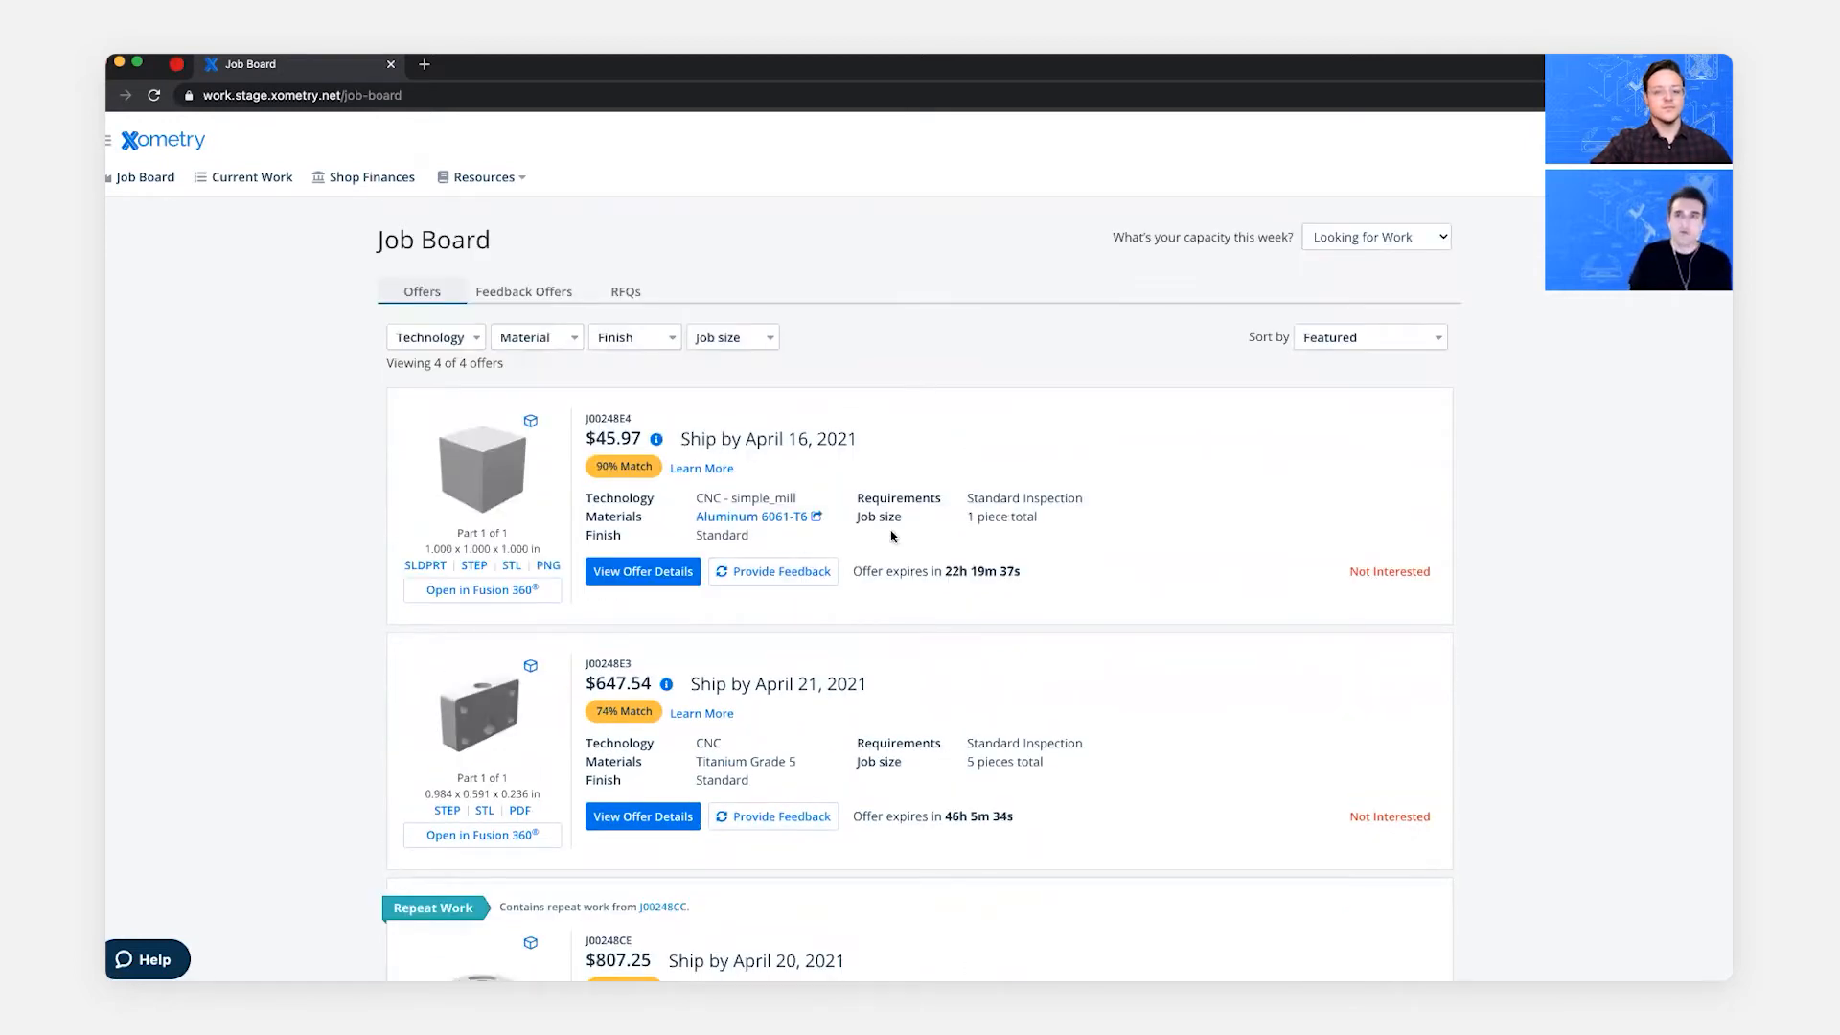
mouse_move(1351, 416)
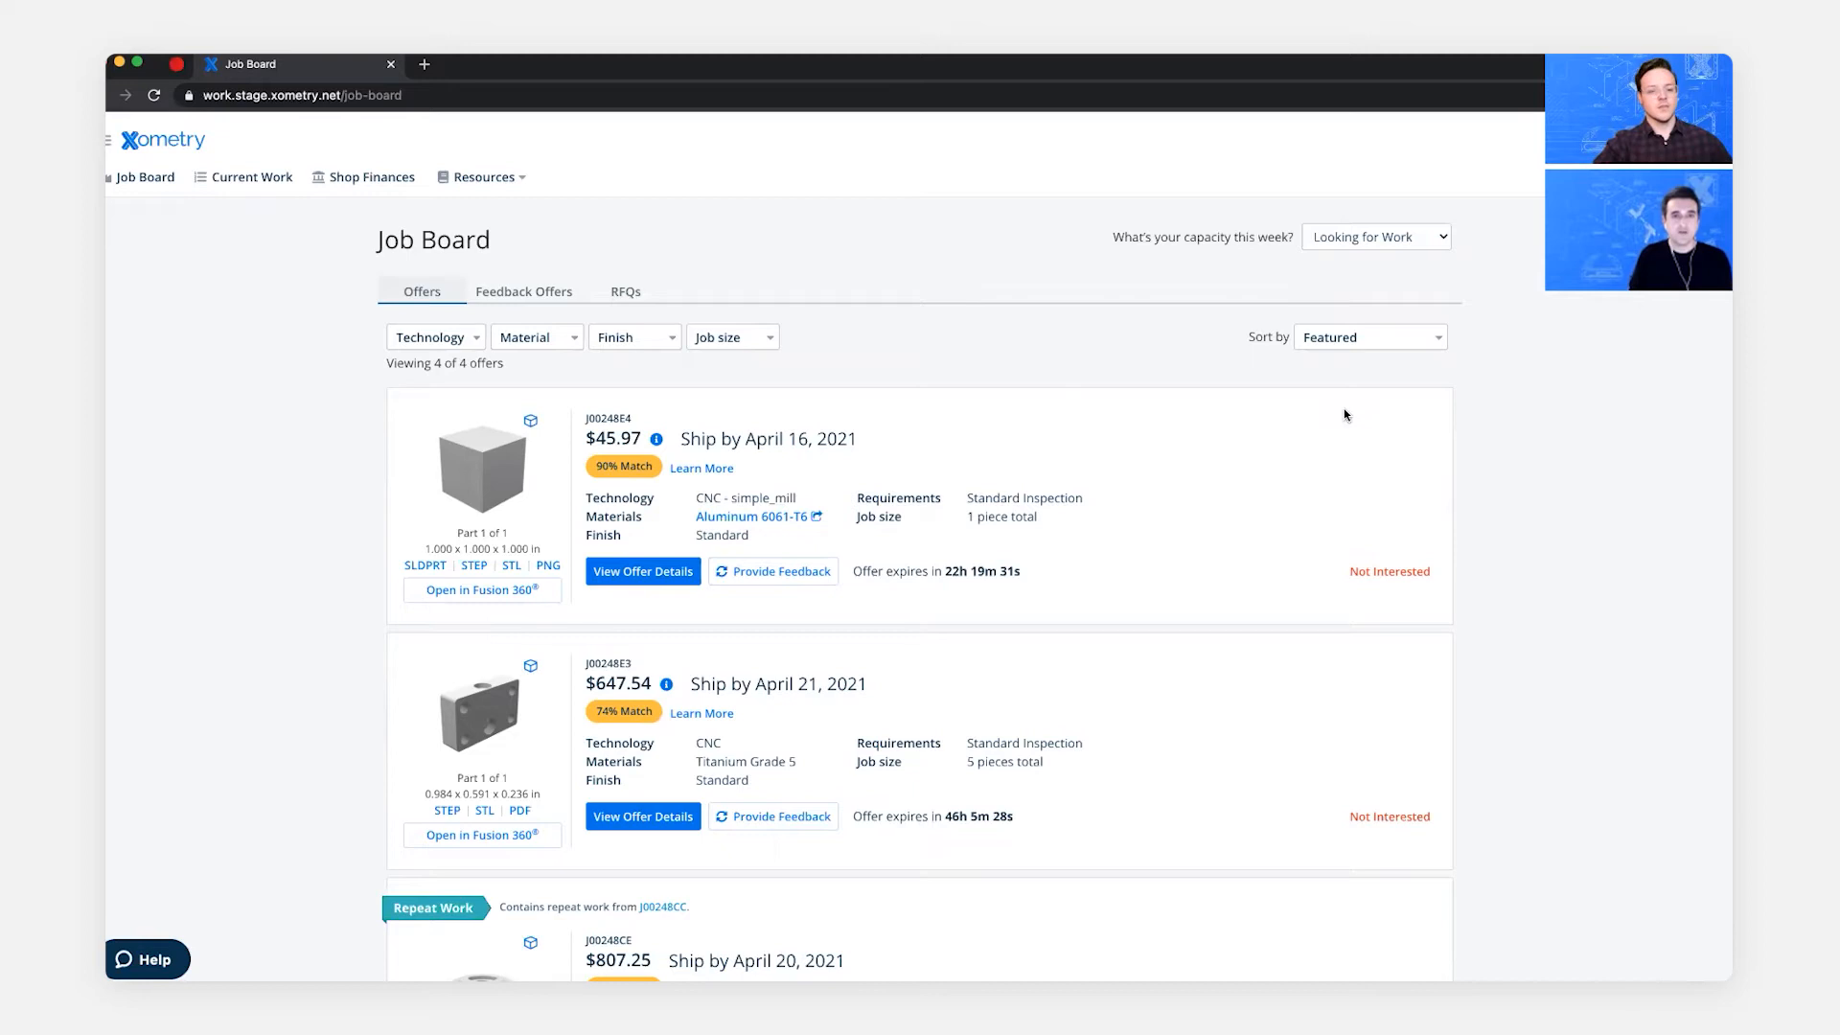
mouse_move(554, 356)
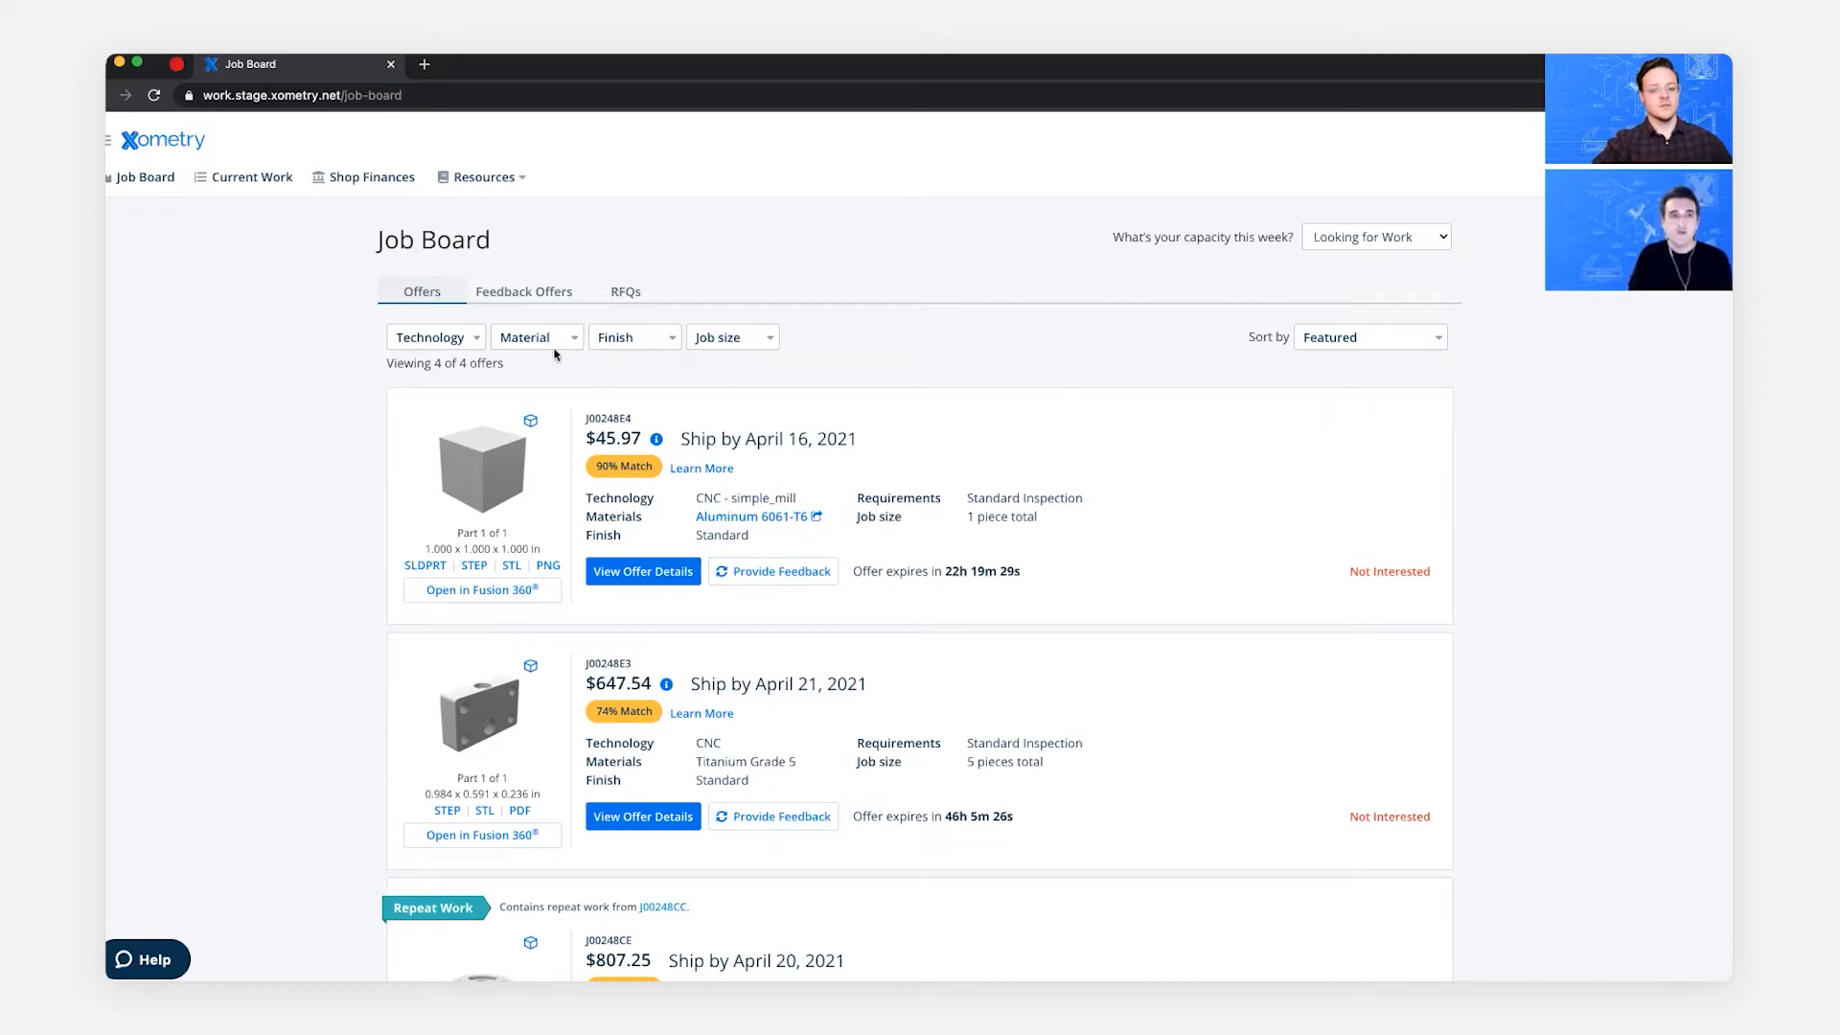
- Filter Job Board offers to CNC technology and Aluminum material, then view offer J00248E4 details
click(435, 337)
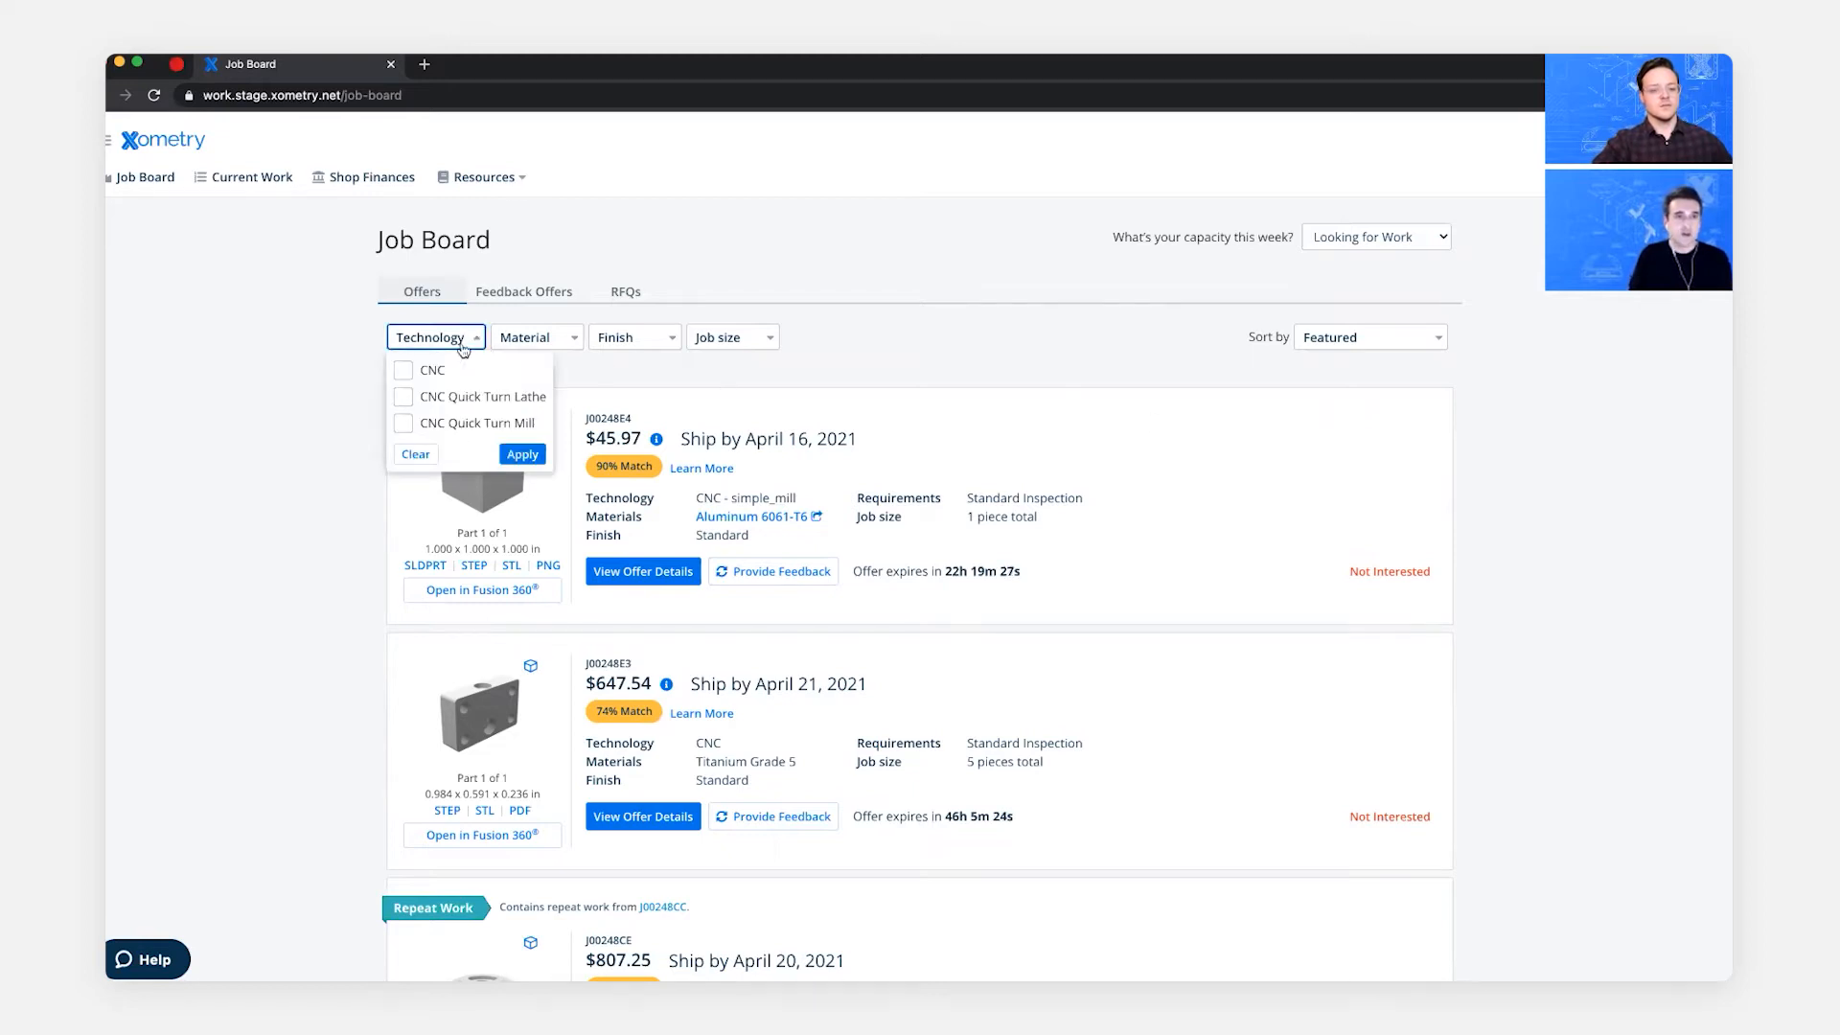
click(402, 370)
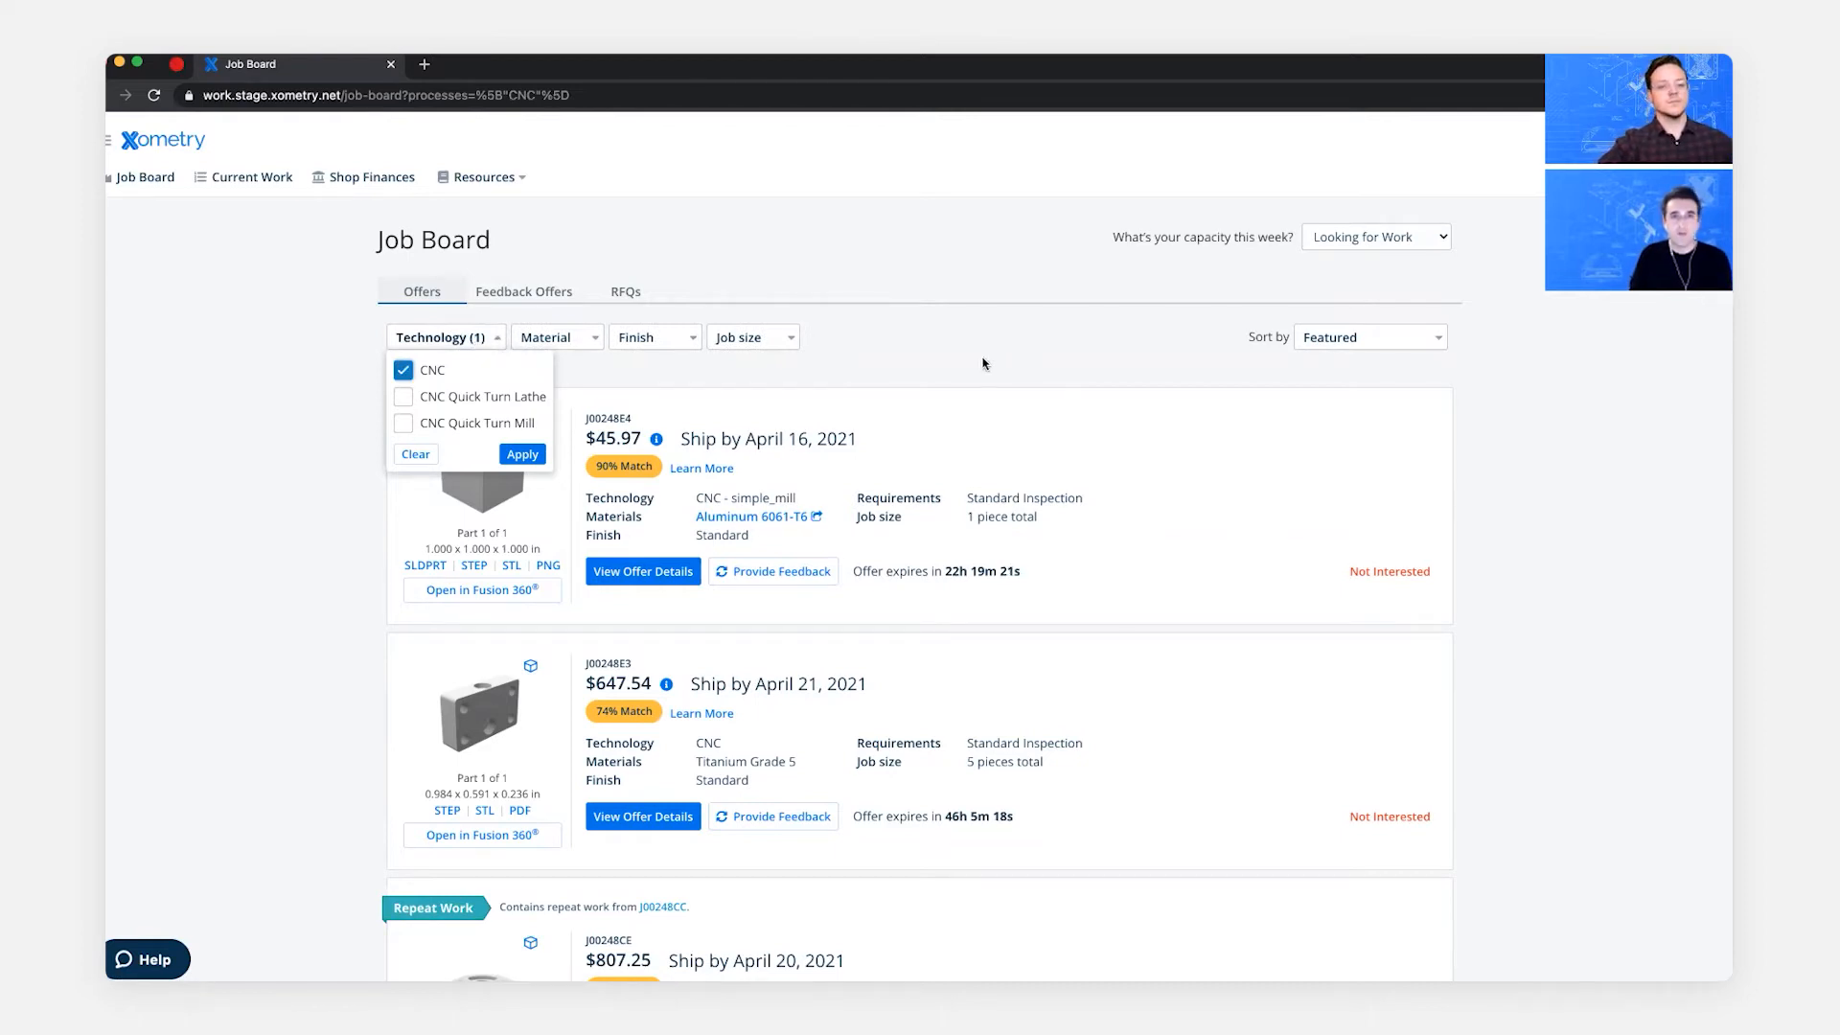
click(521, 454)
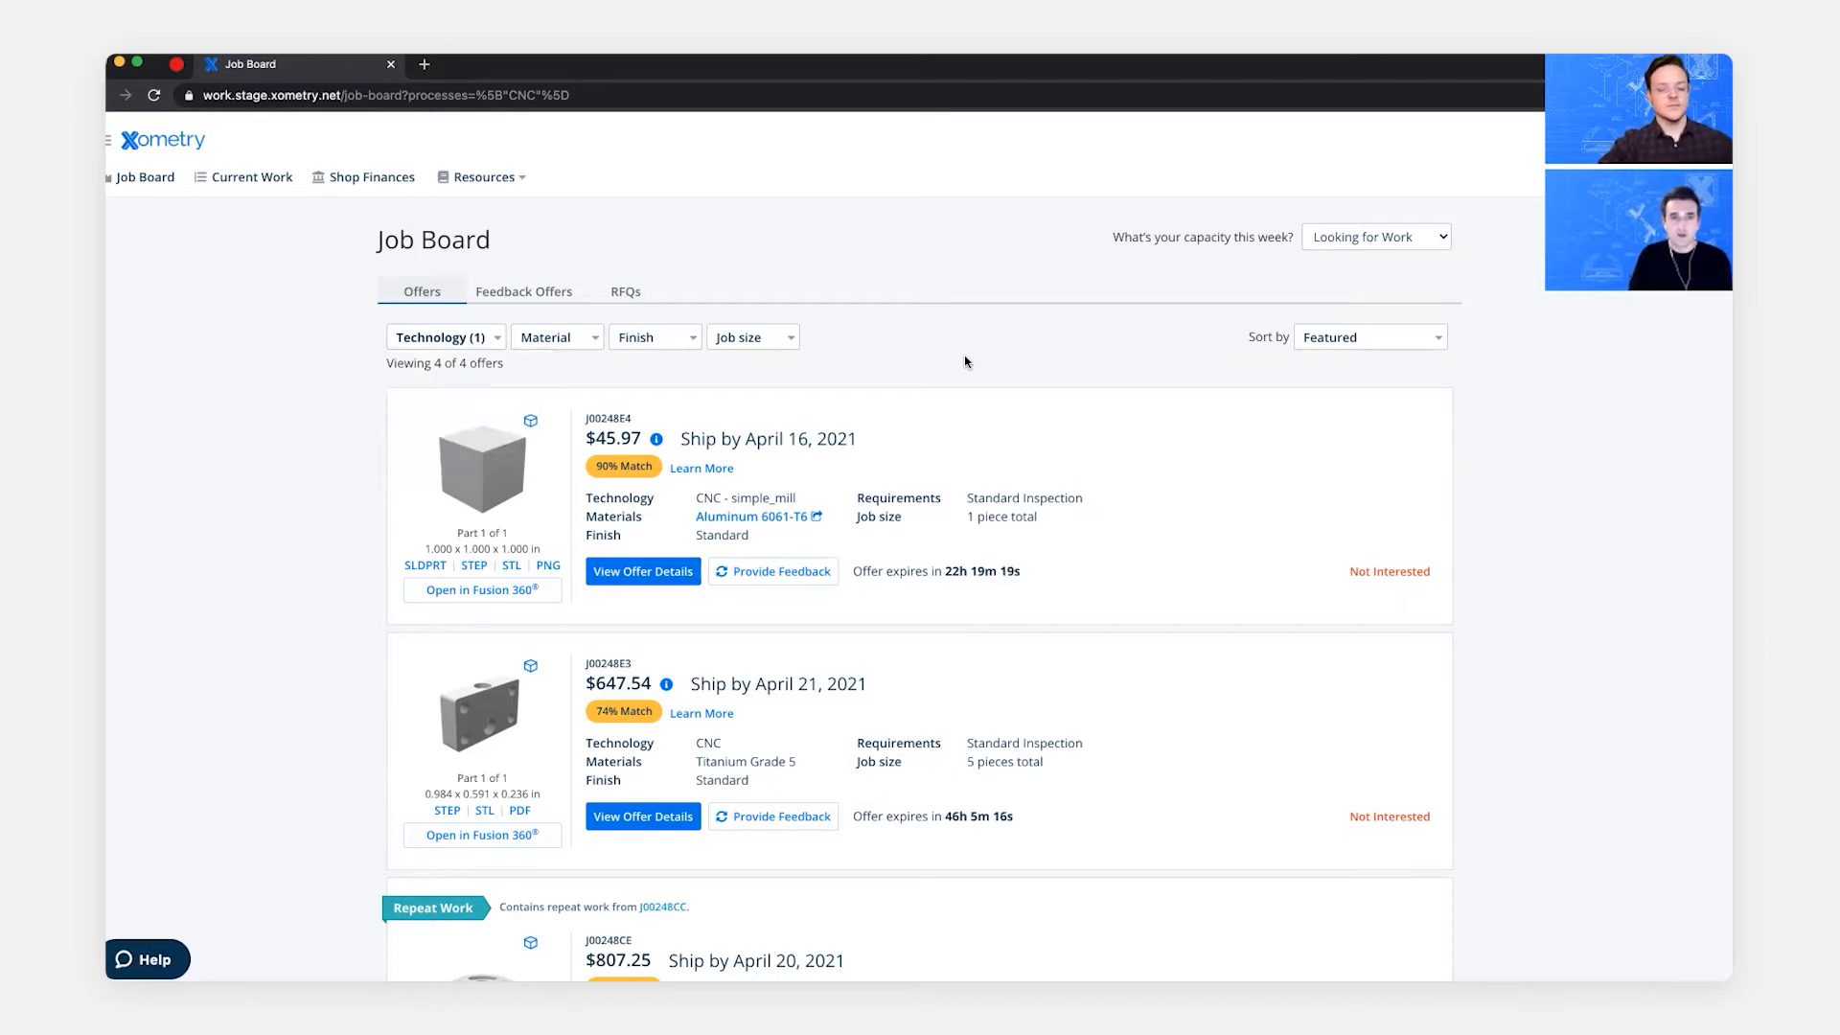
click(556, 338)
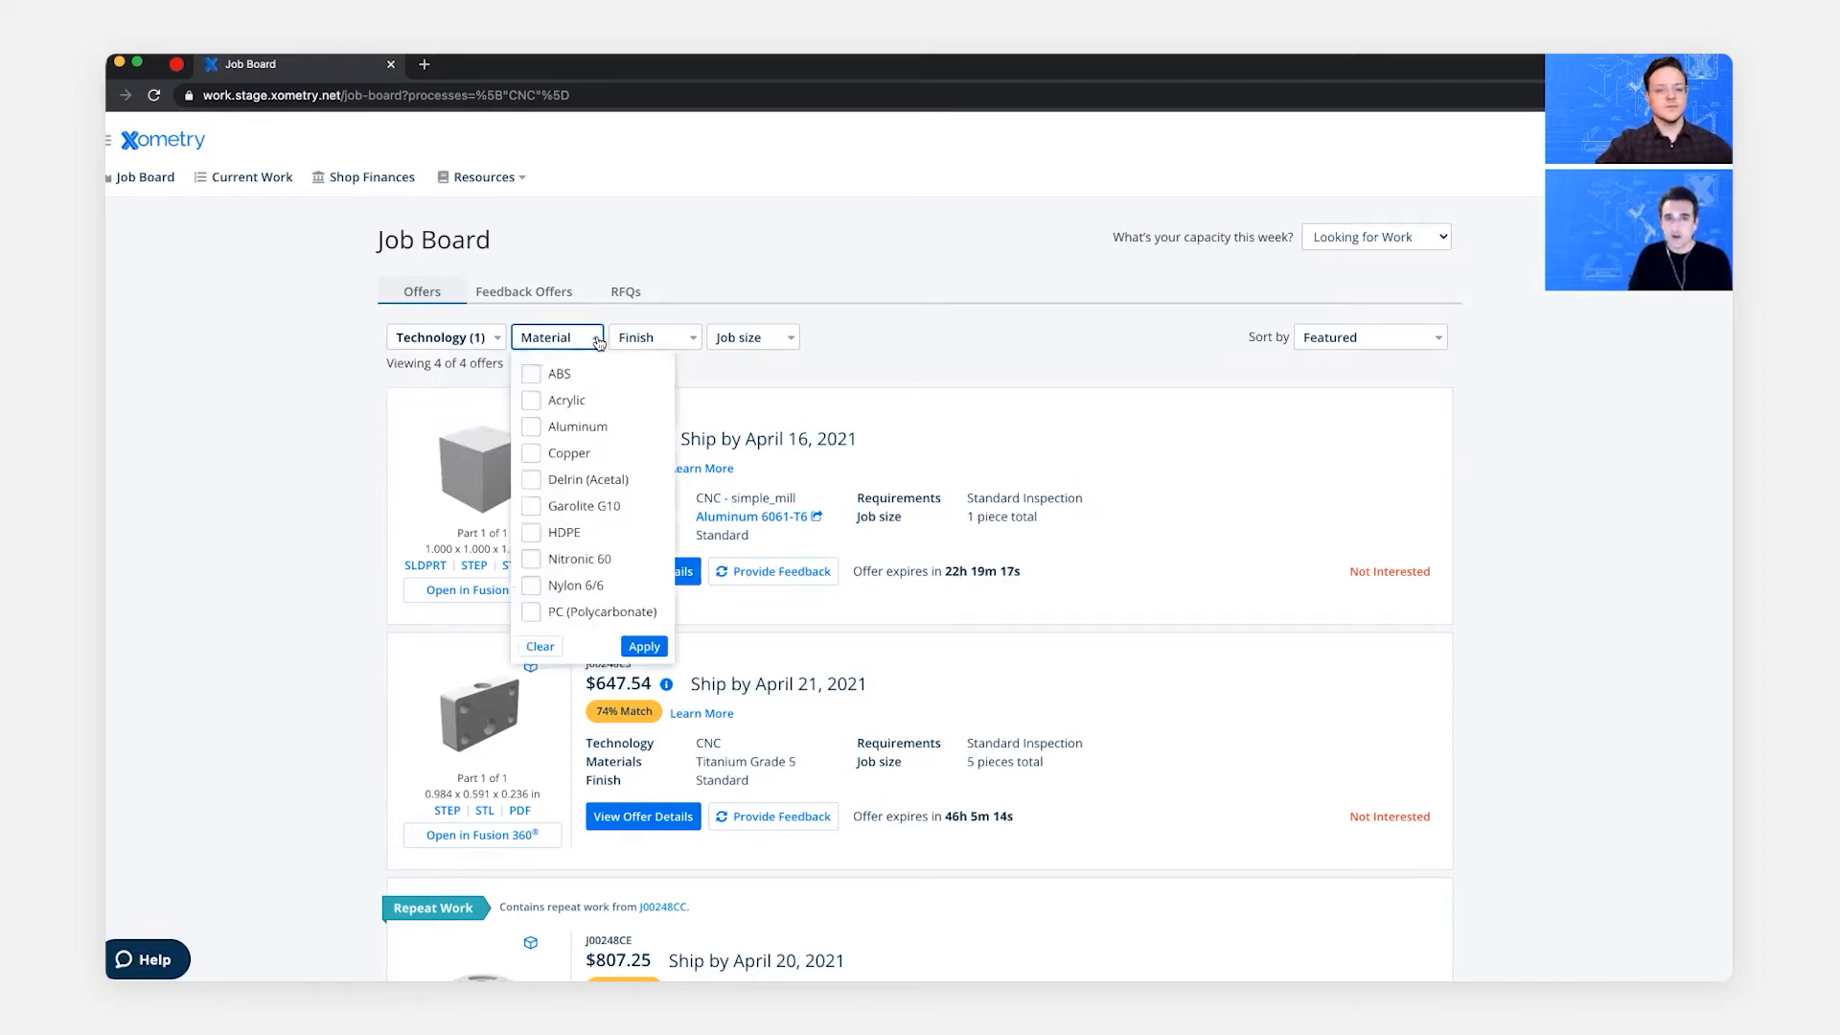
click(531, 425)
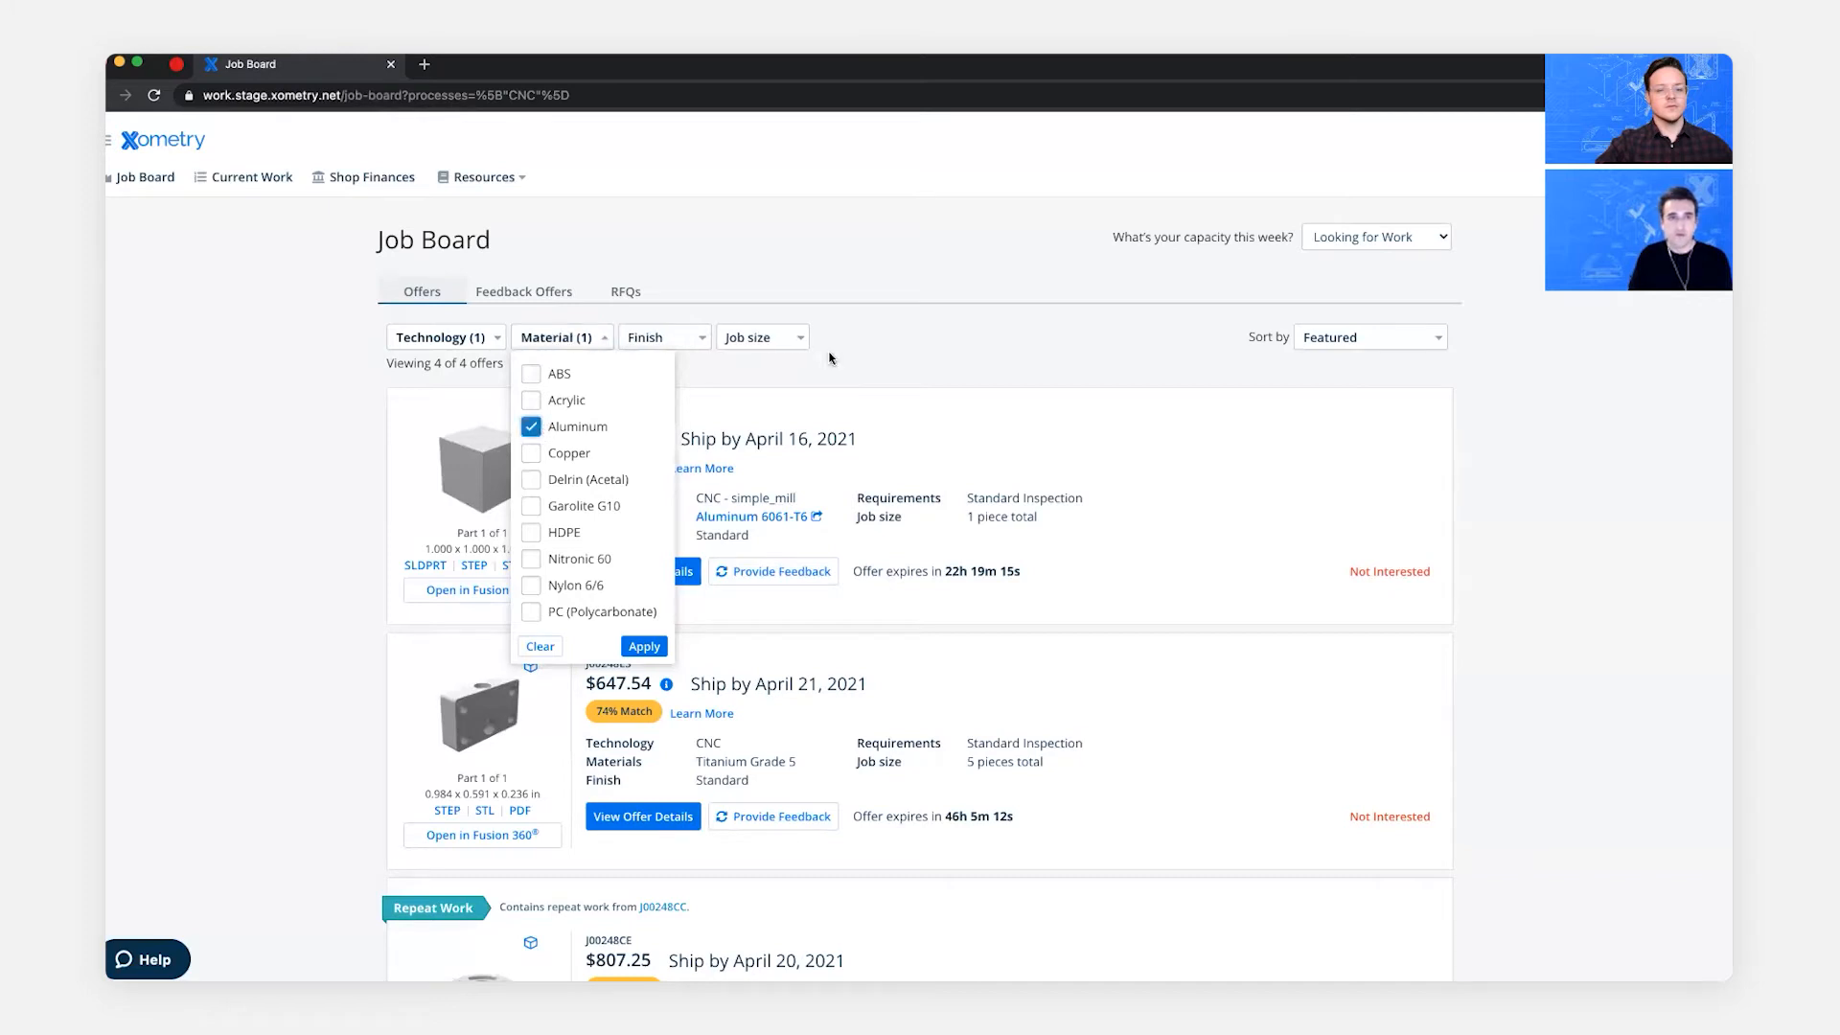
click(644, 646)
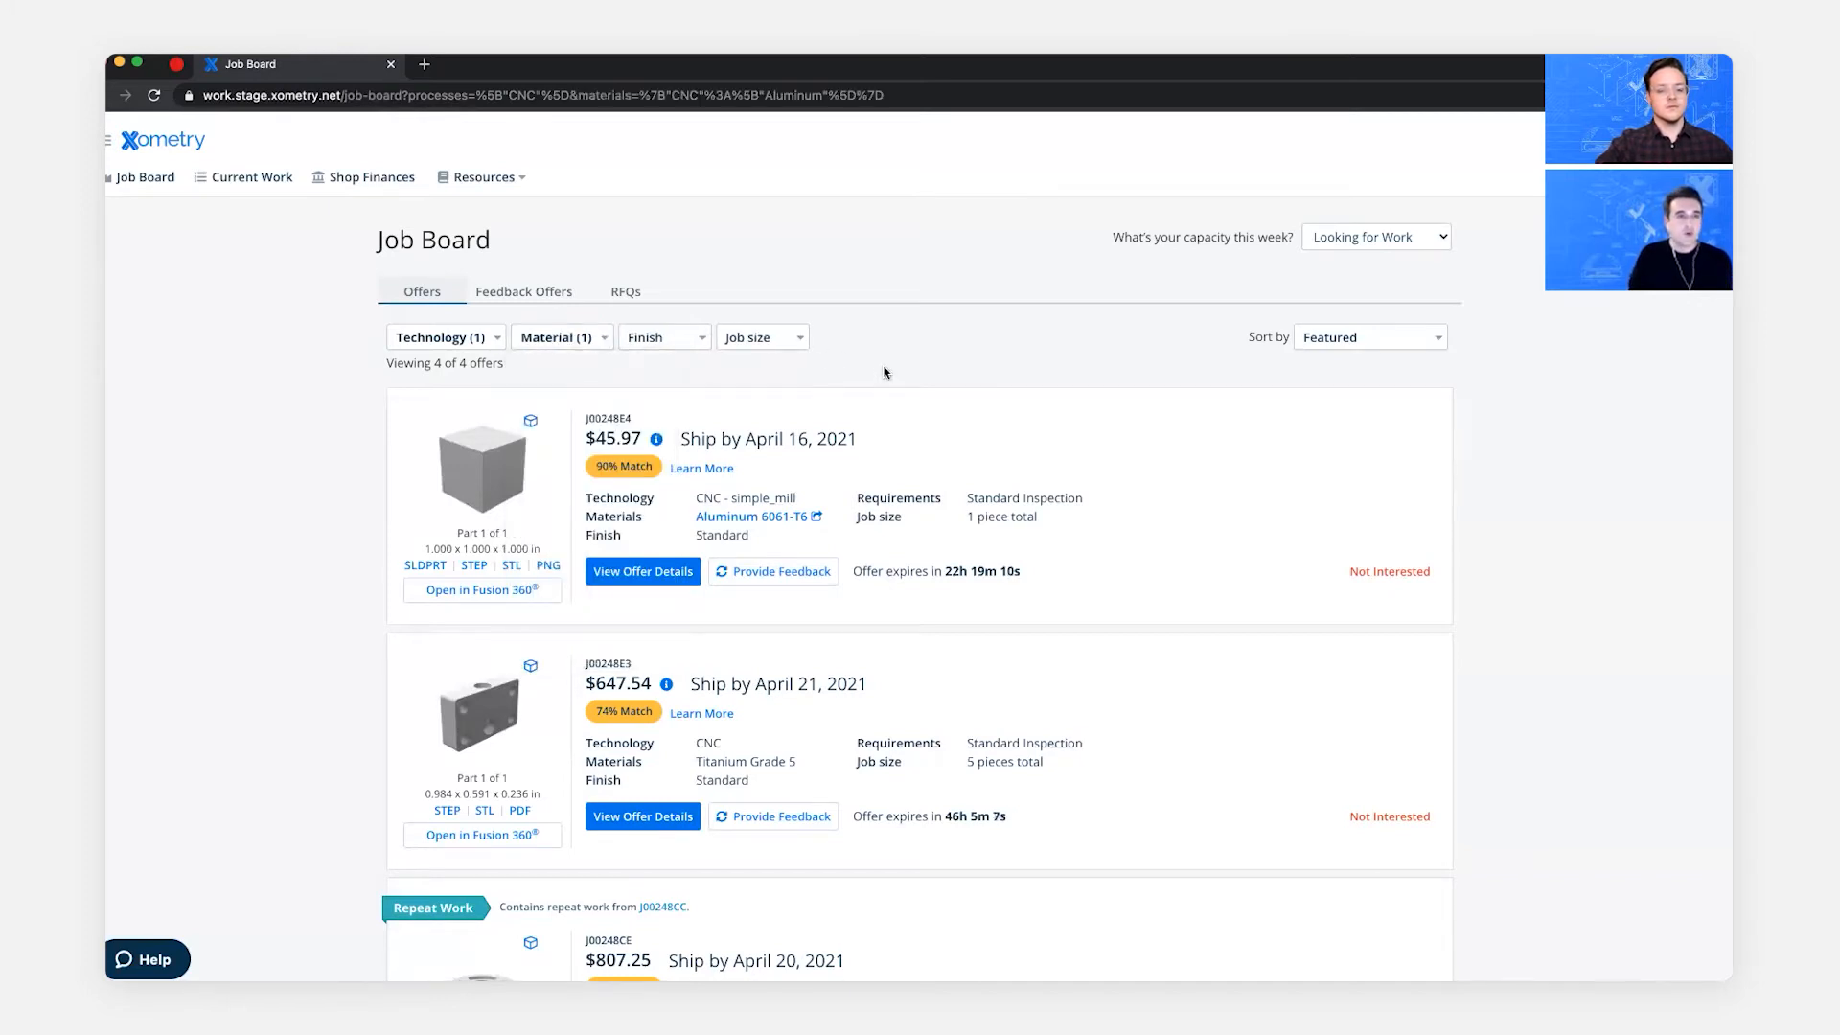
click(642, 572)
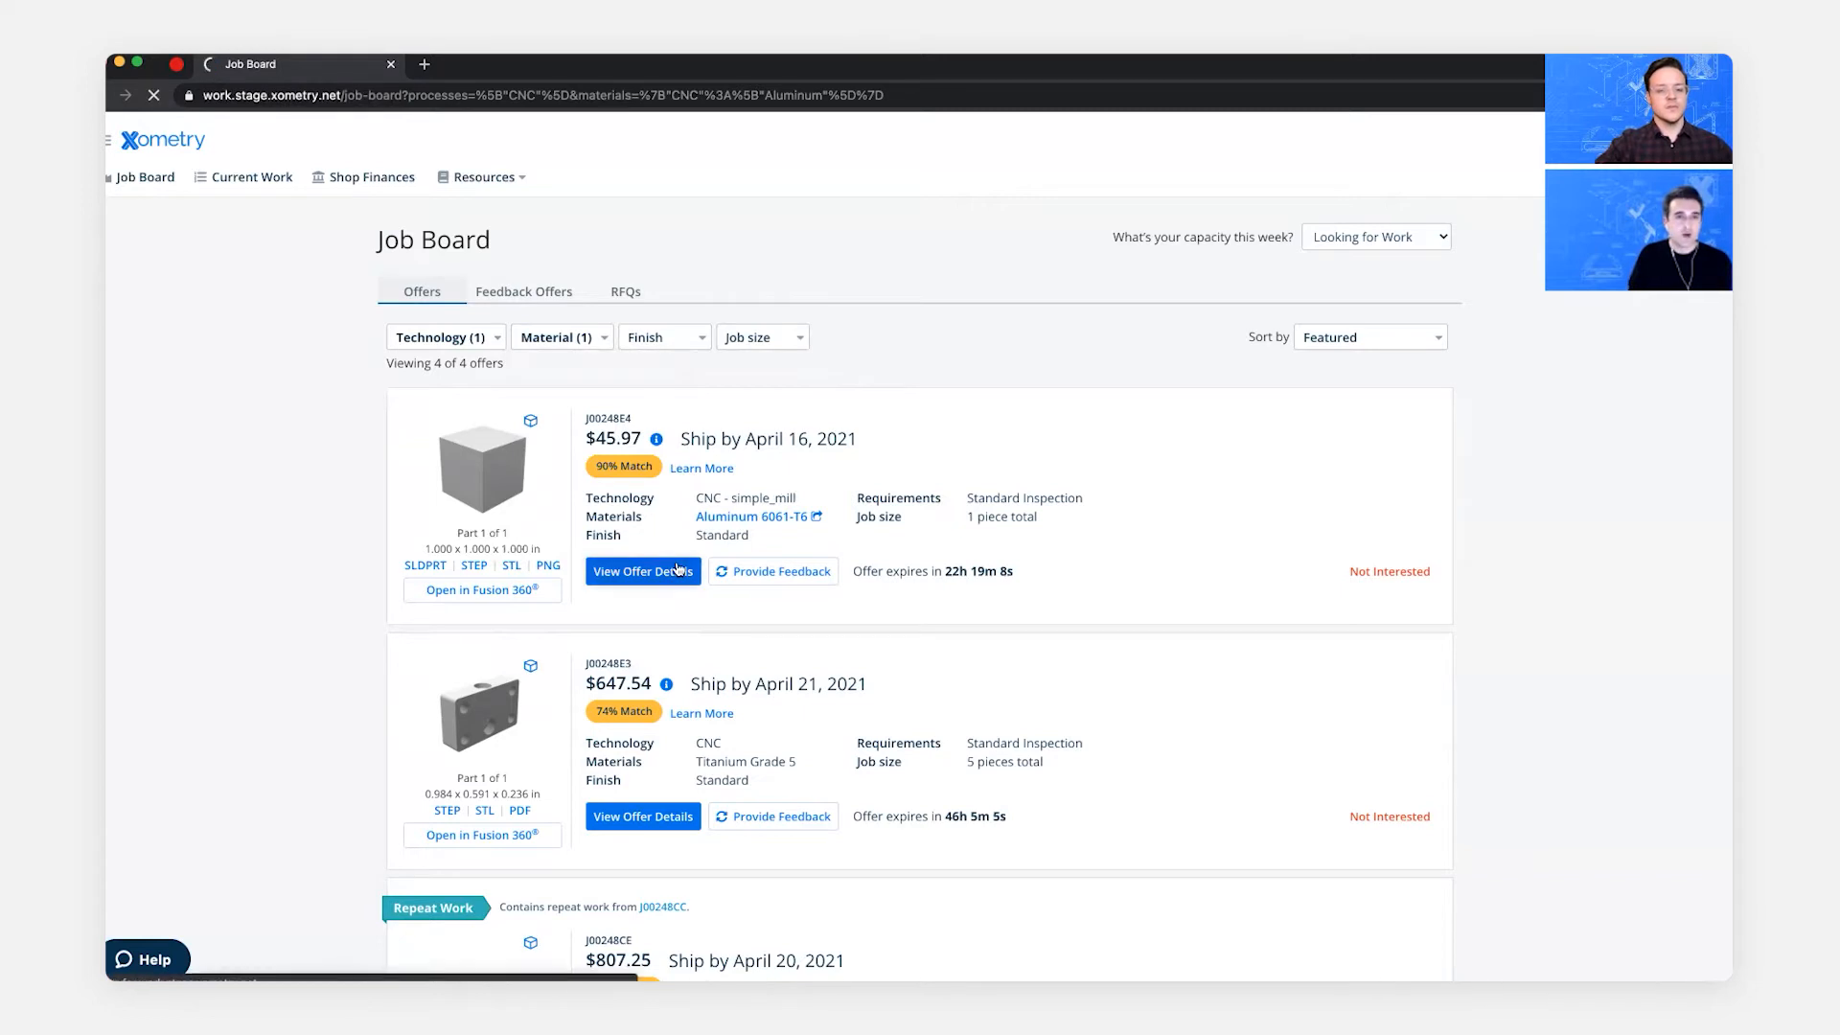
click(643, 572)
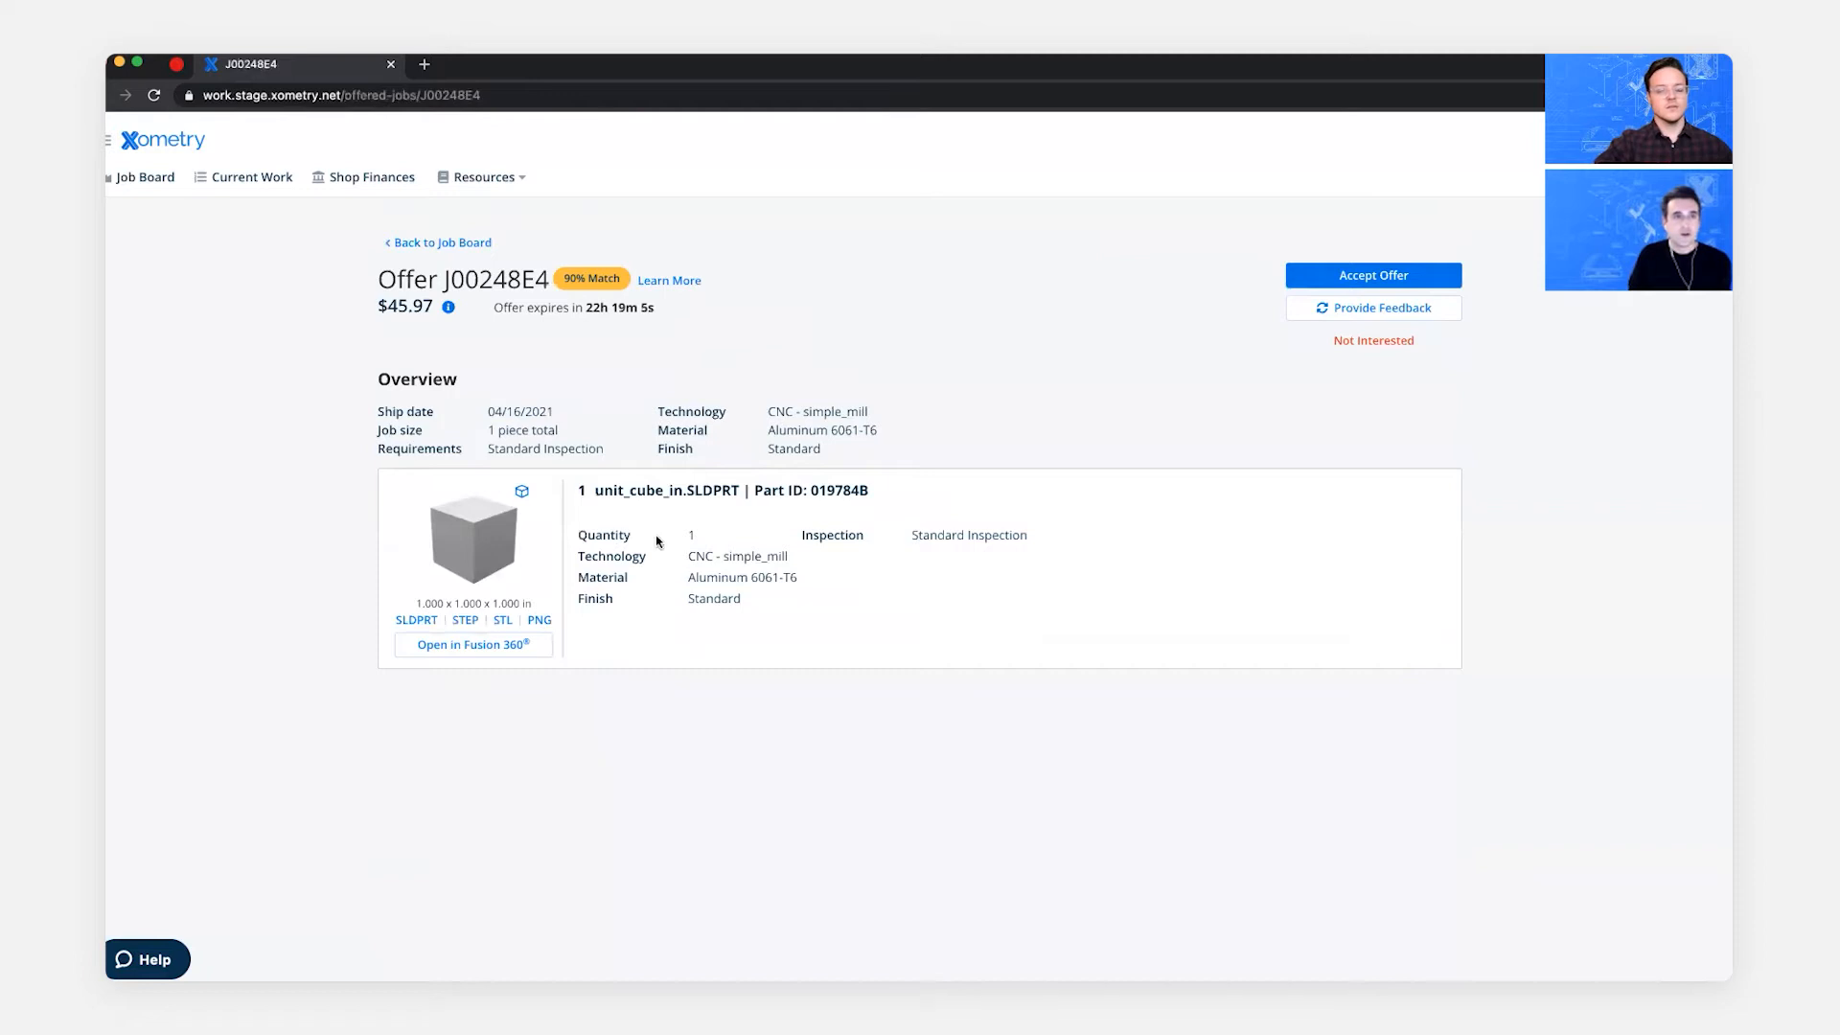
click(439, 243)
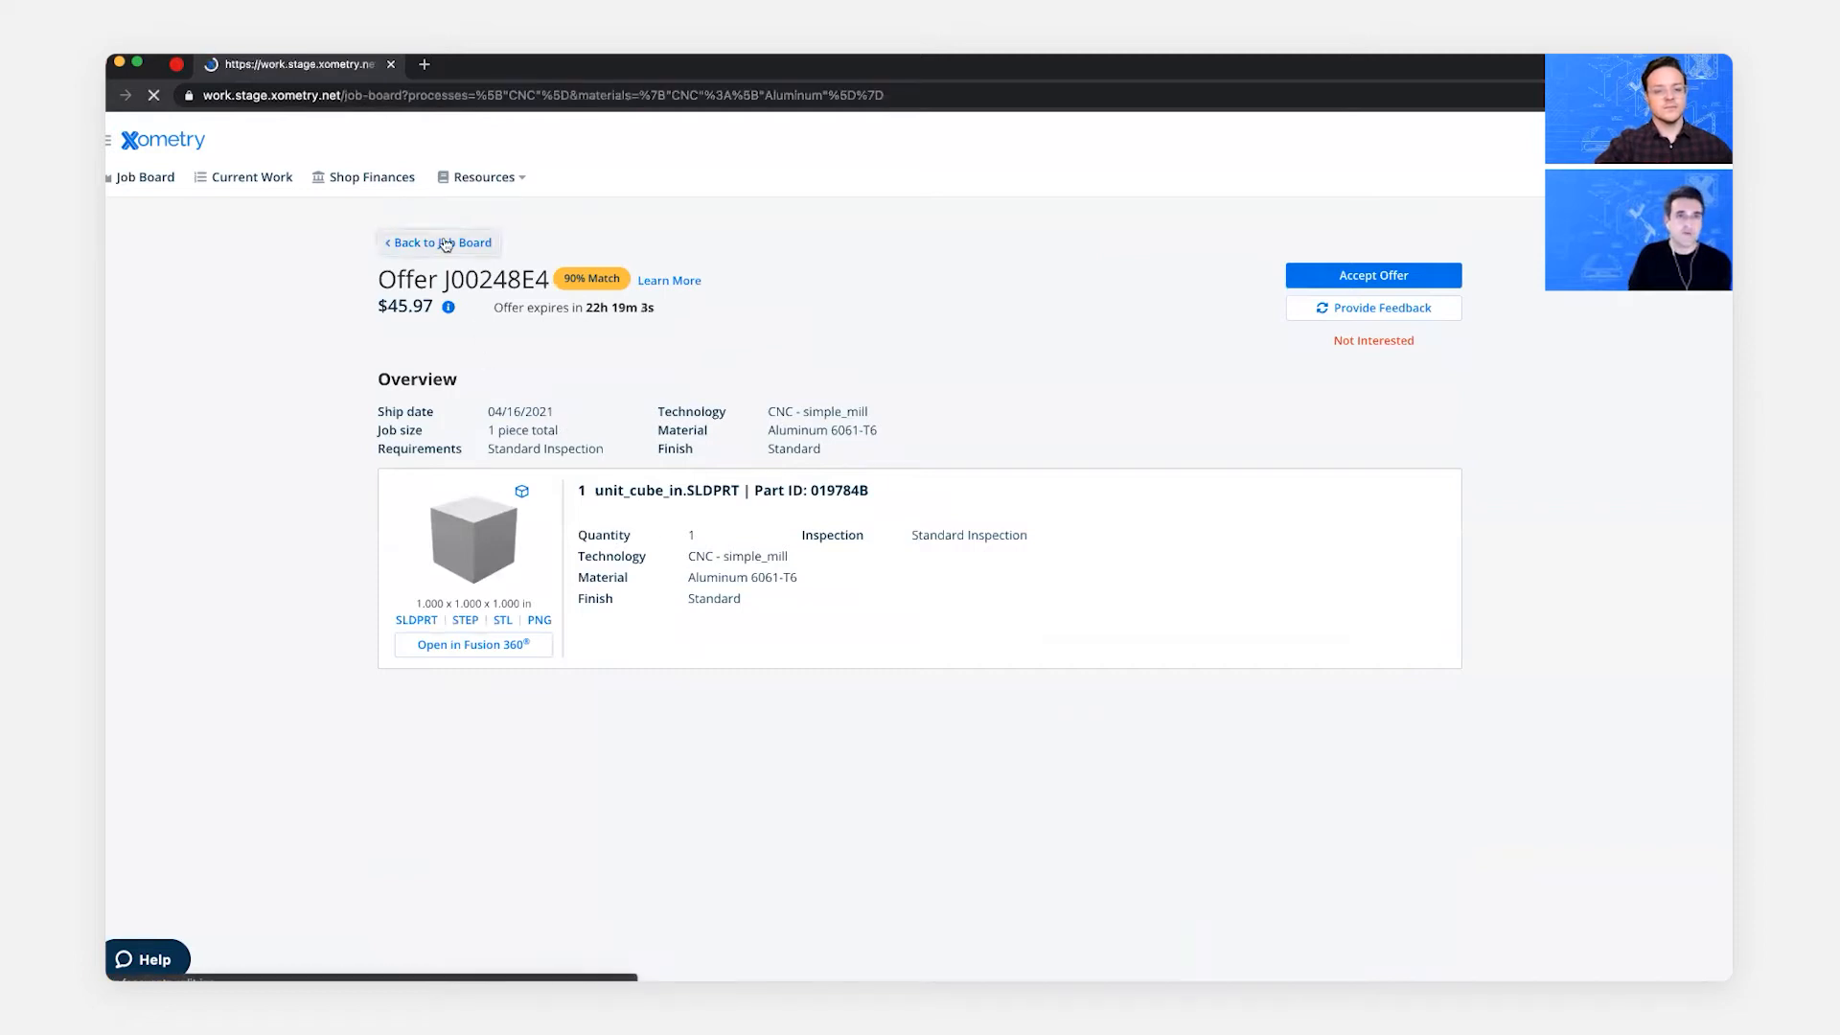
click(437, 243)
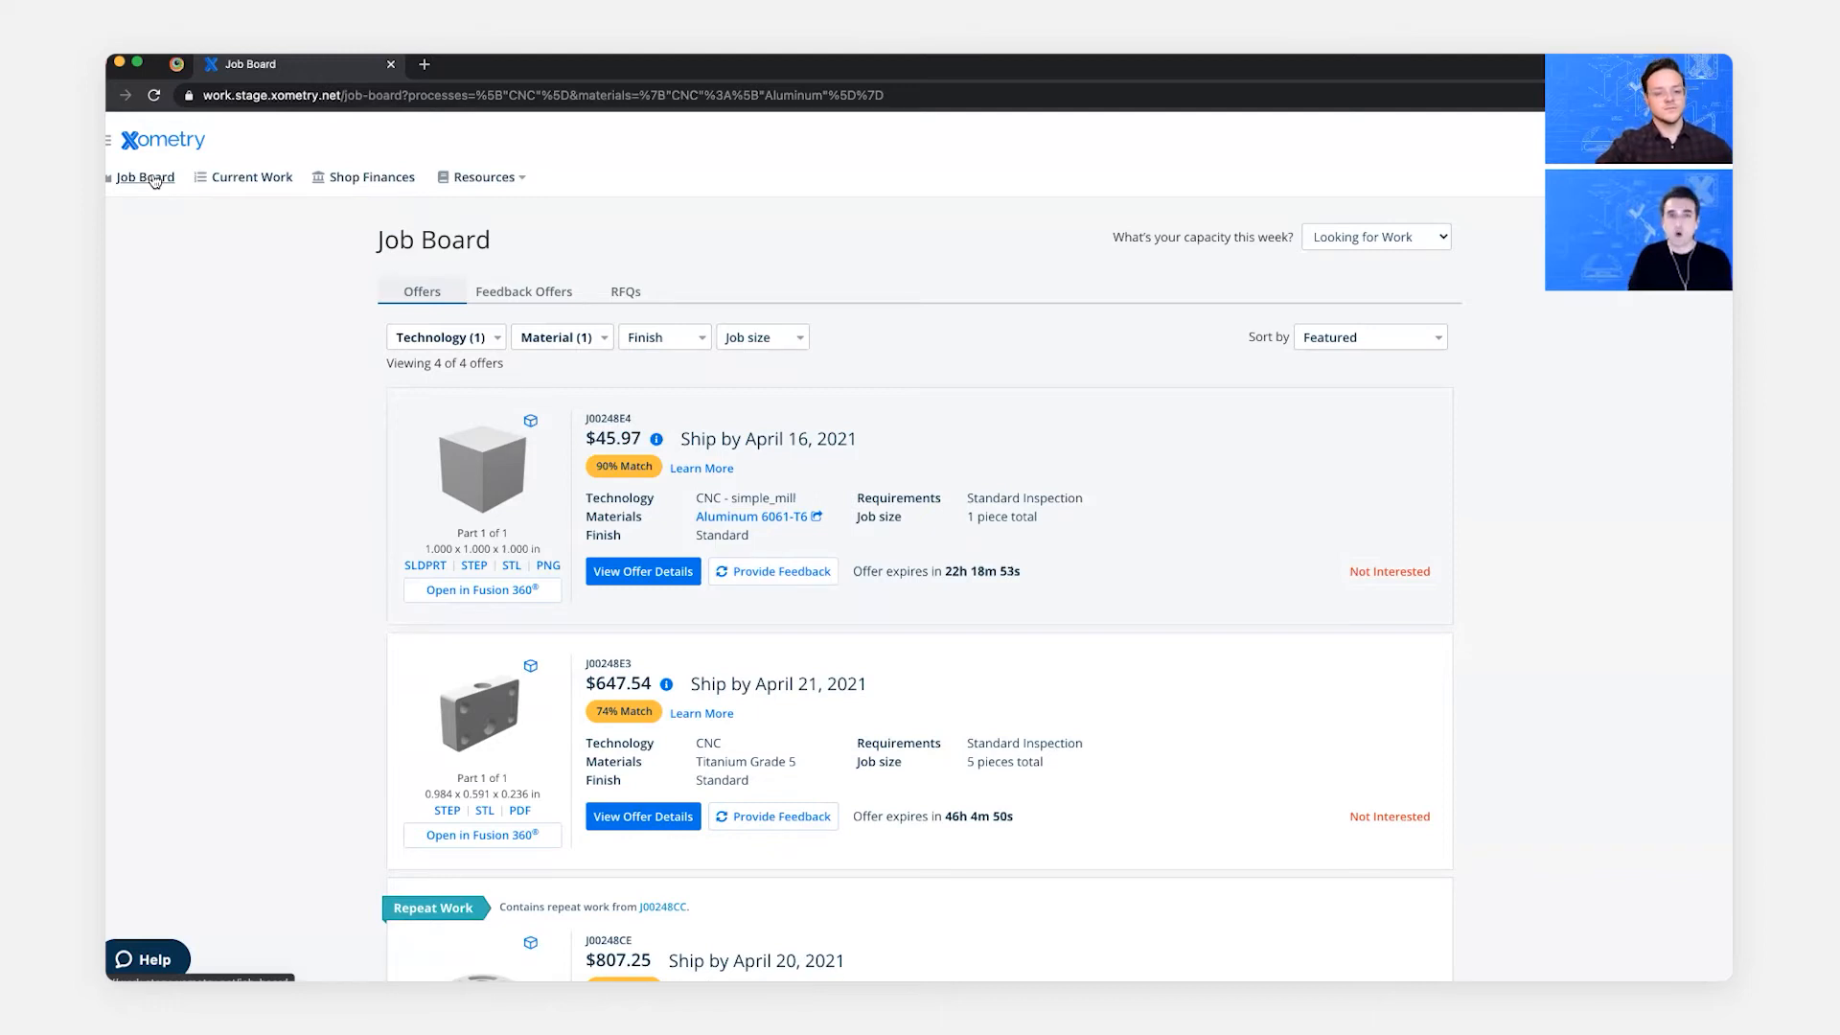
mouse_move(1096, 169)
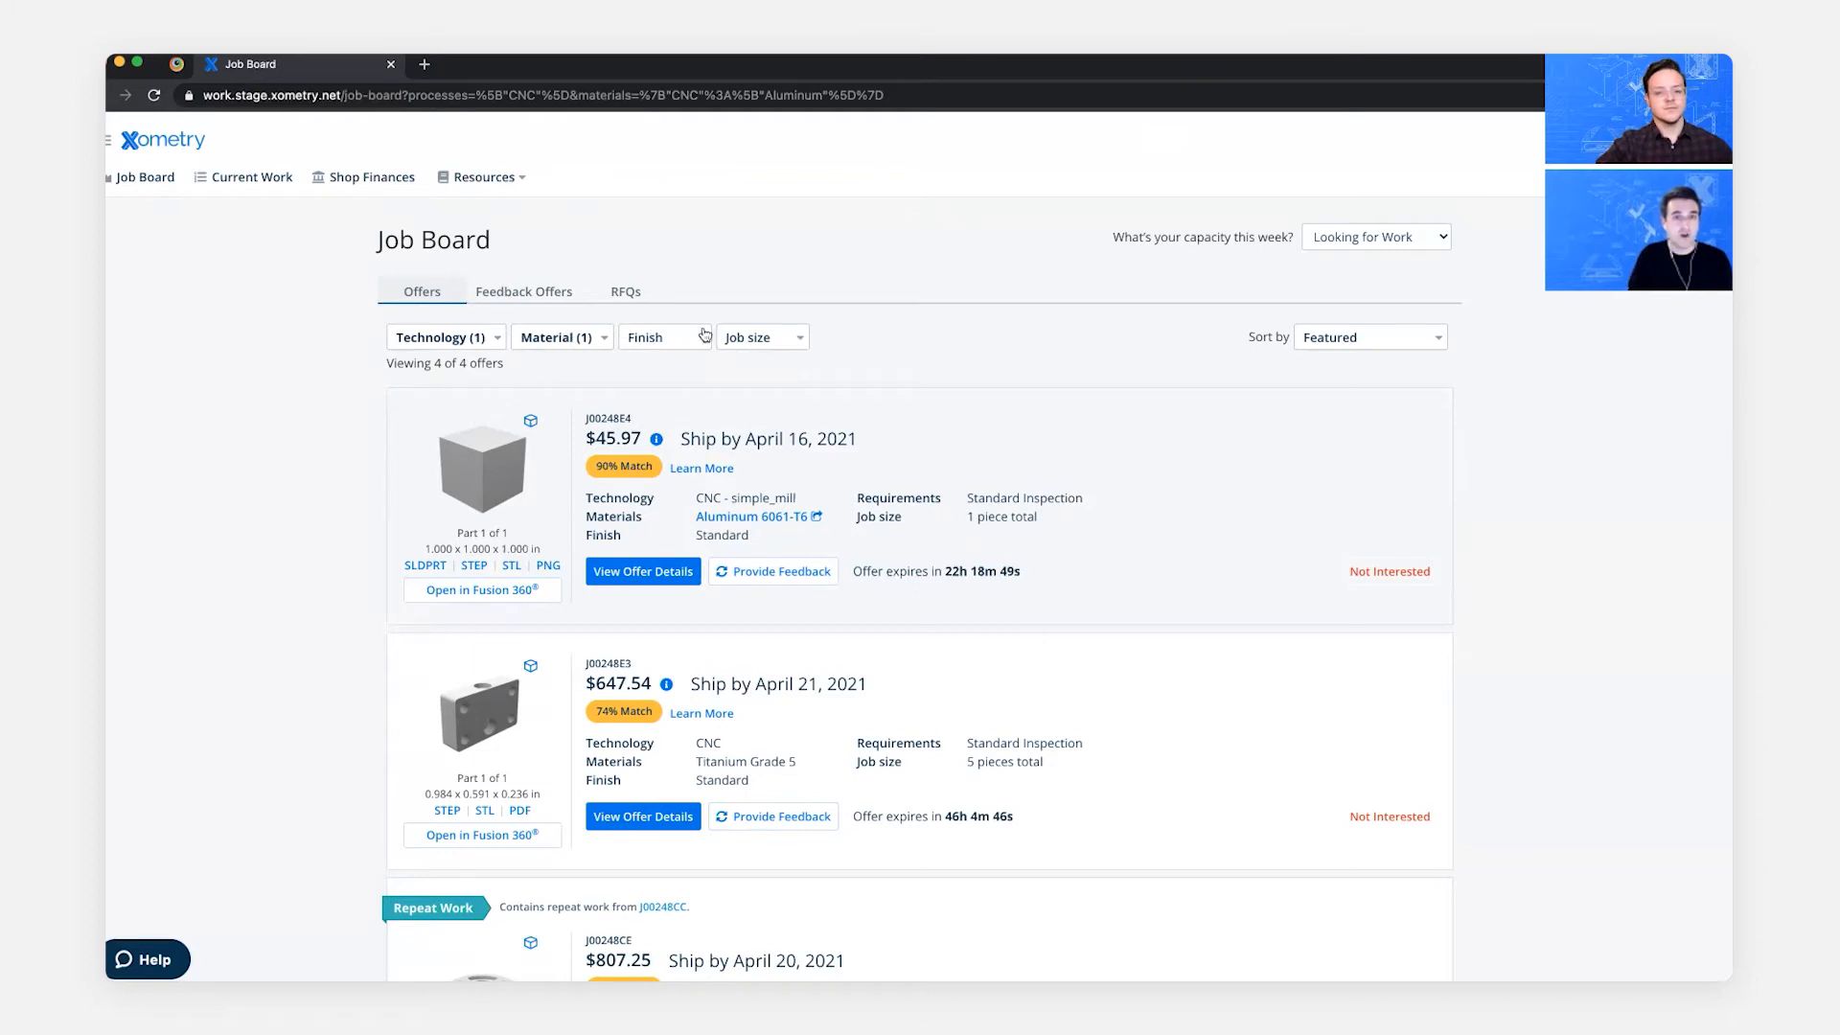
- Sort the filtered offers by Price: High to low
click(1369, 337)
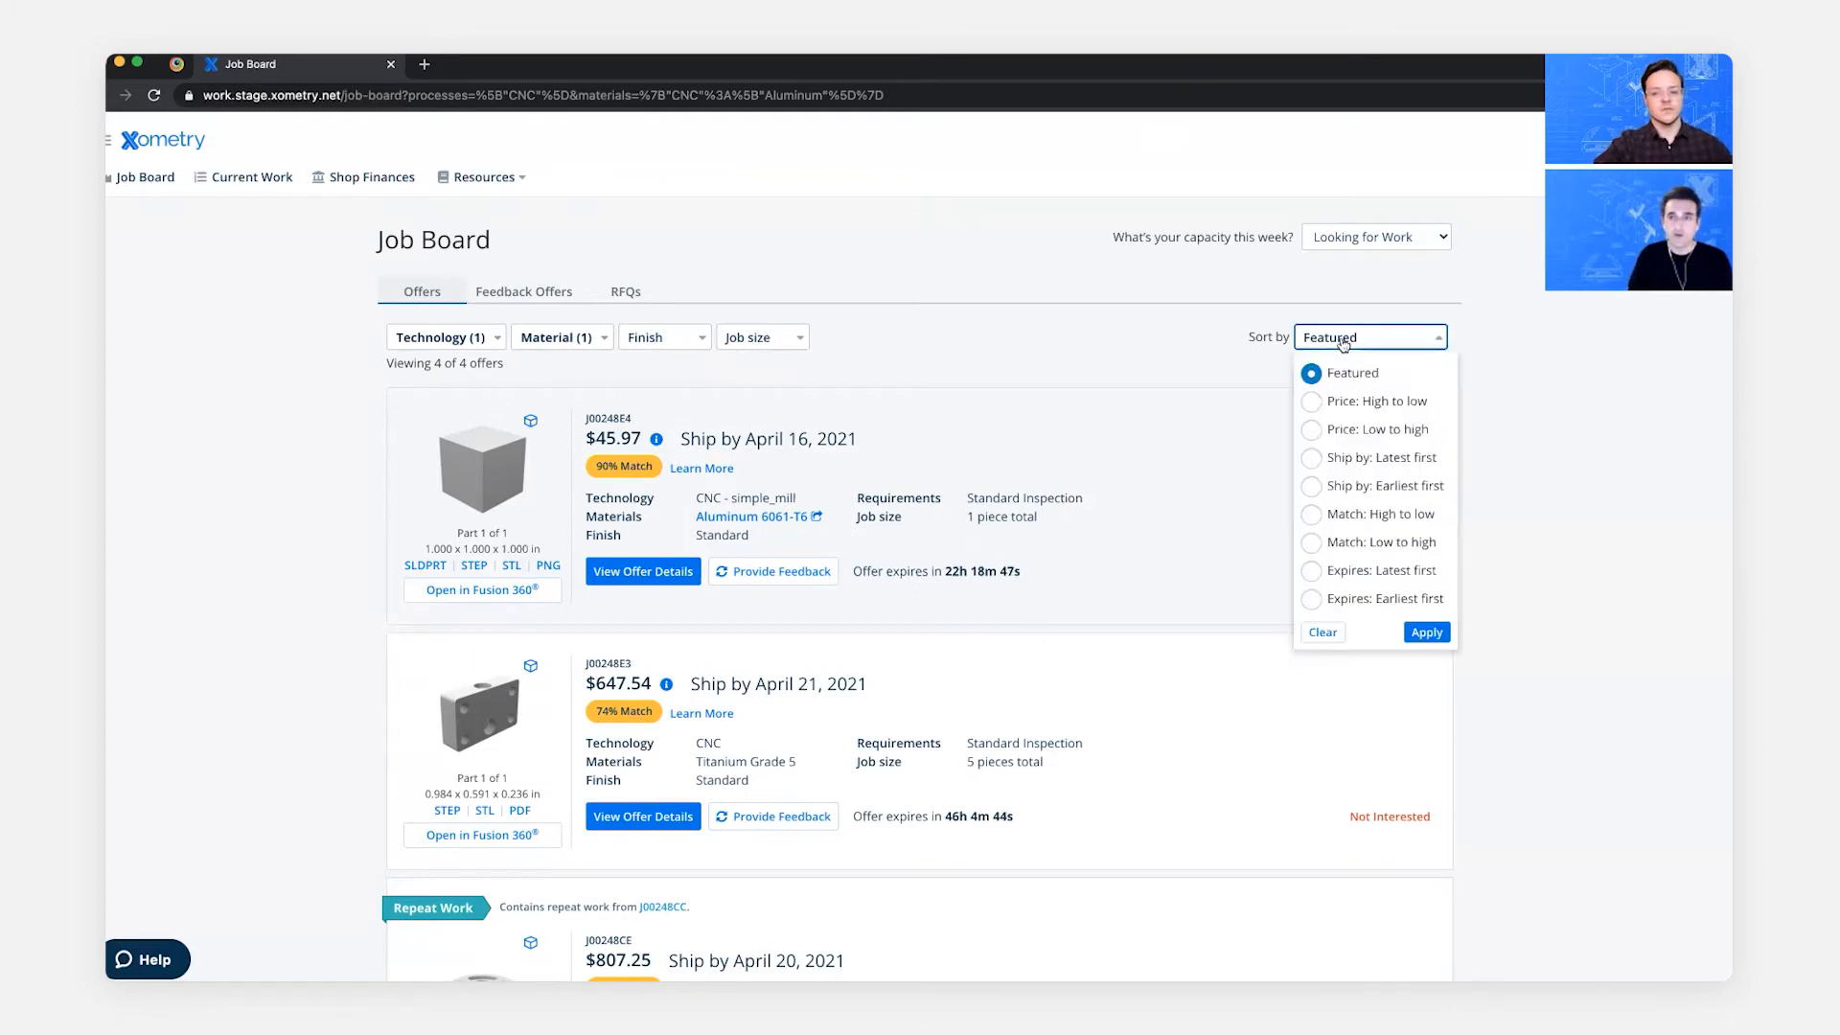
mouse_move(1351, 405)
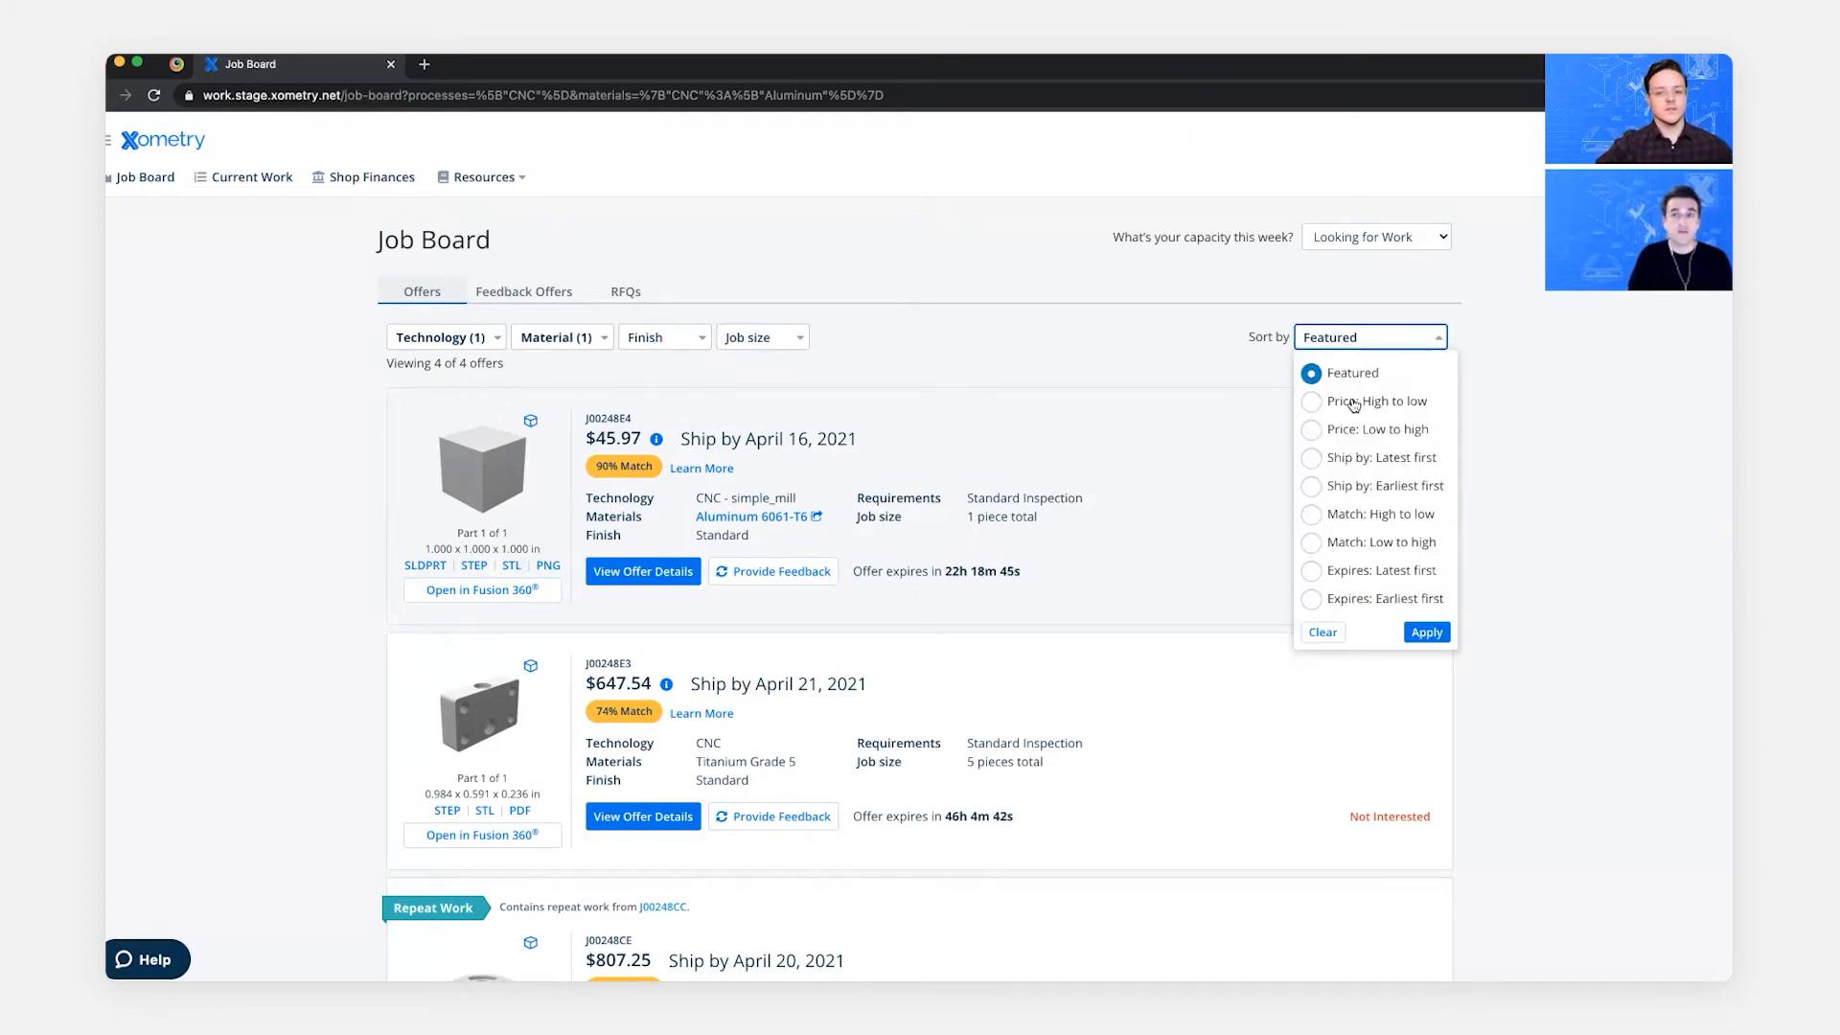
click(1311, 401)
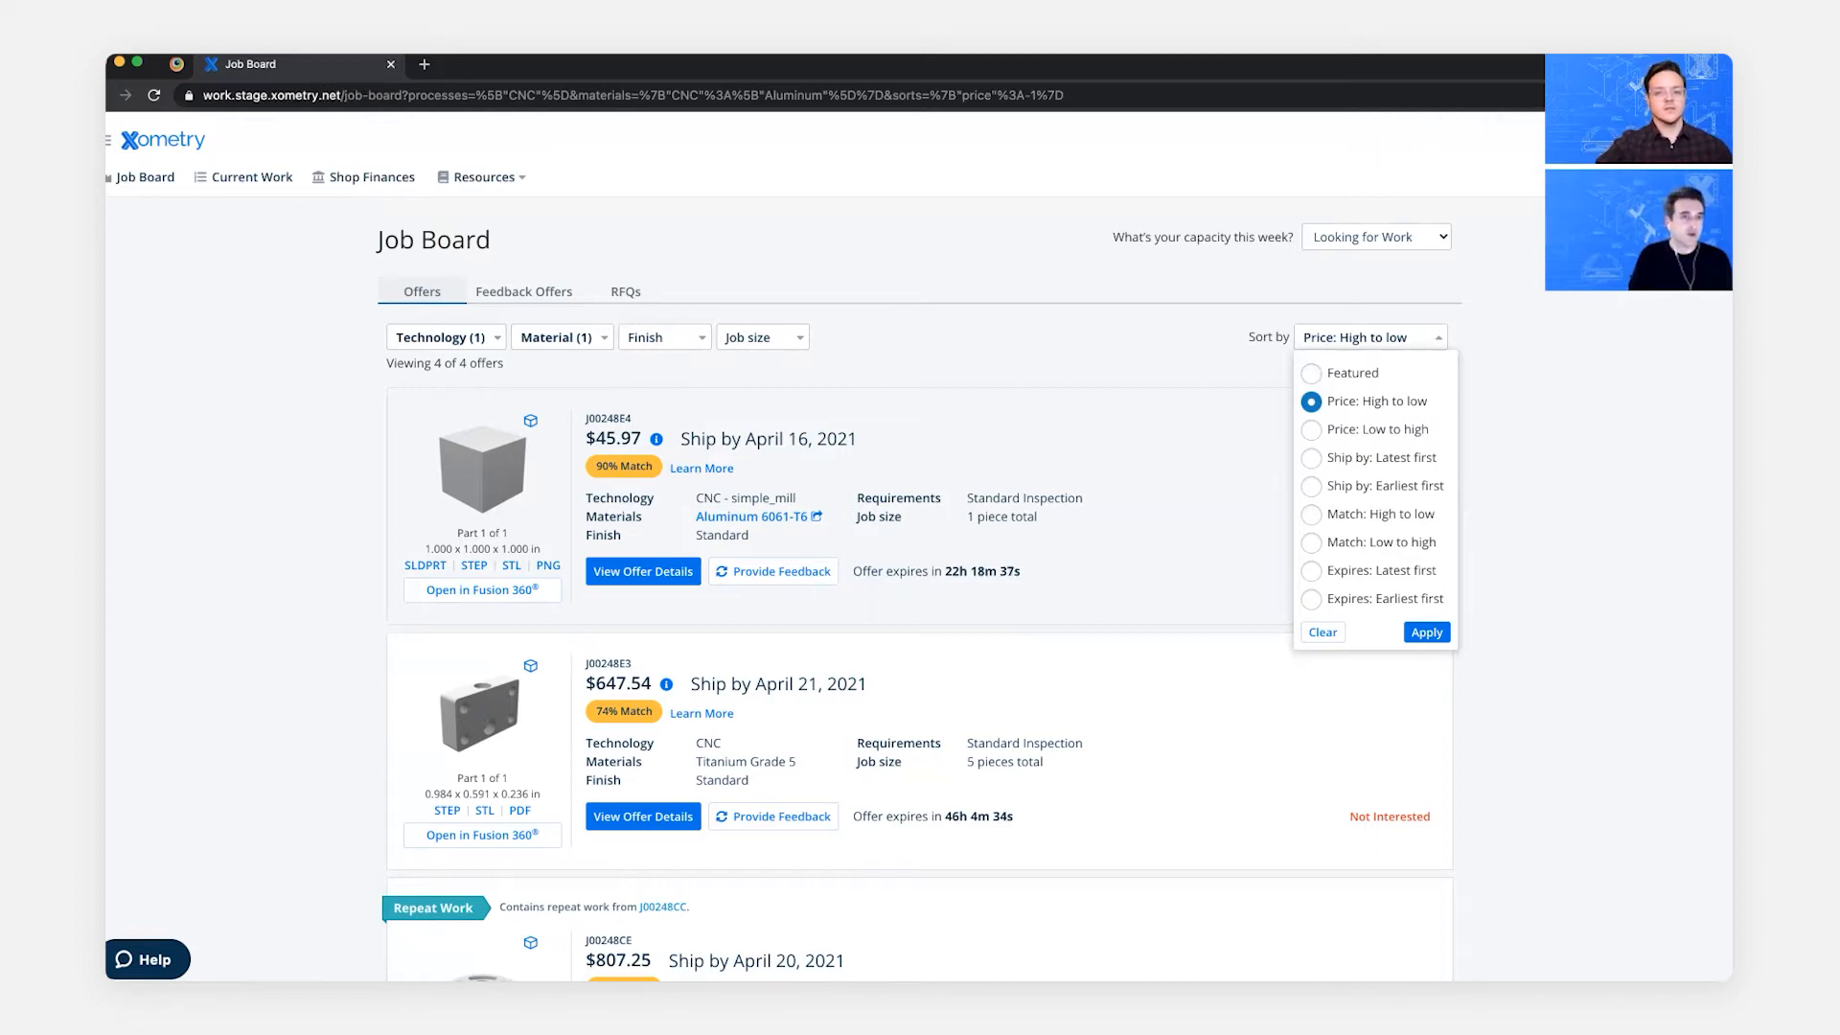
mouse_move(1520, 356)
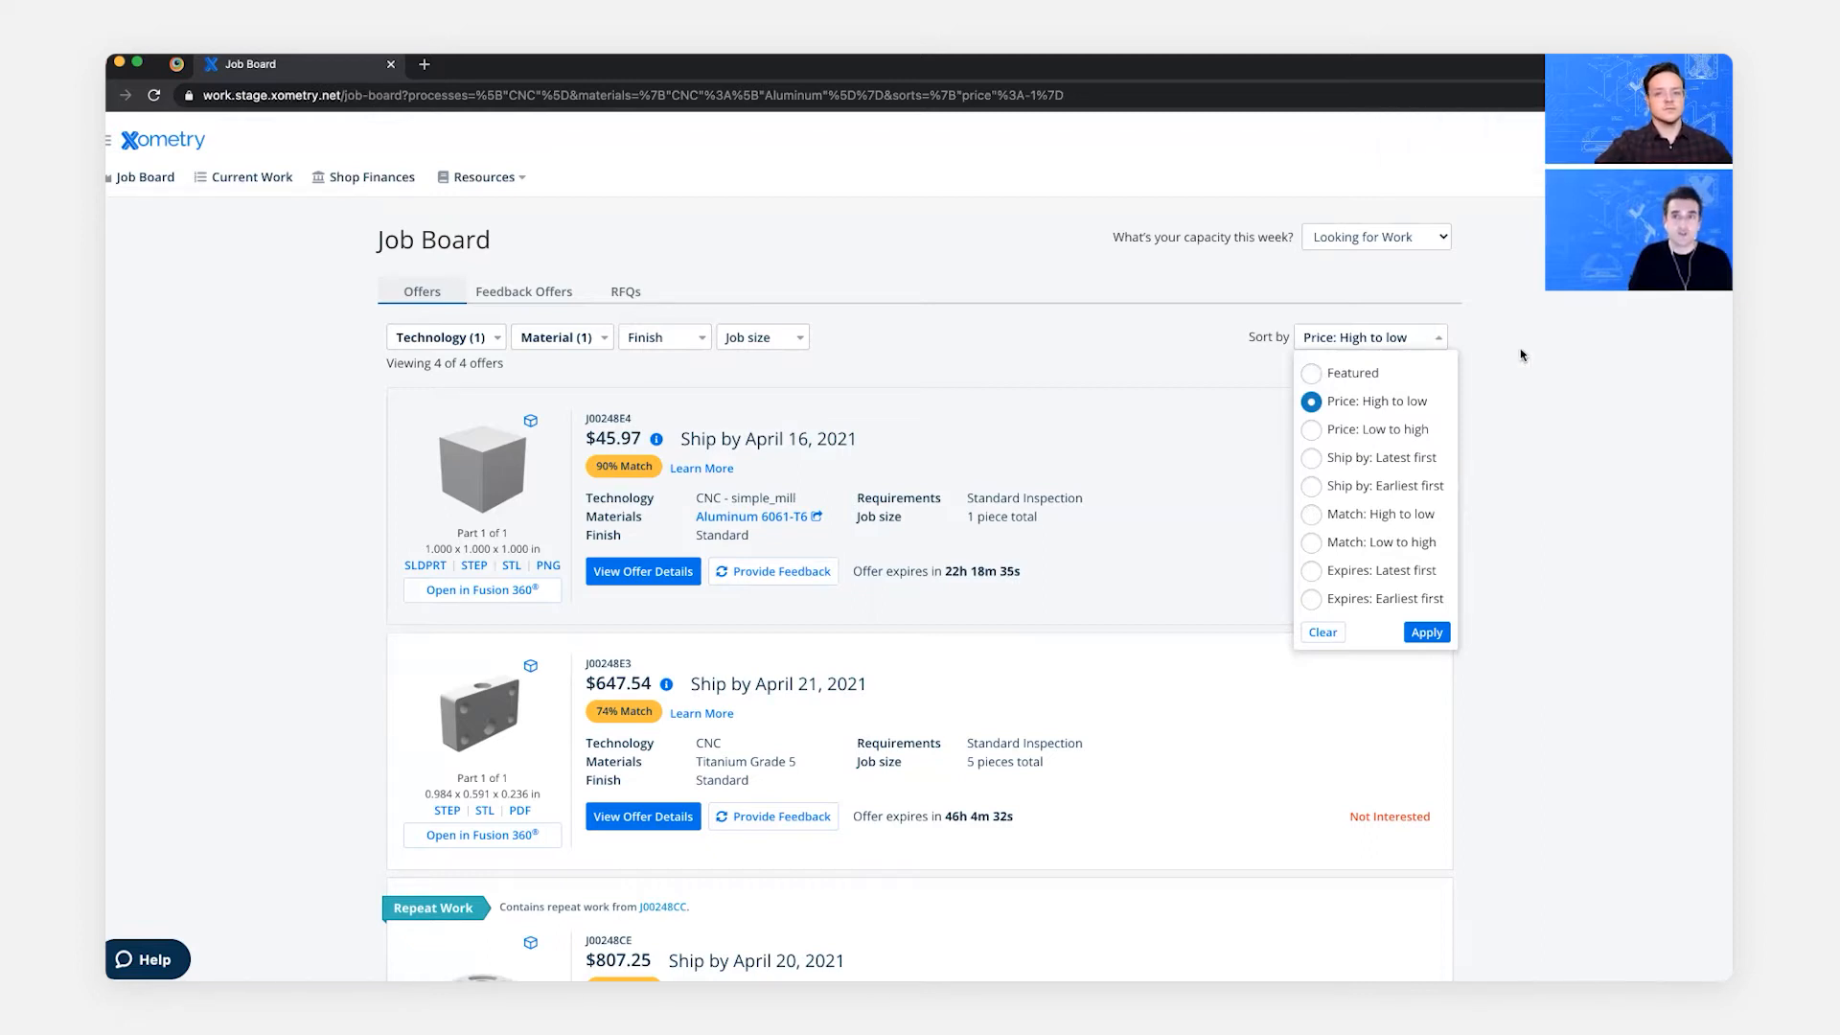
click(1426, 633)
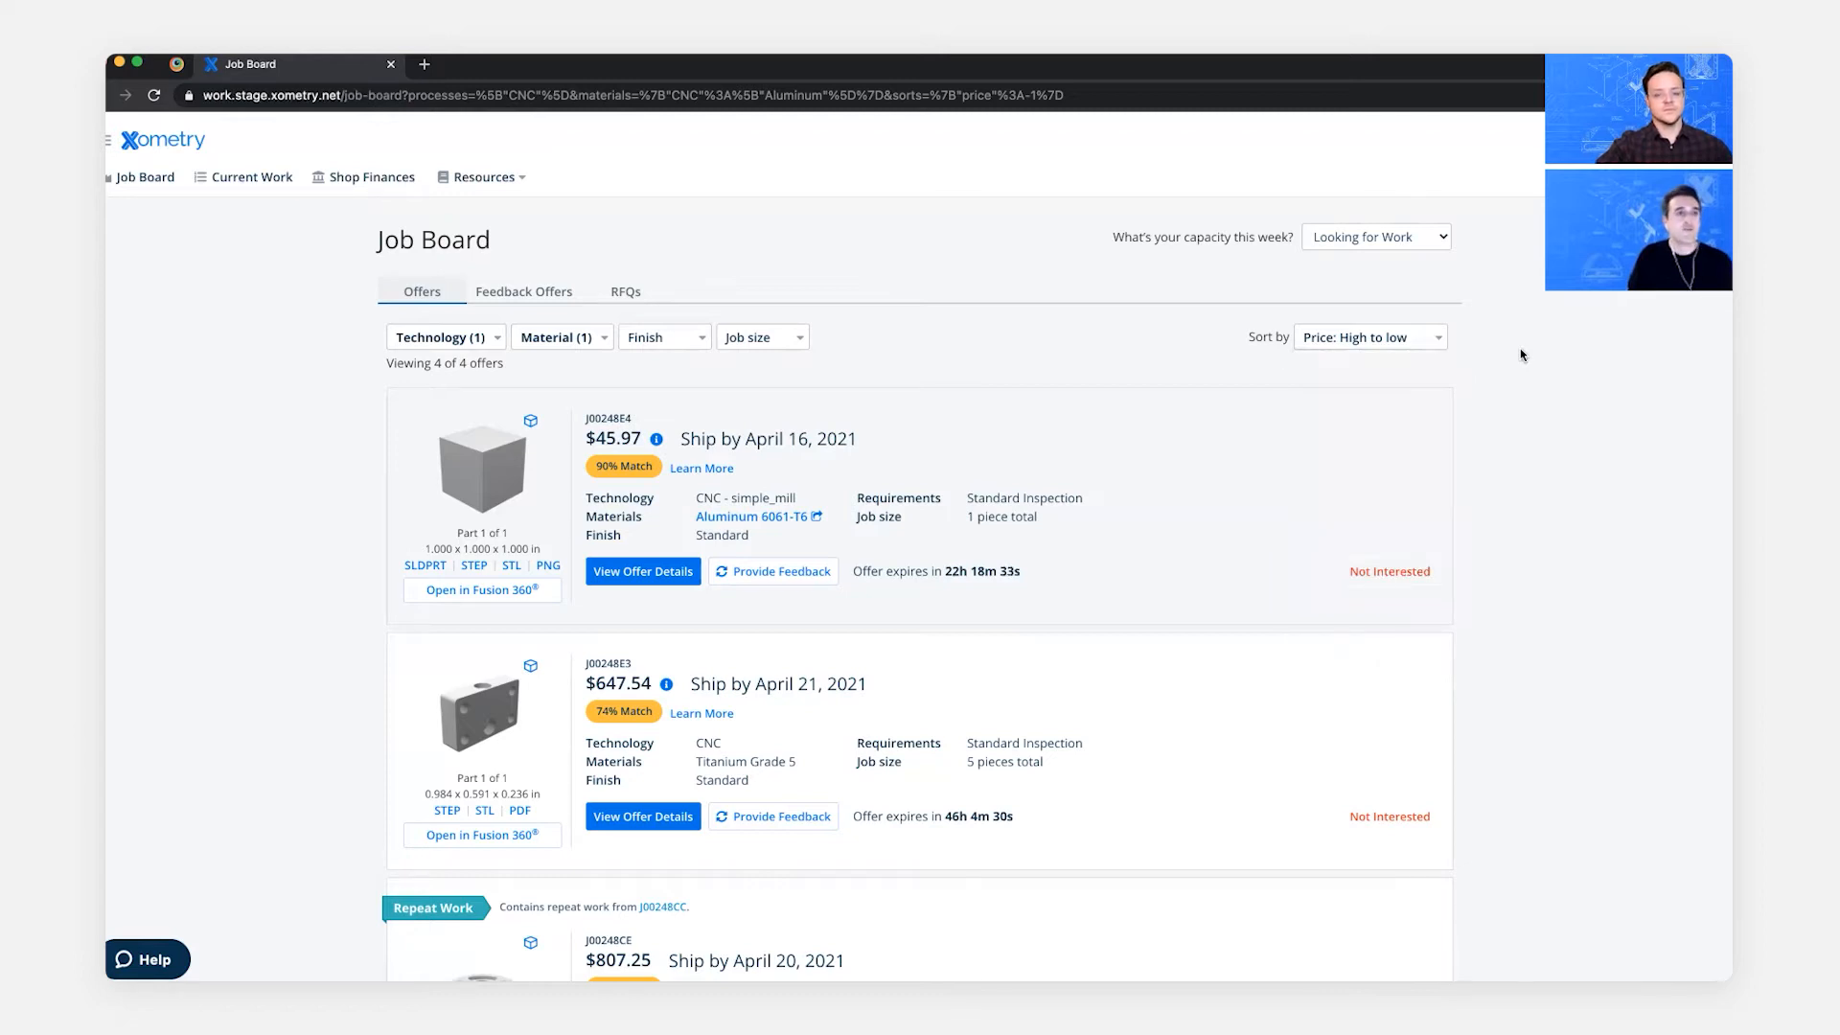
mouse_move(1055, 456)
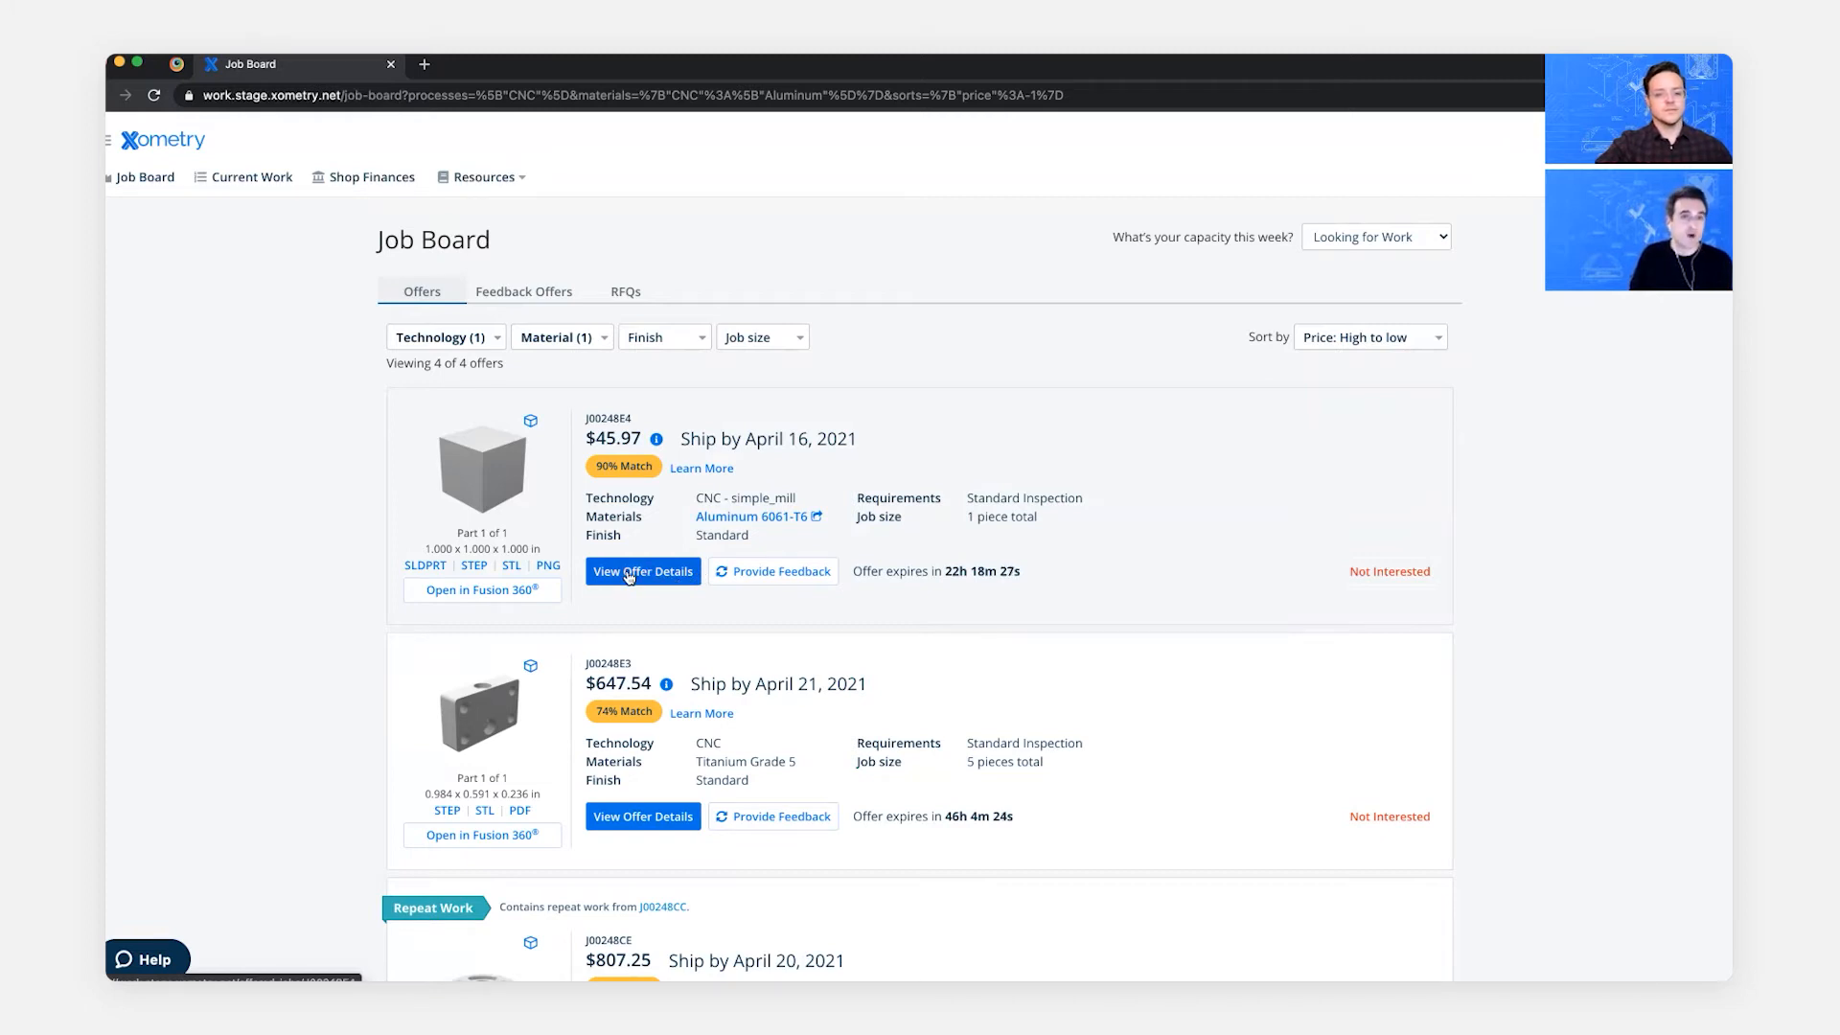
- Open offers J00248E4, J00248E3 and J00248C9 details each in a new tab
right_click(642, 571)
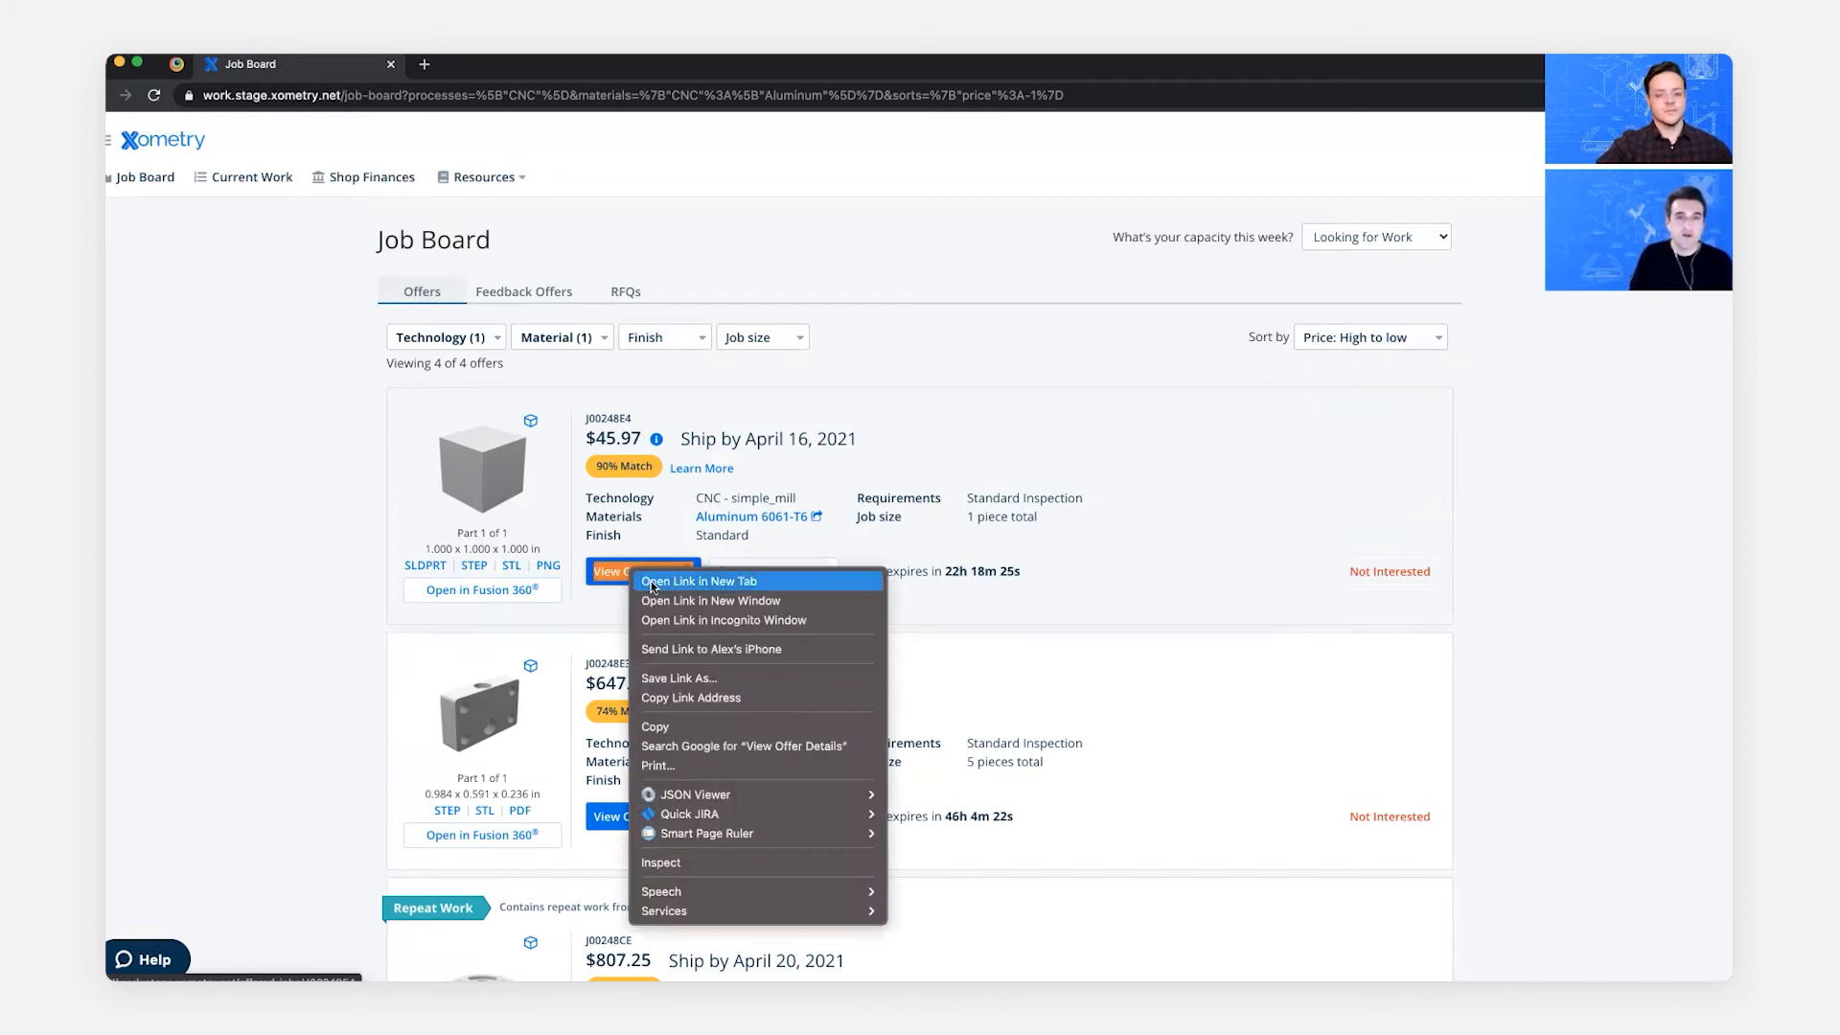
click(698, 581)
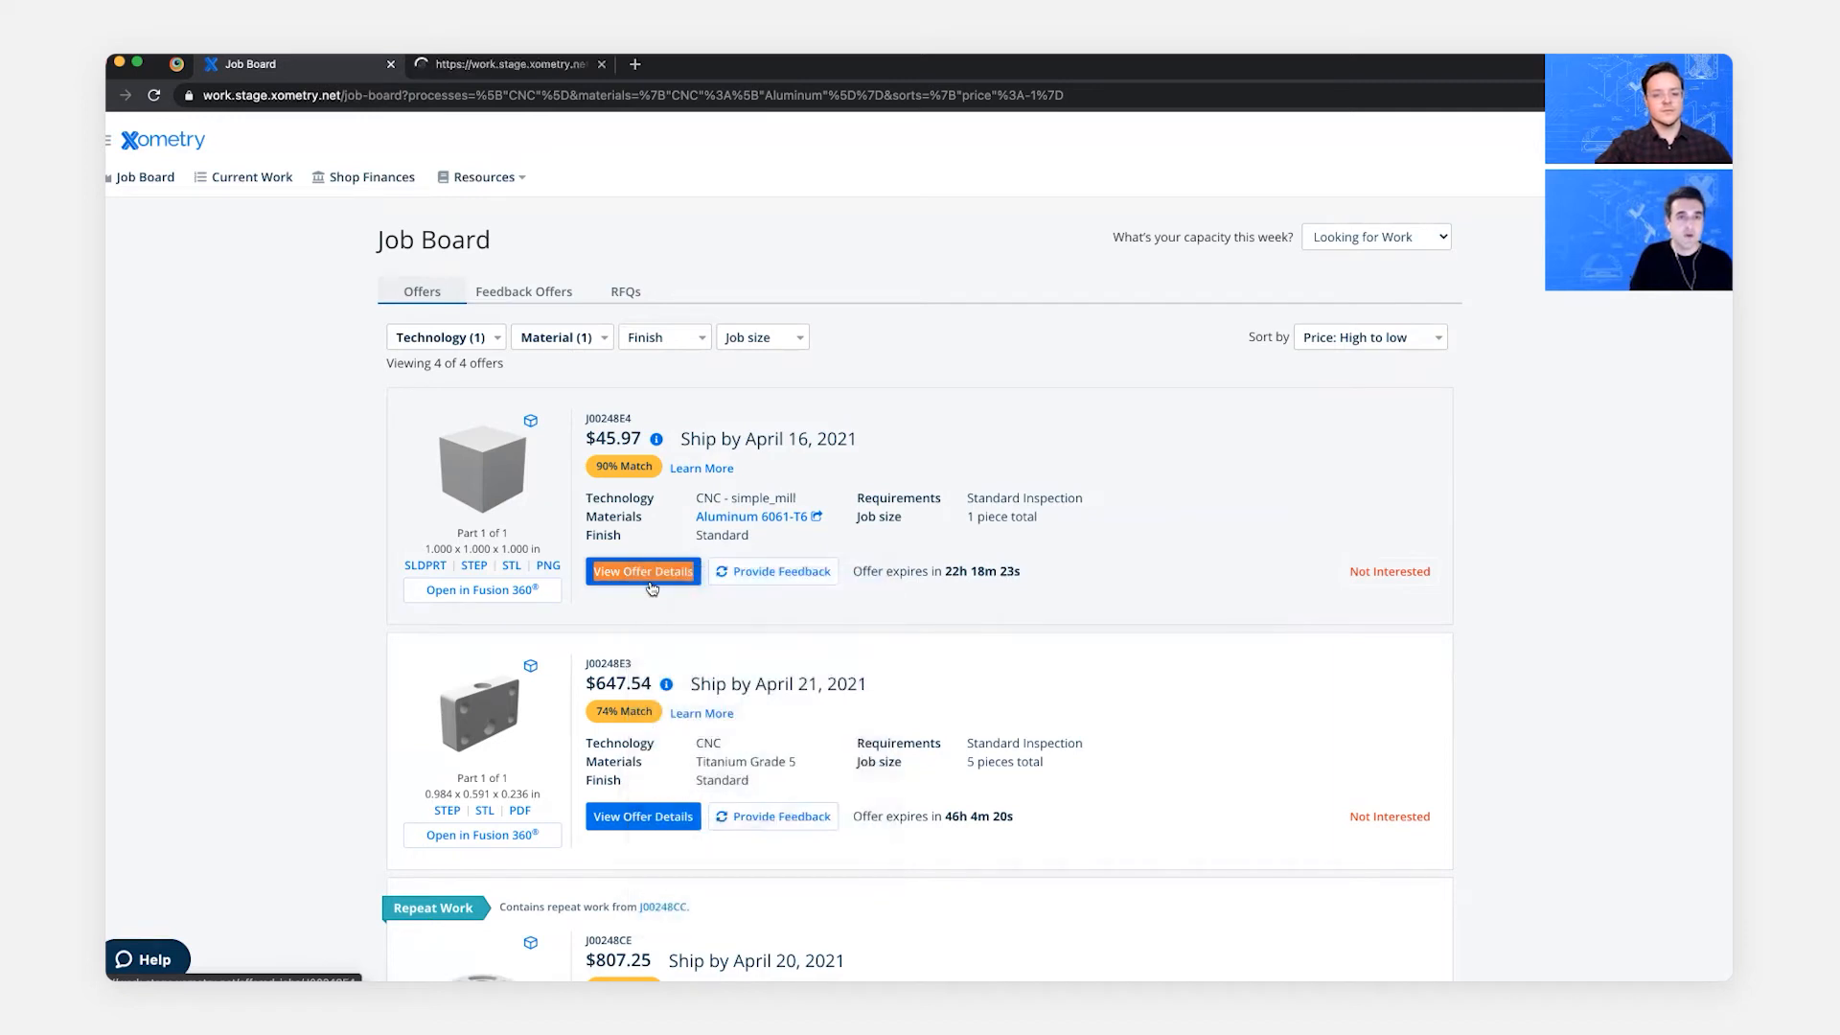
right_click(641, 817)
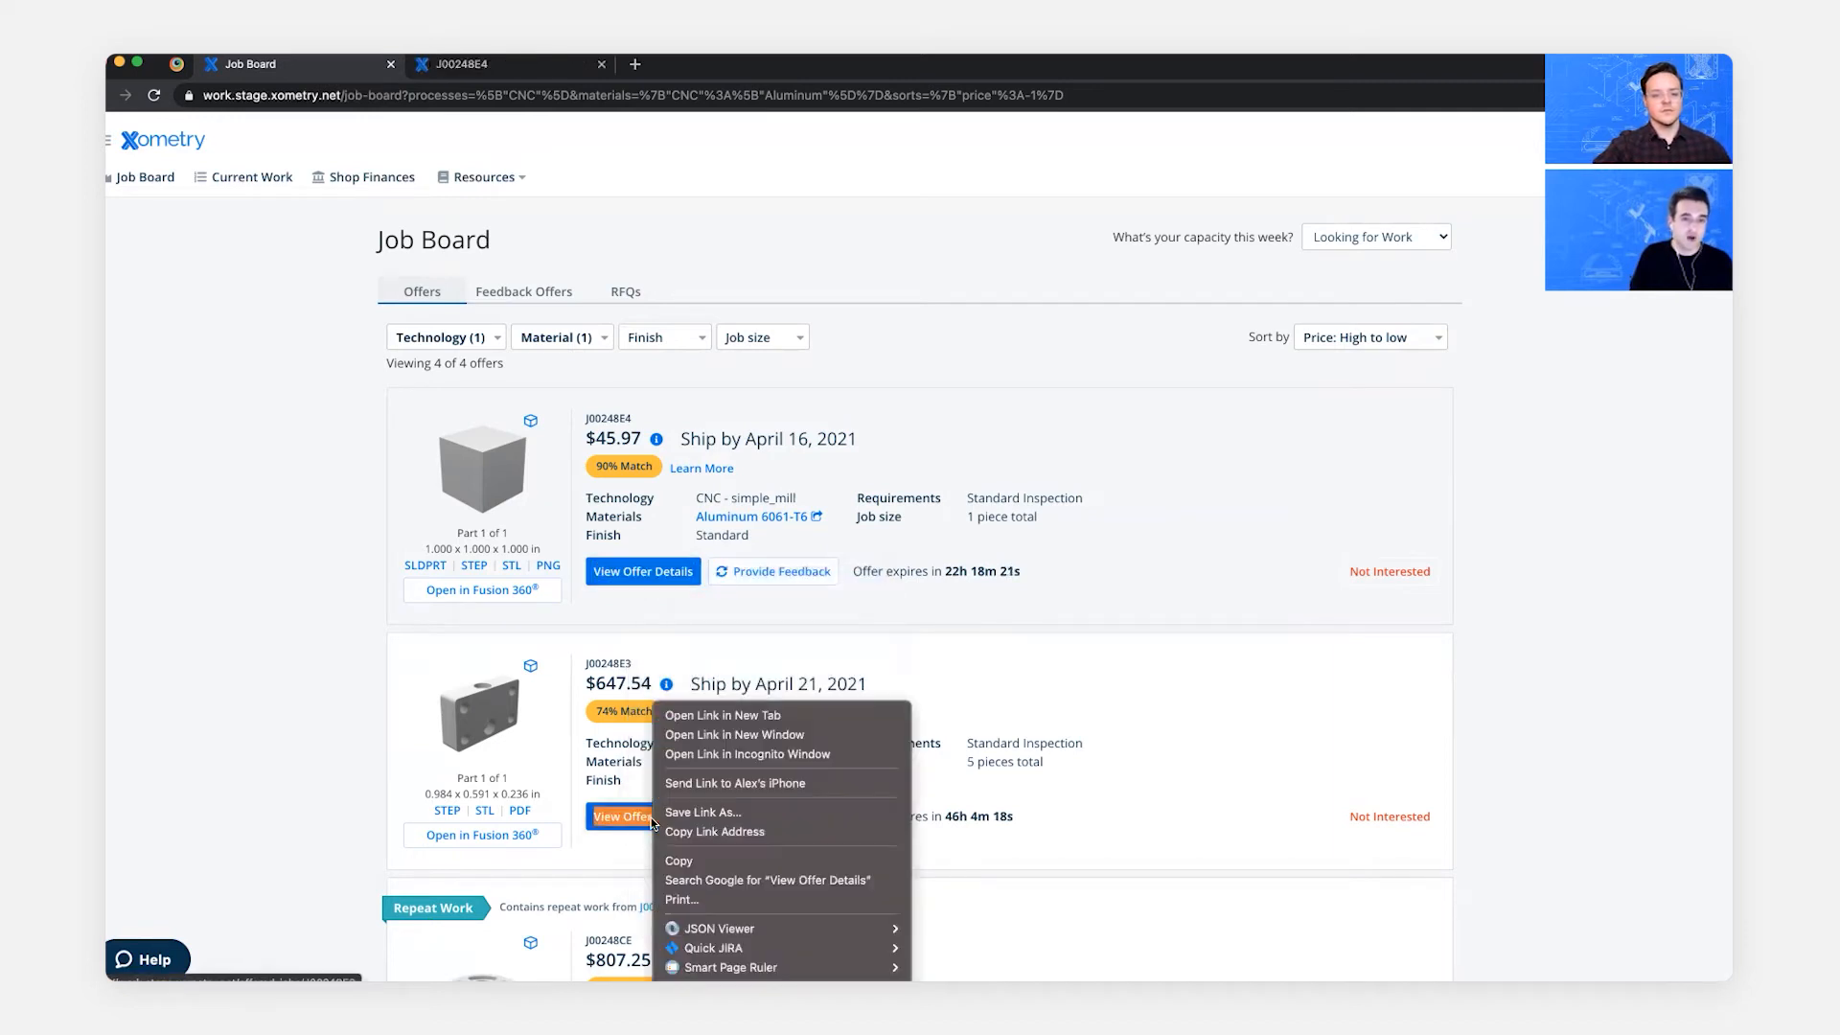
click(723, 715)
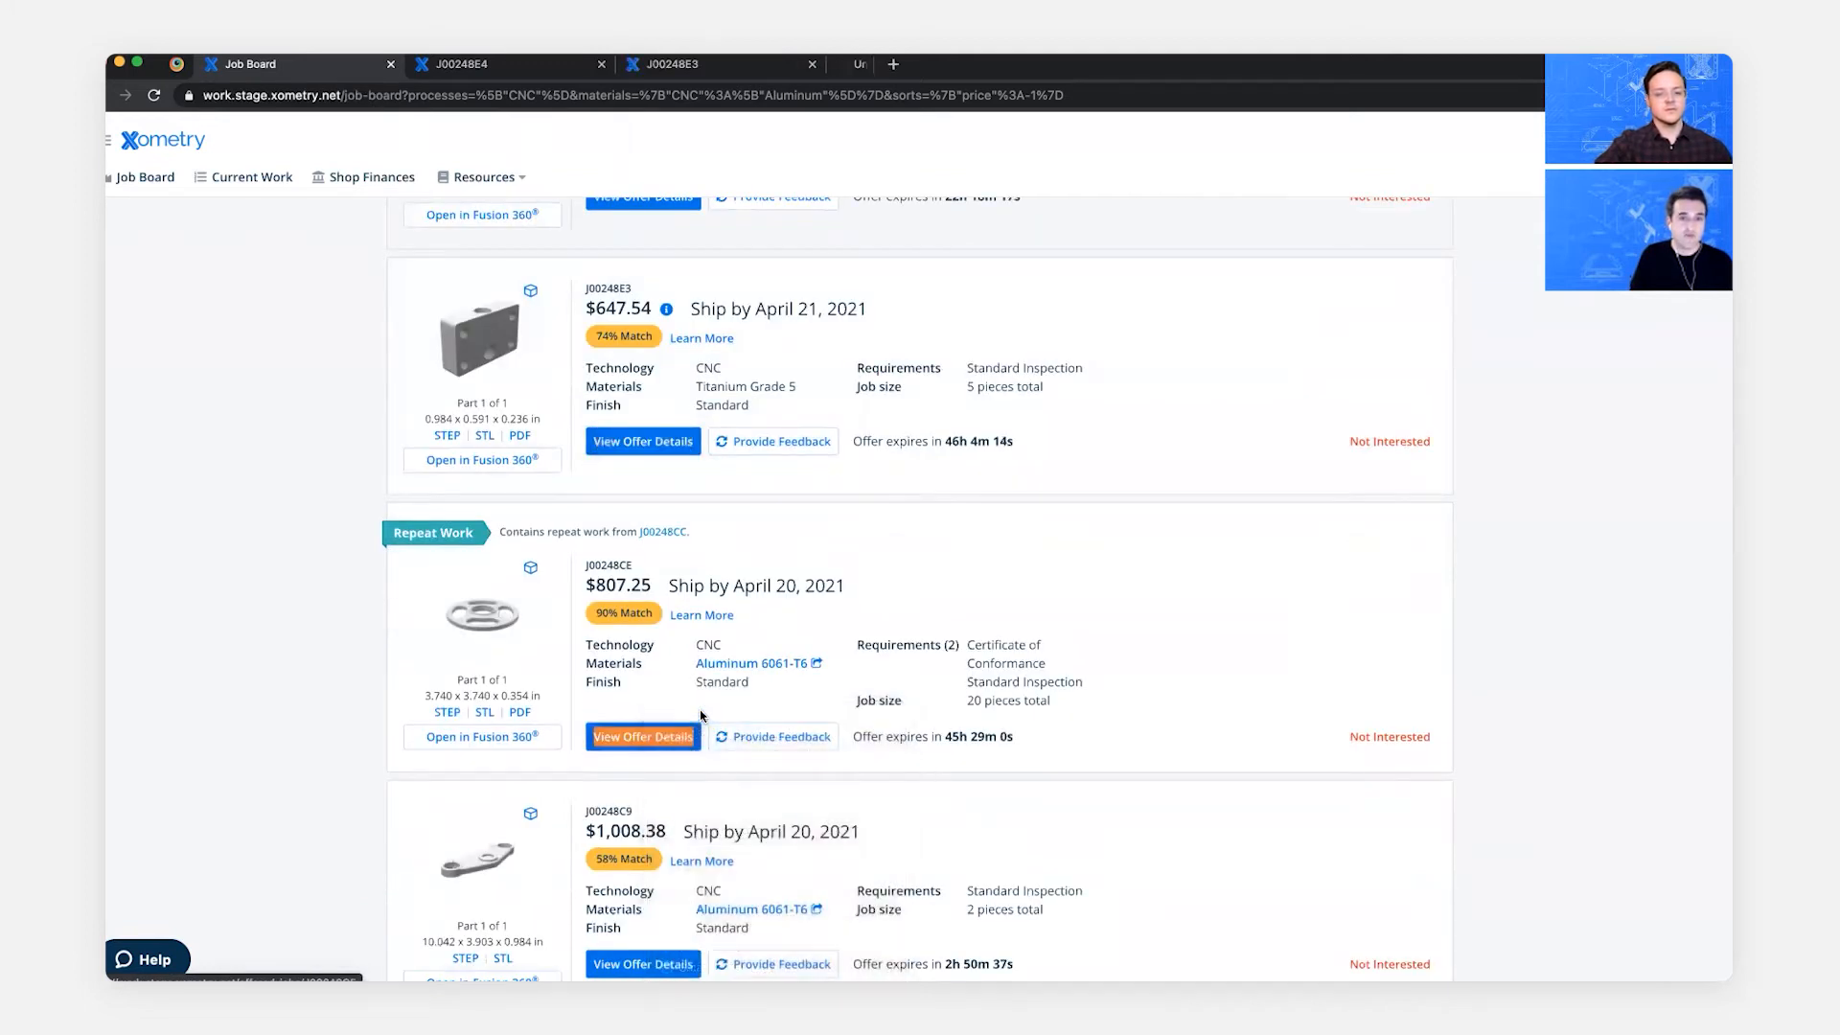
right_click(642, 853)
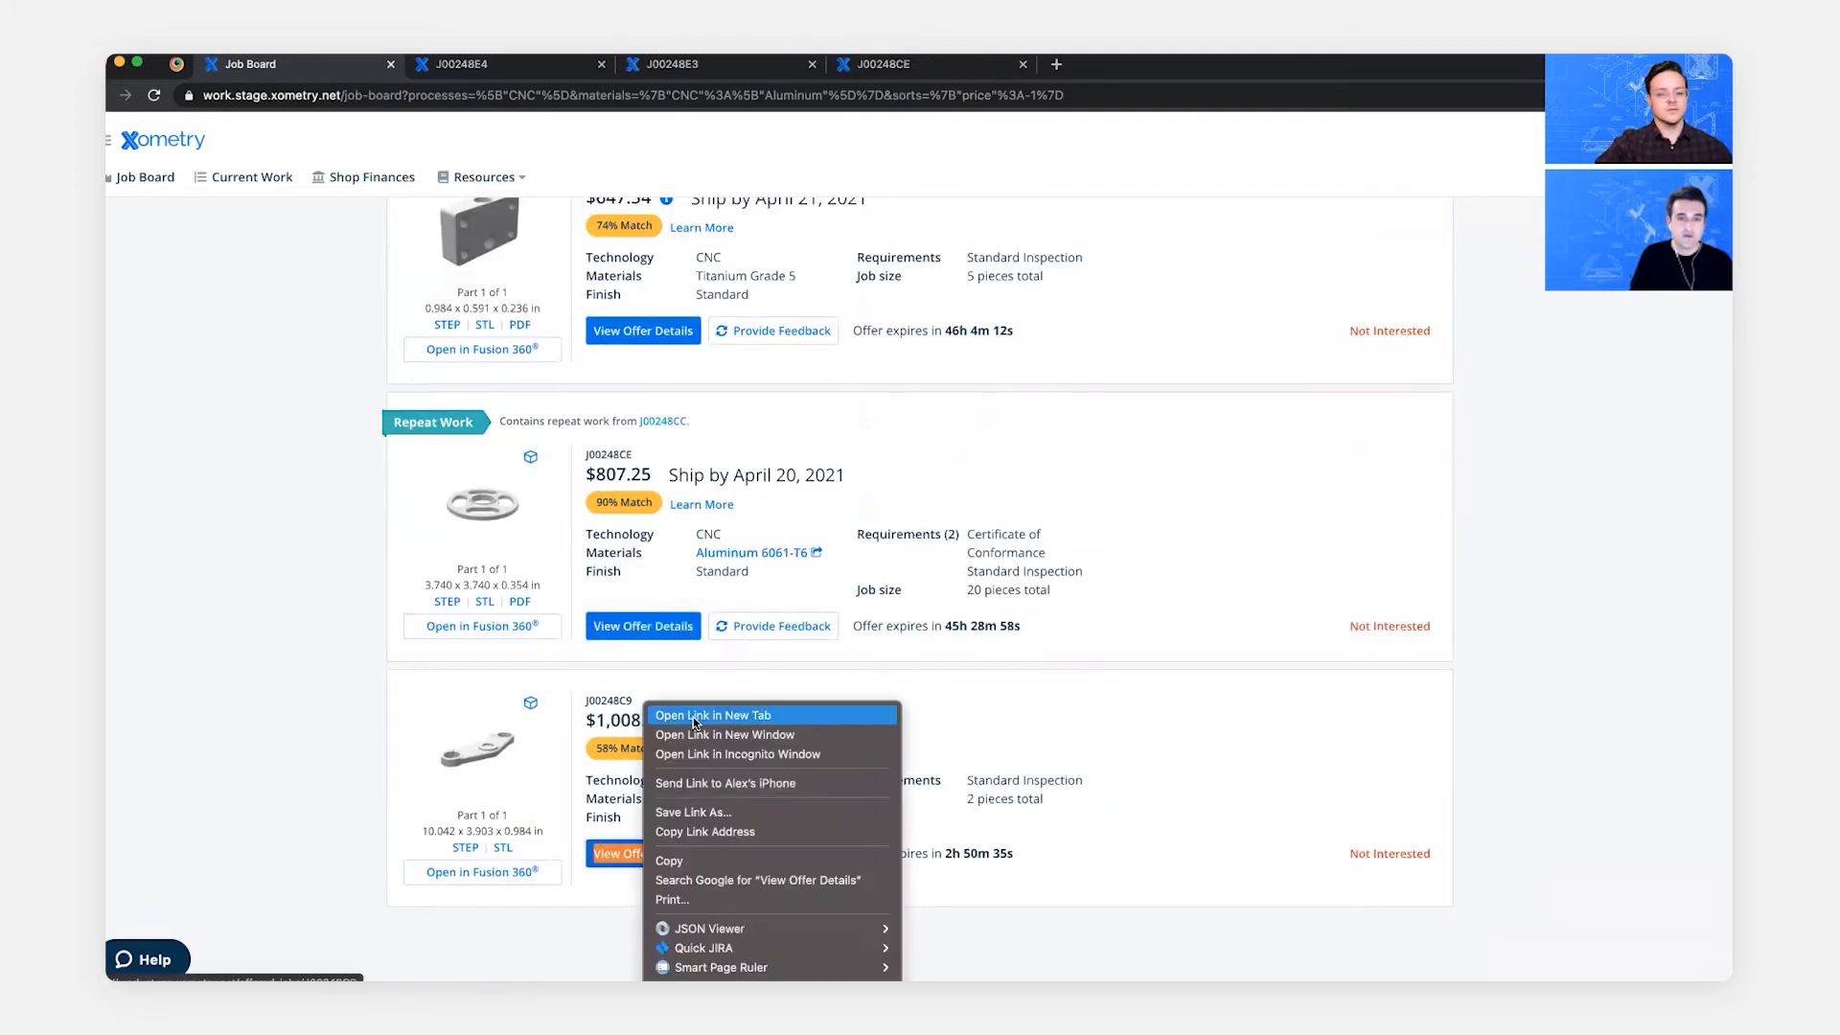
click(713, 715)
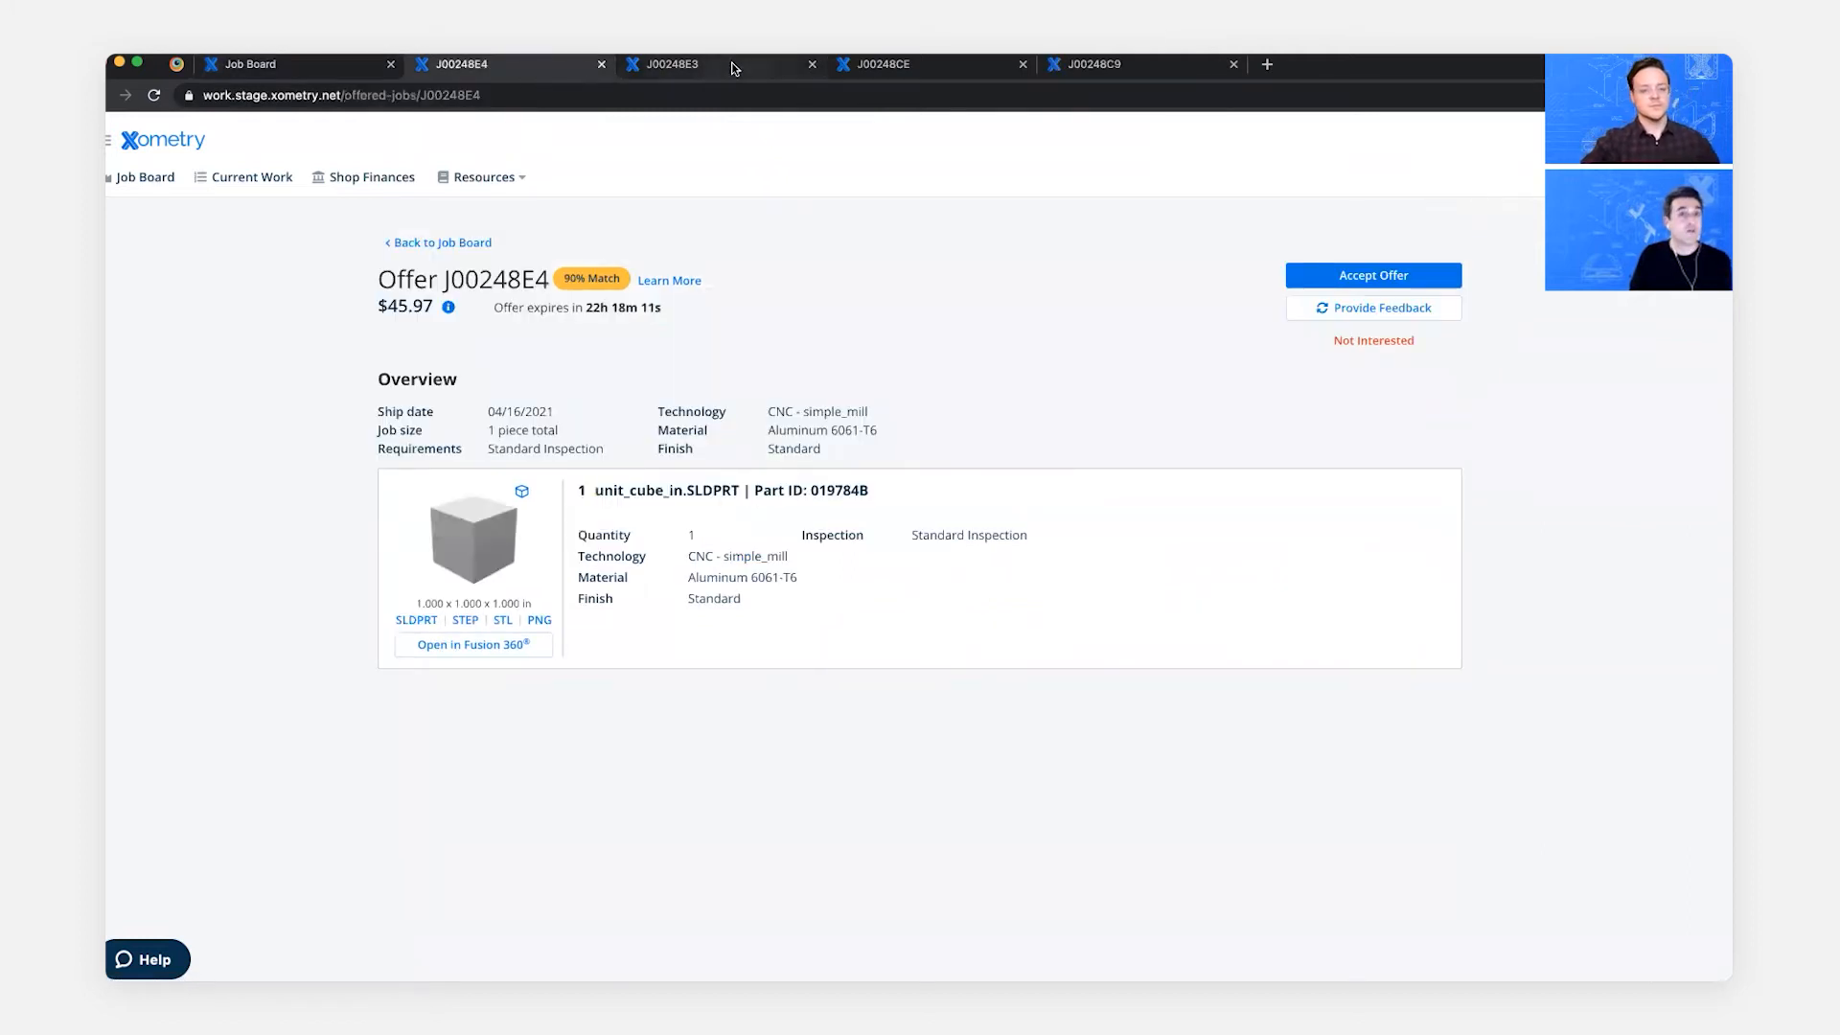
- View repeat work offer J00248CE, then return to the Job Board listing
click(881, 65)
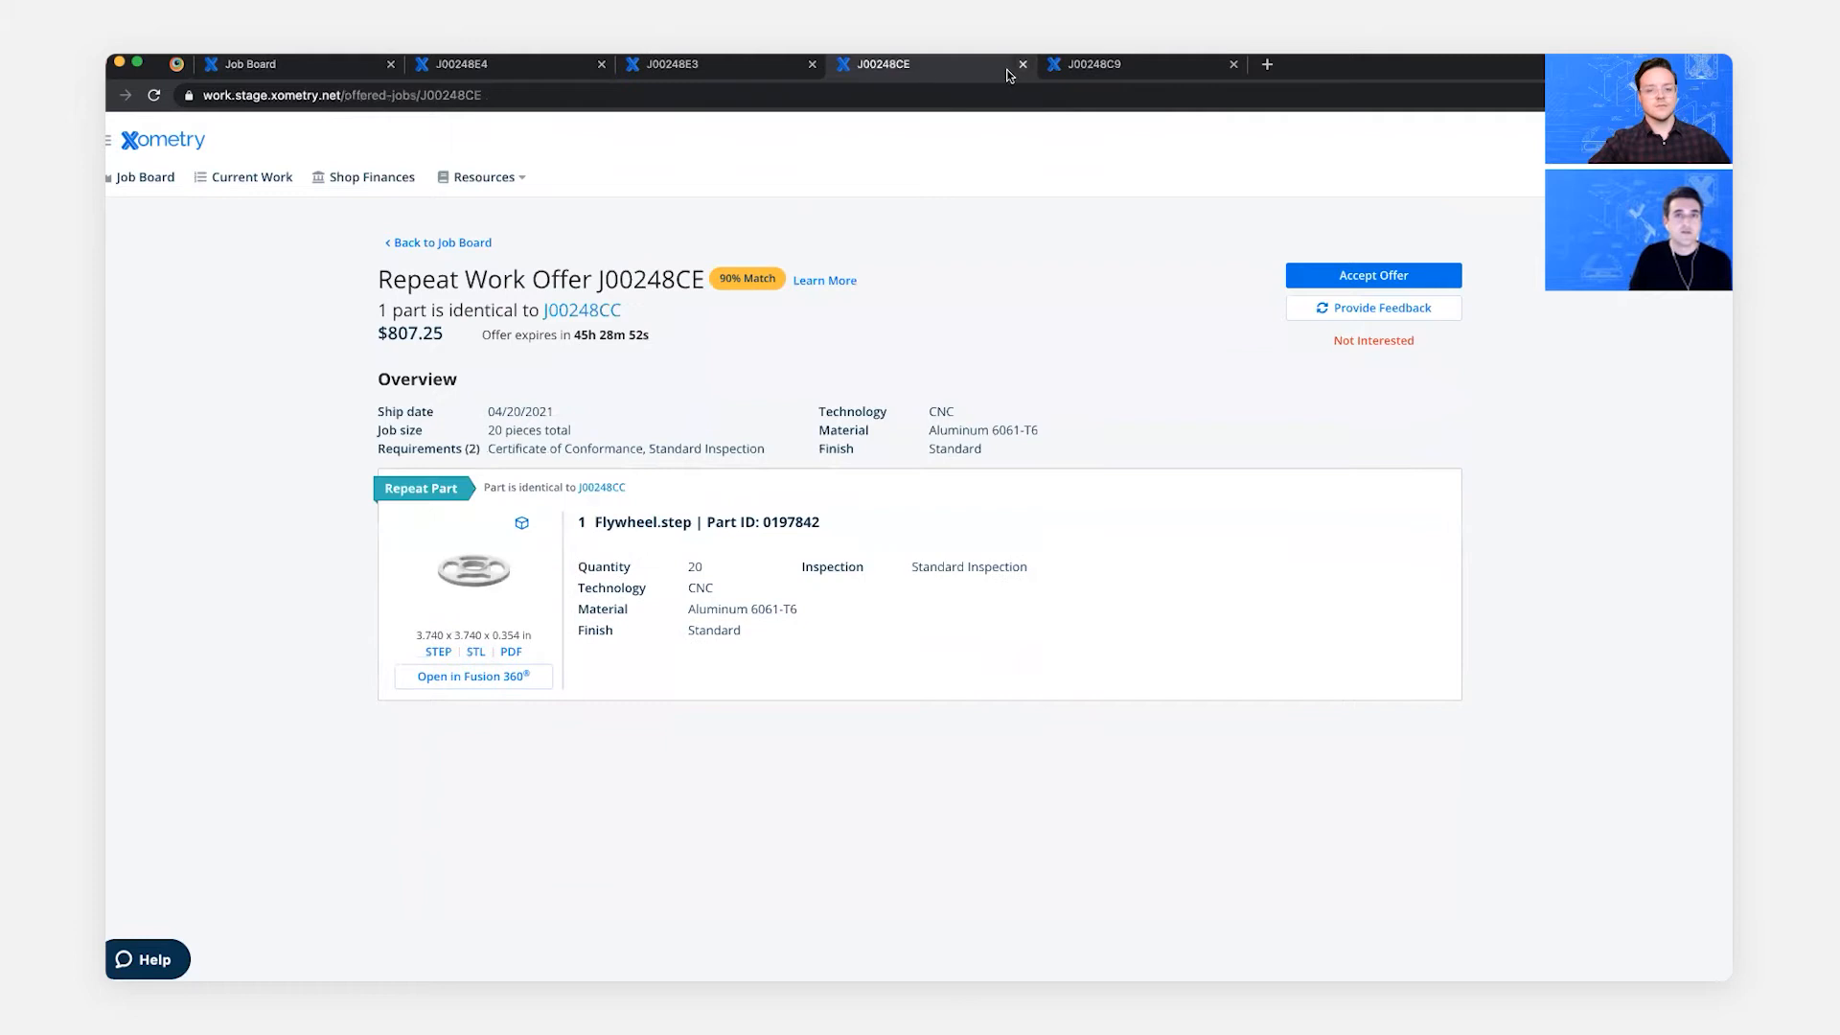
click(1091, 66)
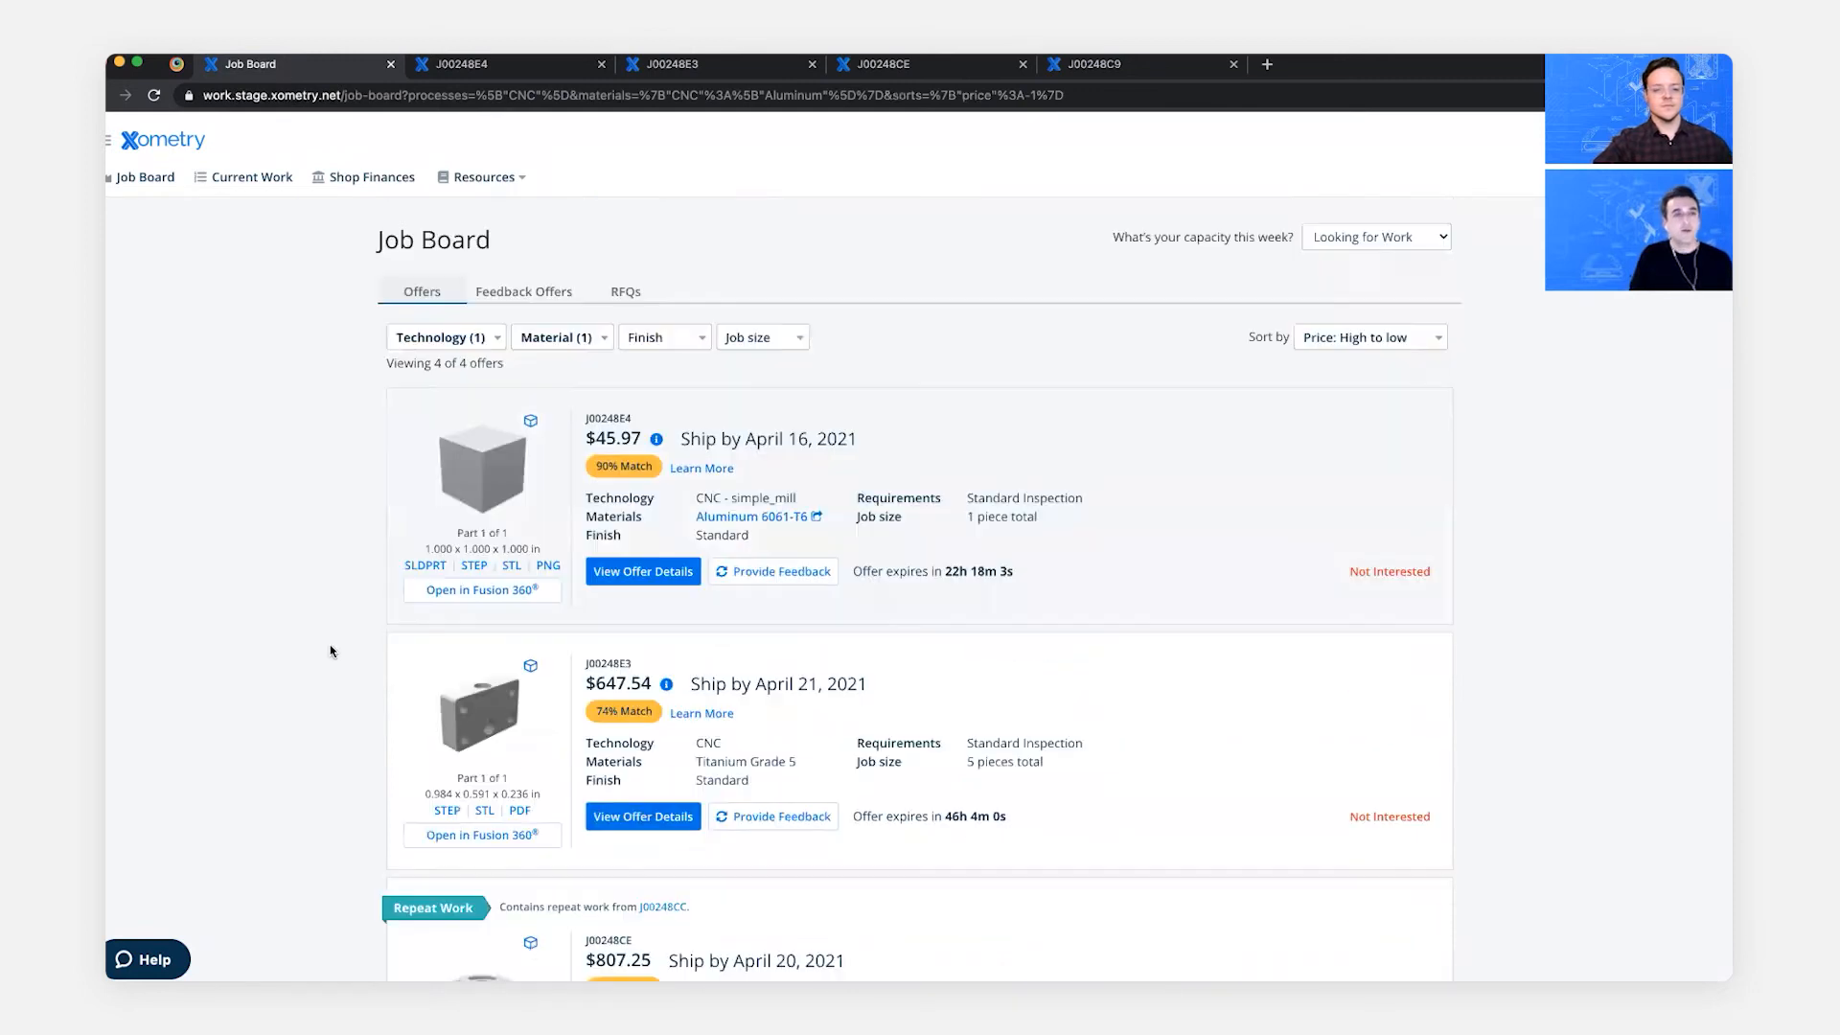
mouse_move(192, 123)
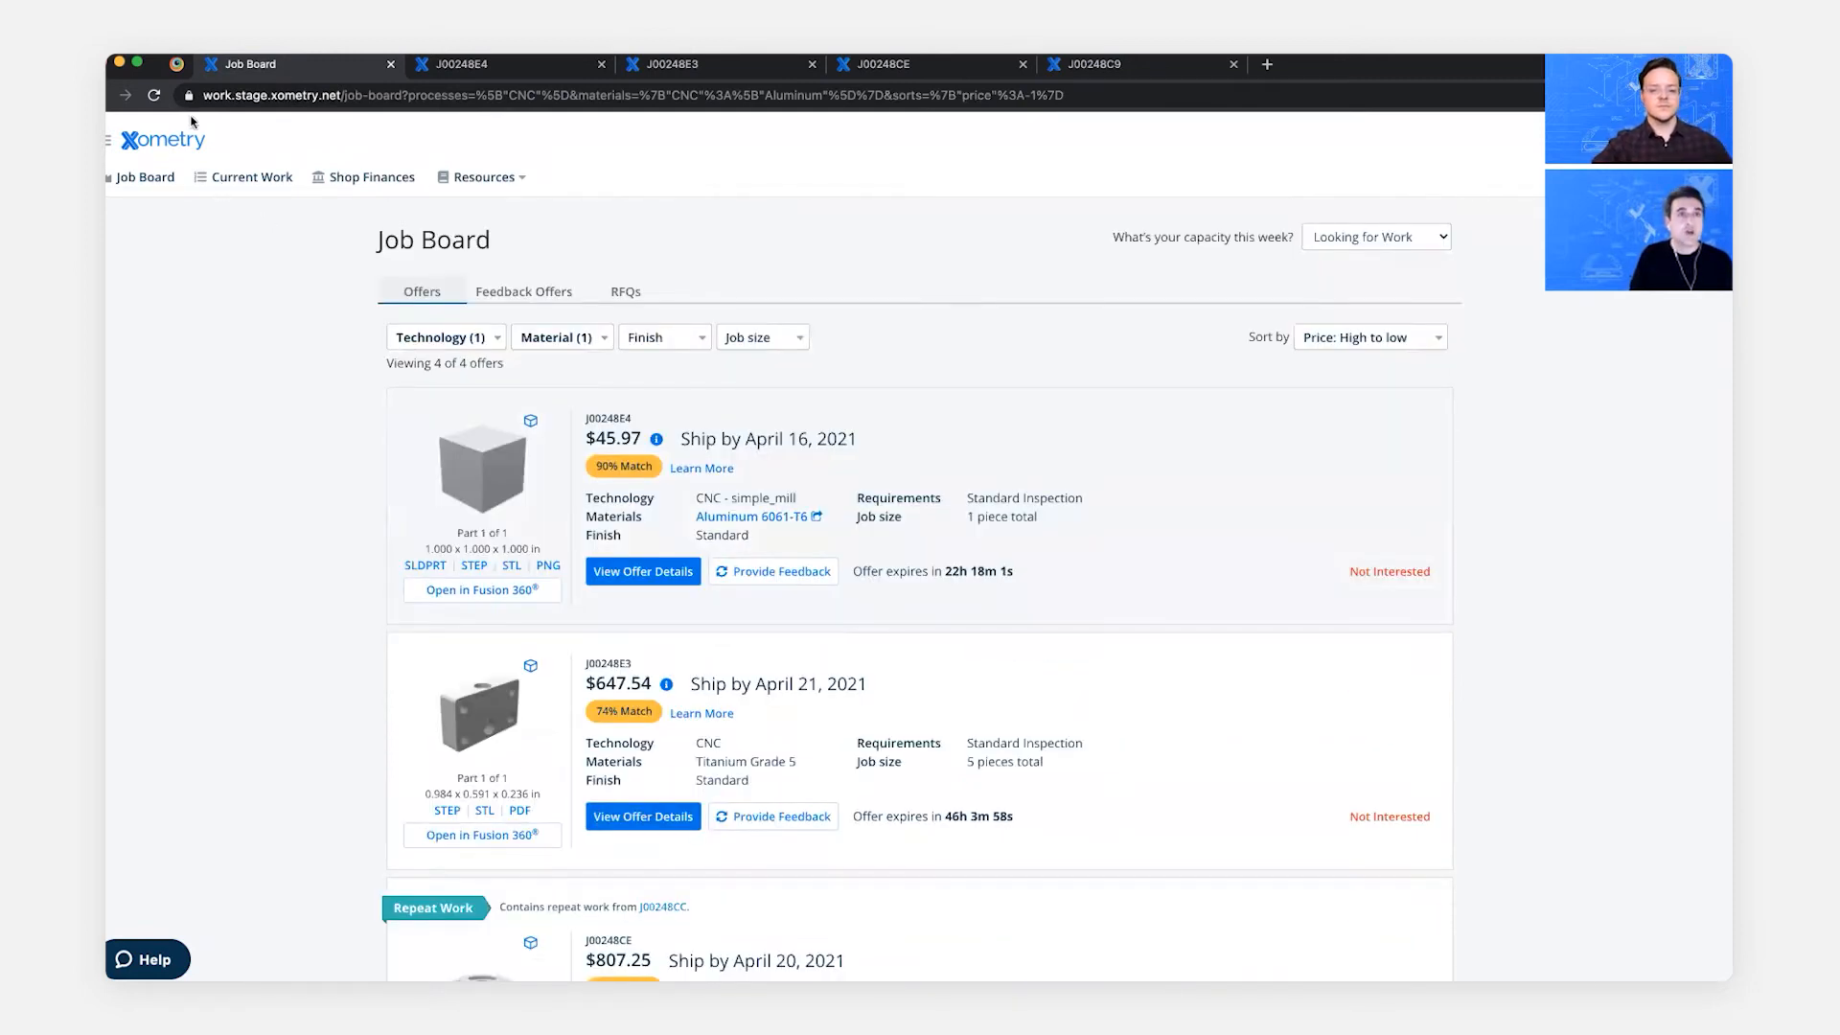
- Log back in to the partner portal on the BrowserStack iPhone after the session timeout
click(176, 65)
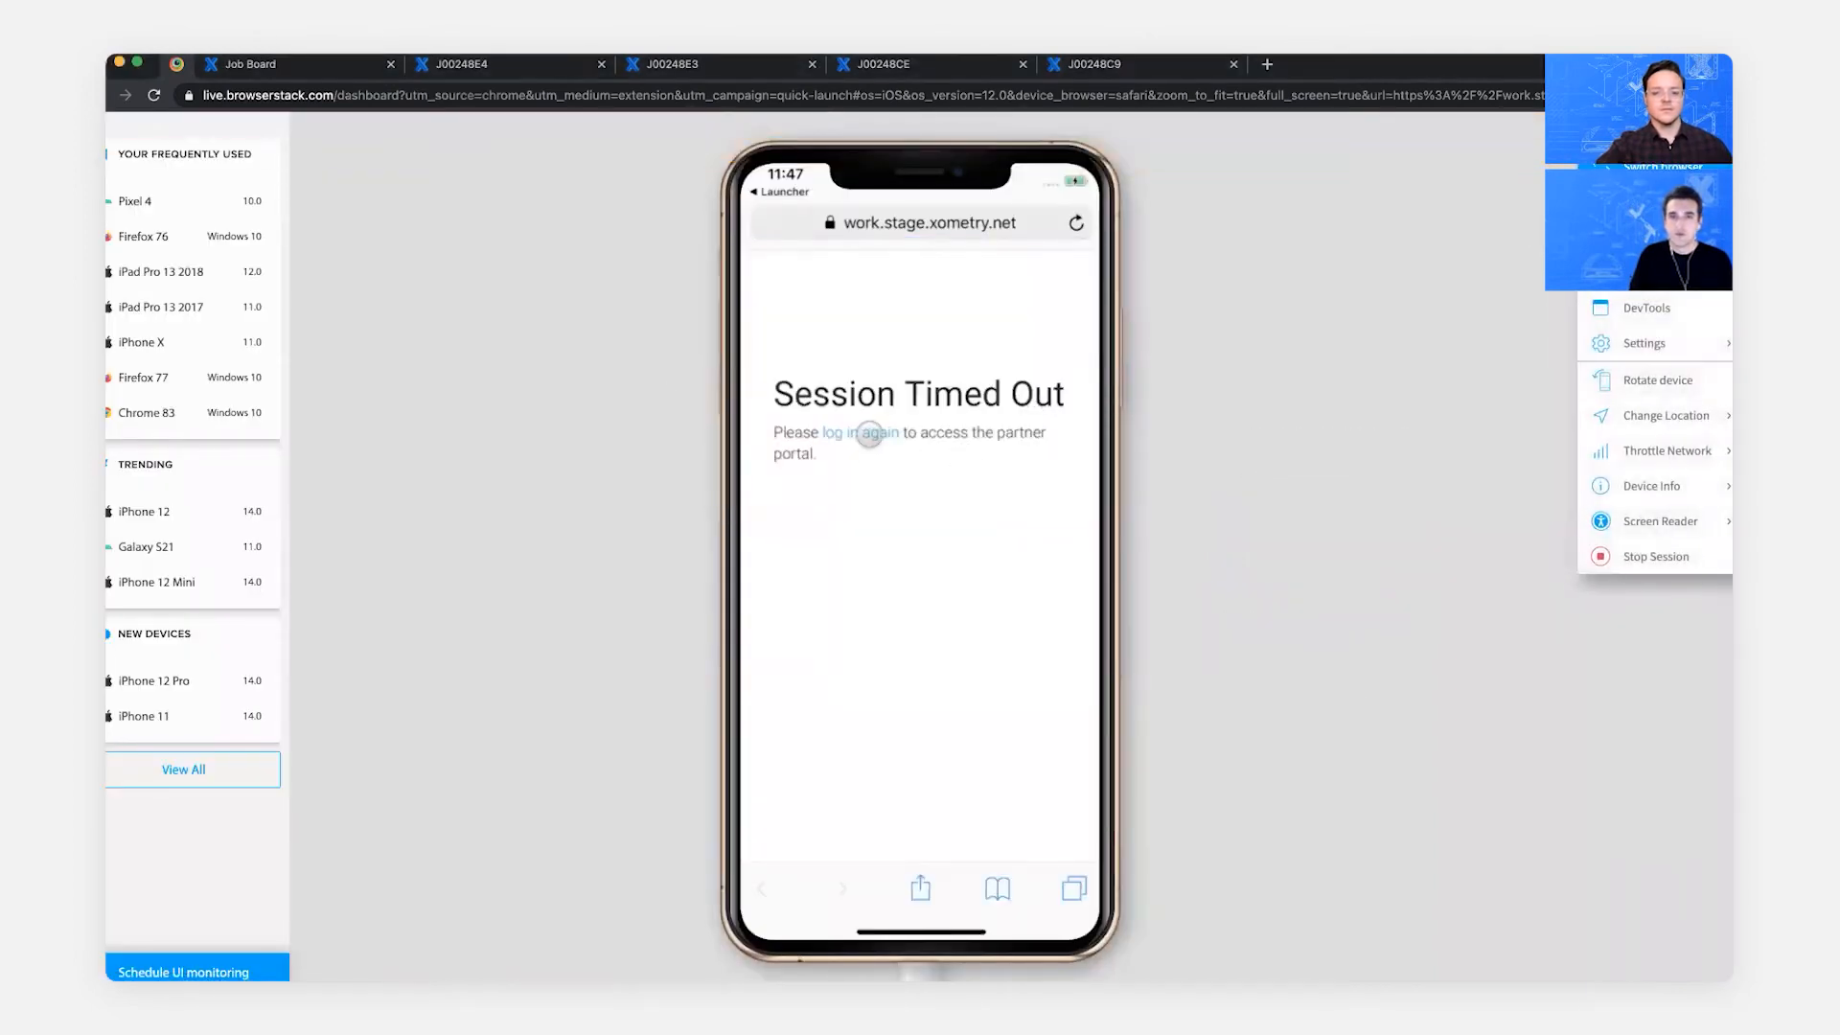
click(866, 431)
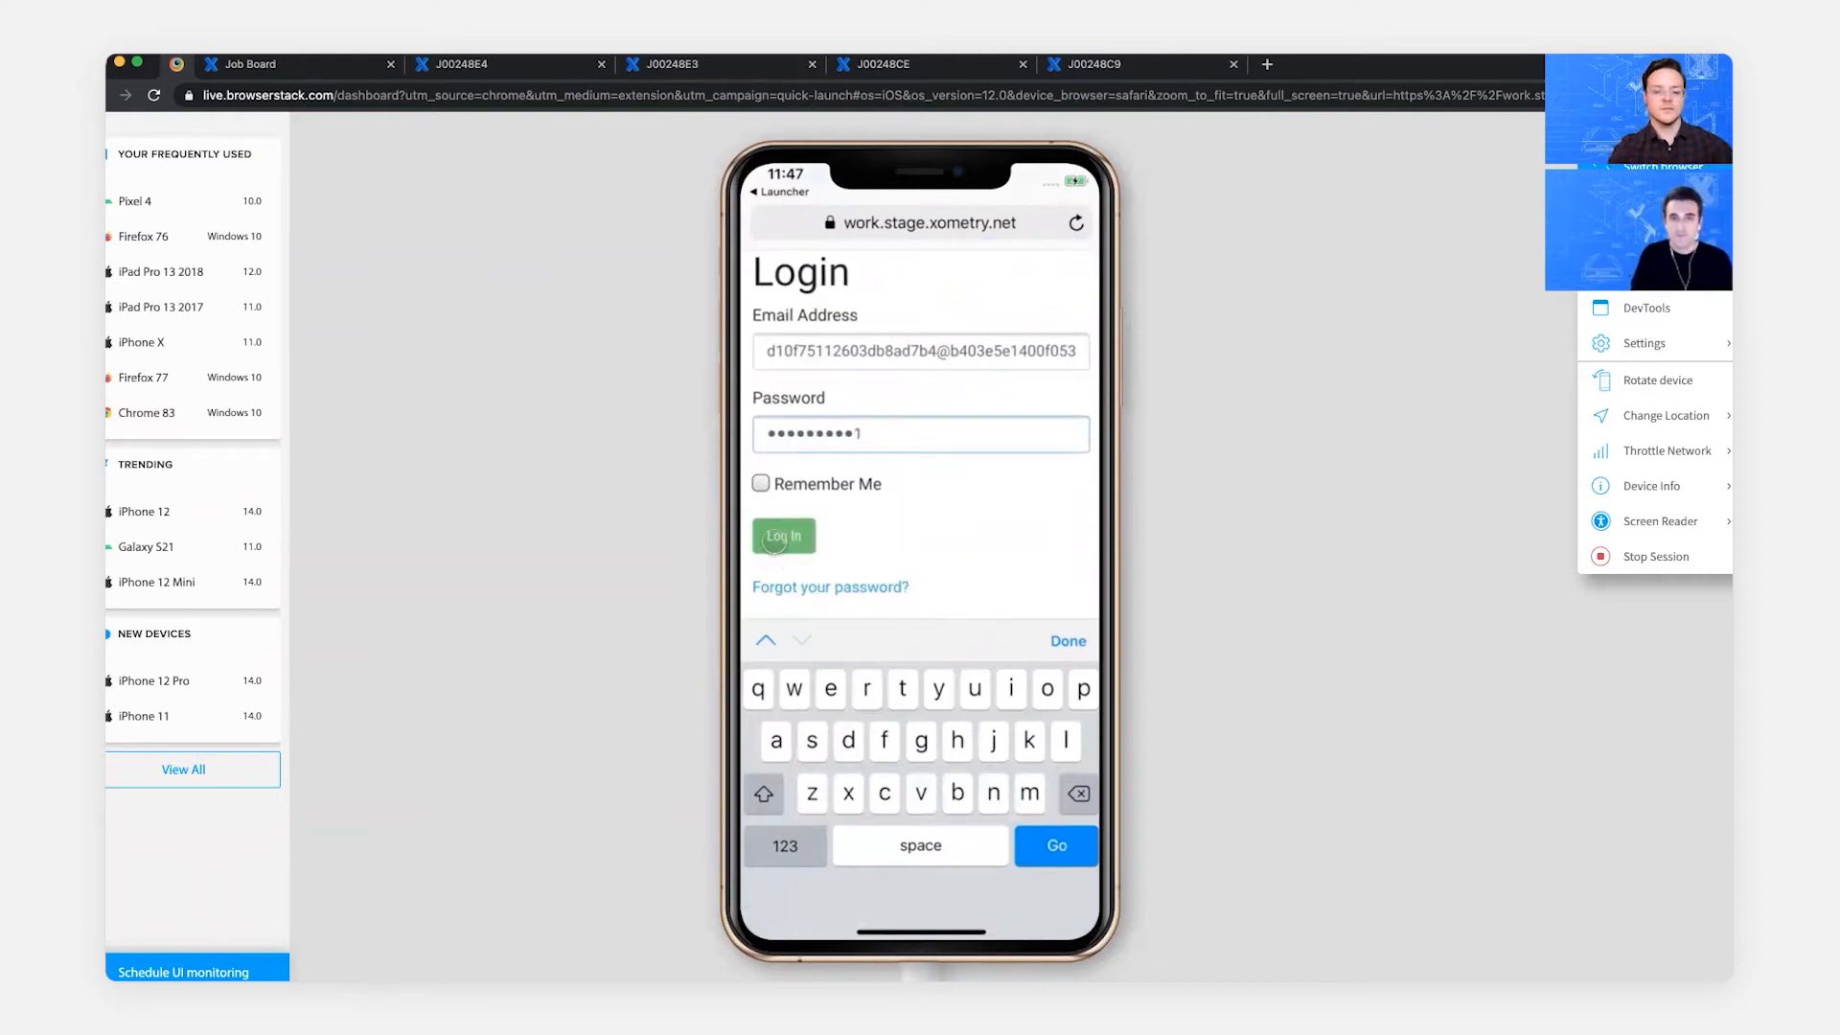
click(782, 537)
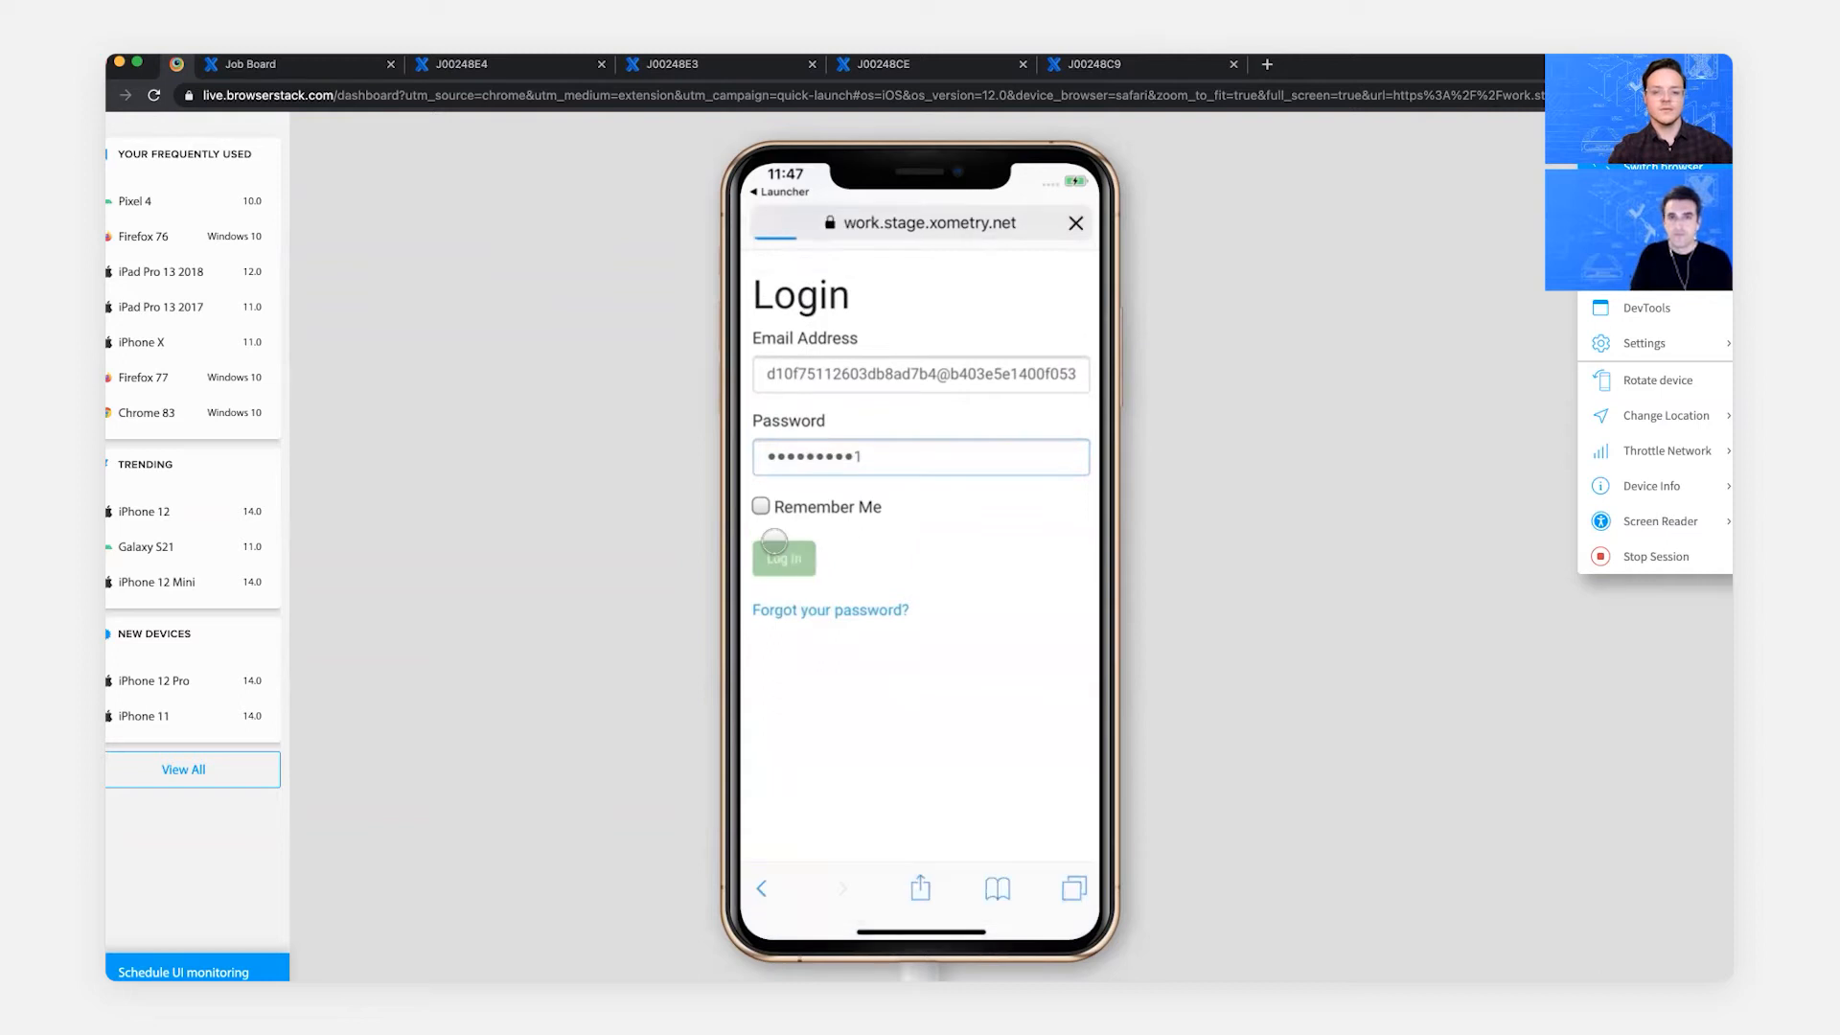
click(782, 558)
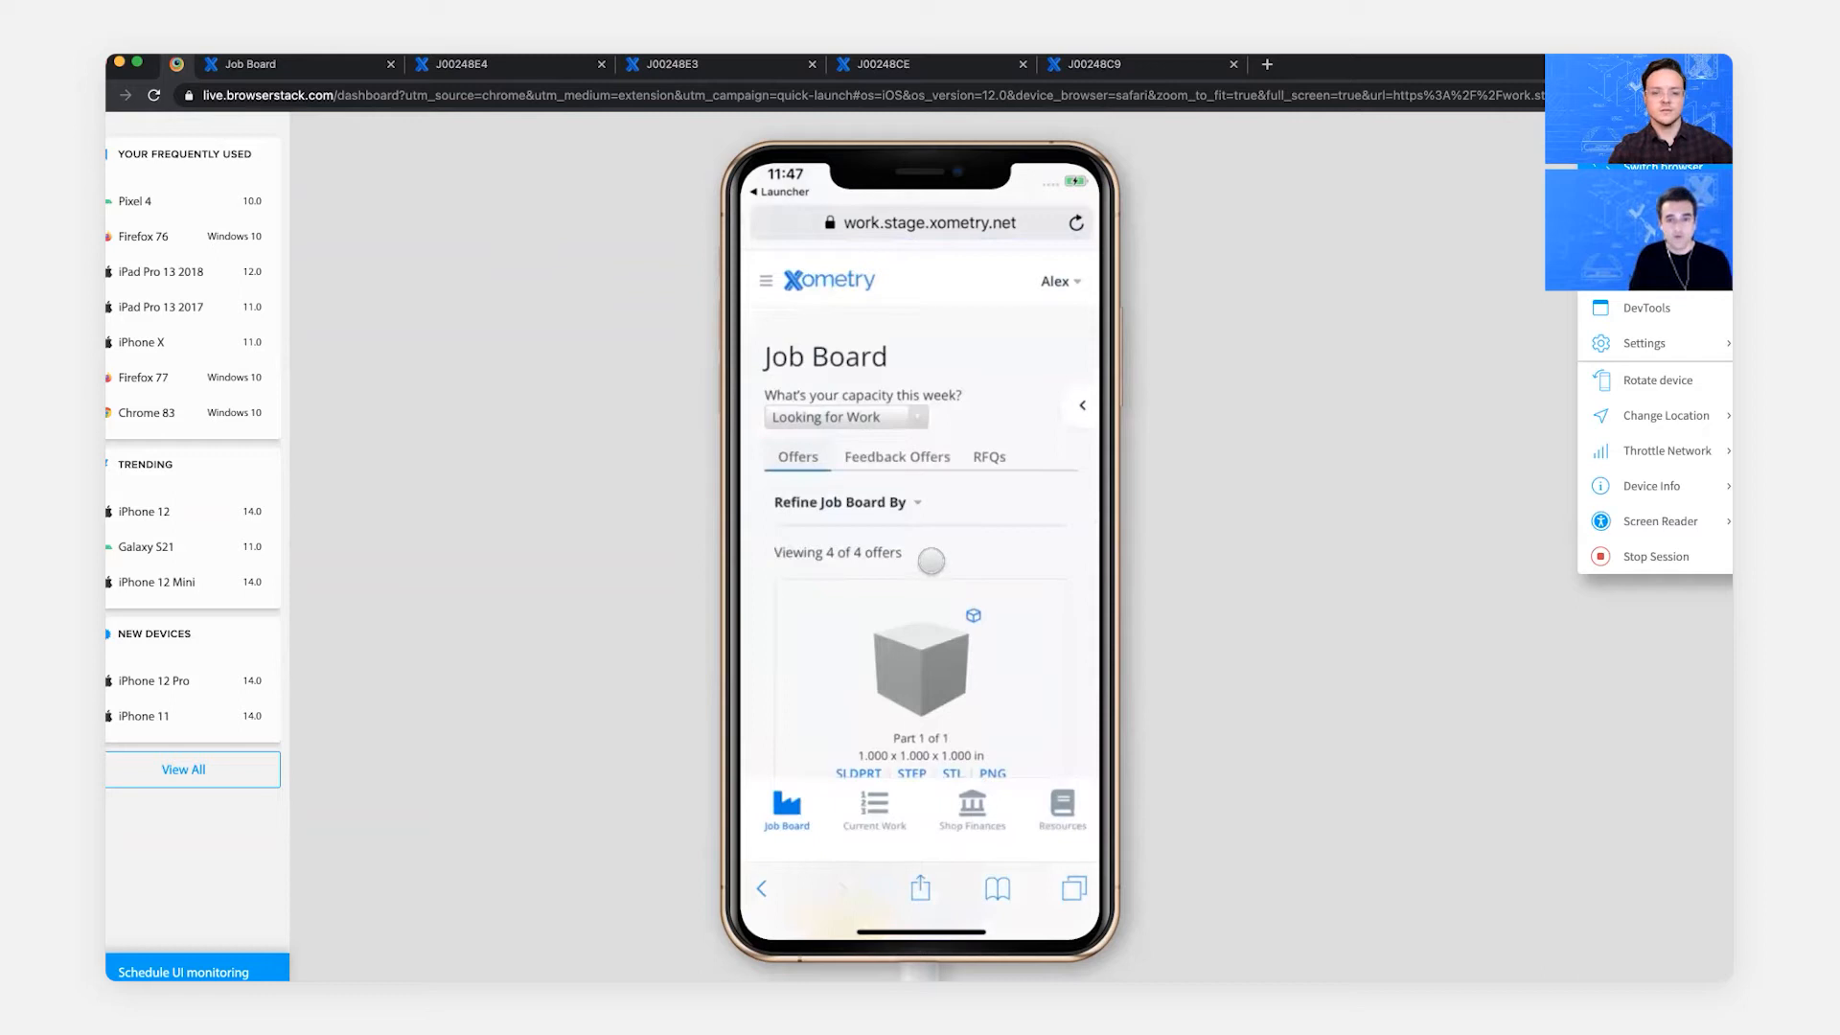
mouse_move(964, 895)
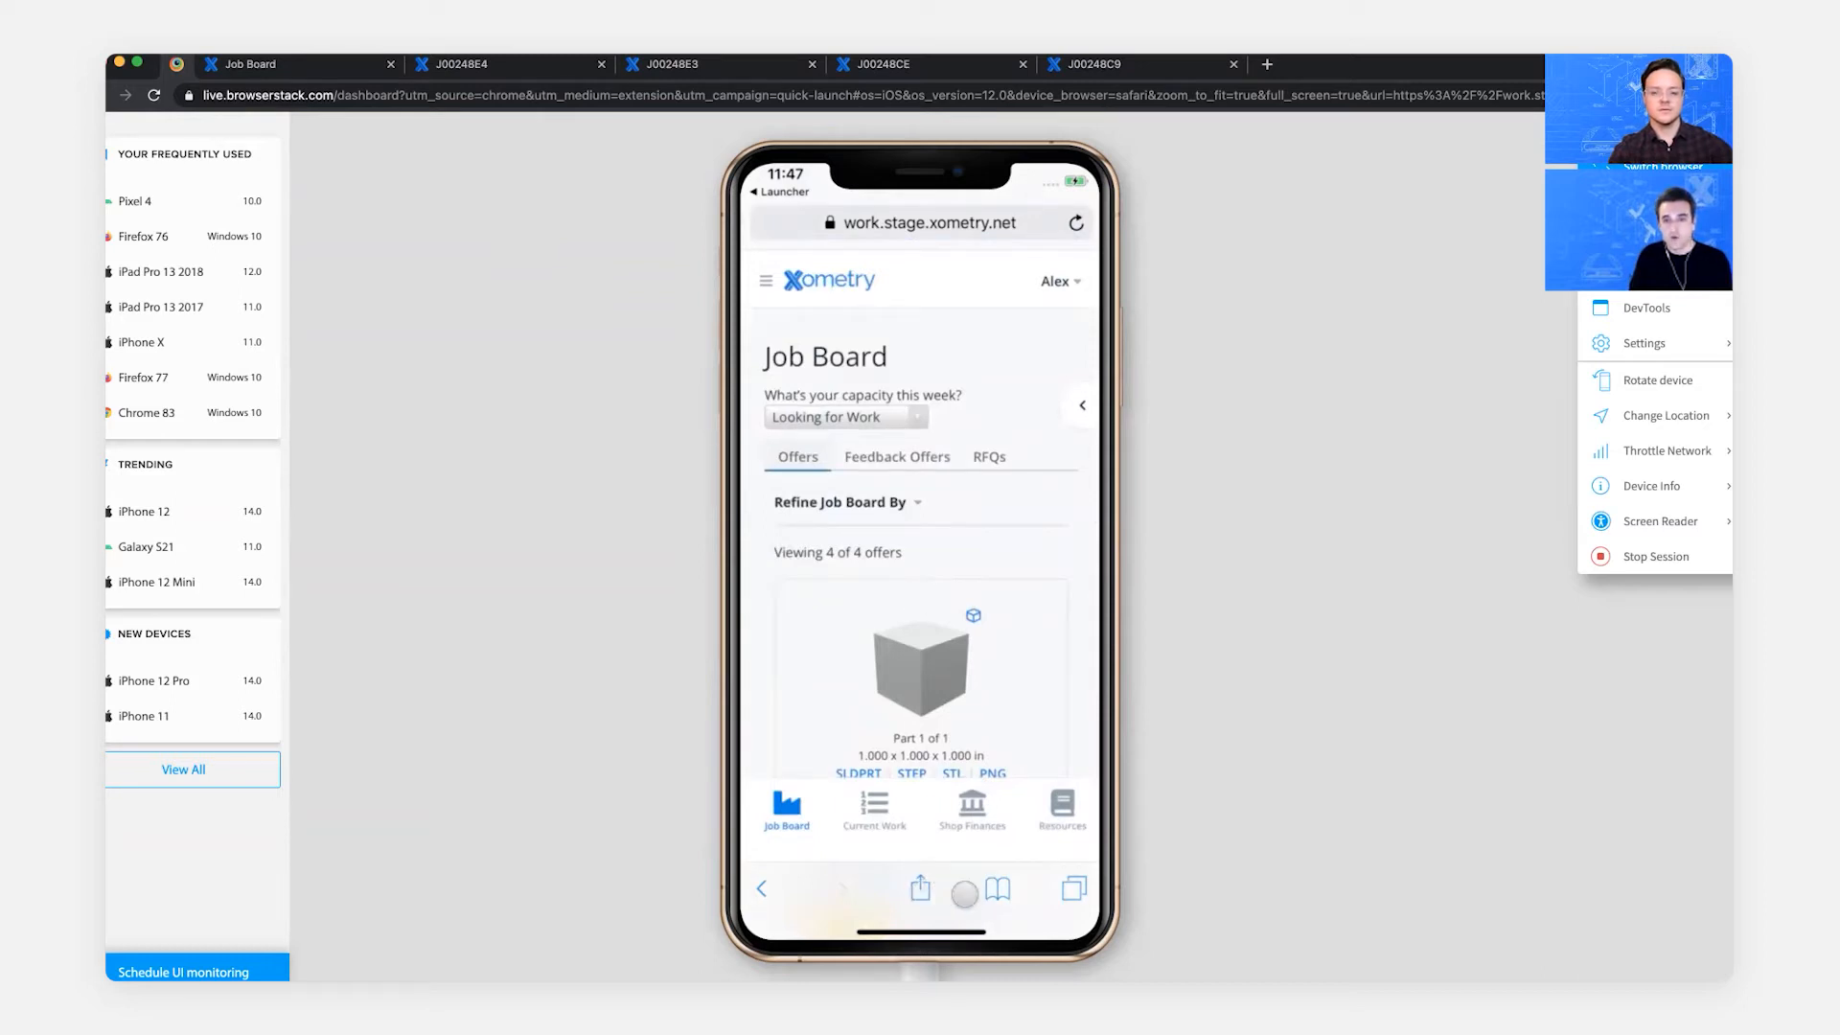
- Add the Job Board page to the iPhone home screen as 'Job Board', then return to the desktop Job Board
click(920, 887)
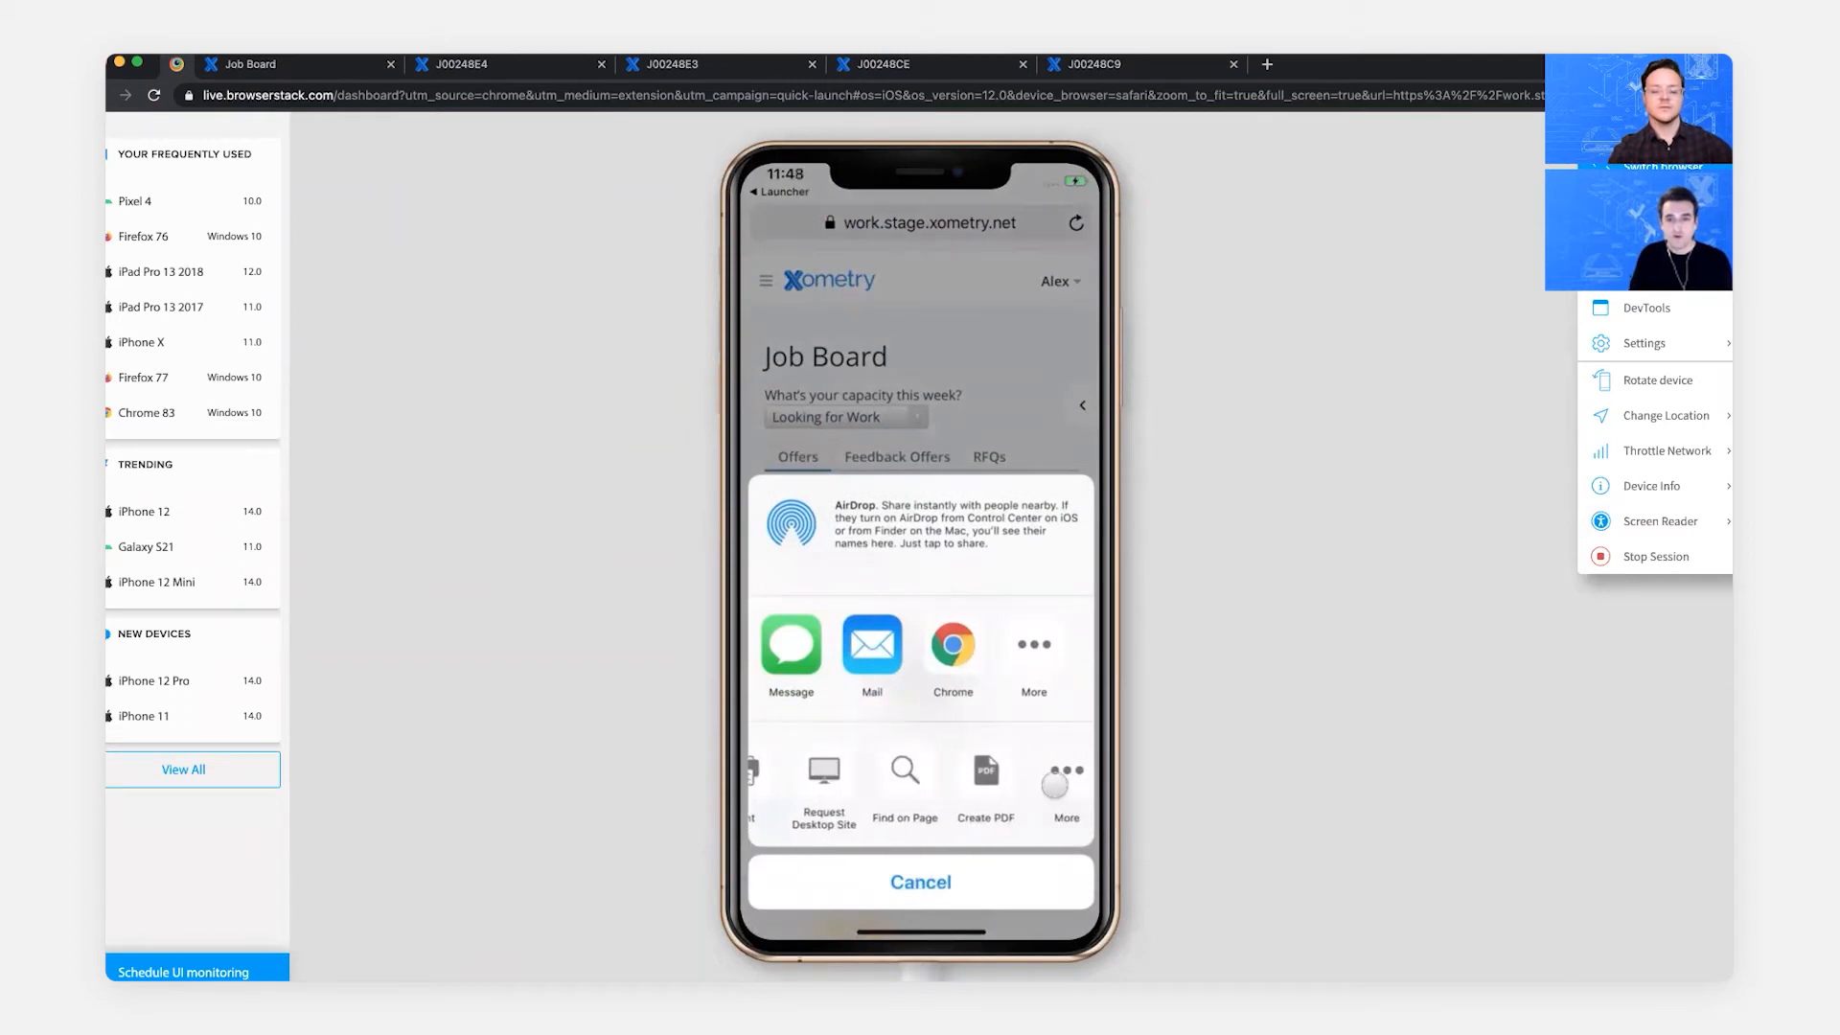
scroll(left, 3)
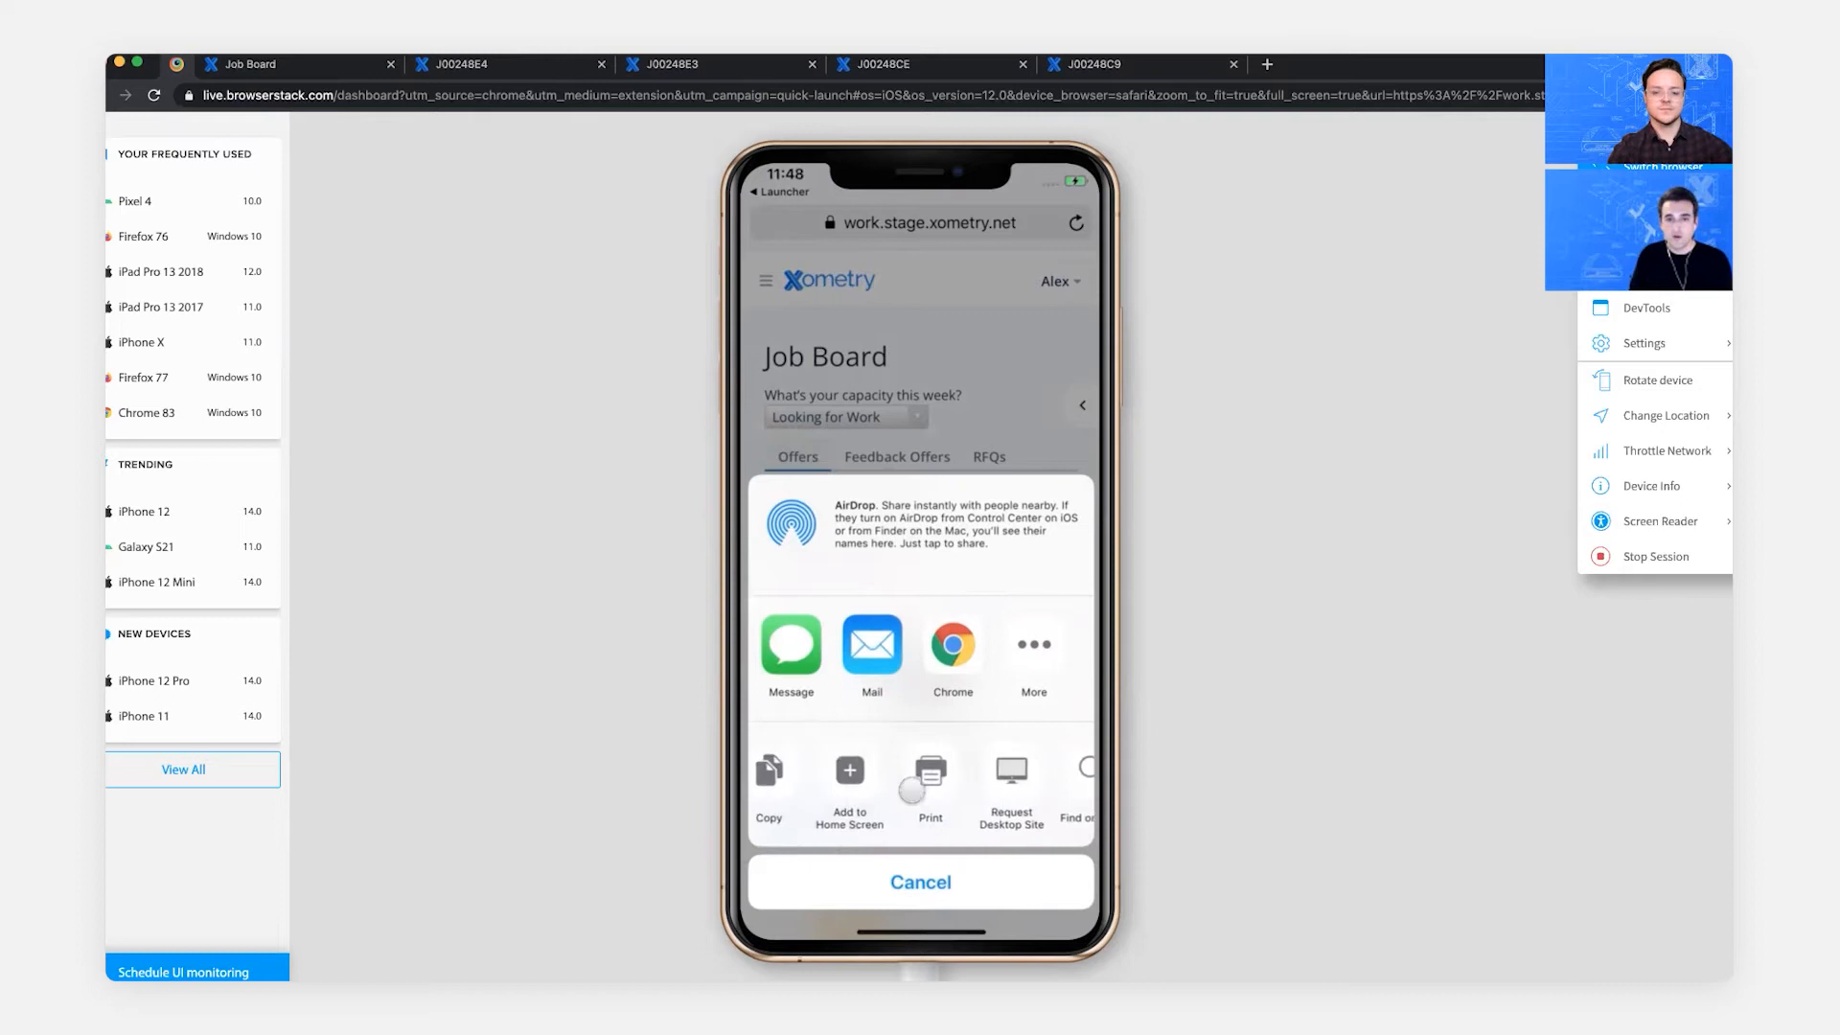
scroll(left, 3)
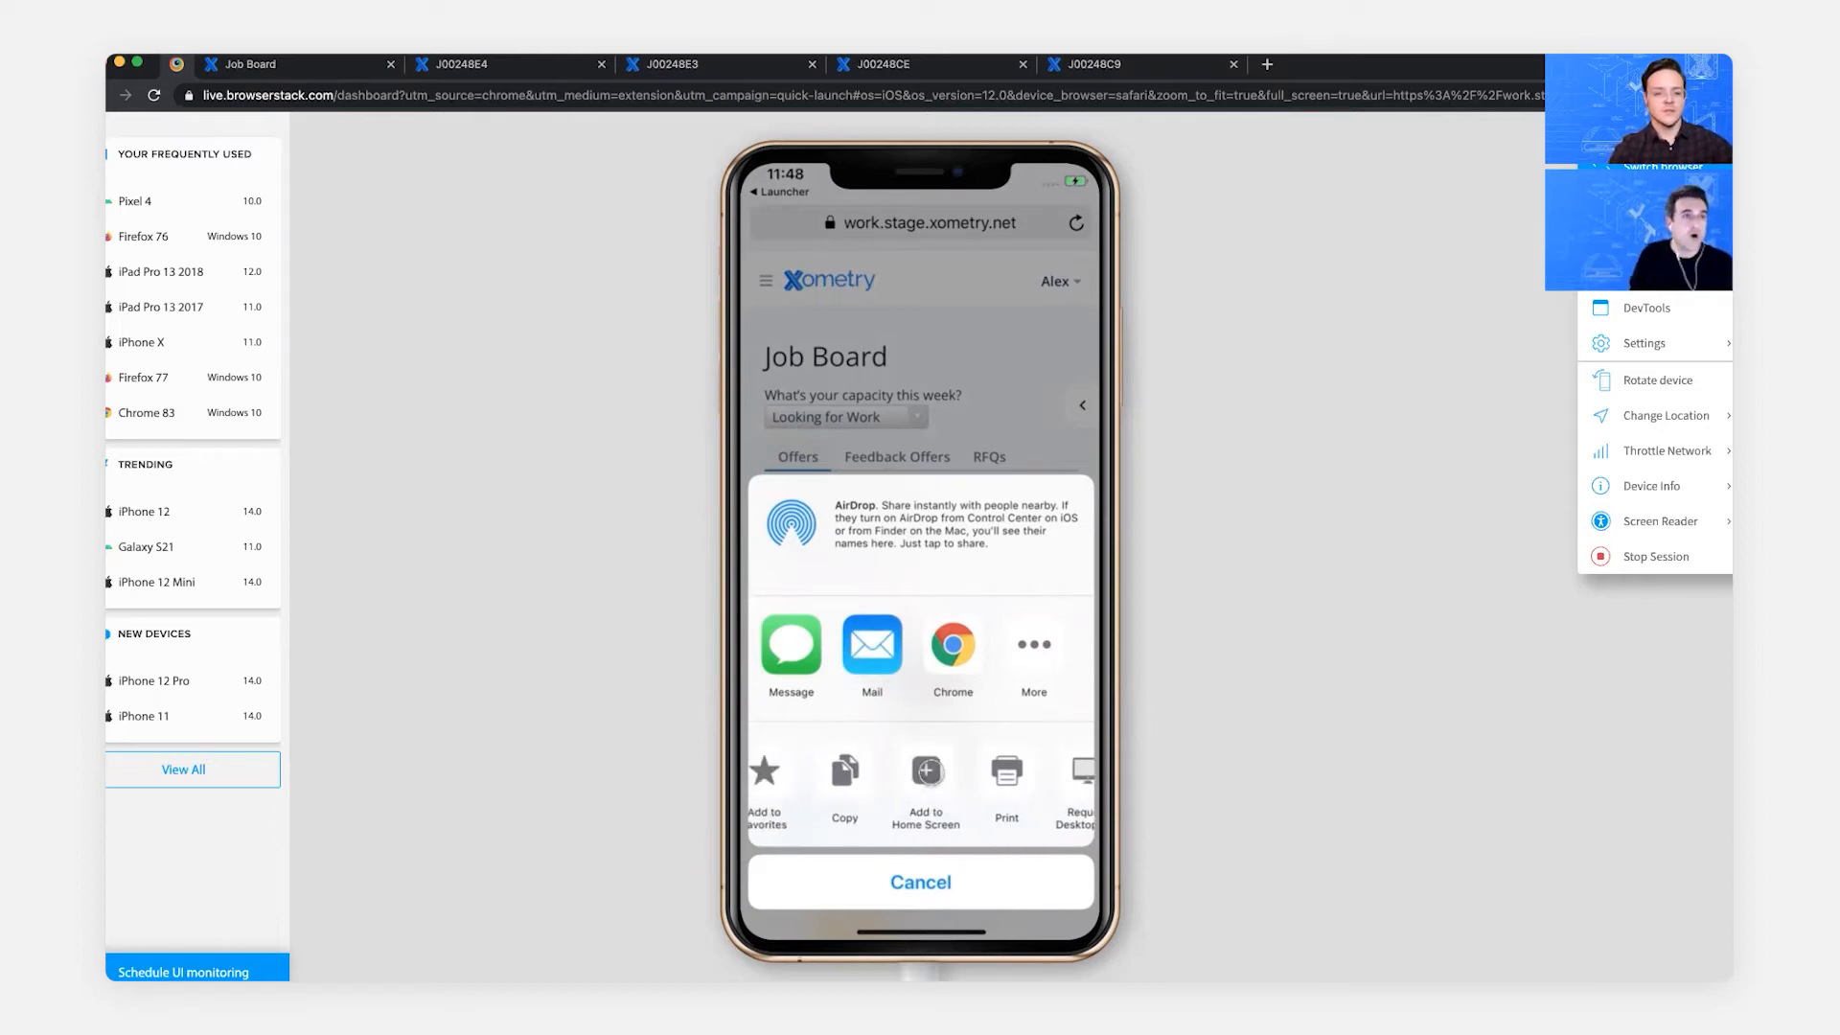
click(925, 780)
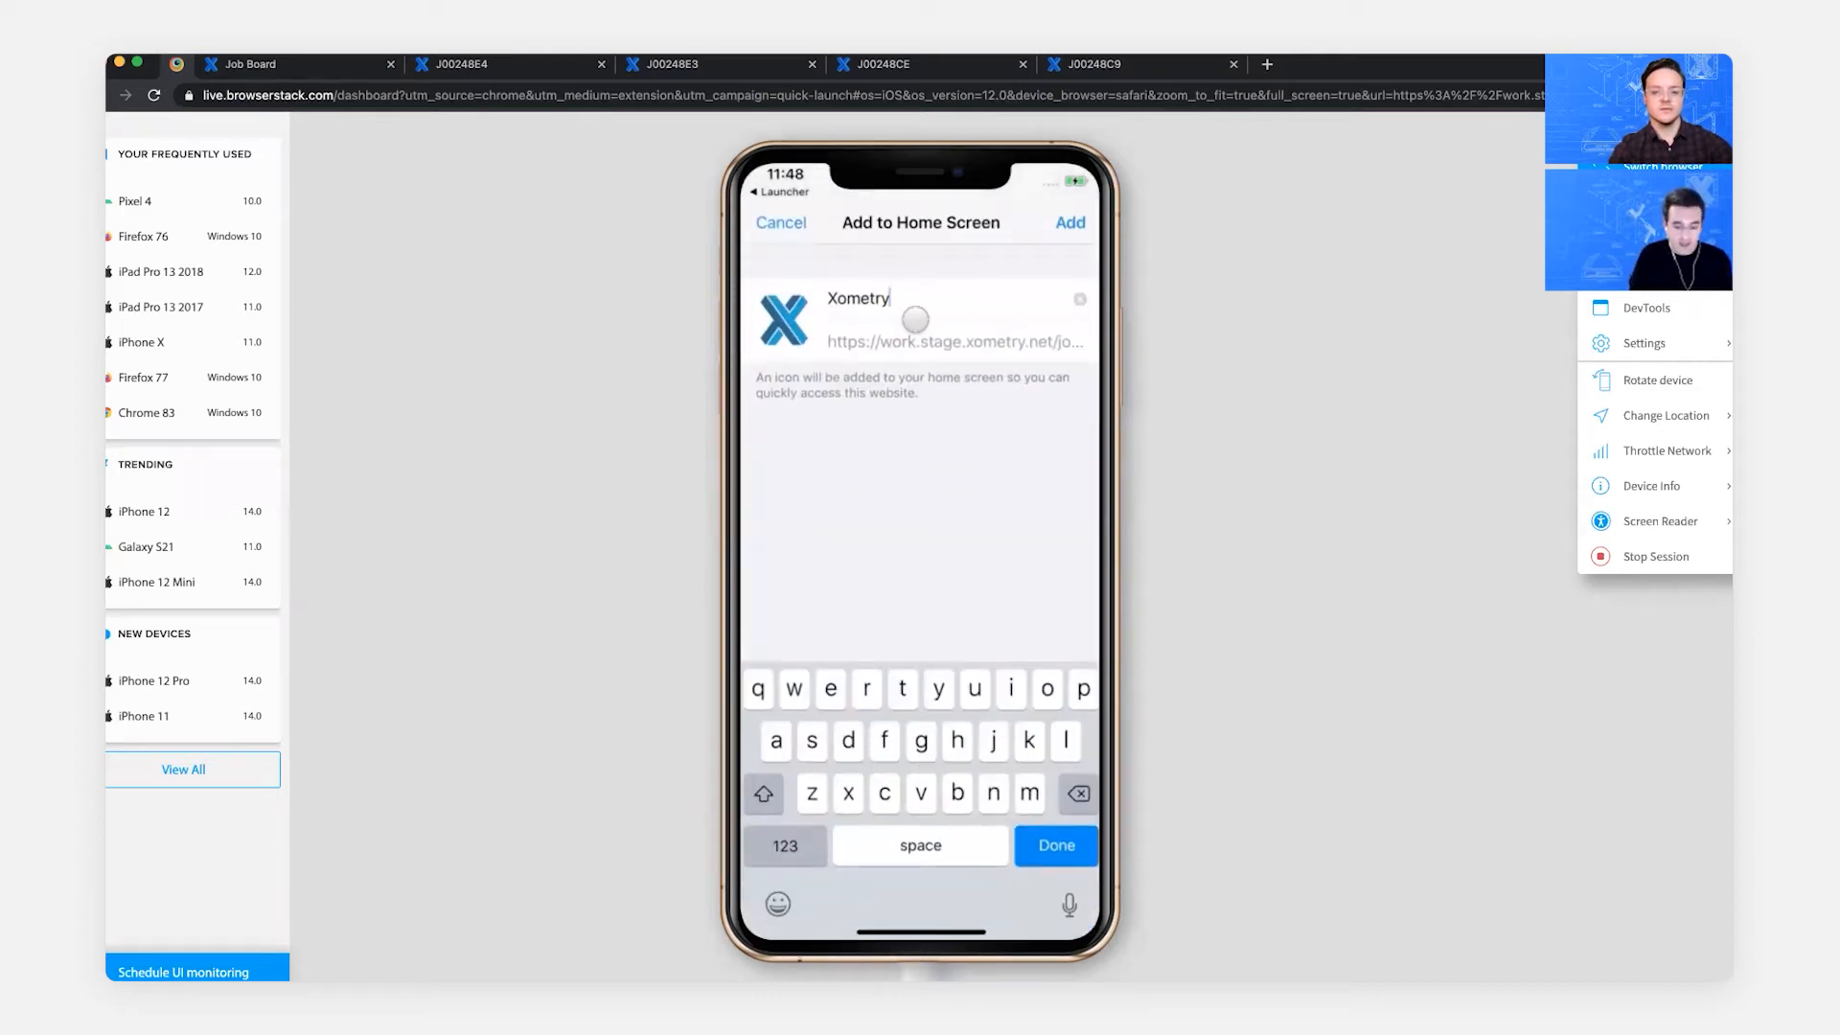
text(Job Board)
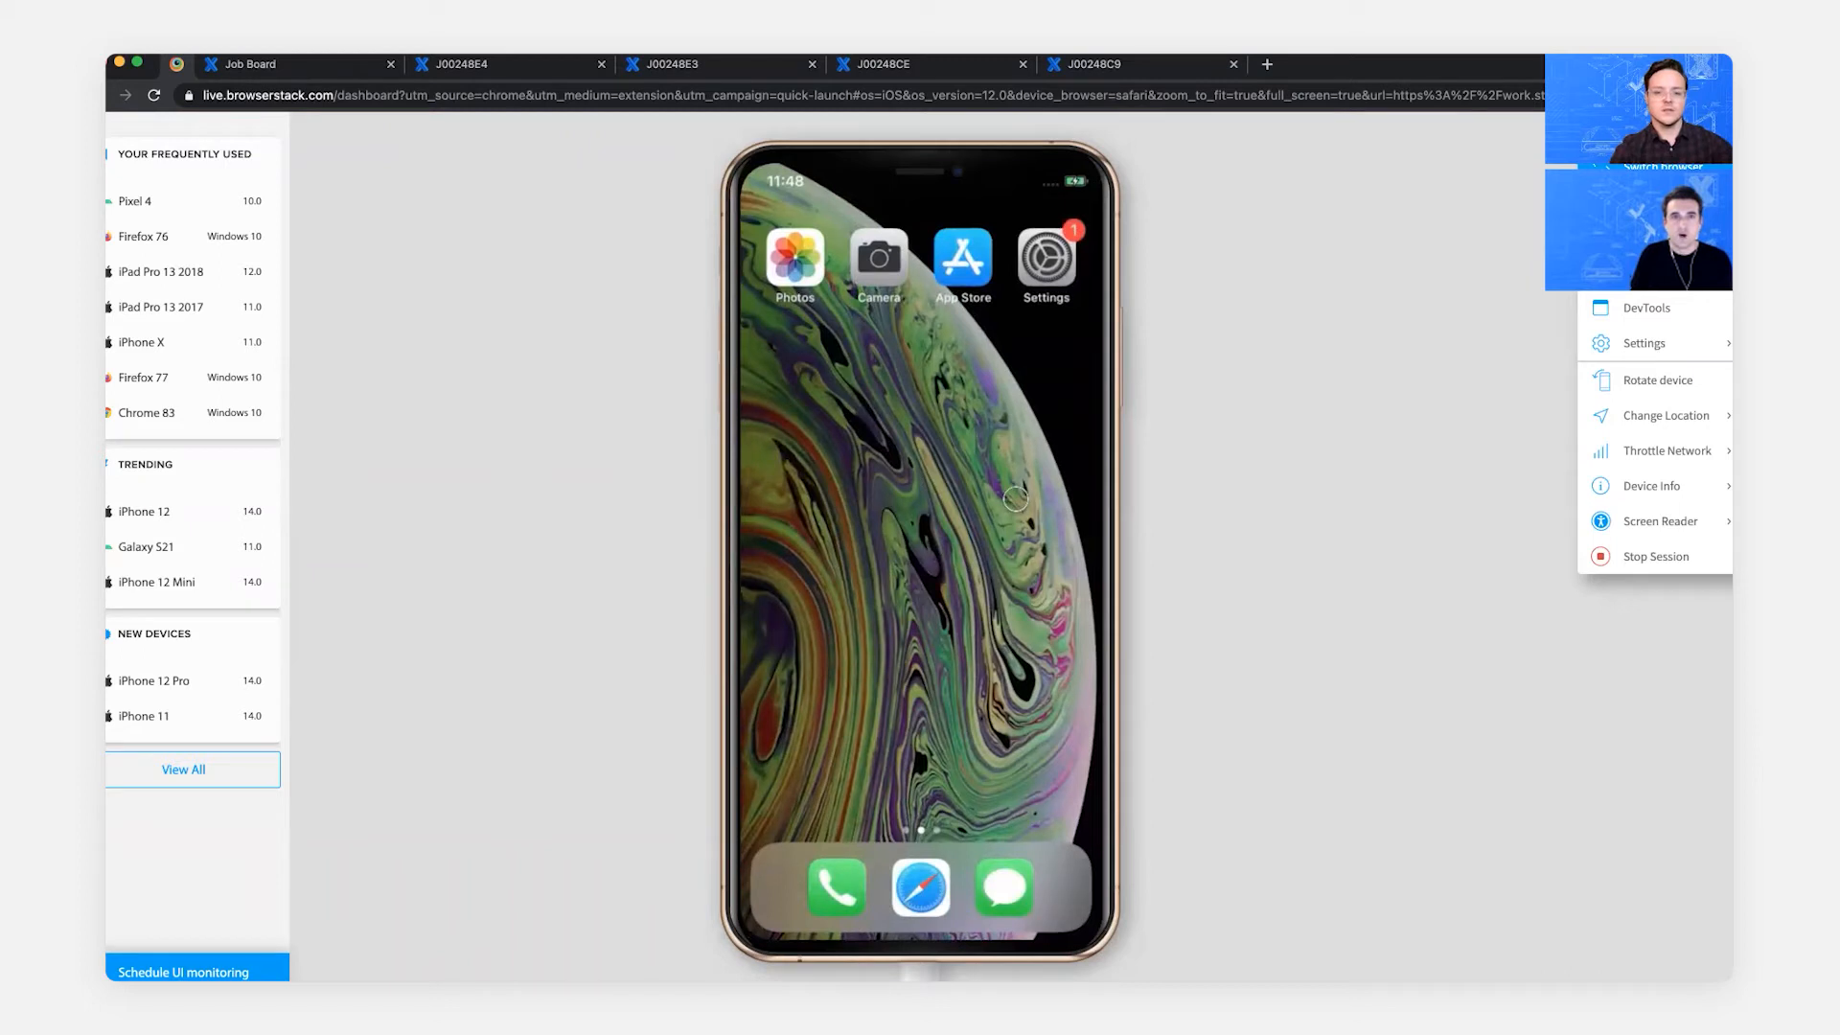
click(299, 63)
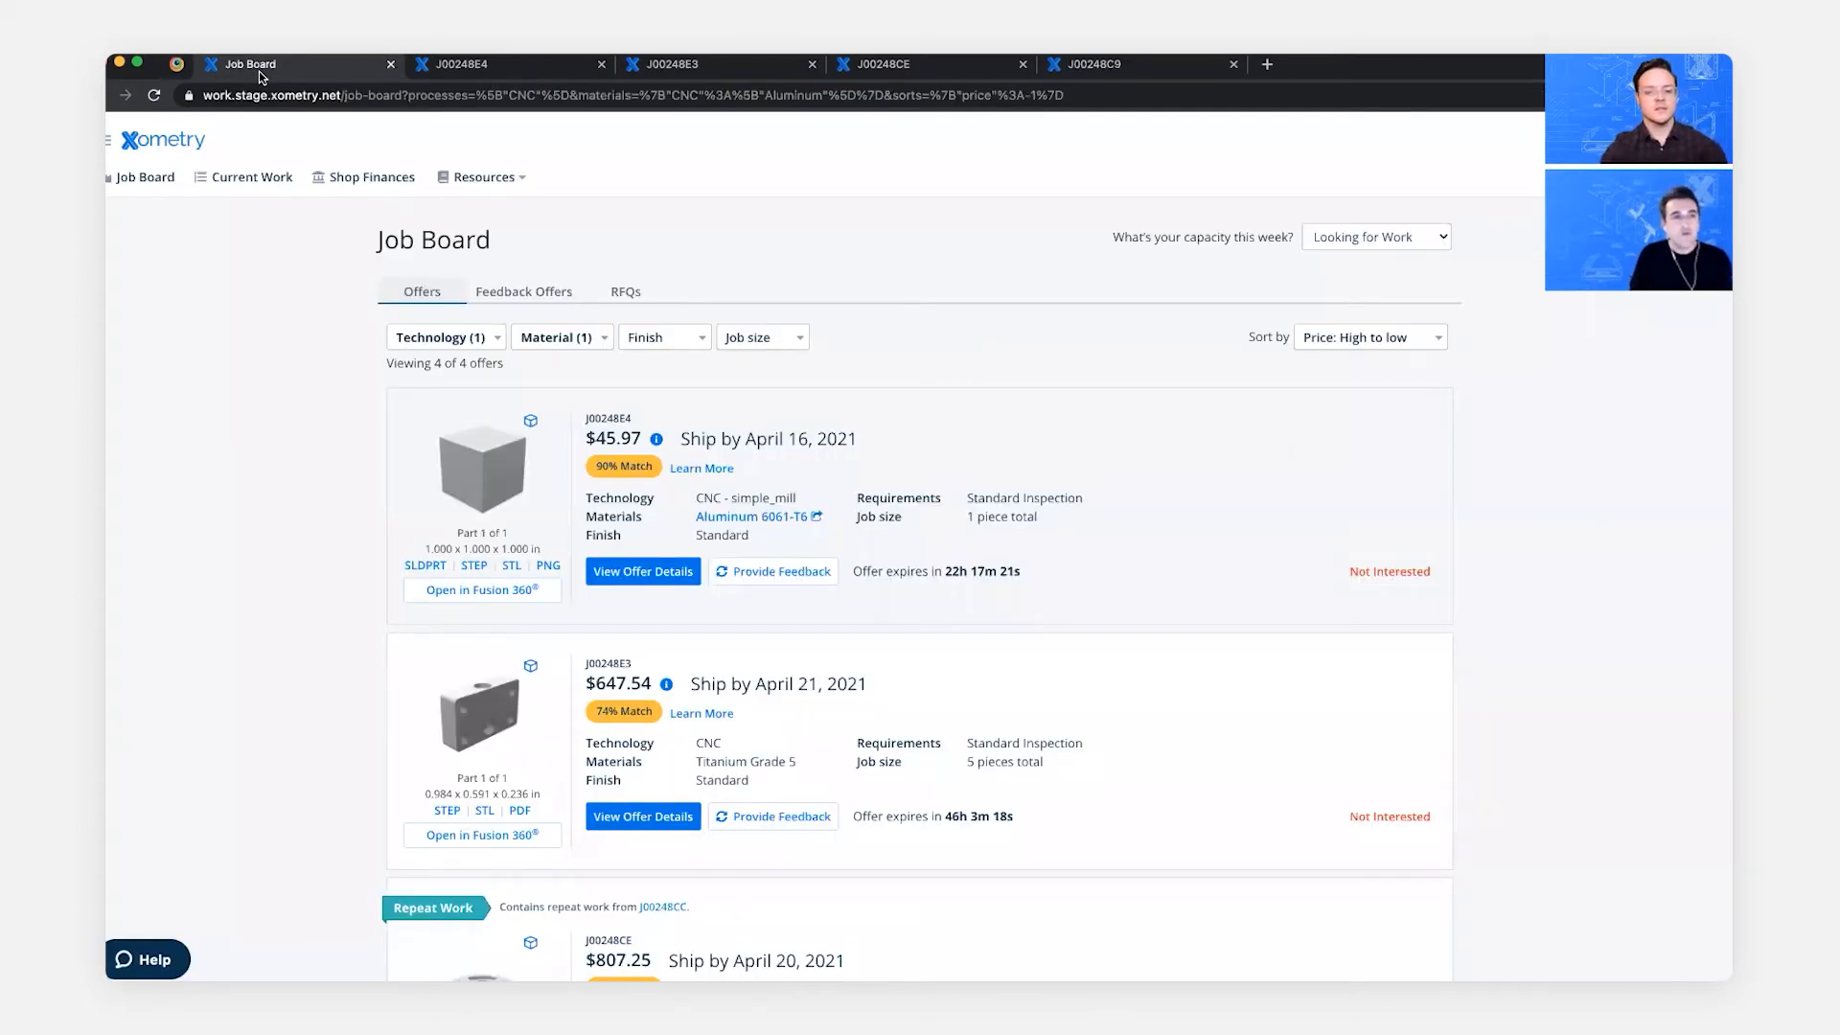
mouse_move(655, 441)
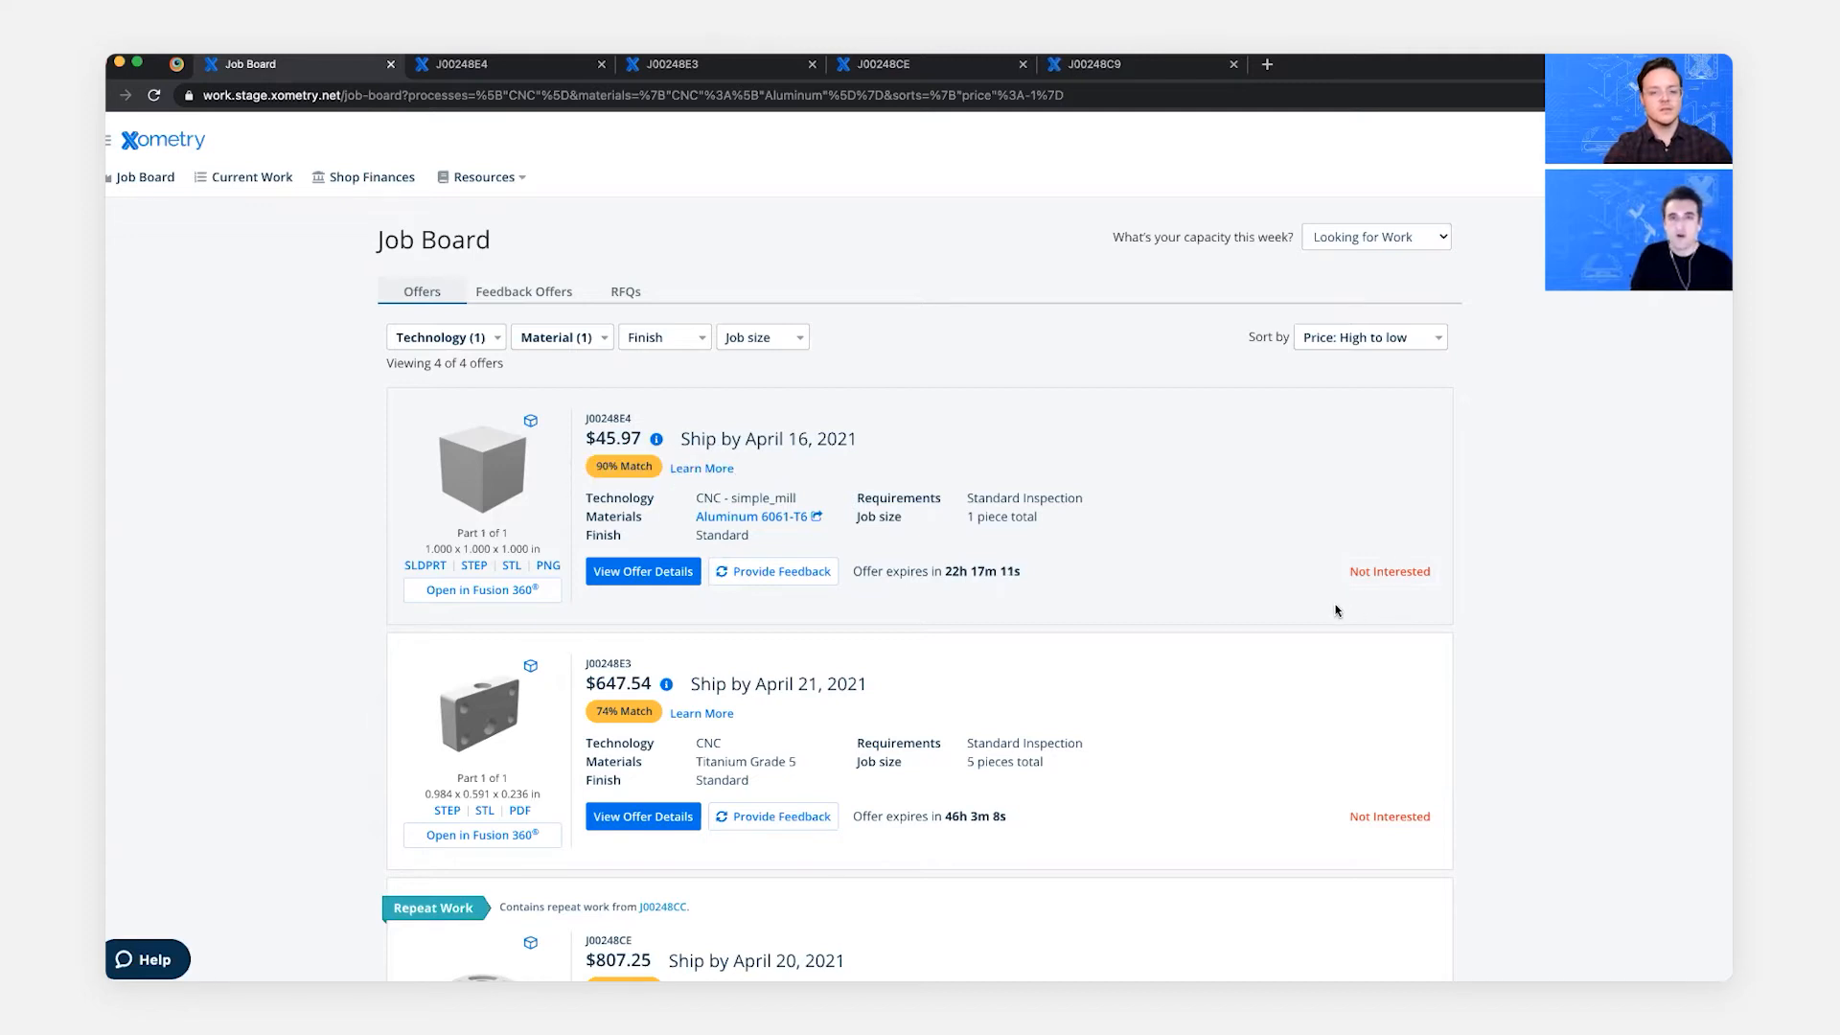
mouse_move(1390, 571)
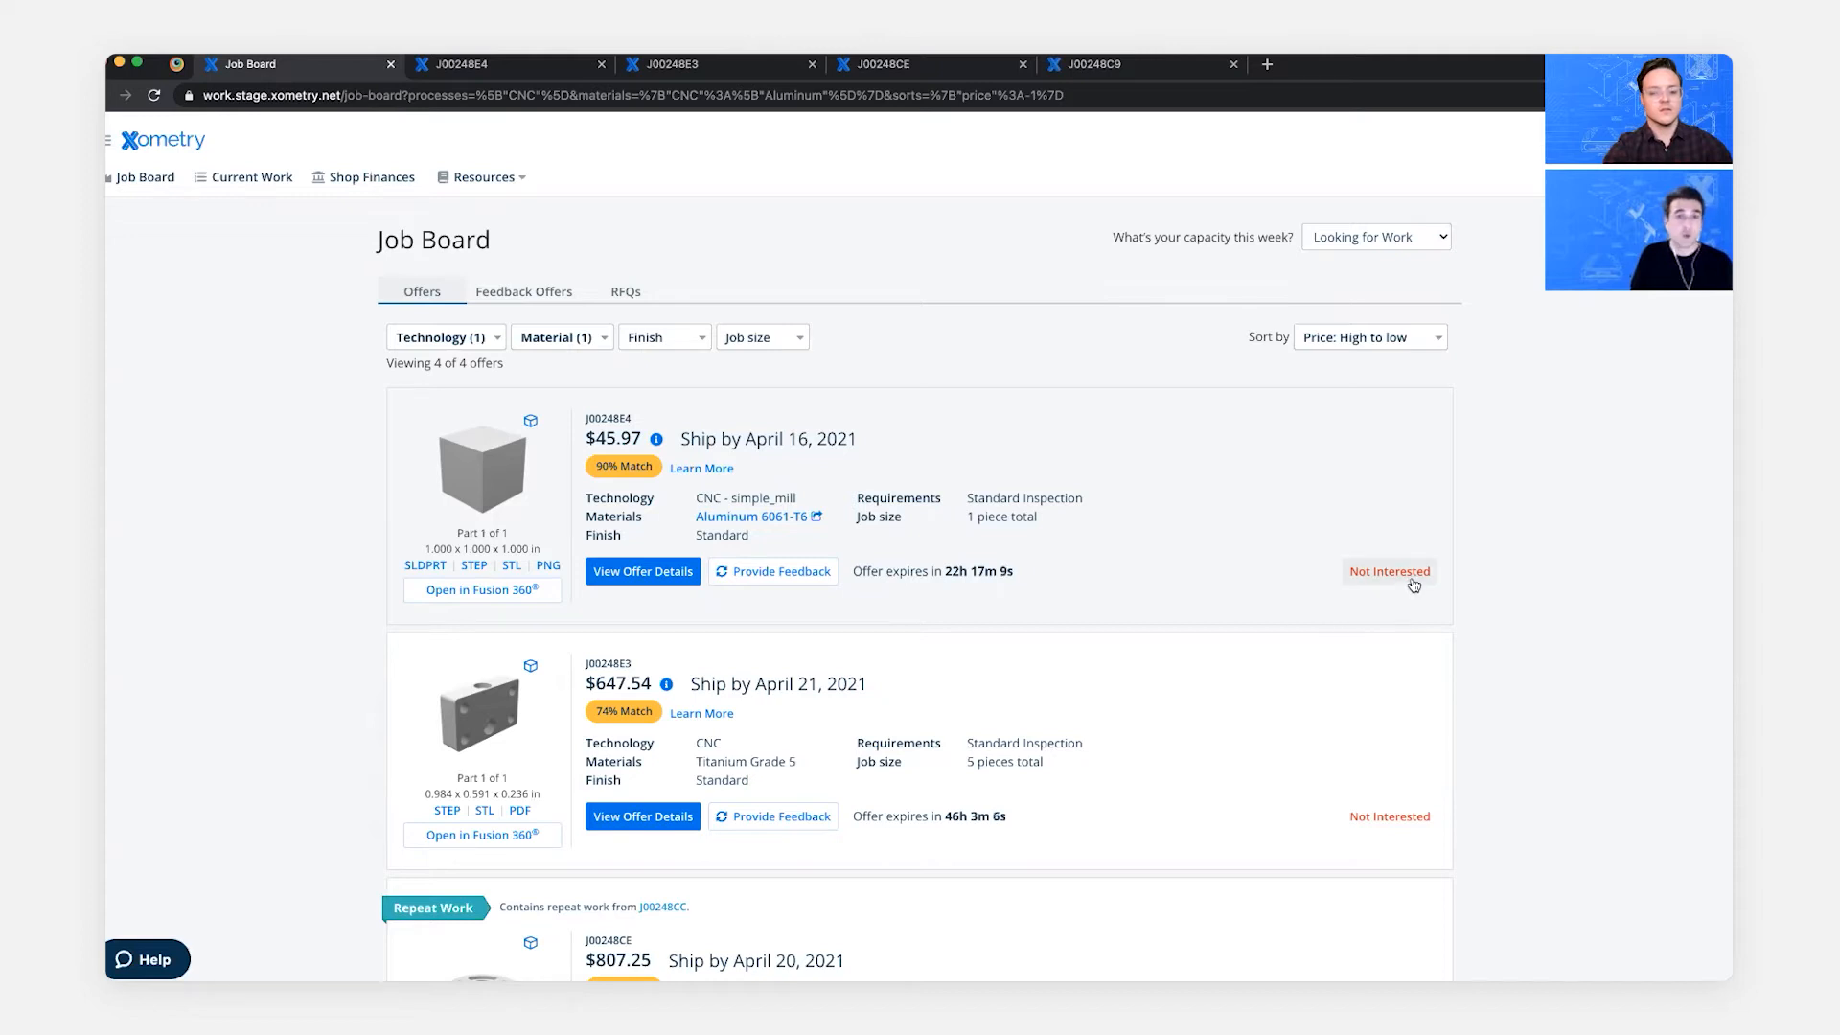
mouse_move(1058, 204)
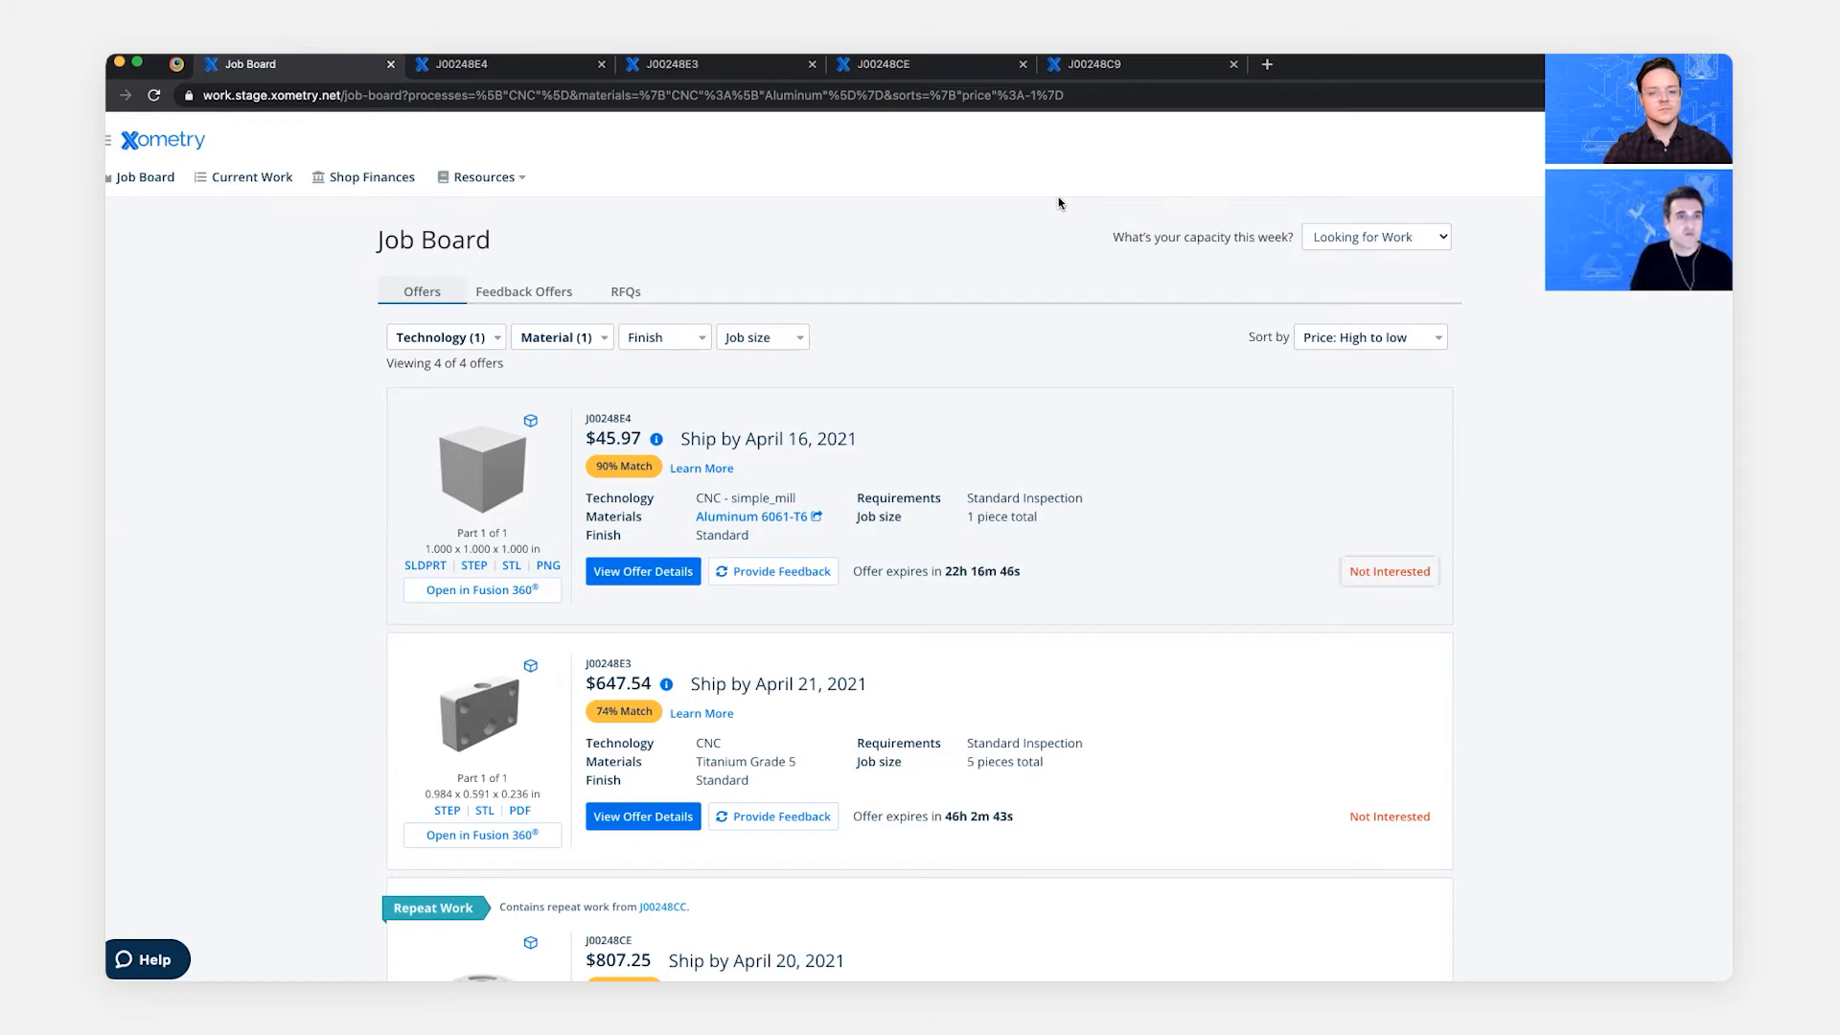
- Mark offer J00248E4 as Not Interested and dismiss the removal notice
click(1388, 571)
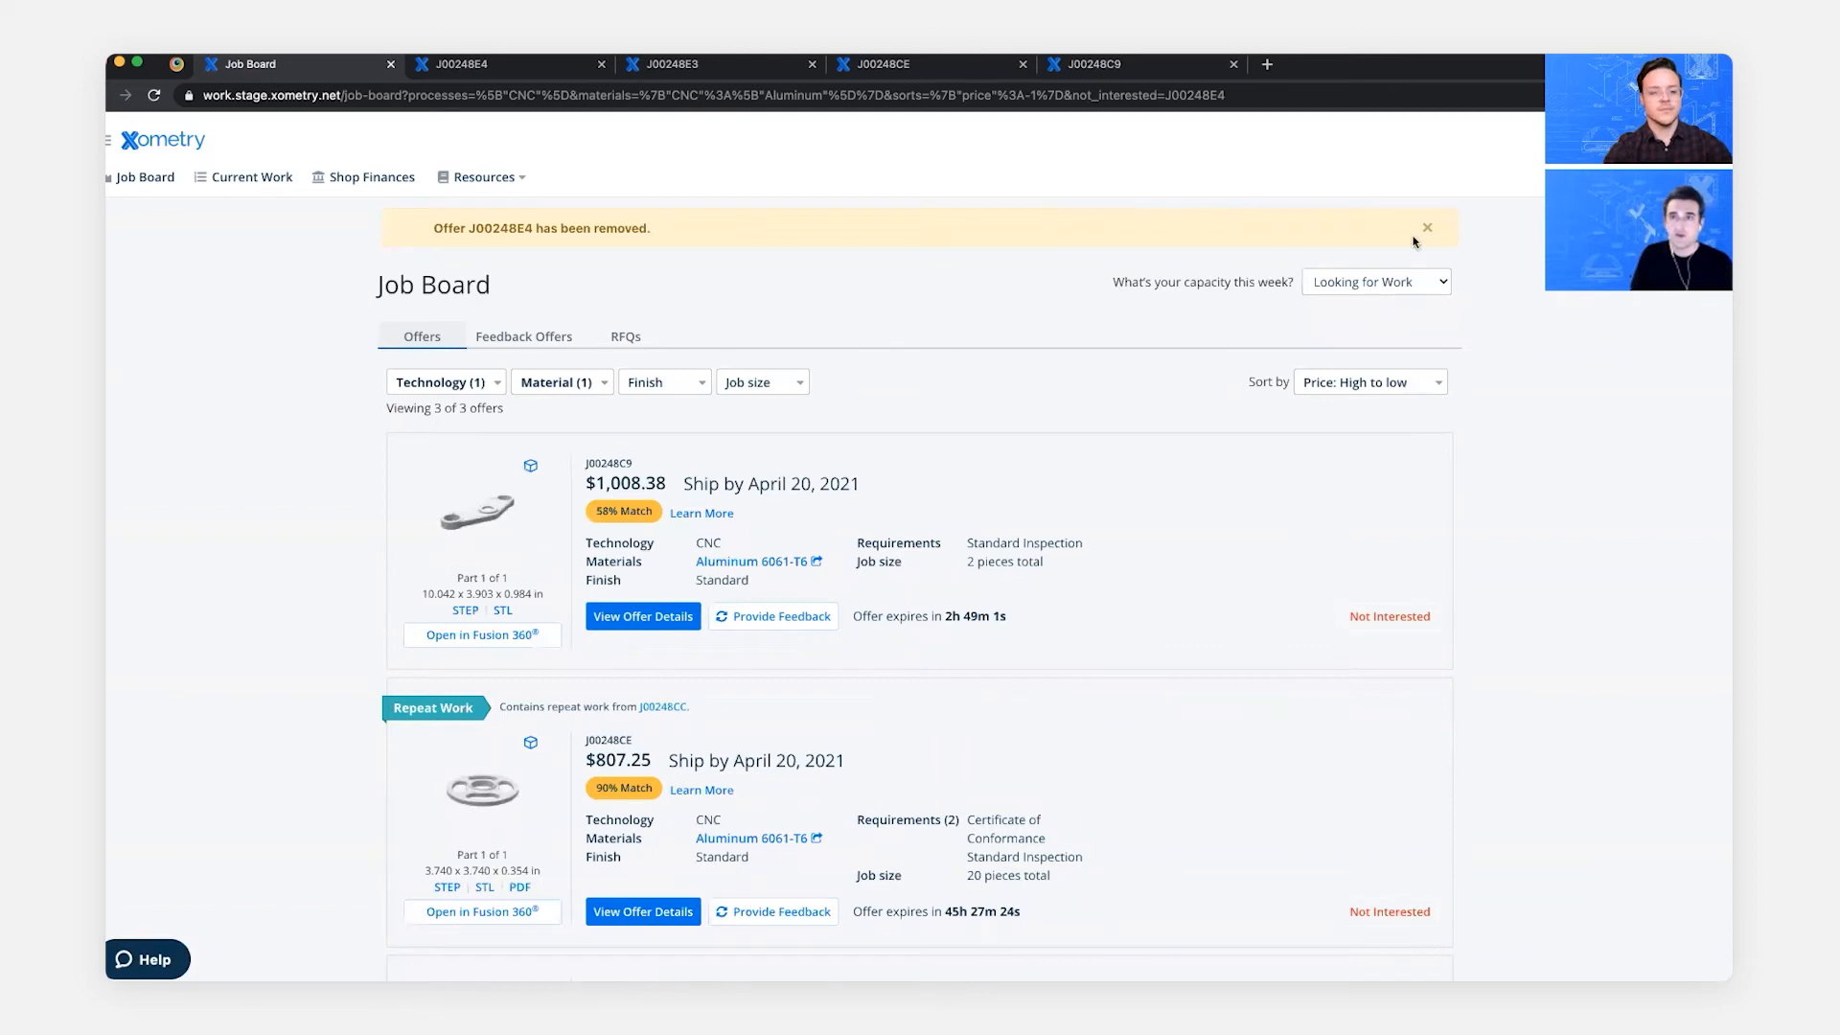
click(1426, 228)
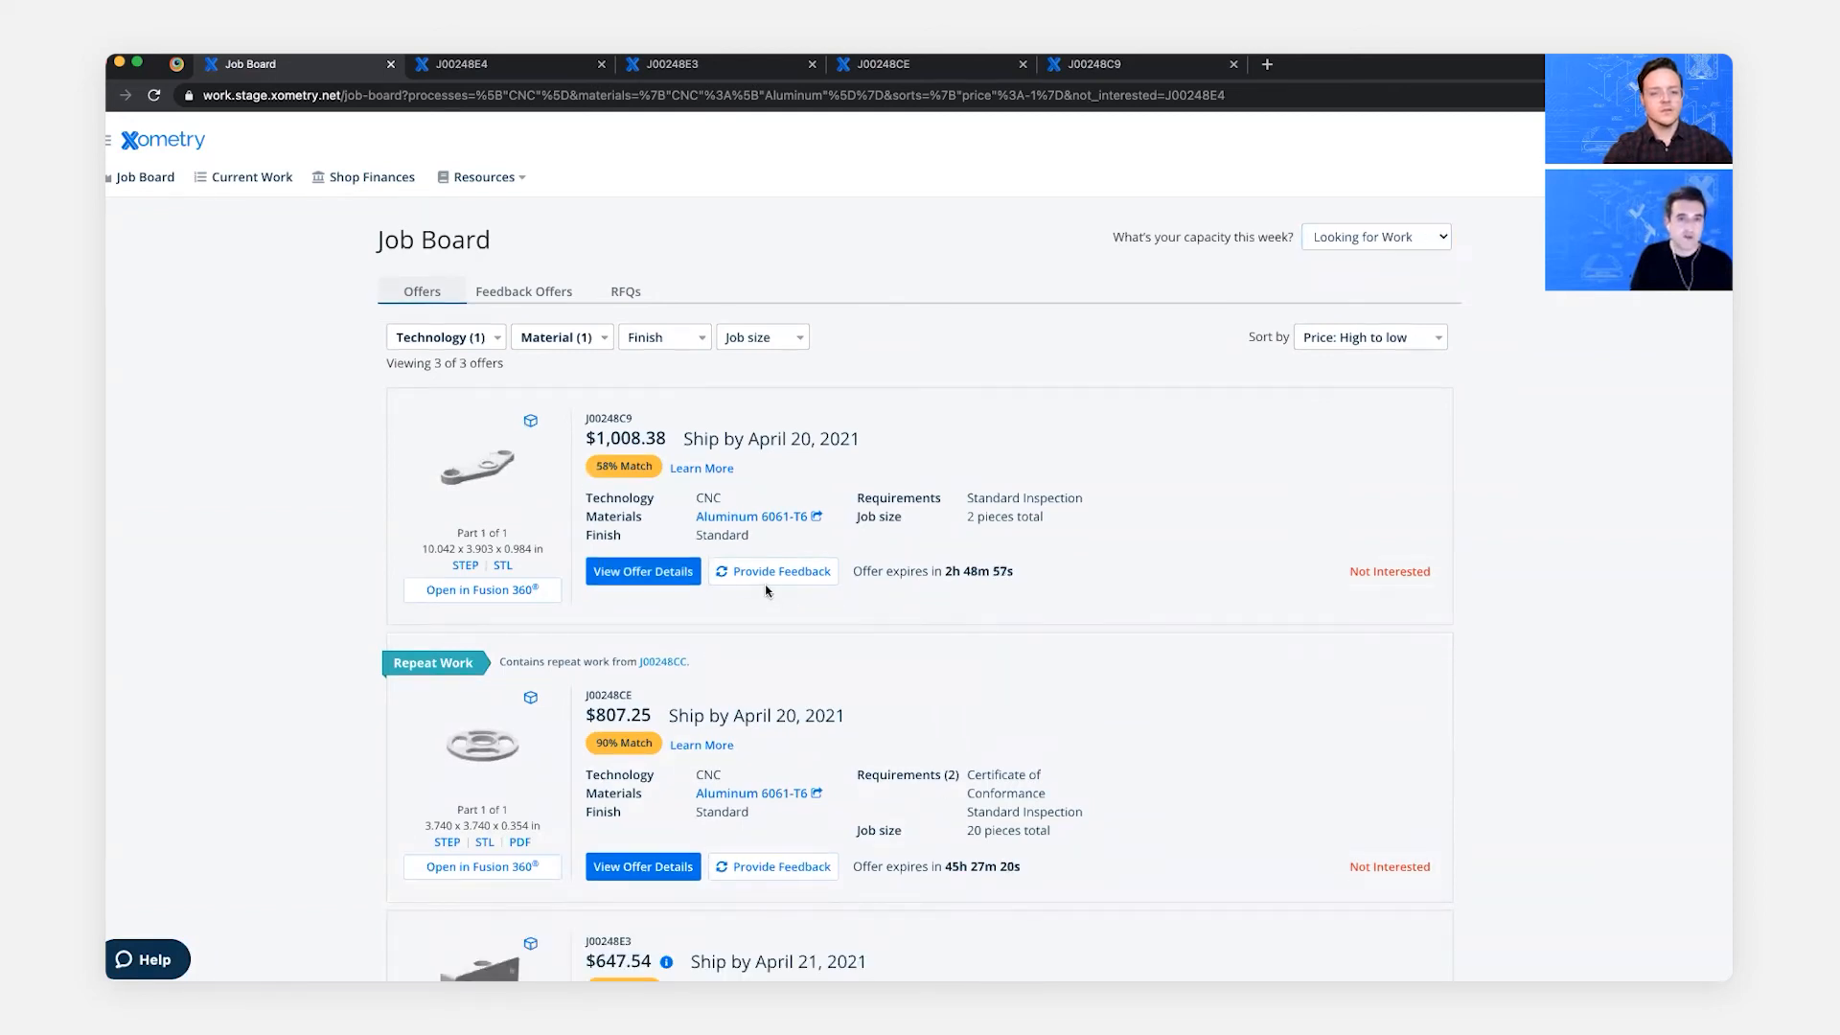
- In J00248C9 feedback, cite lead time too short with 04/23/2021 ship date and Currently at capacity
click(773, 571)
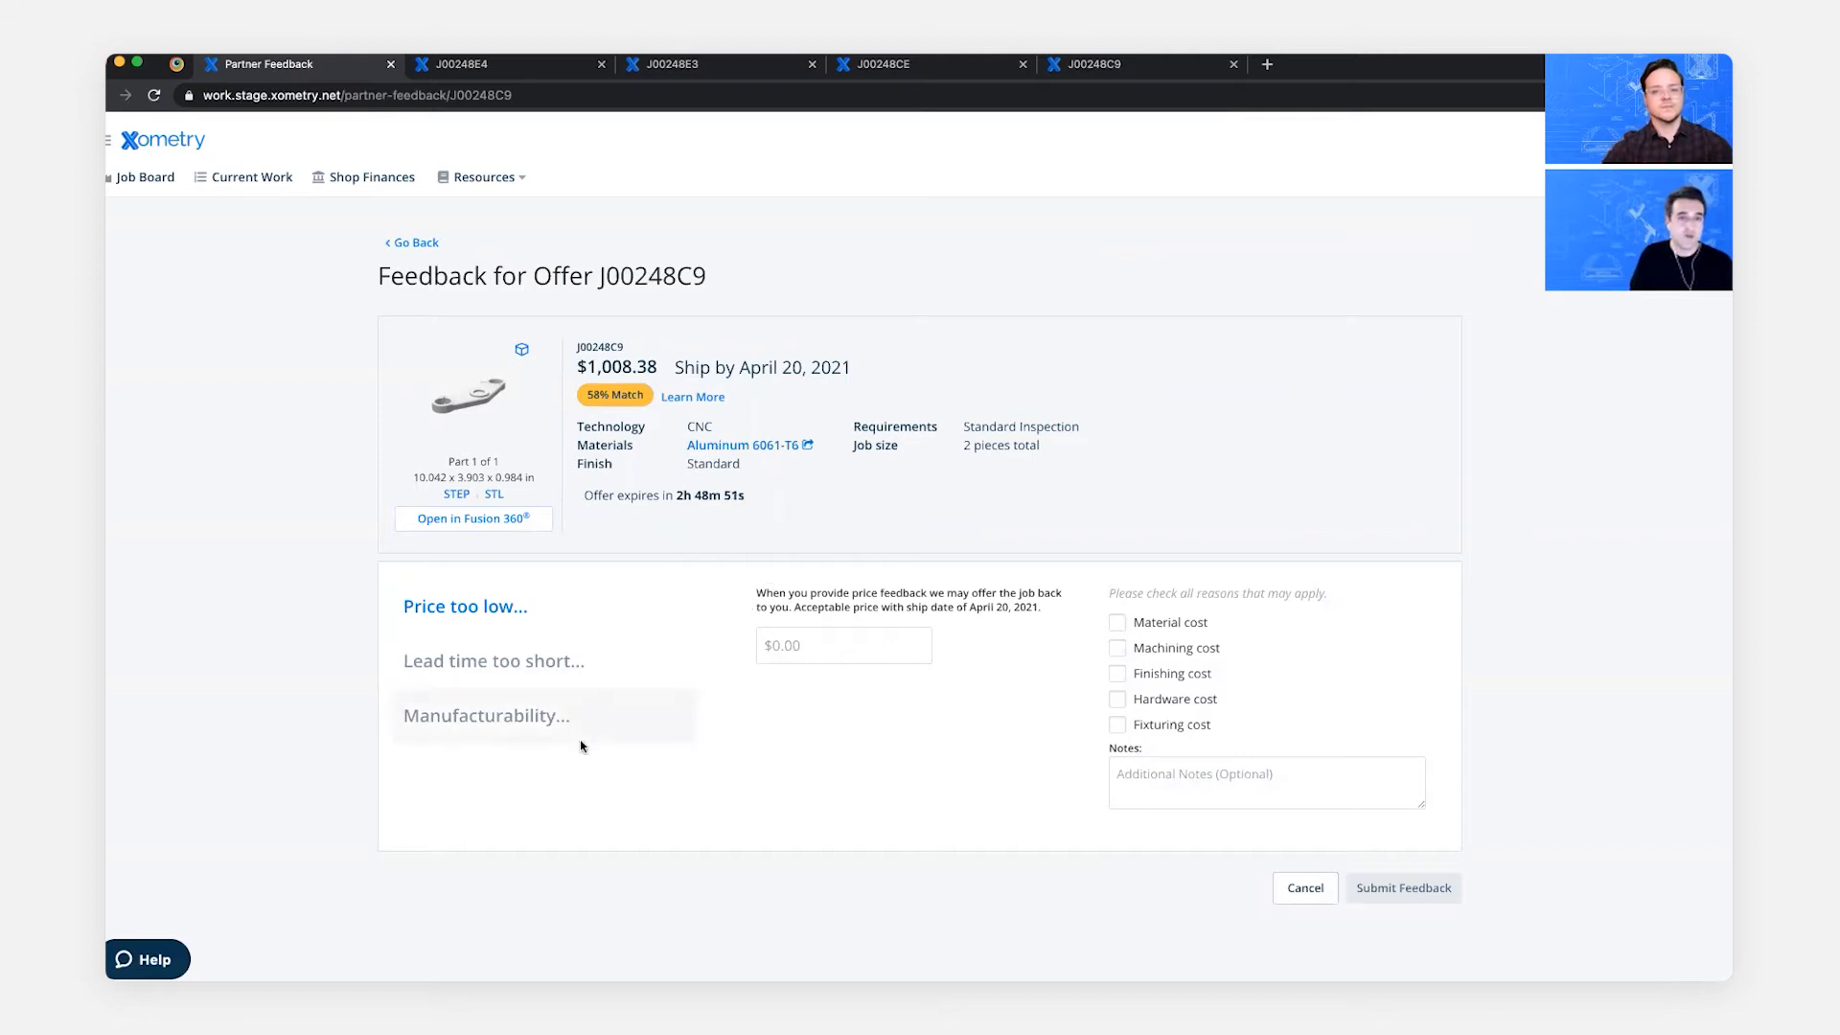
mouse_move(571, 776)
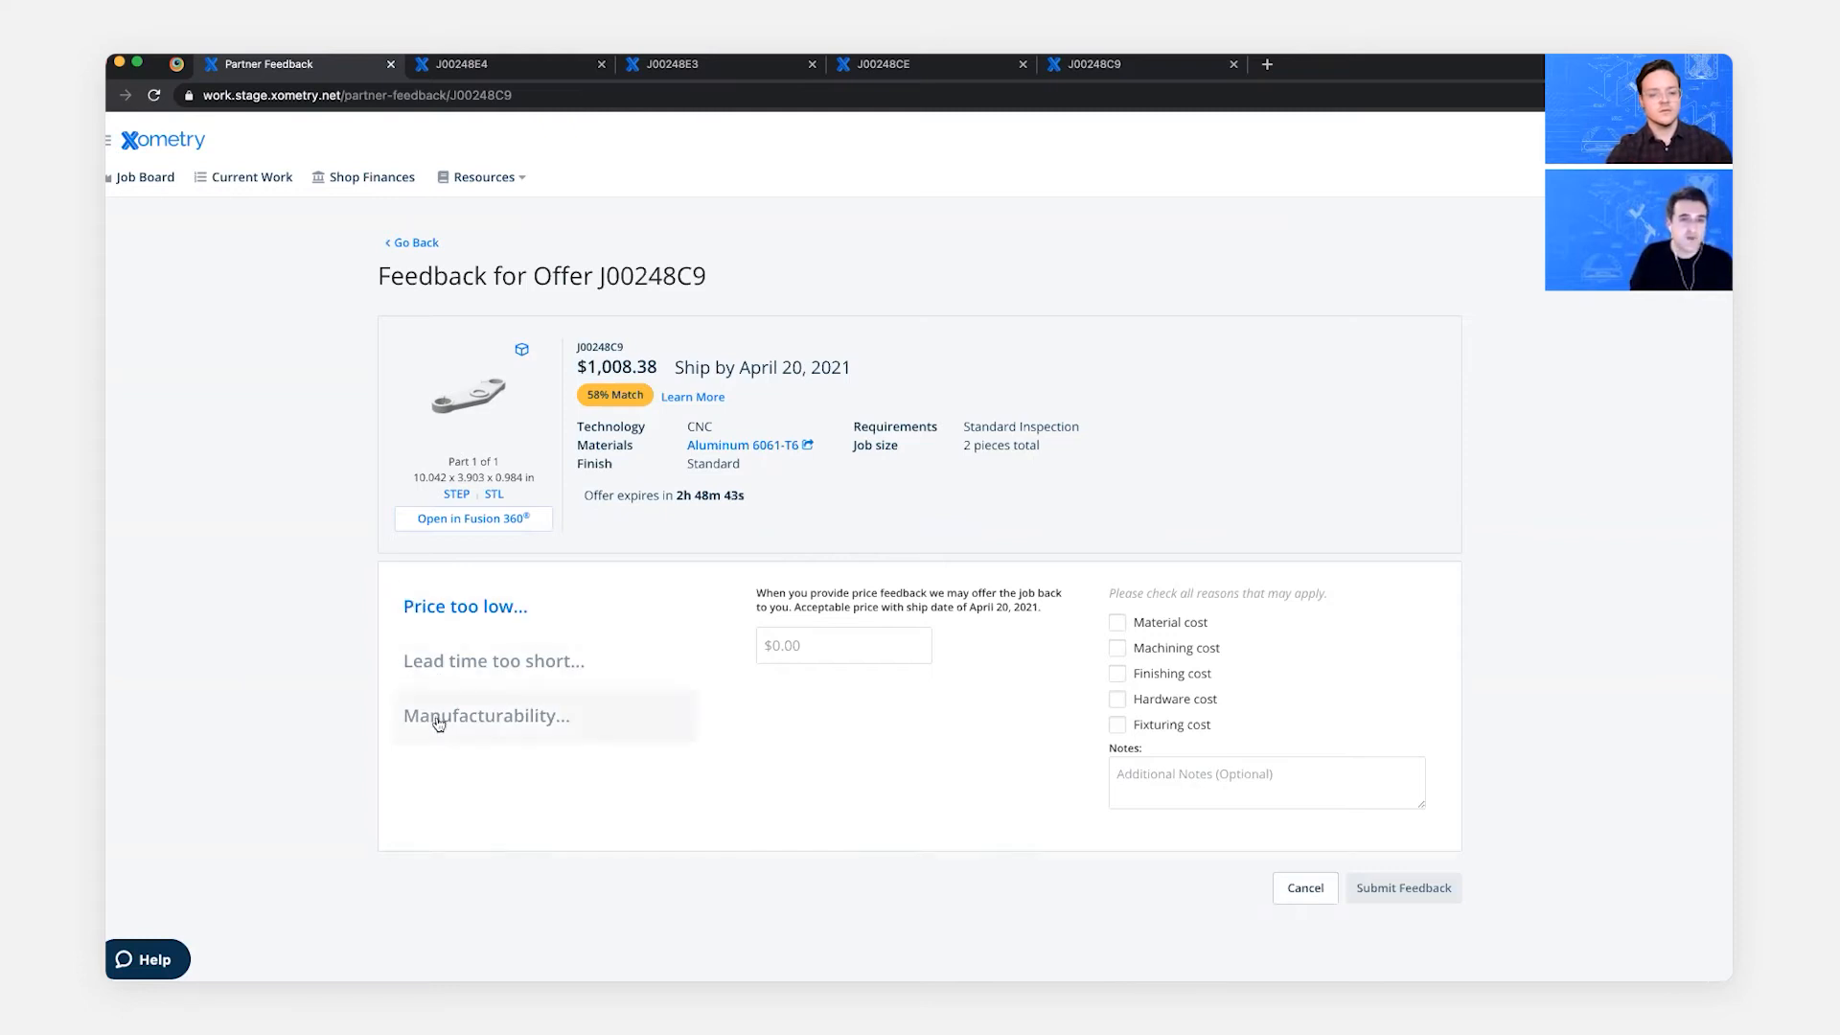
click(843, 646)
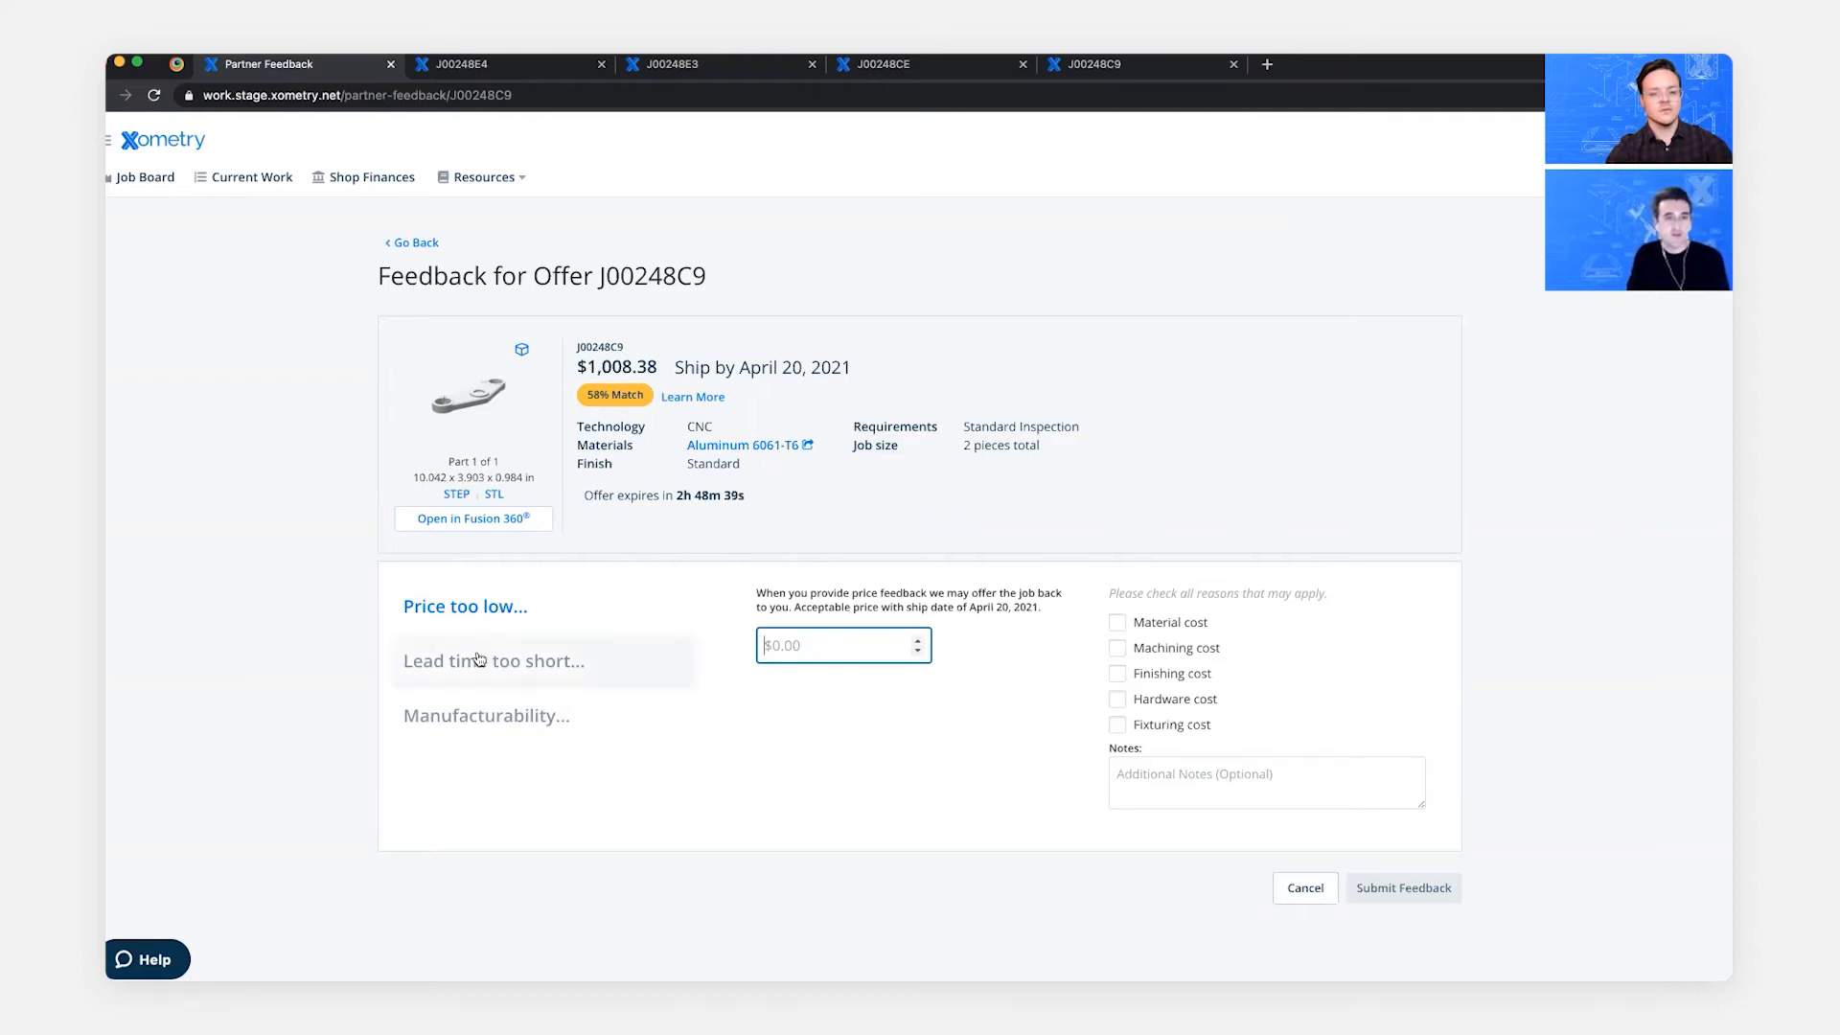
click(493, 659)
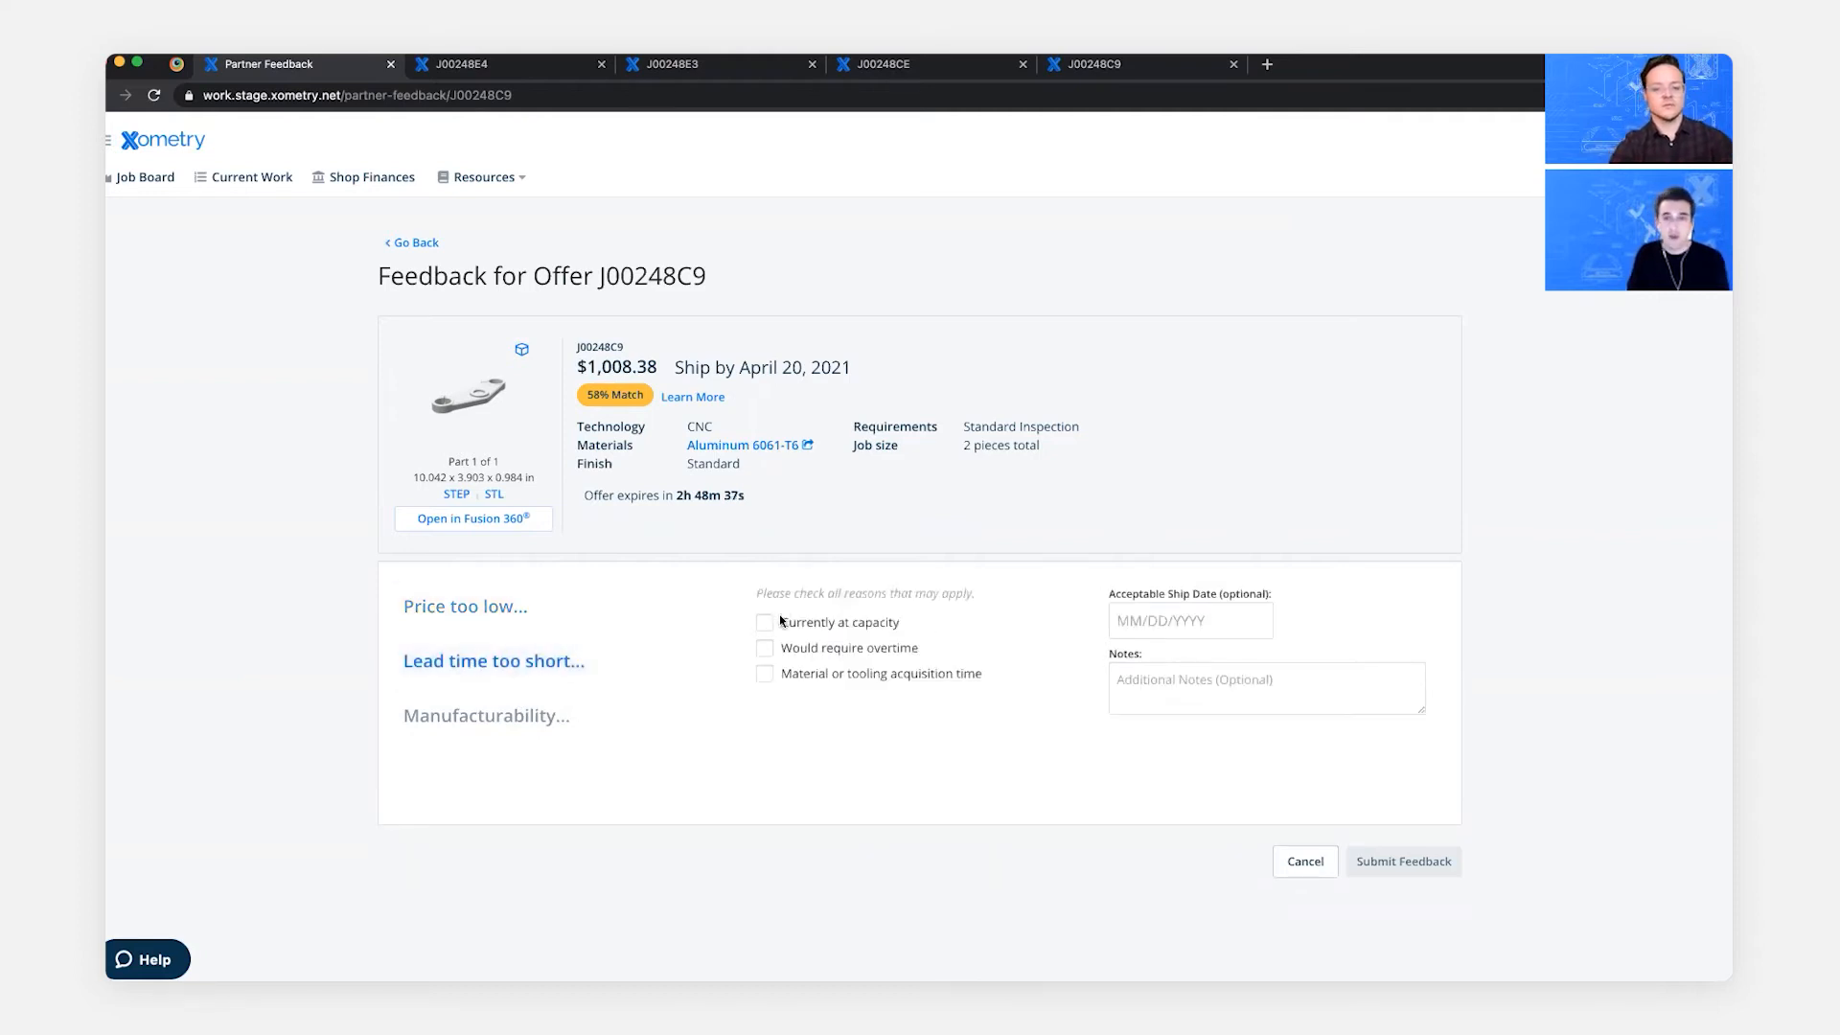
click(1189, 619)
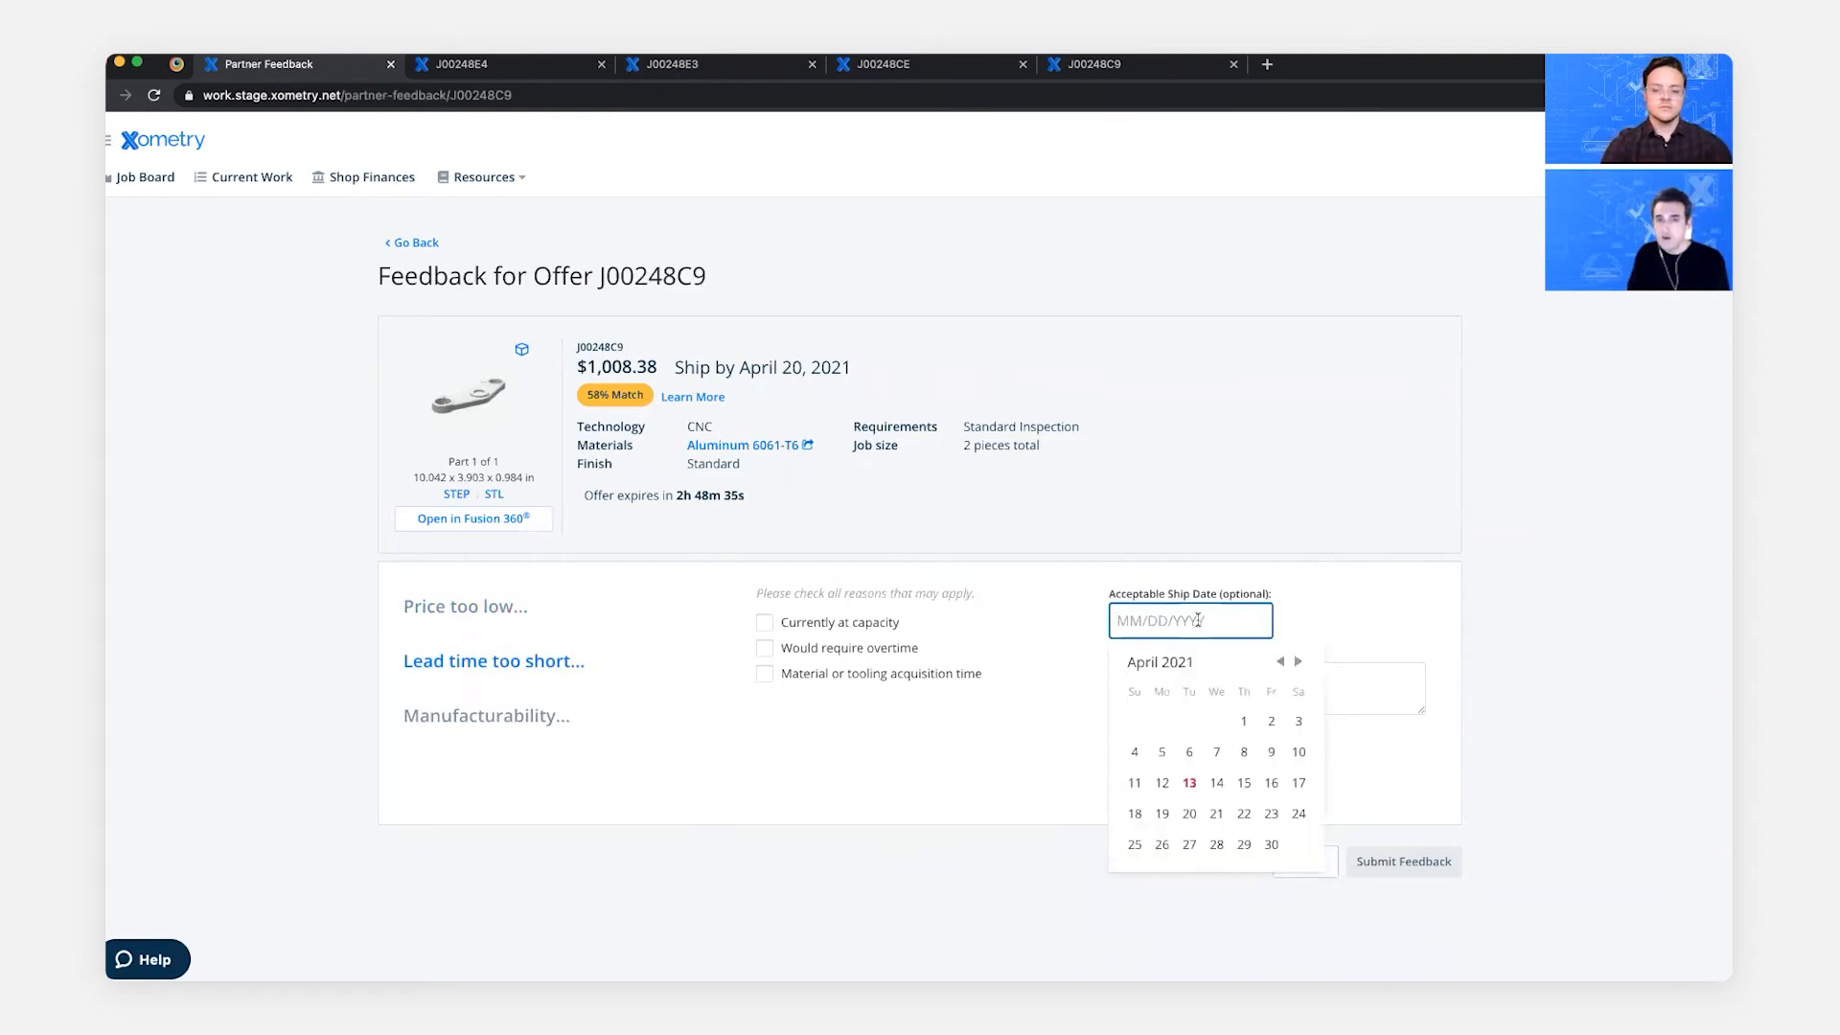
click(1269, 812)
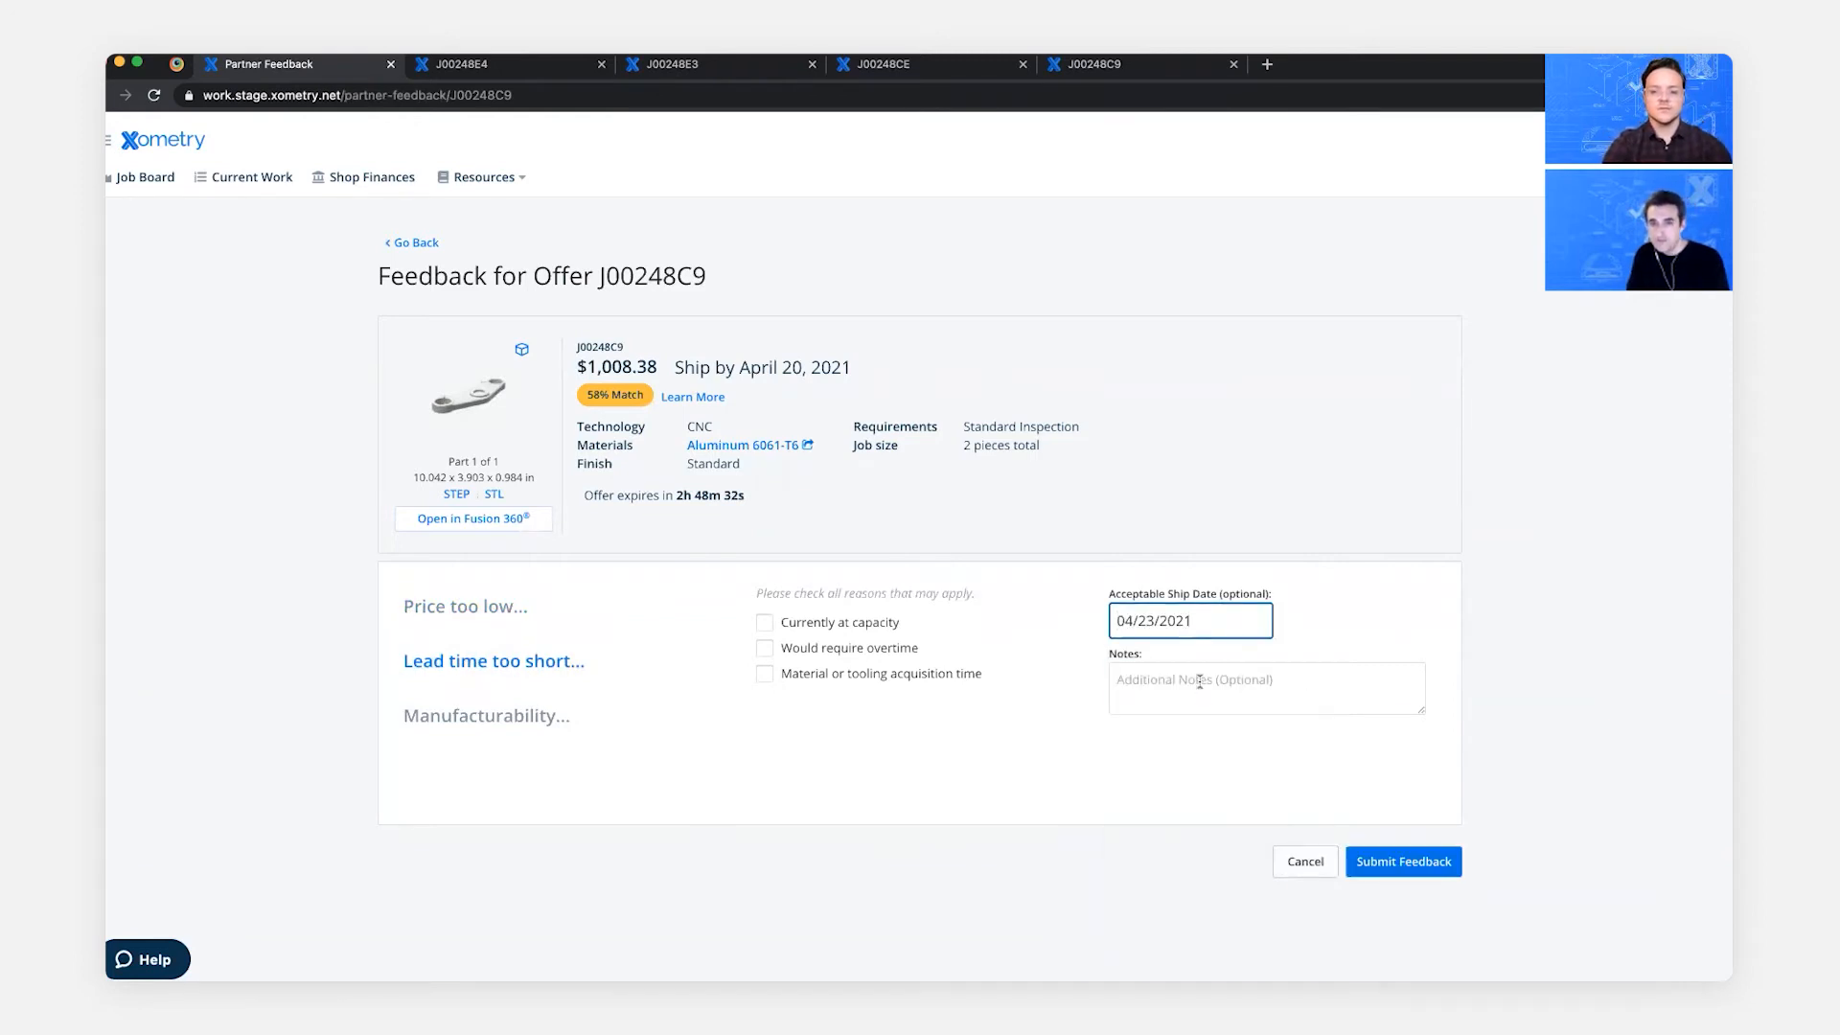
click(765, 621)
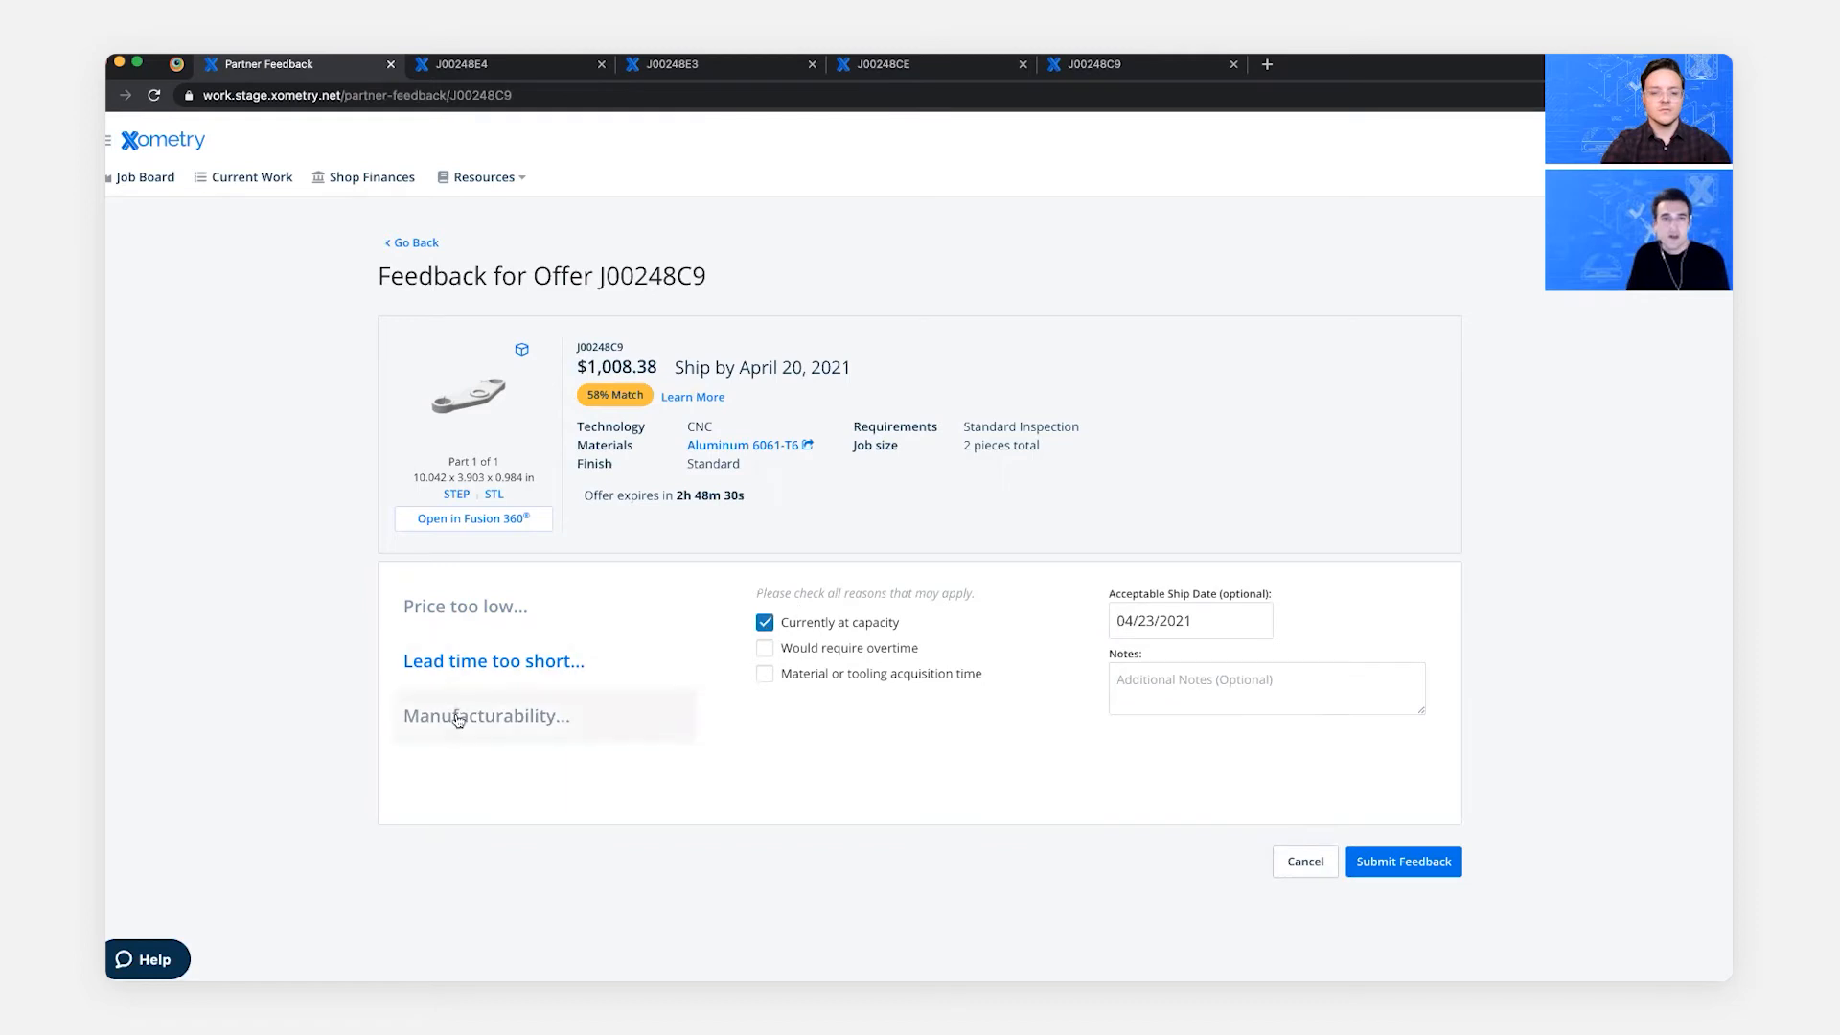
- Cite Sharp internal corners under Manufacturability and submit the J00248C9 feedback
click(485, 715)
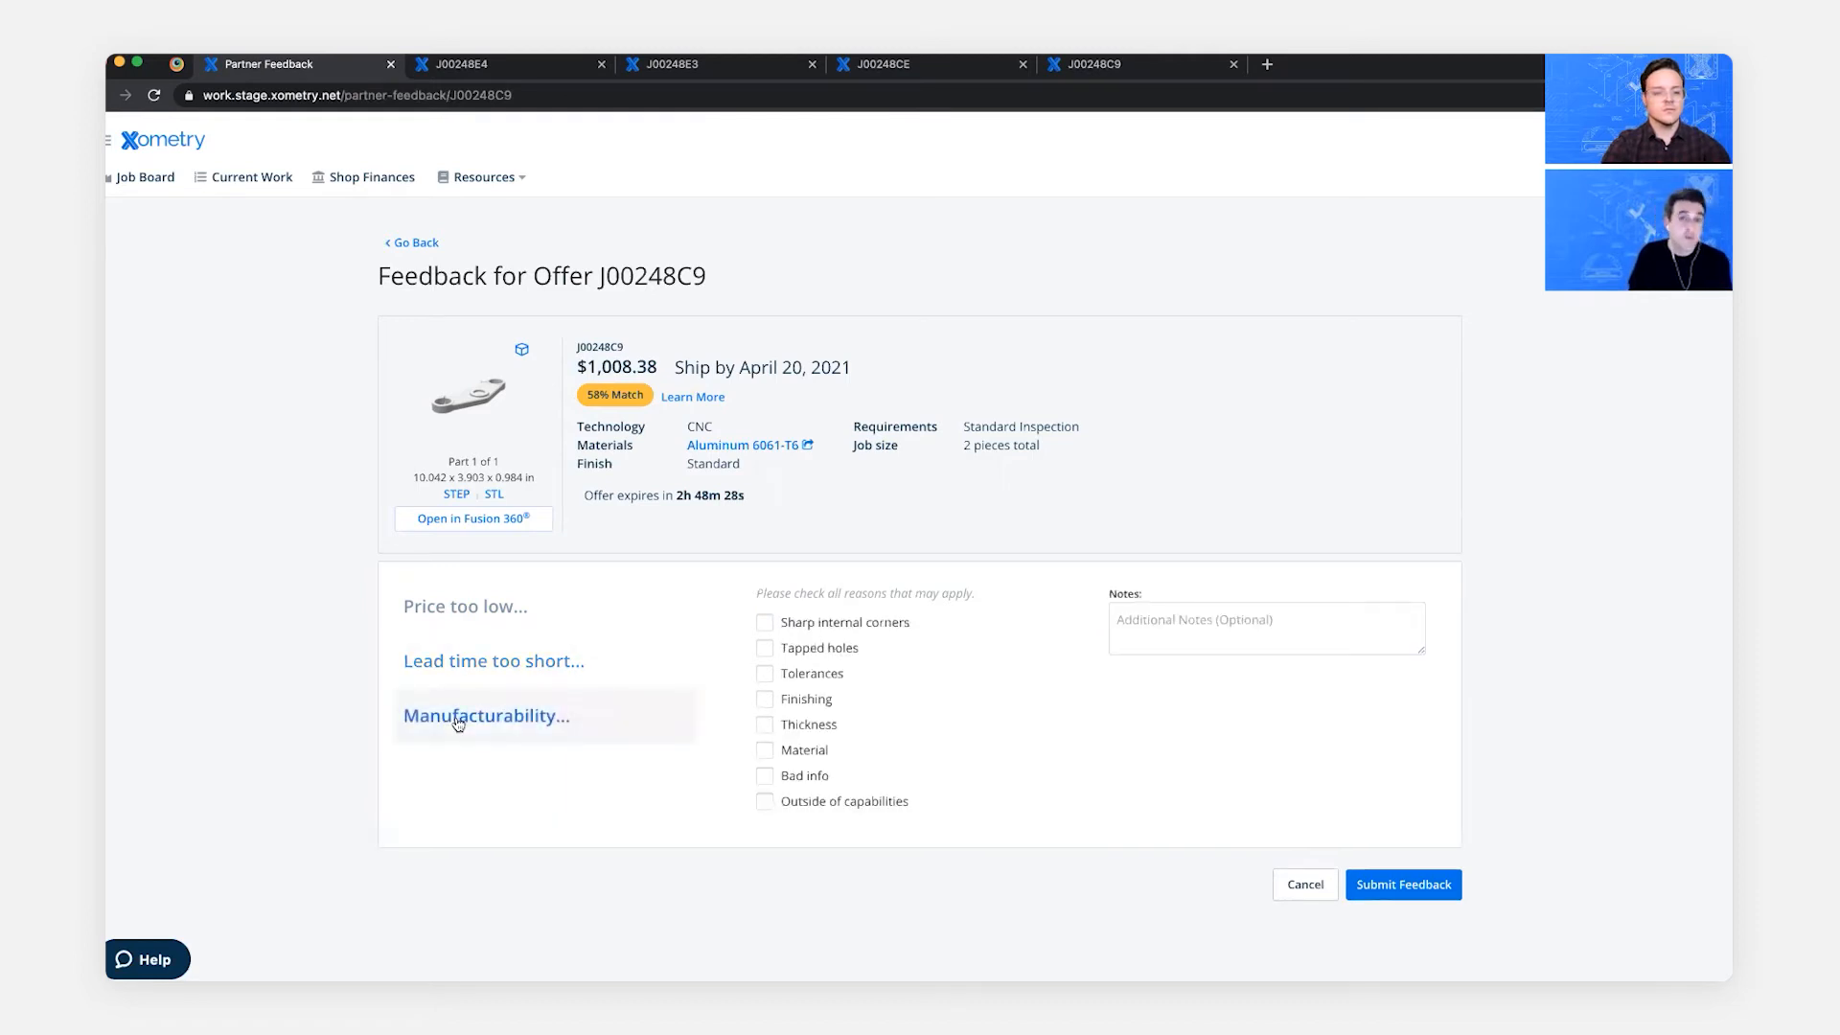
click(765, 621)
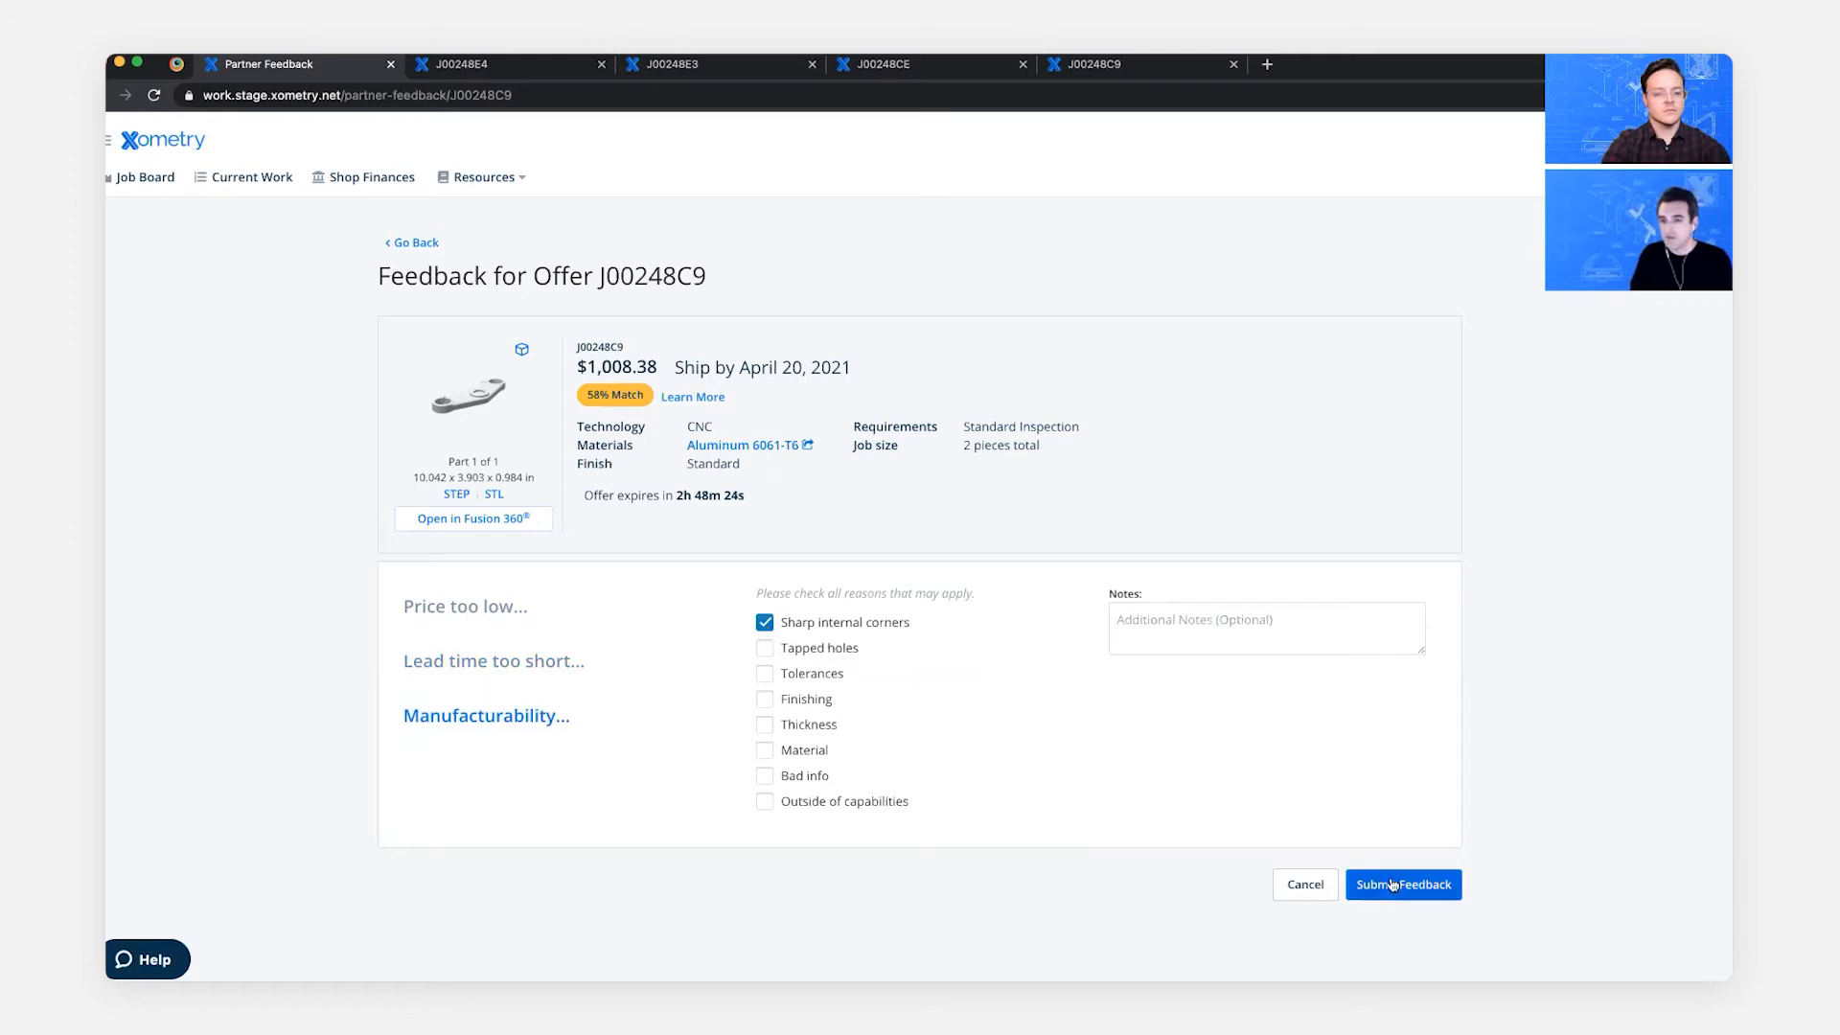
click(1403, 883)
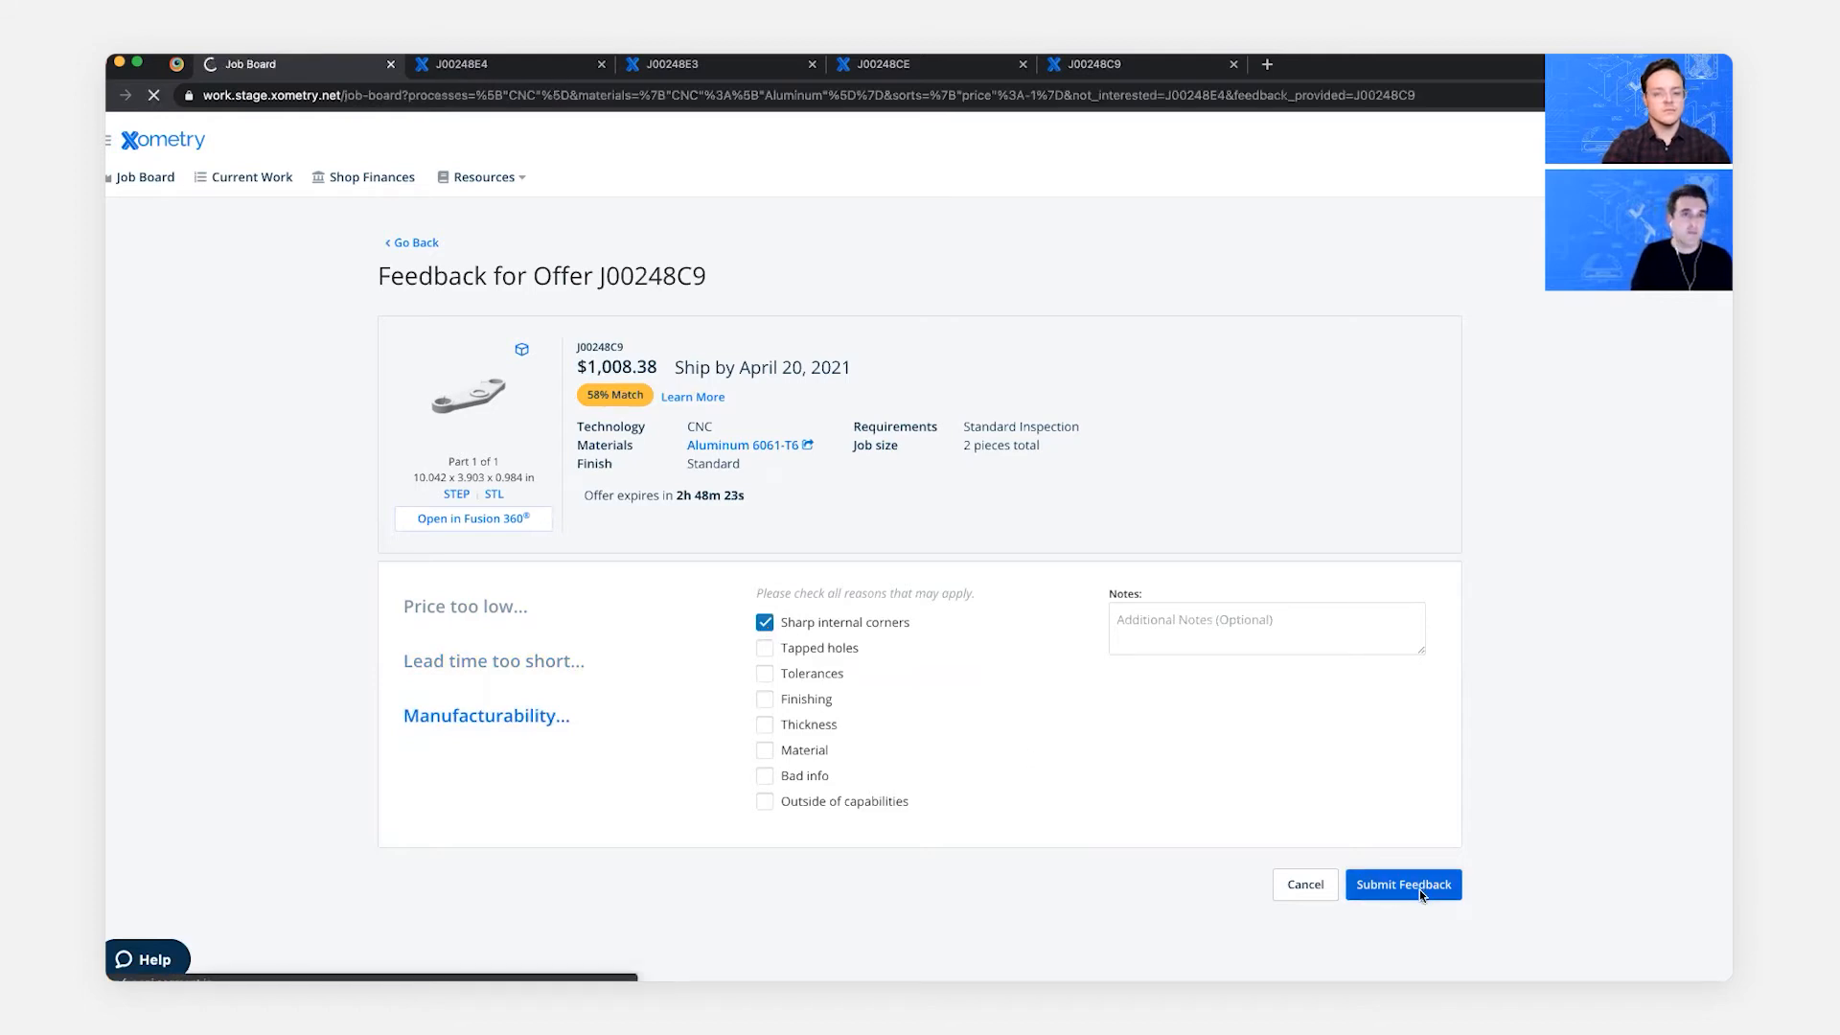
click(1403, 884)
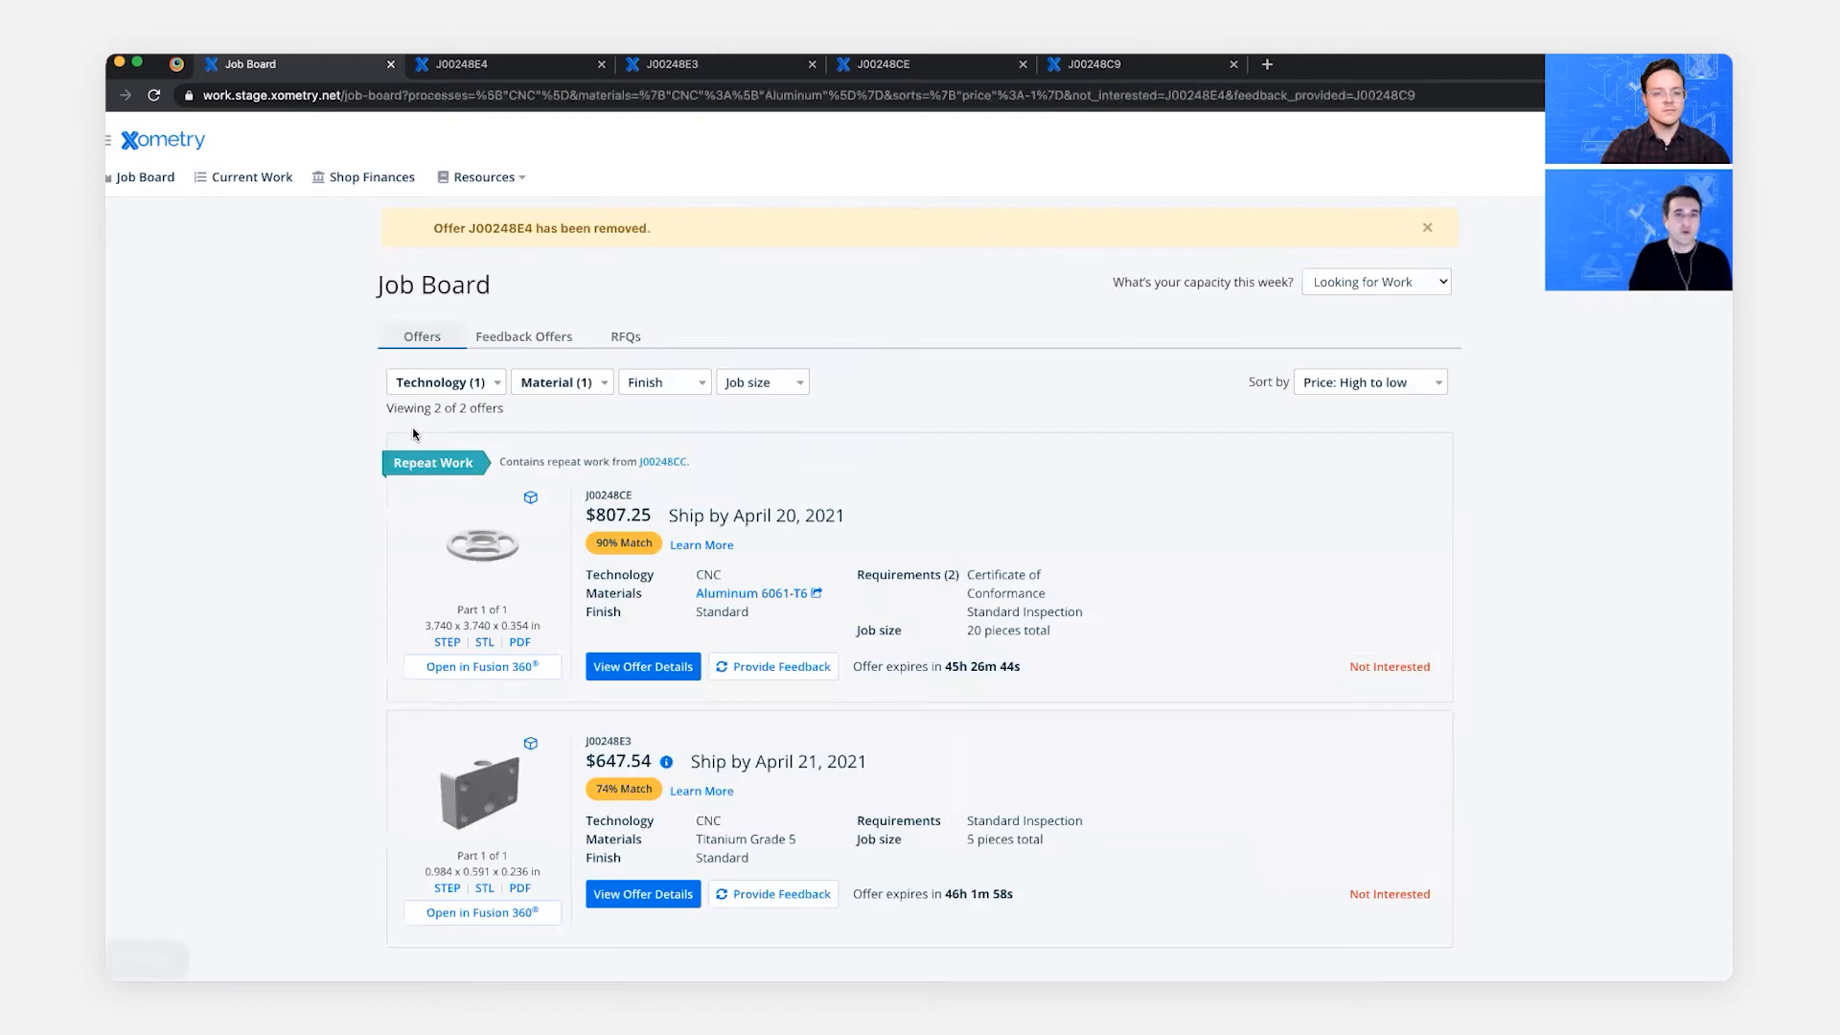
- Check Feedback Offers for J00248C9, dismiss the removal notice, and return to the Offers list
click(525, 337)
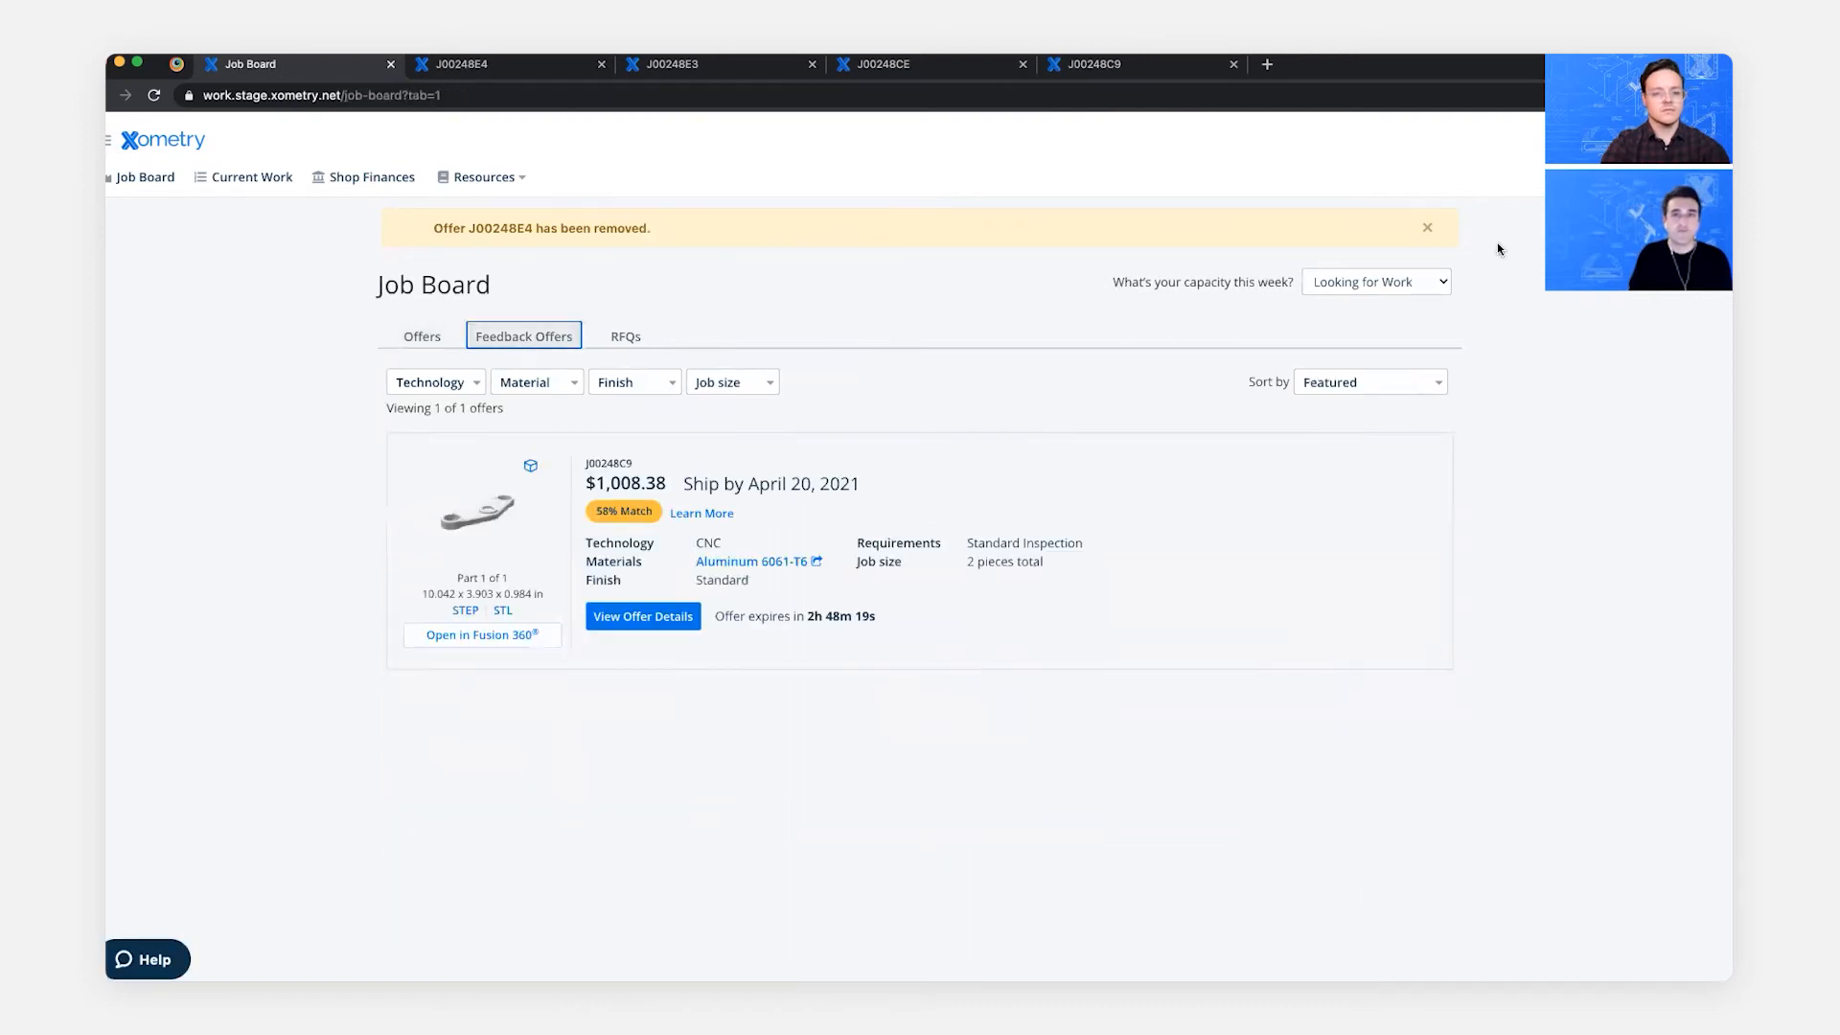
click(1426, 226)
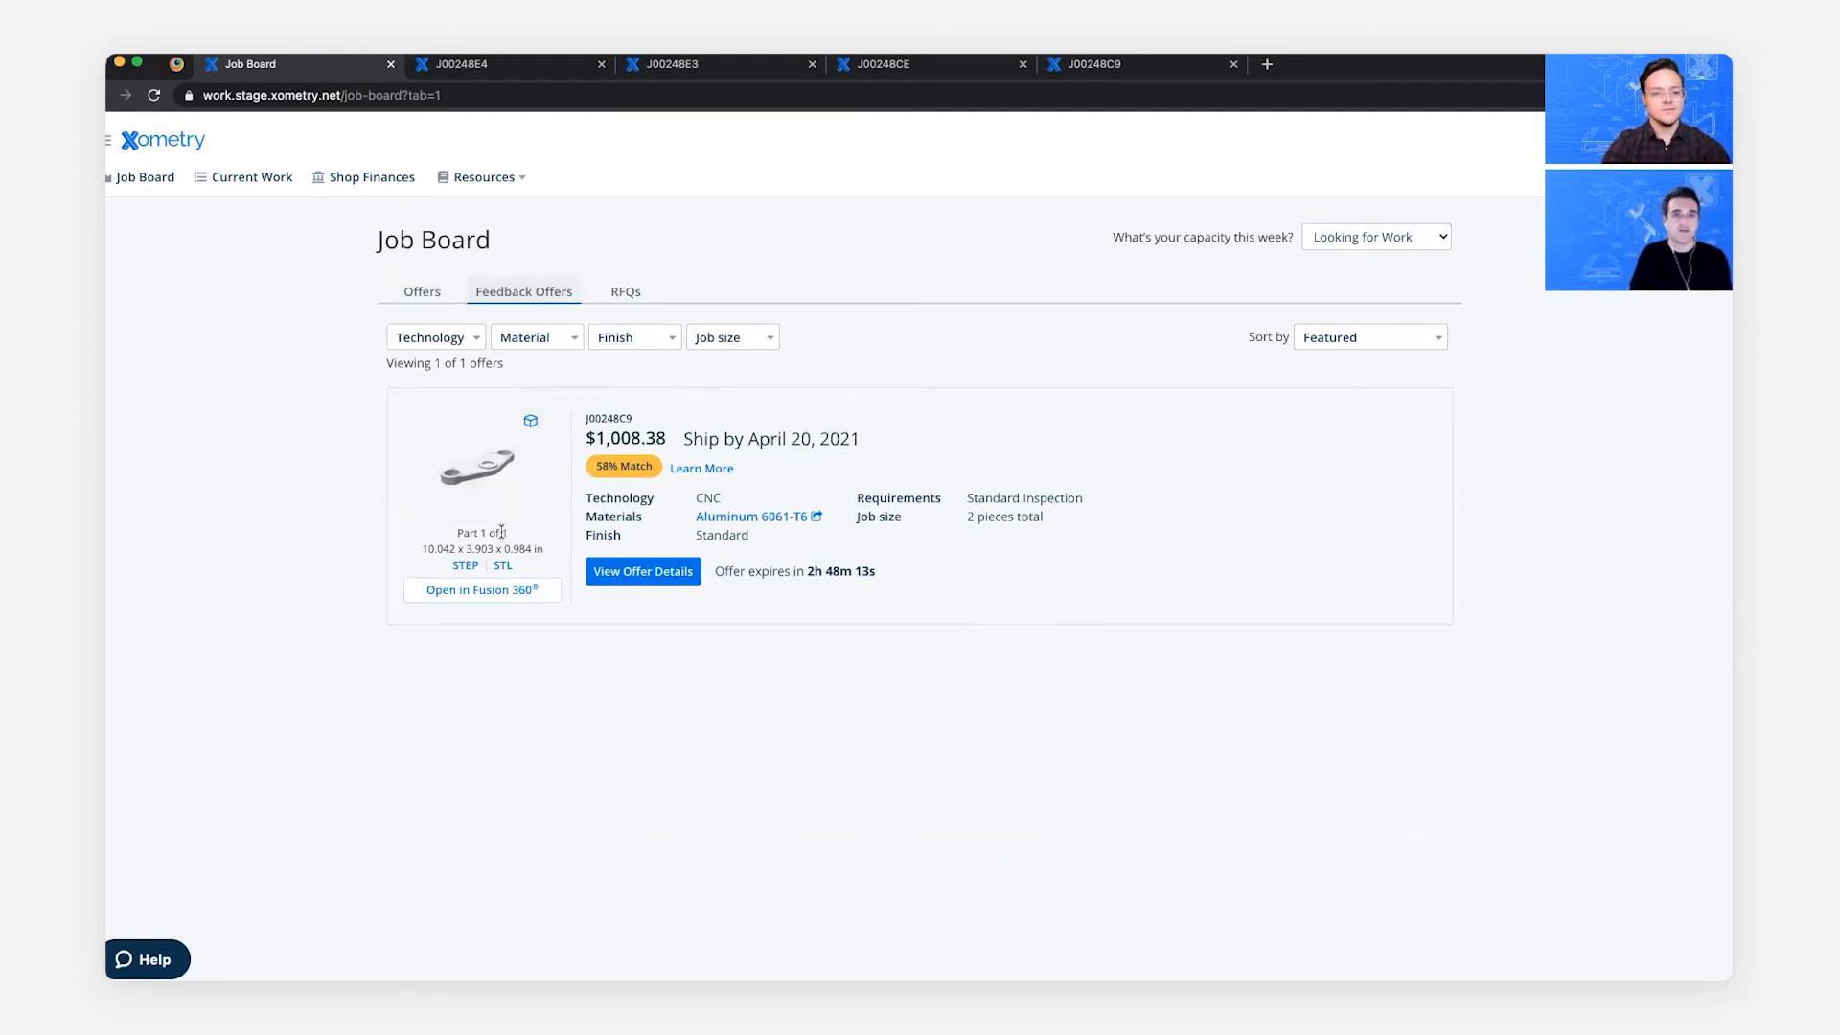
click(420, 292)
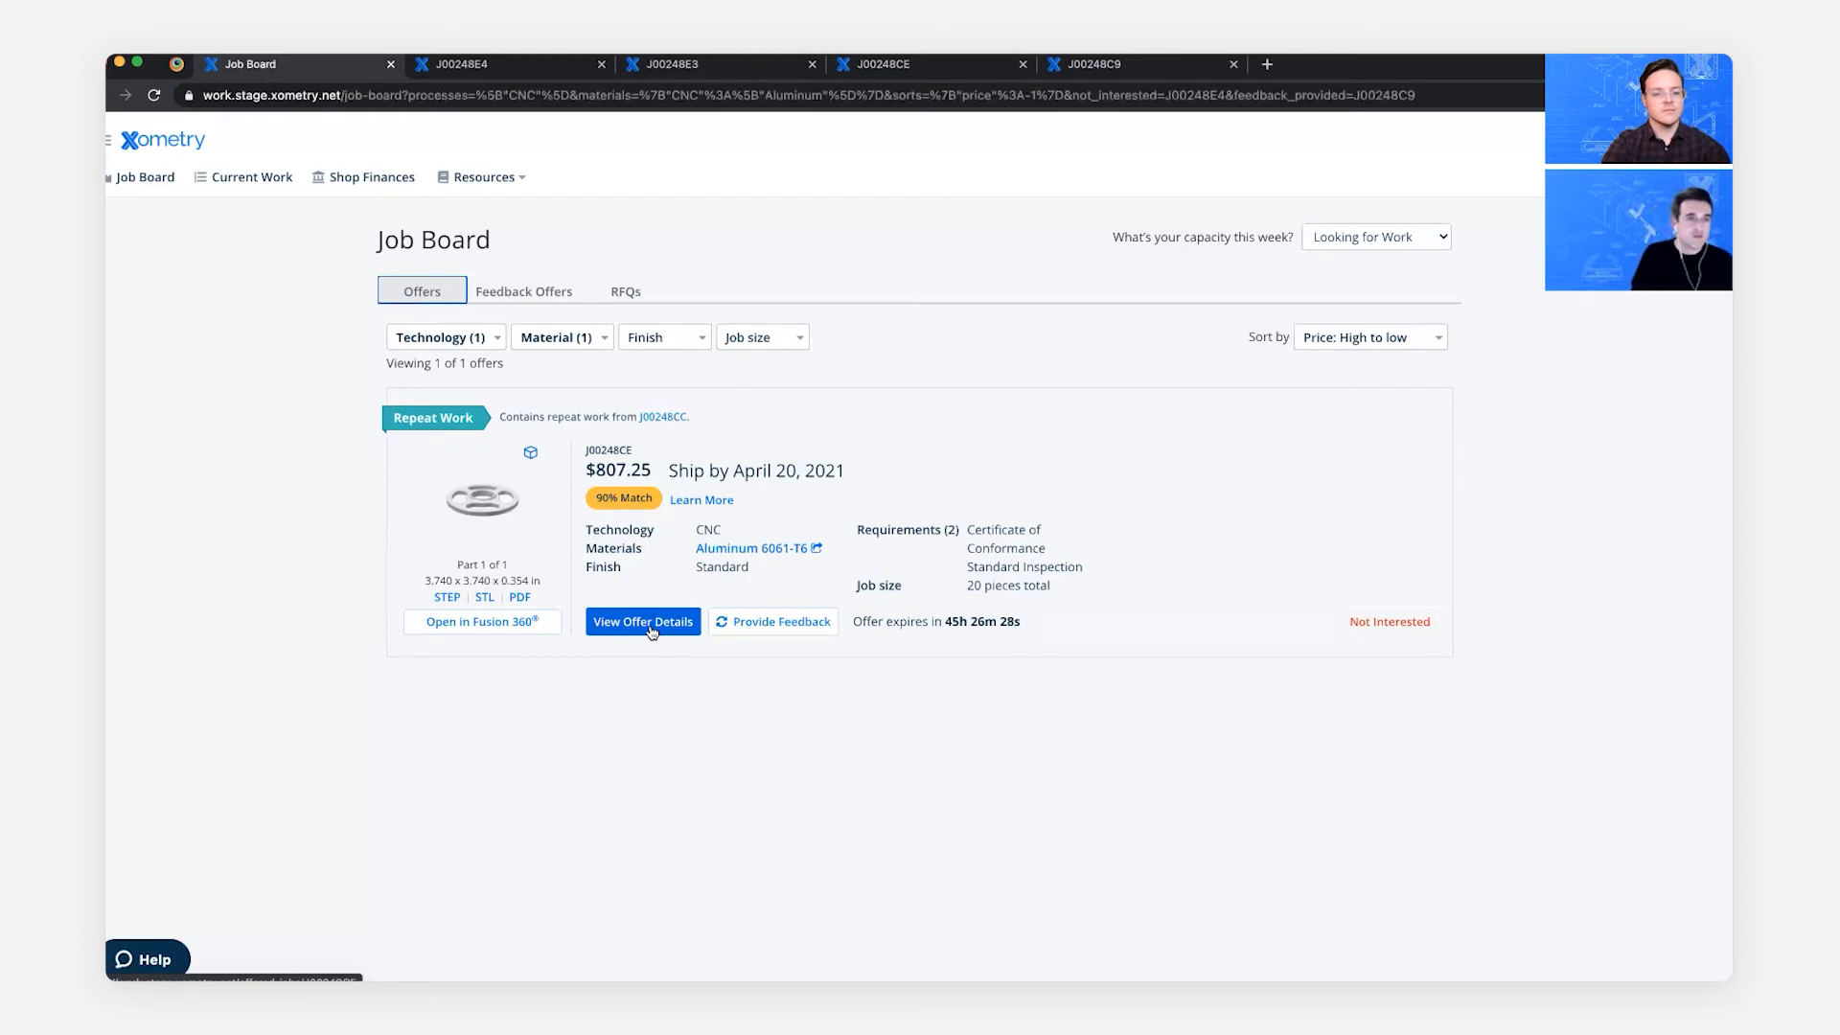
mouse_move(483, 531)
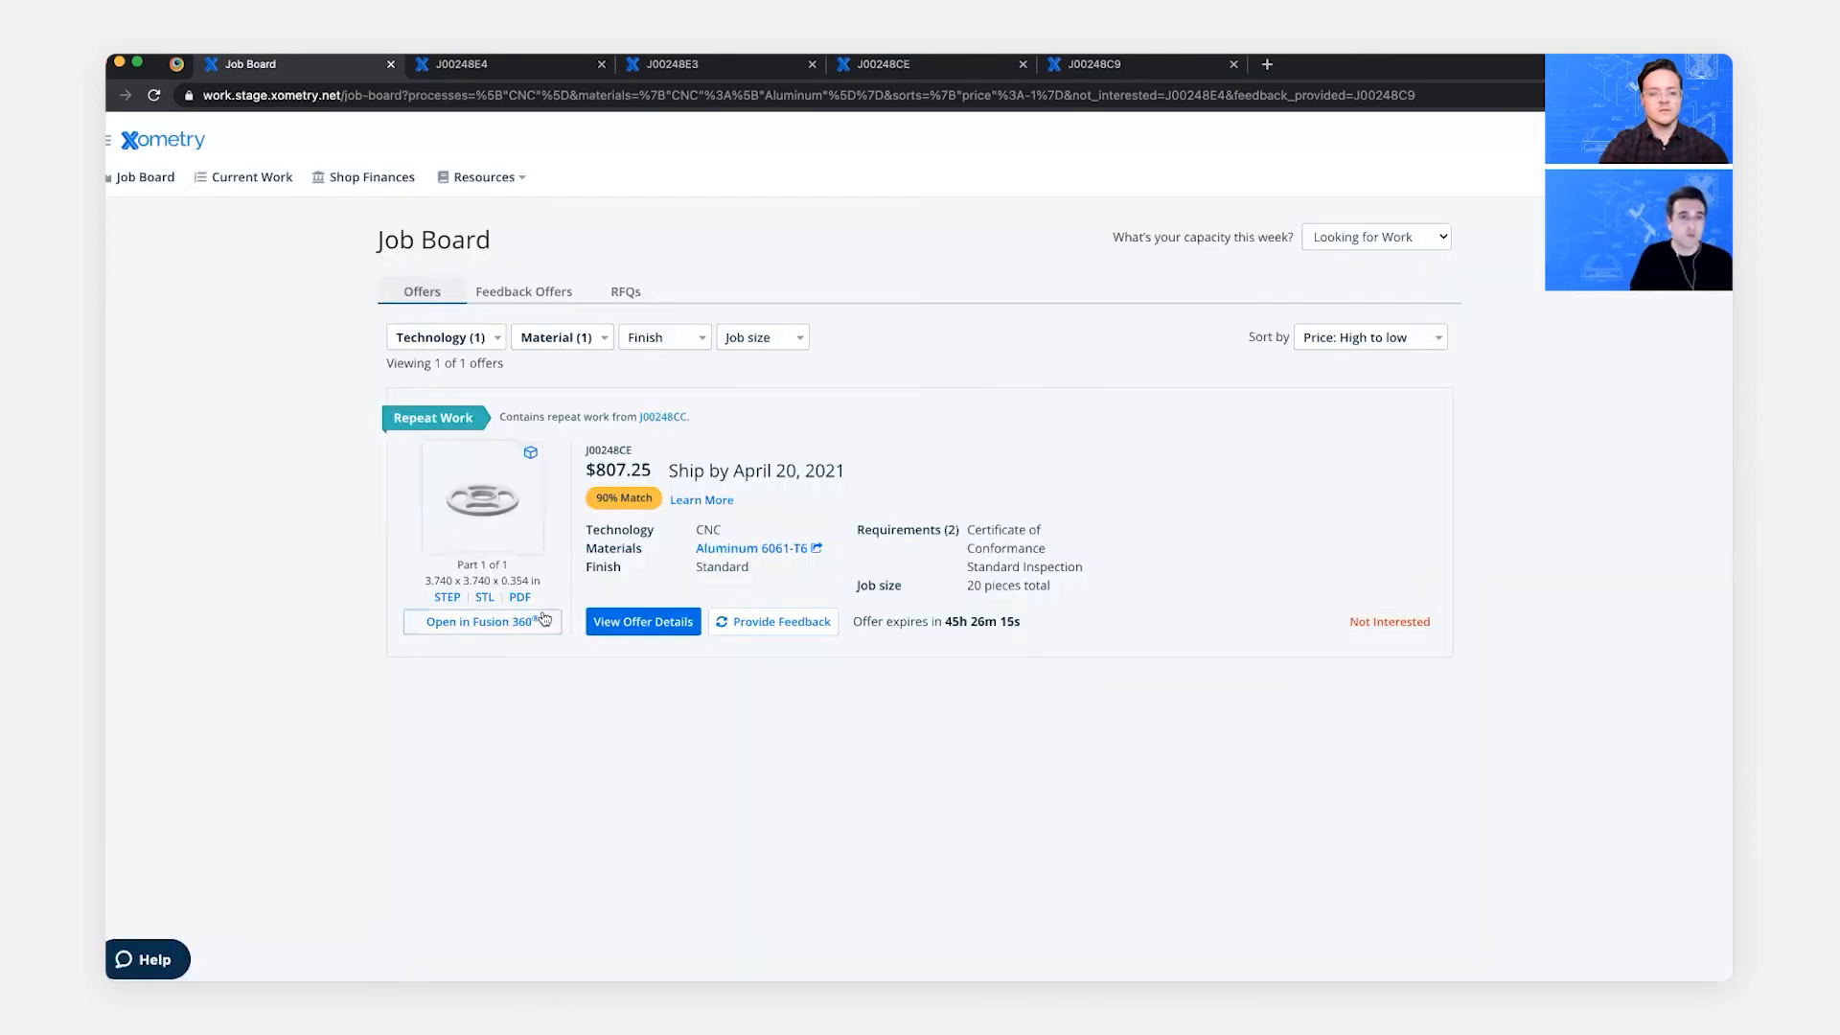
click(481, 621)
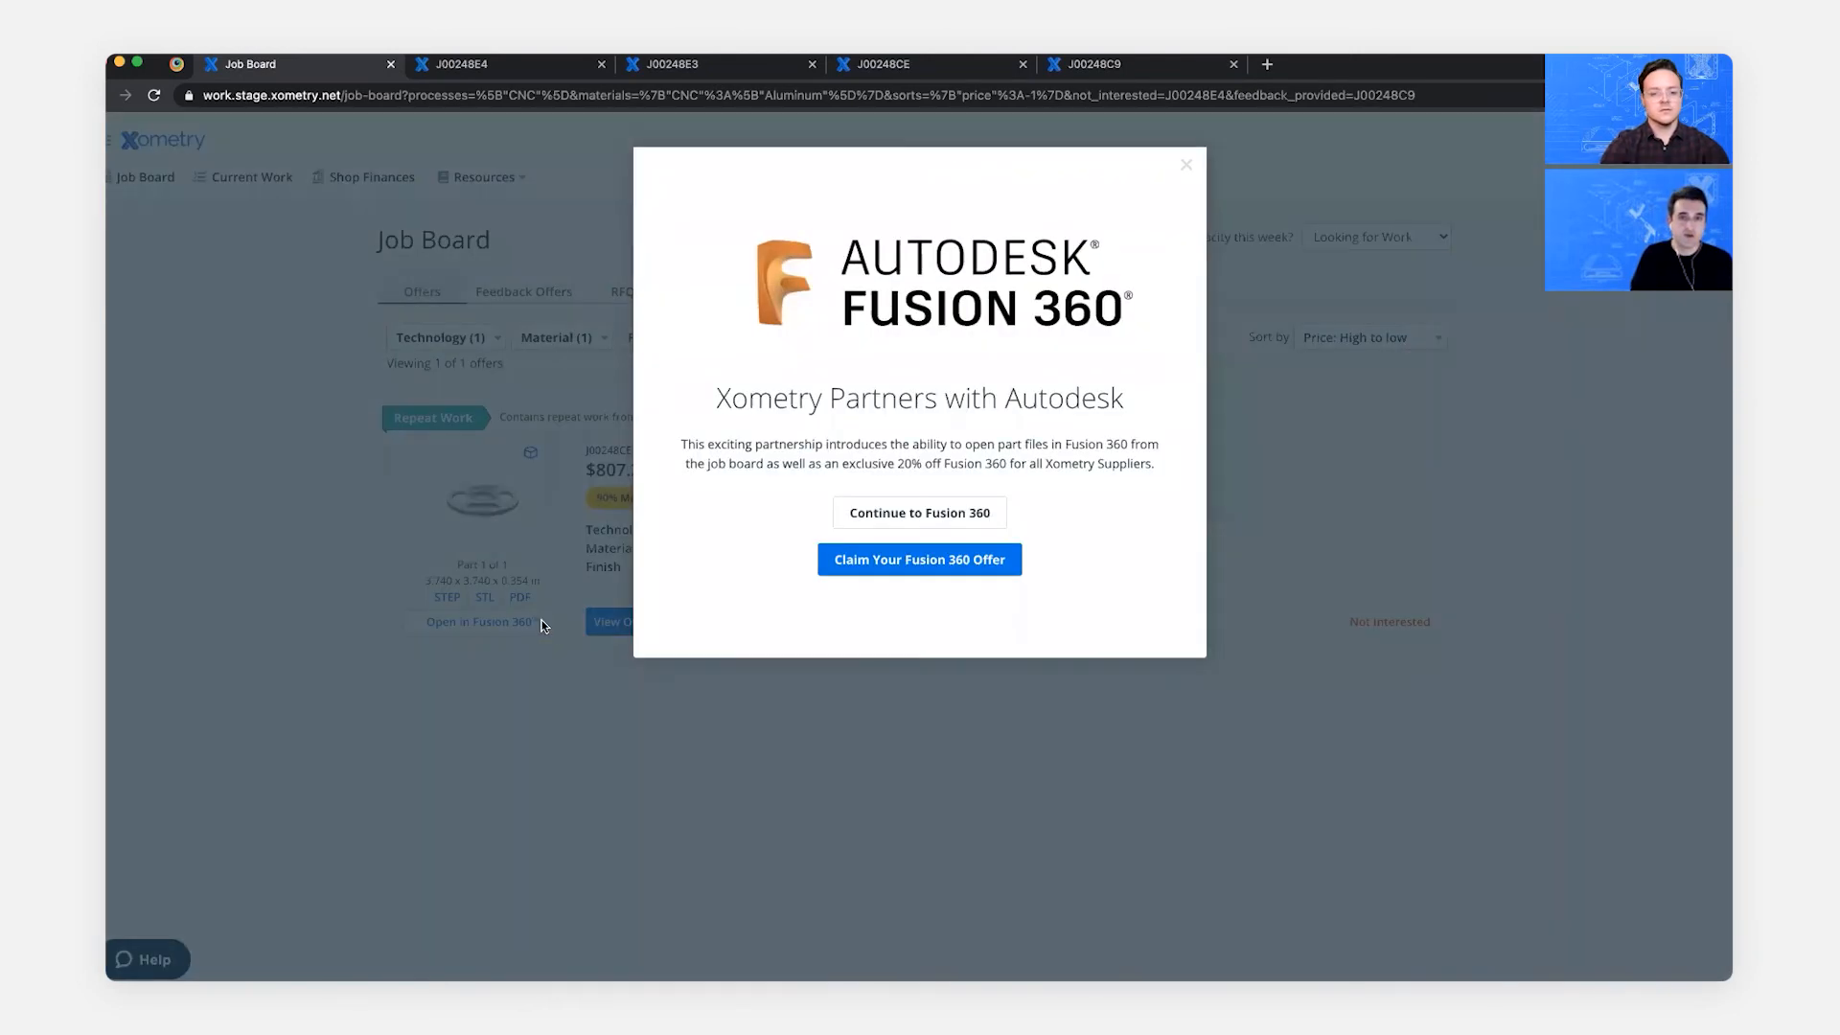
mouse_move(705, 589)
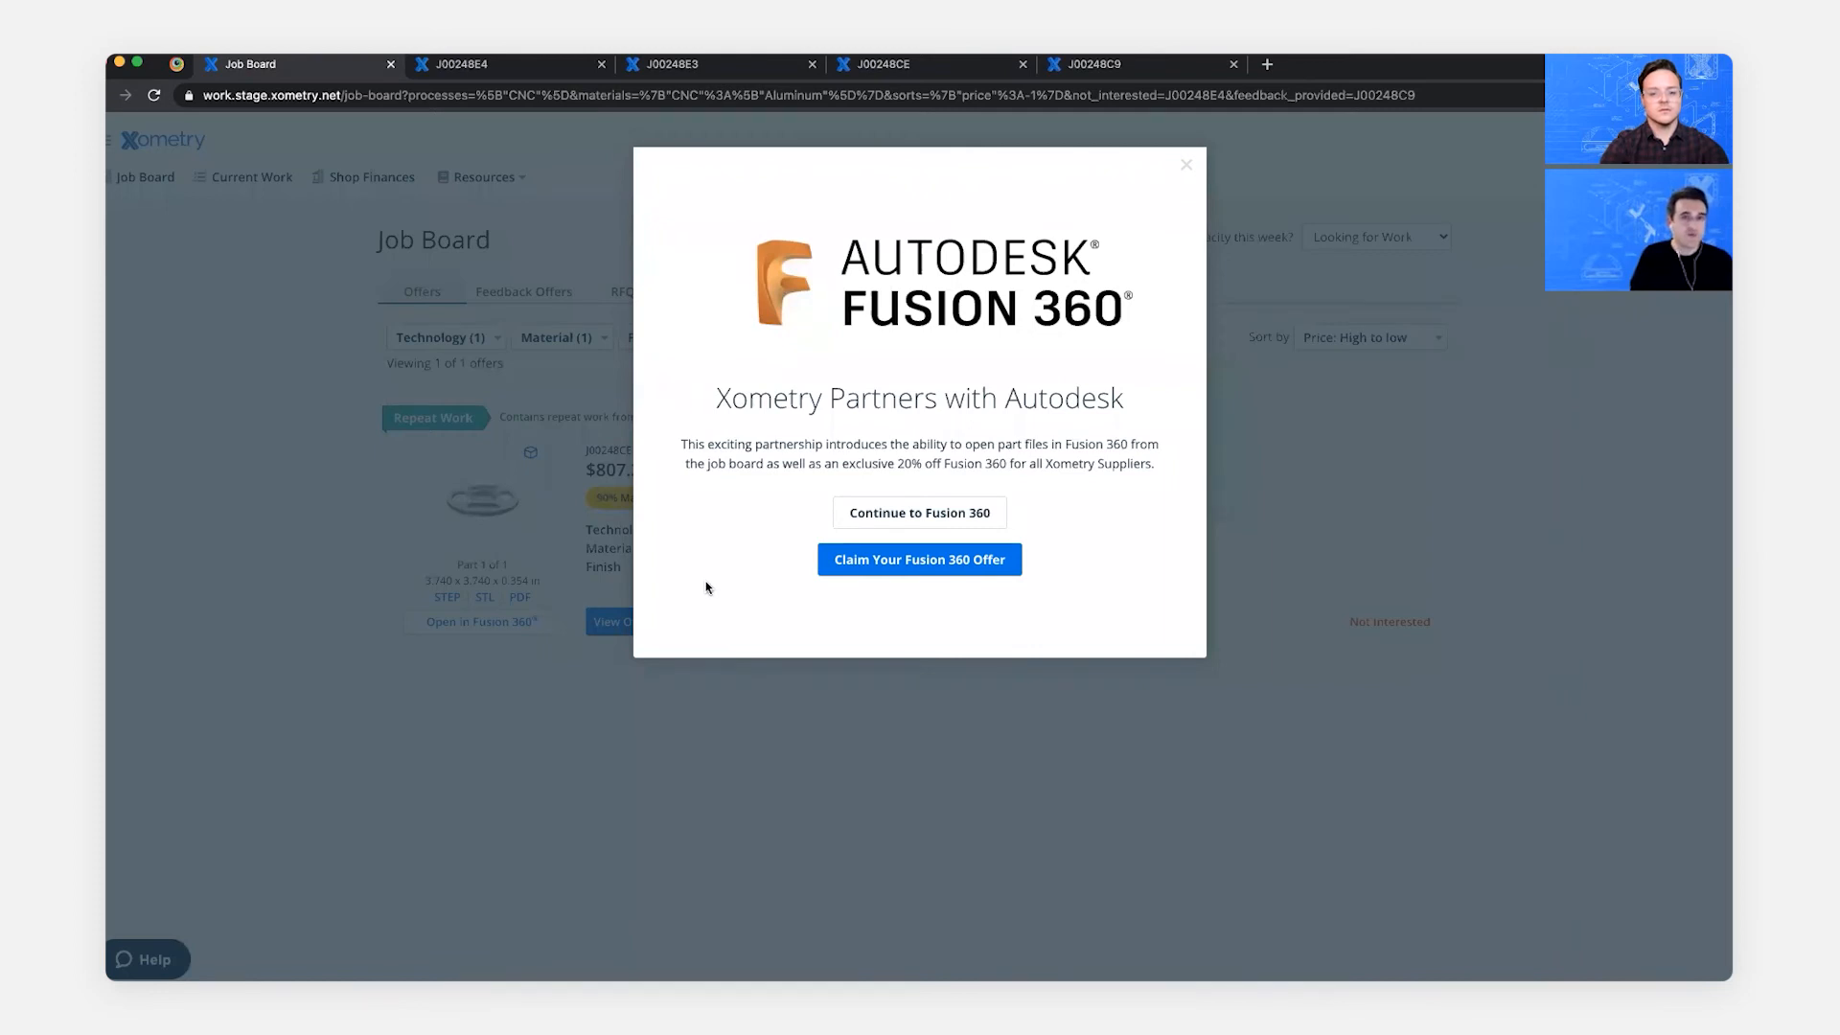
mouse_move(920, 514)
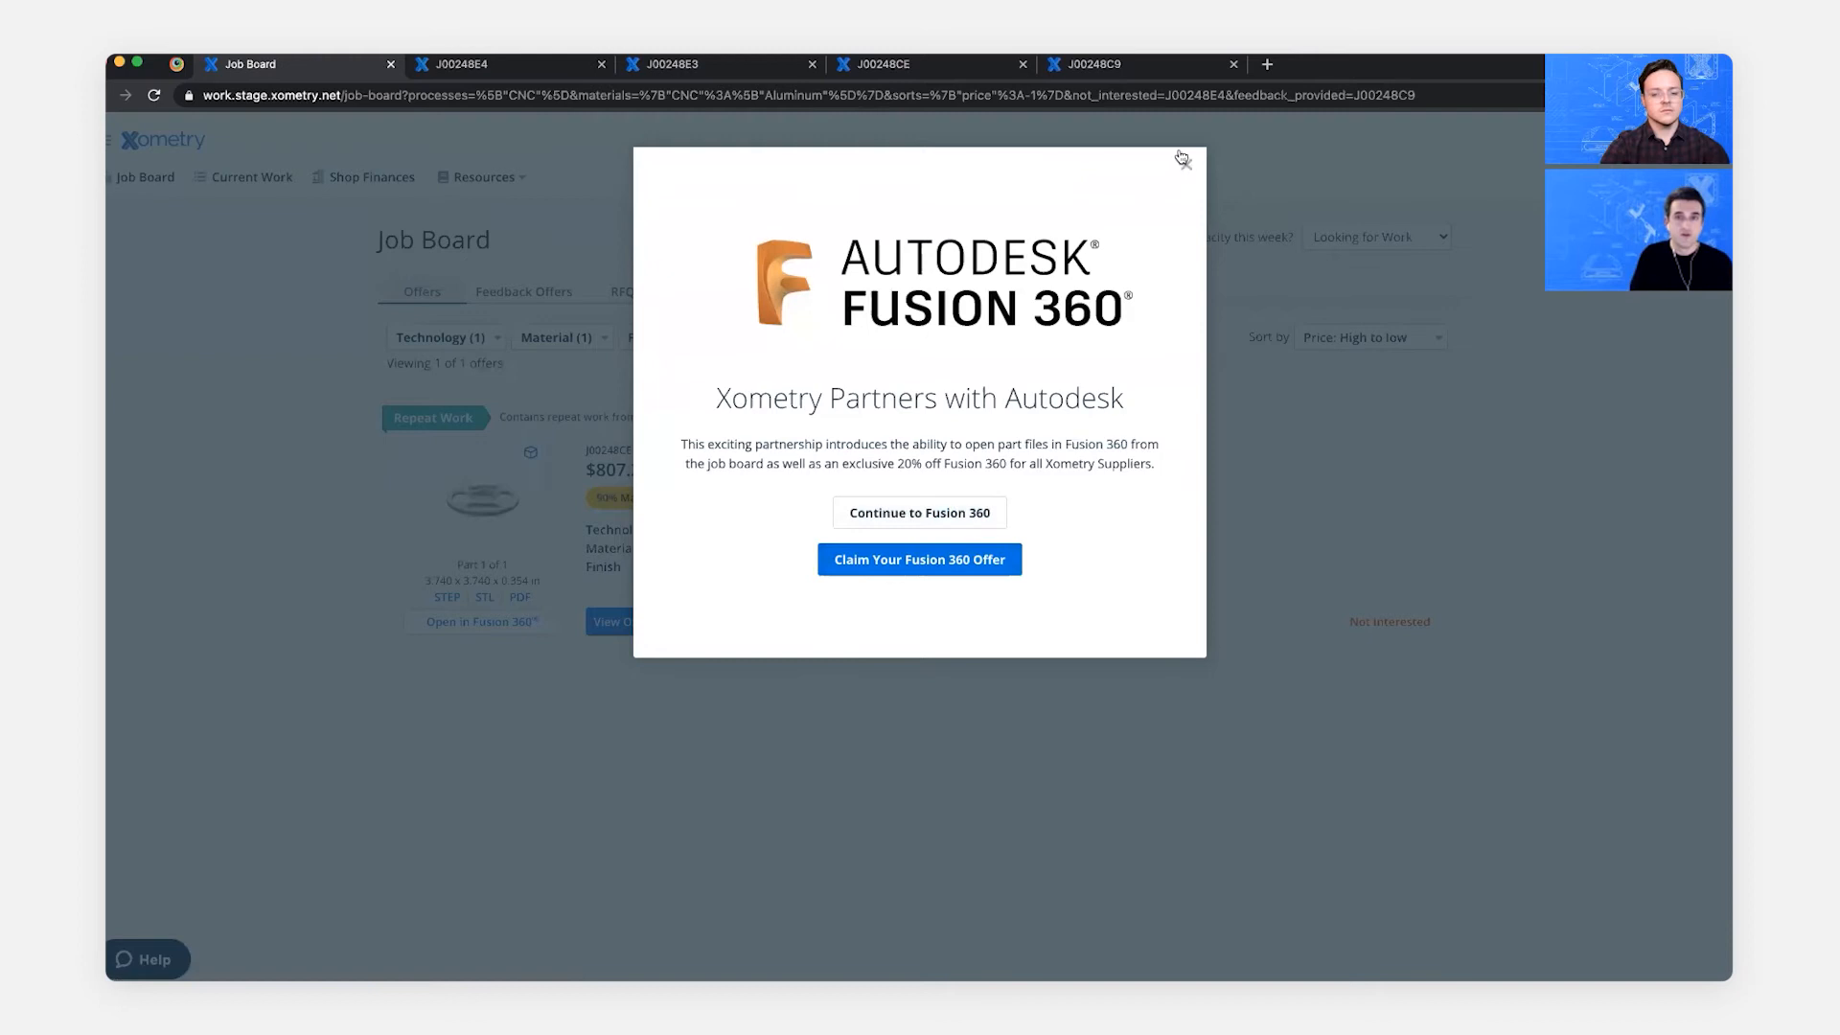
click(1183, 159)
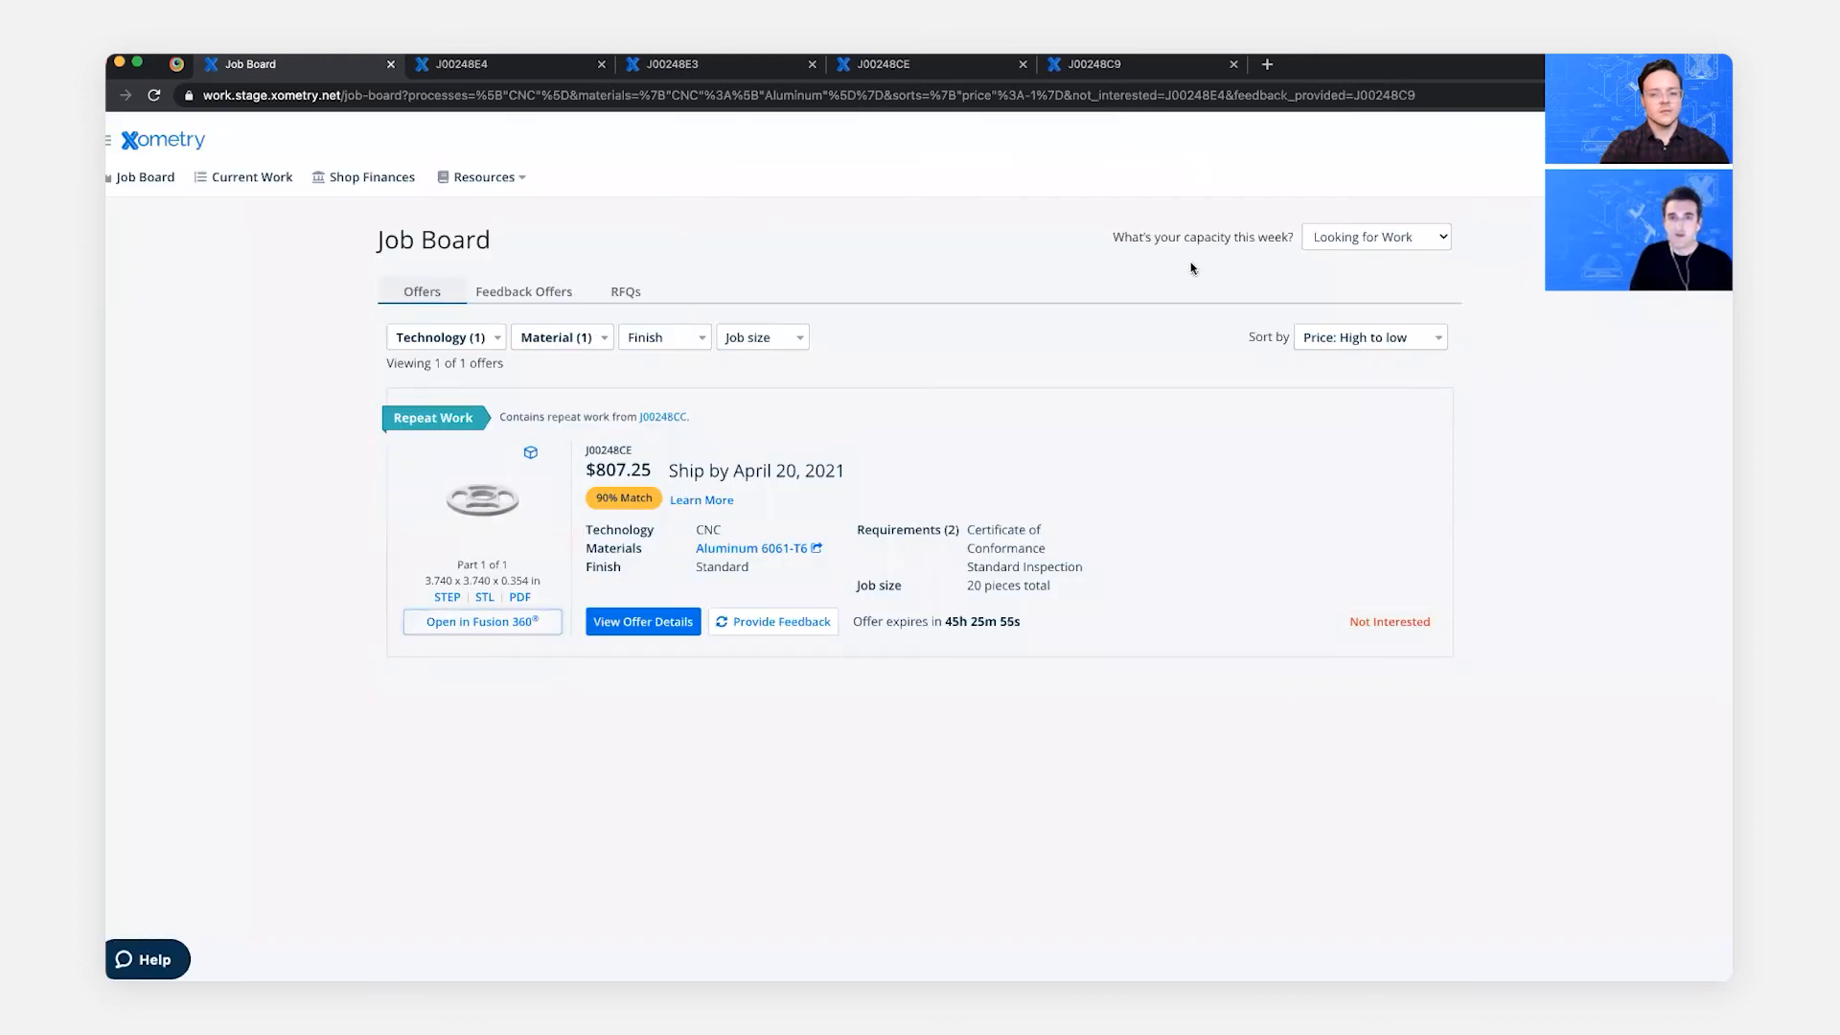
- Accept repeat work offer J00248CE from its details page and confirm the acceptance
click(642, 621)
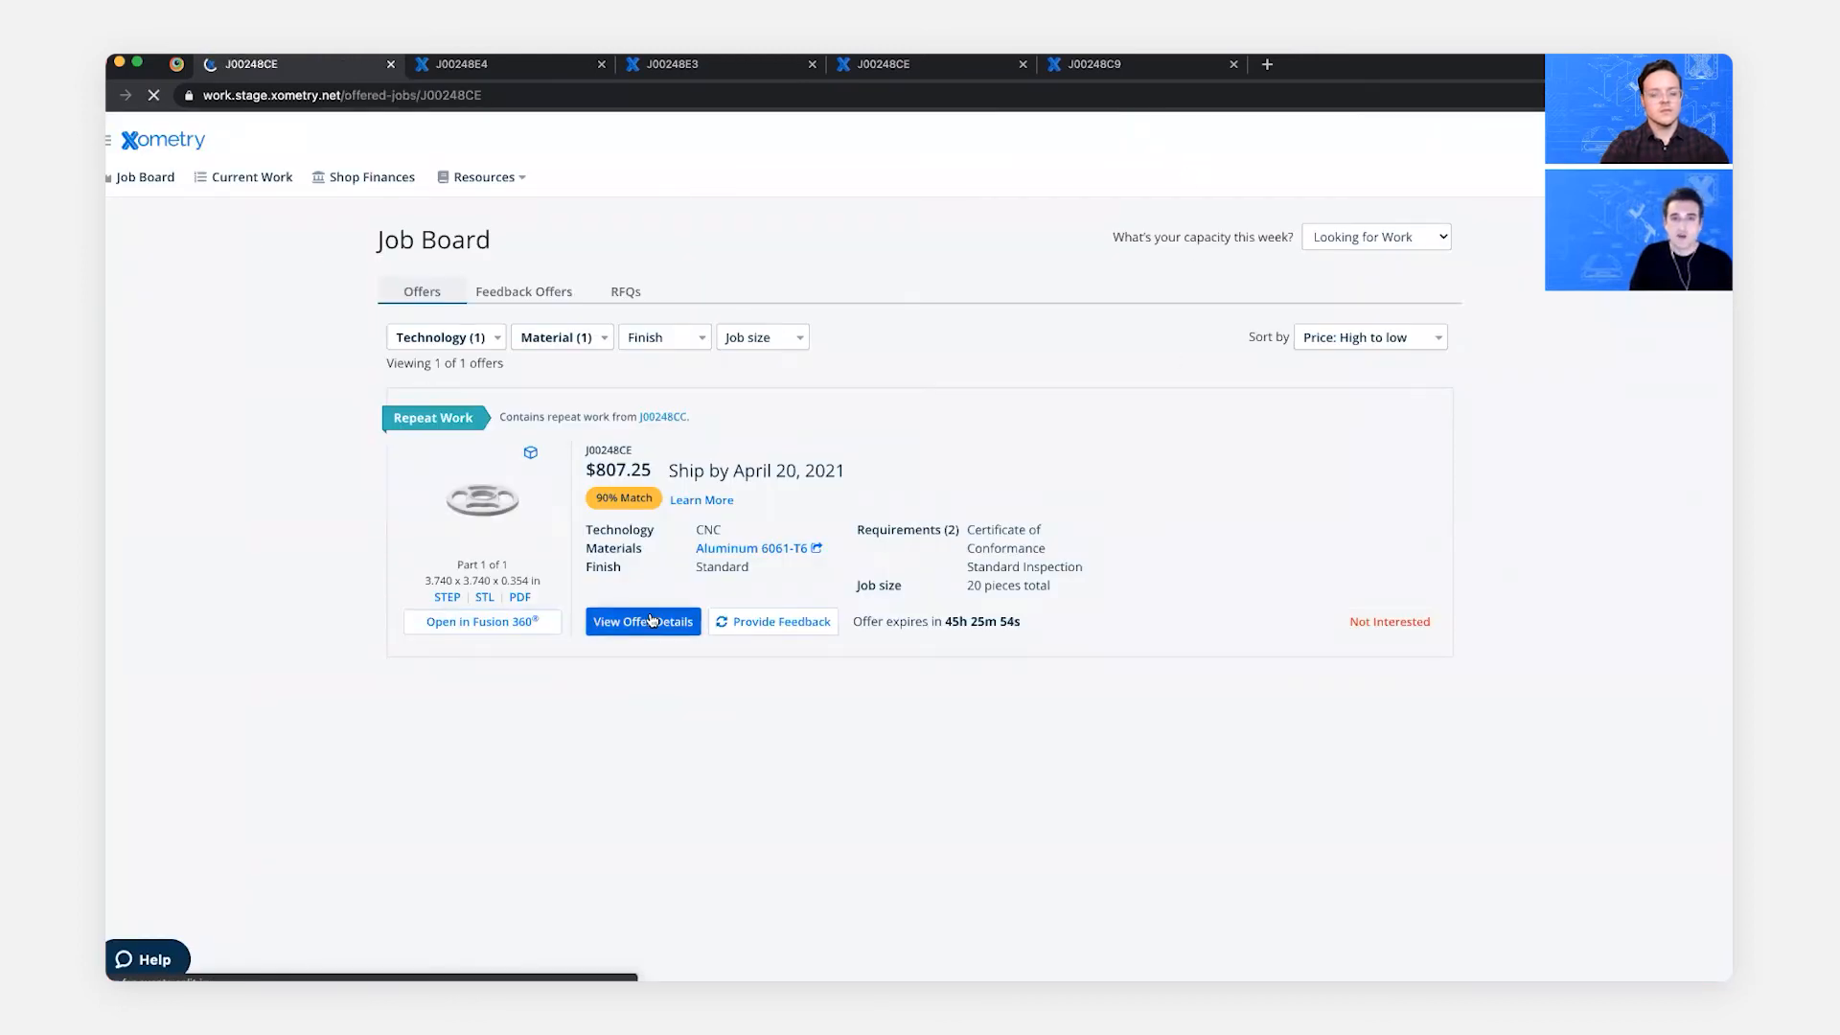
click(642, 621)
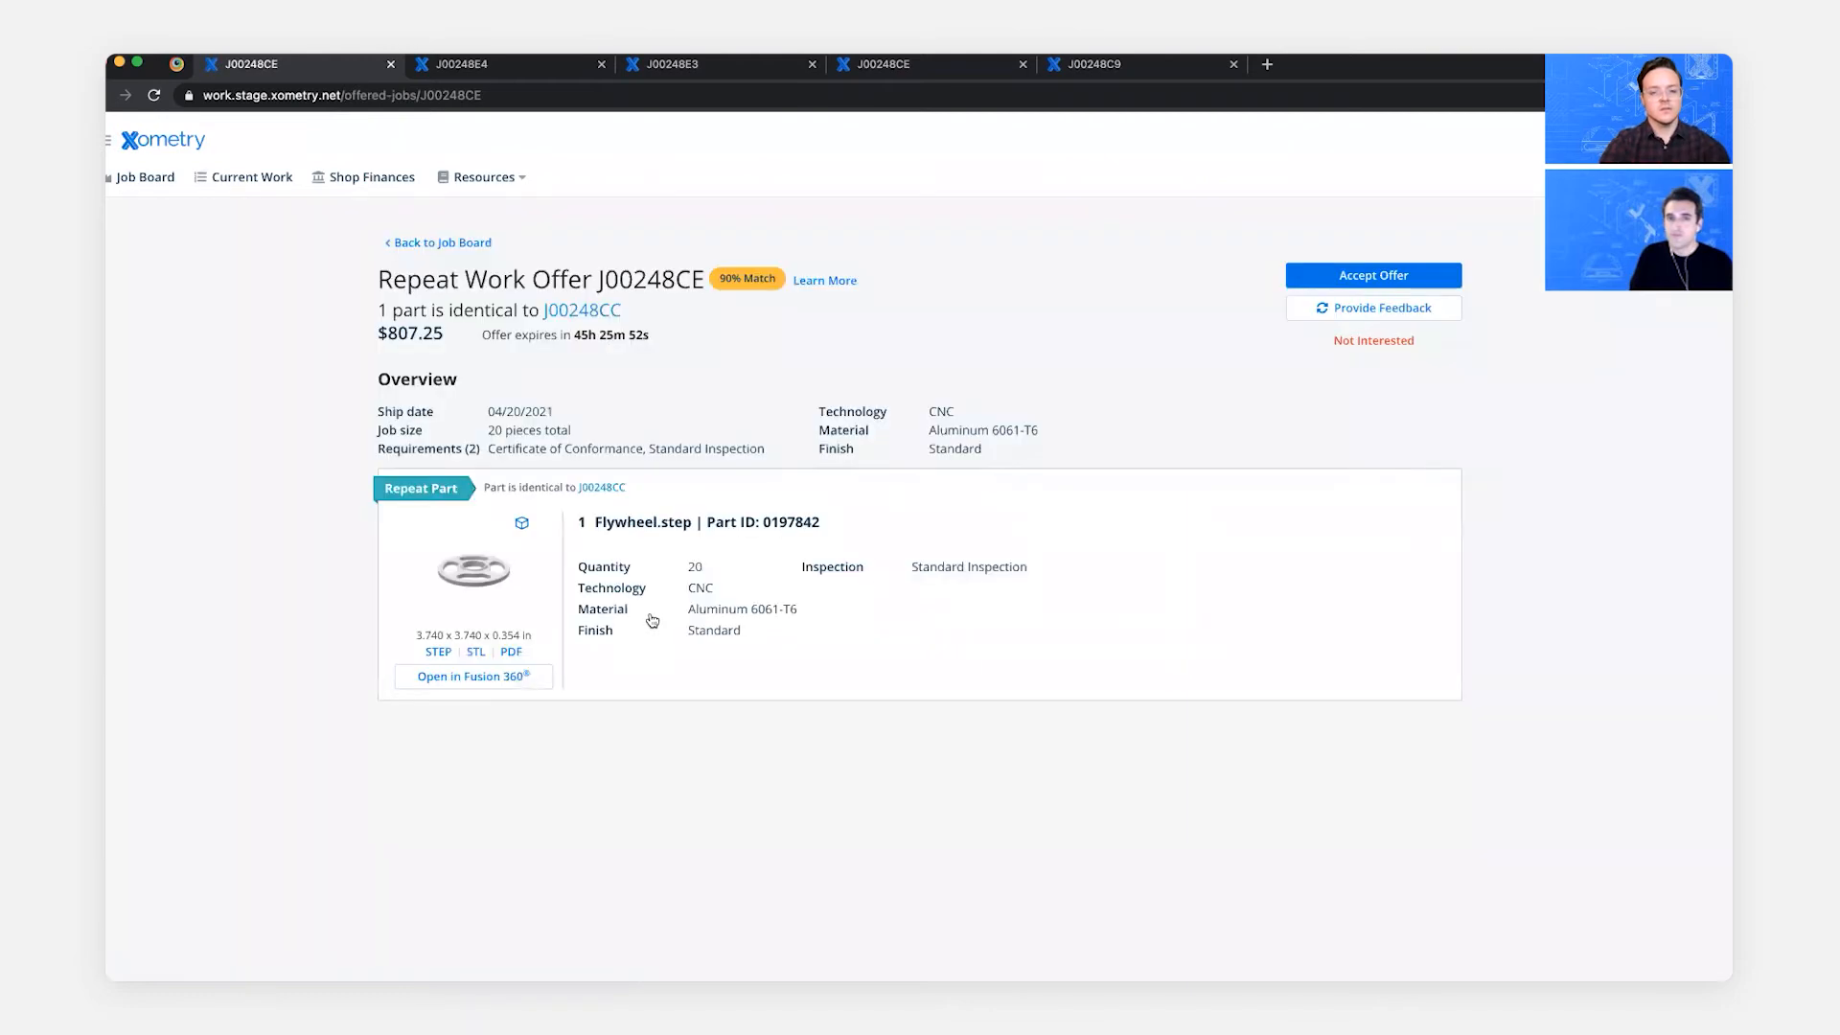
click(1373, 274)
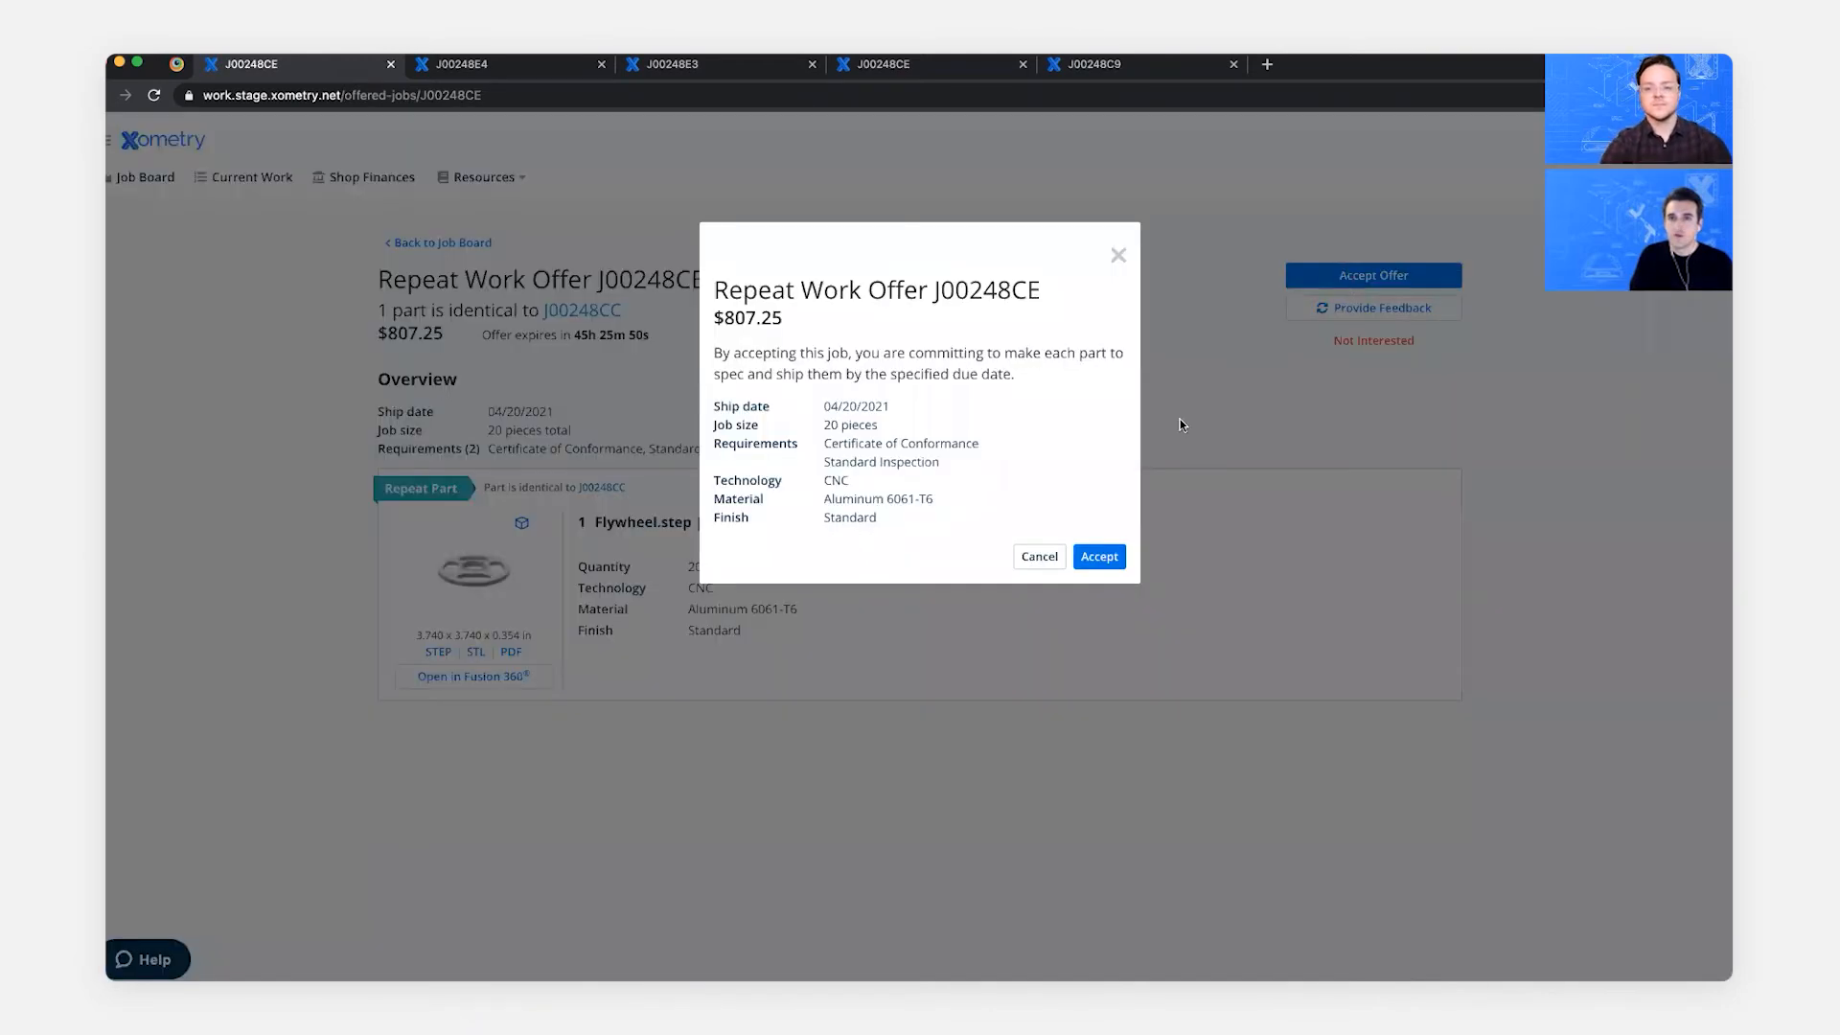
click(1096, 555)
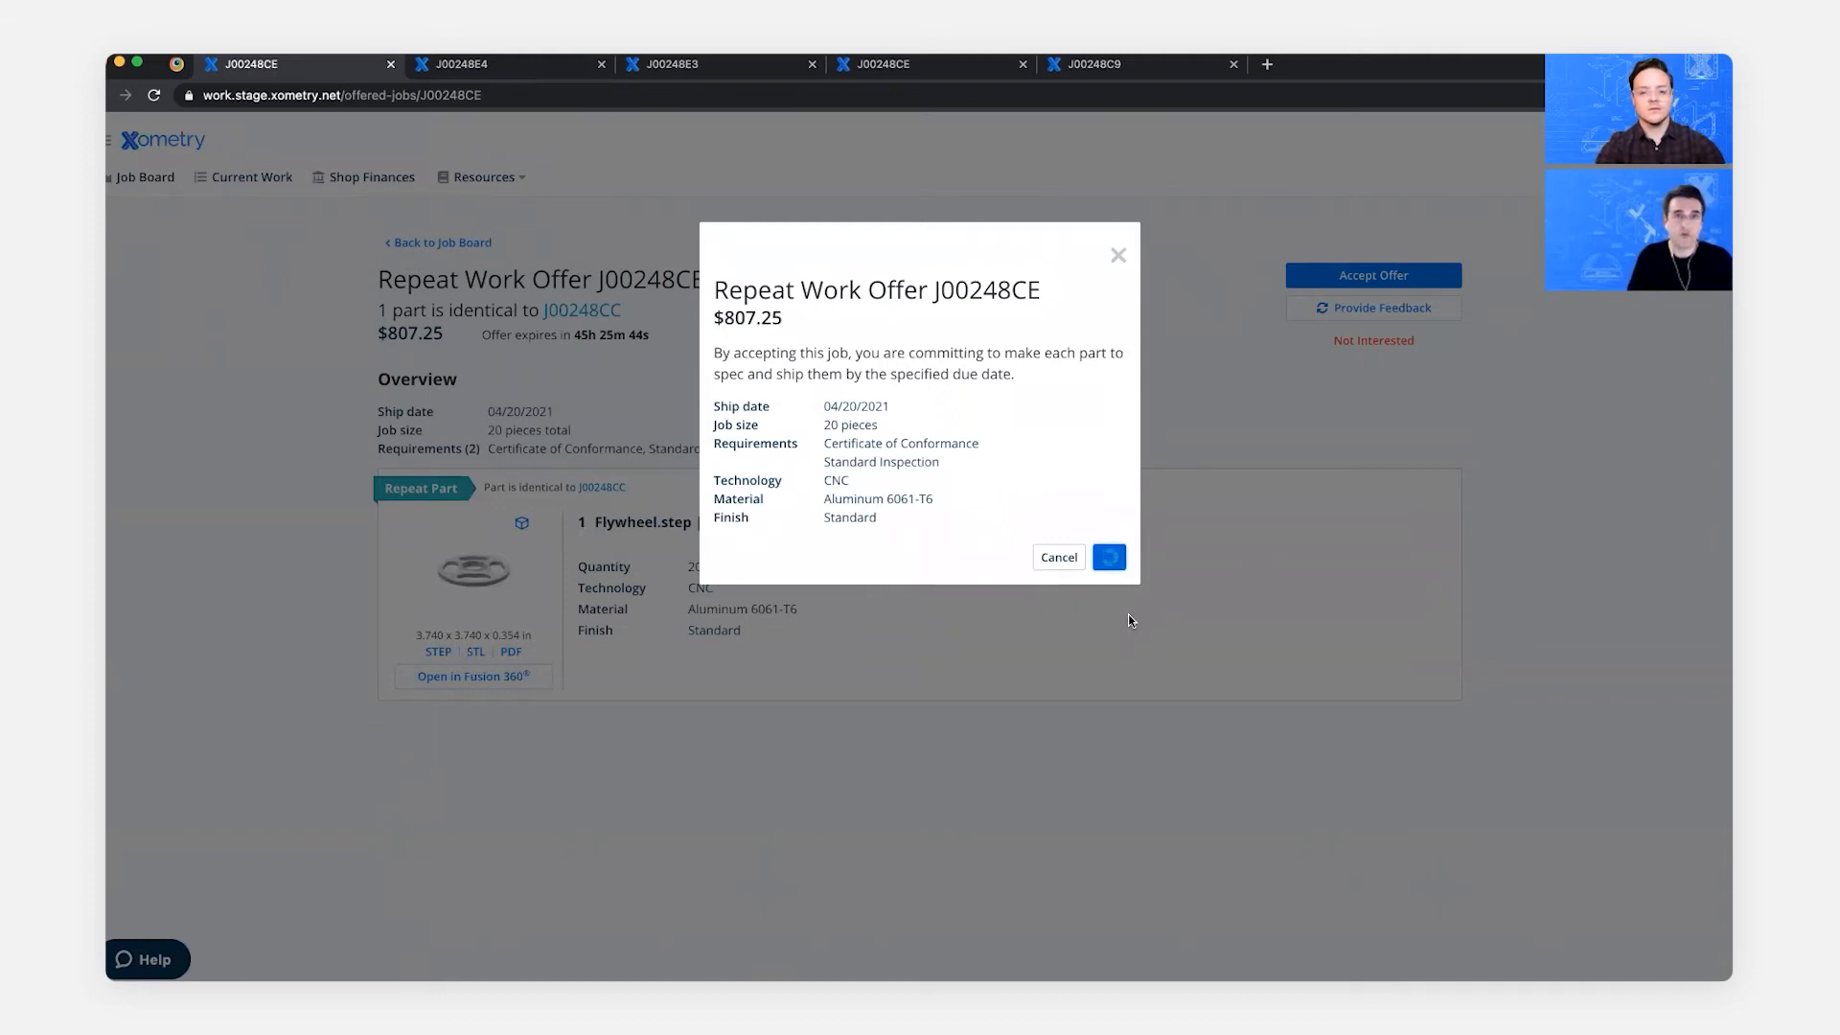
click(1108, 556)
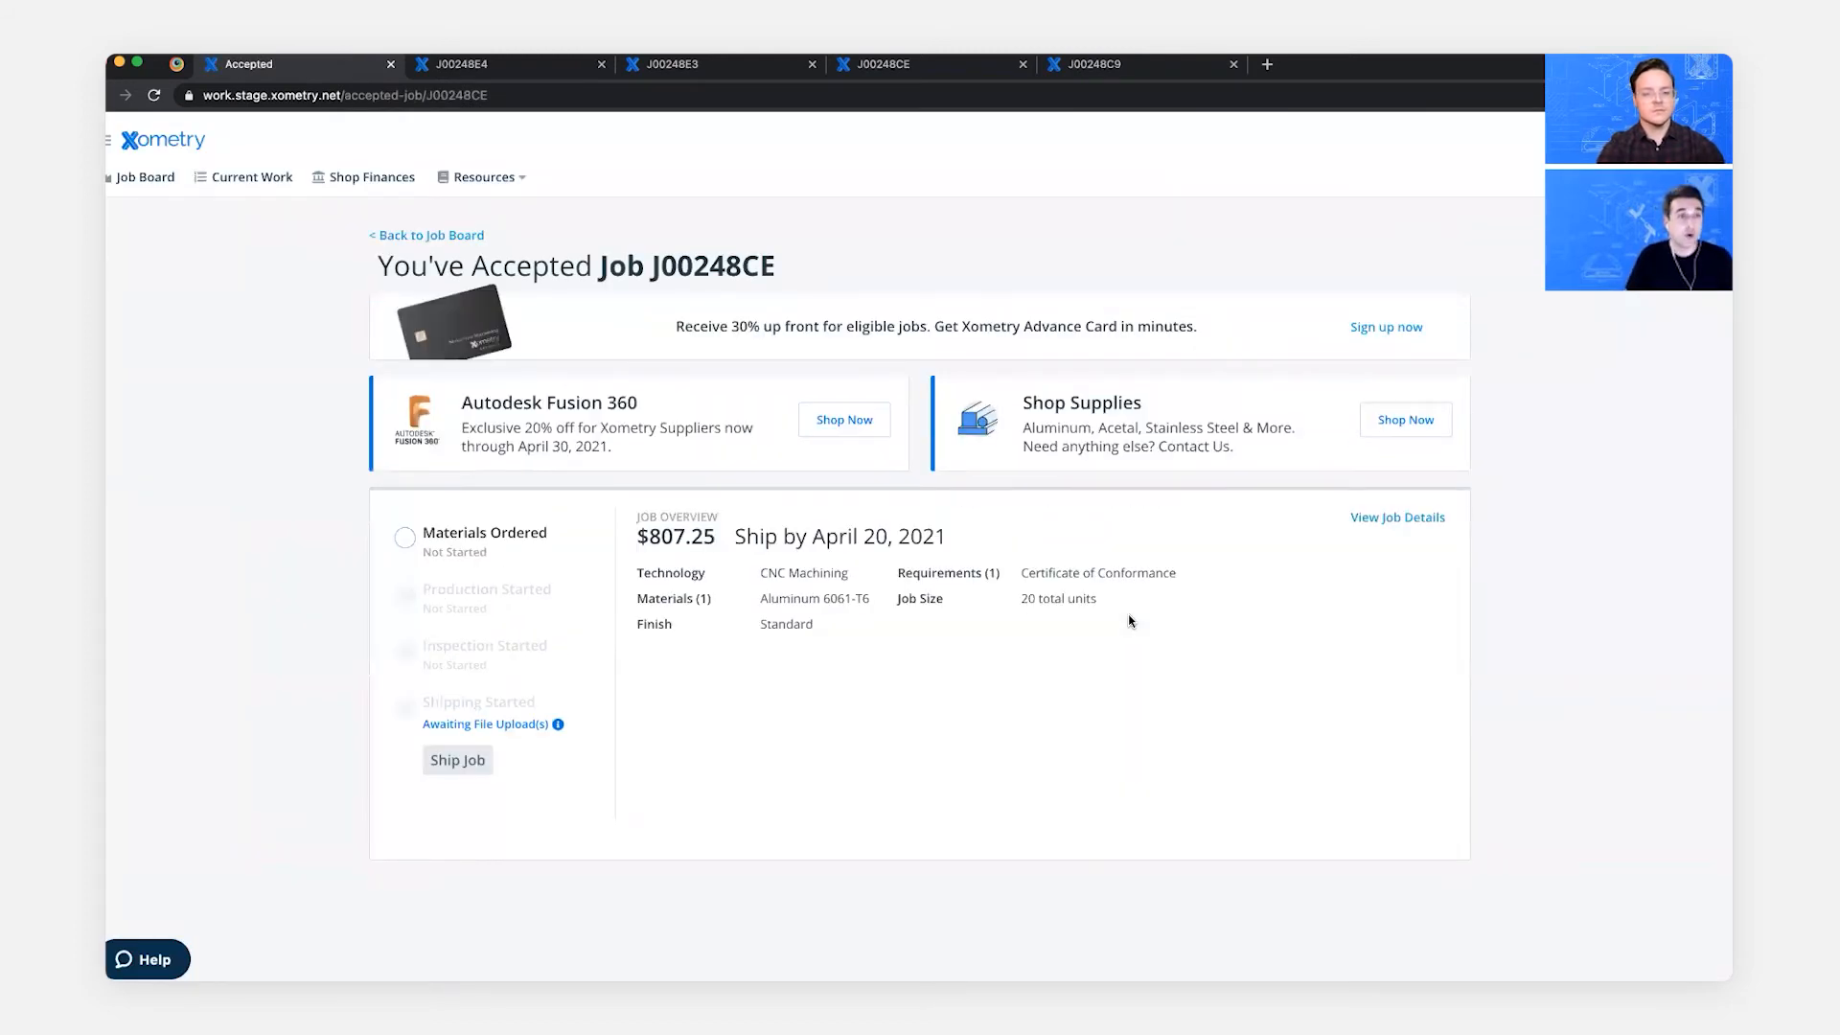
mouse_move(840, 586)
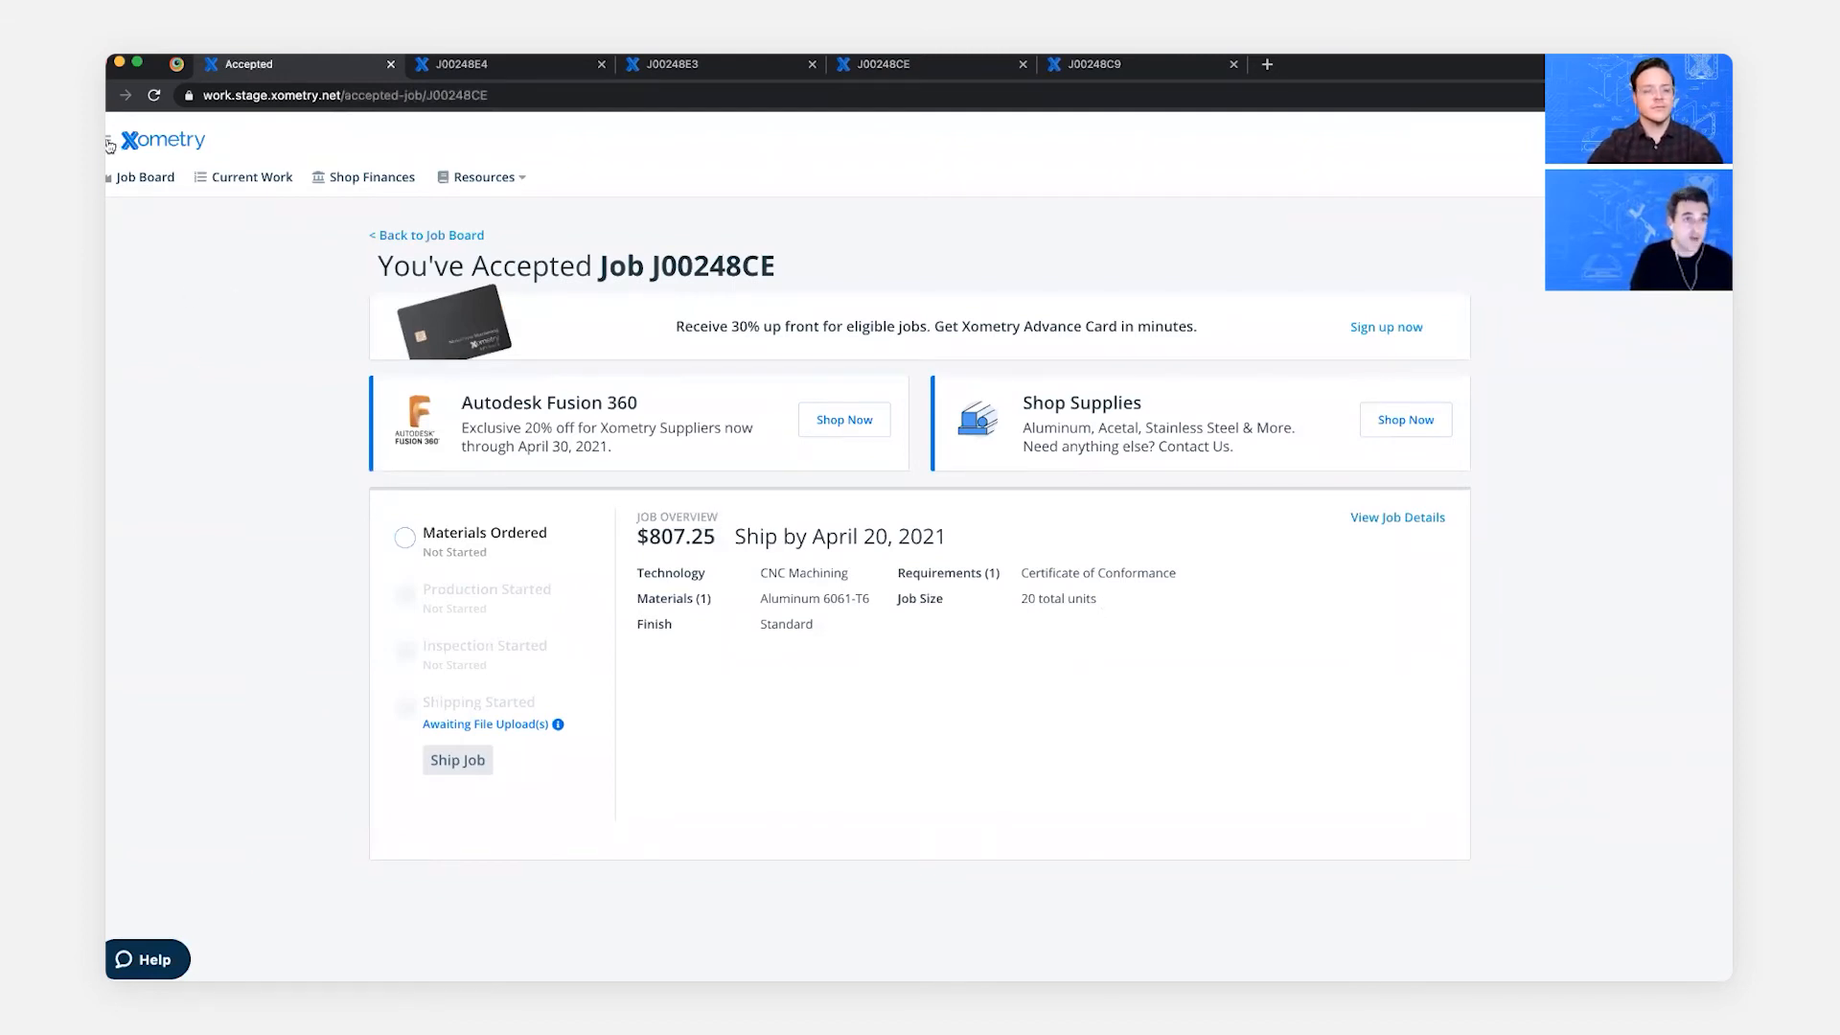
- Navigate to the Partner Account page and review processes and inspection capabilities
click(111, 144)
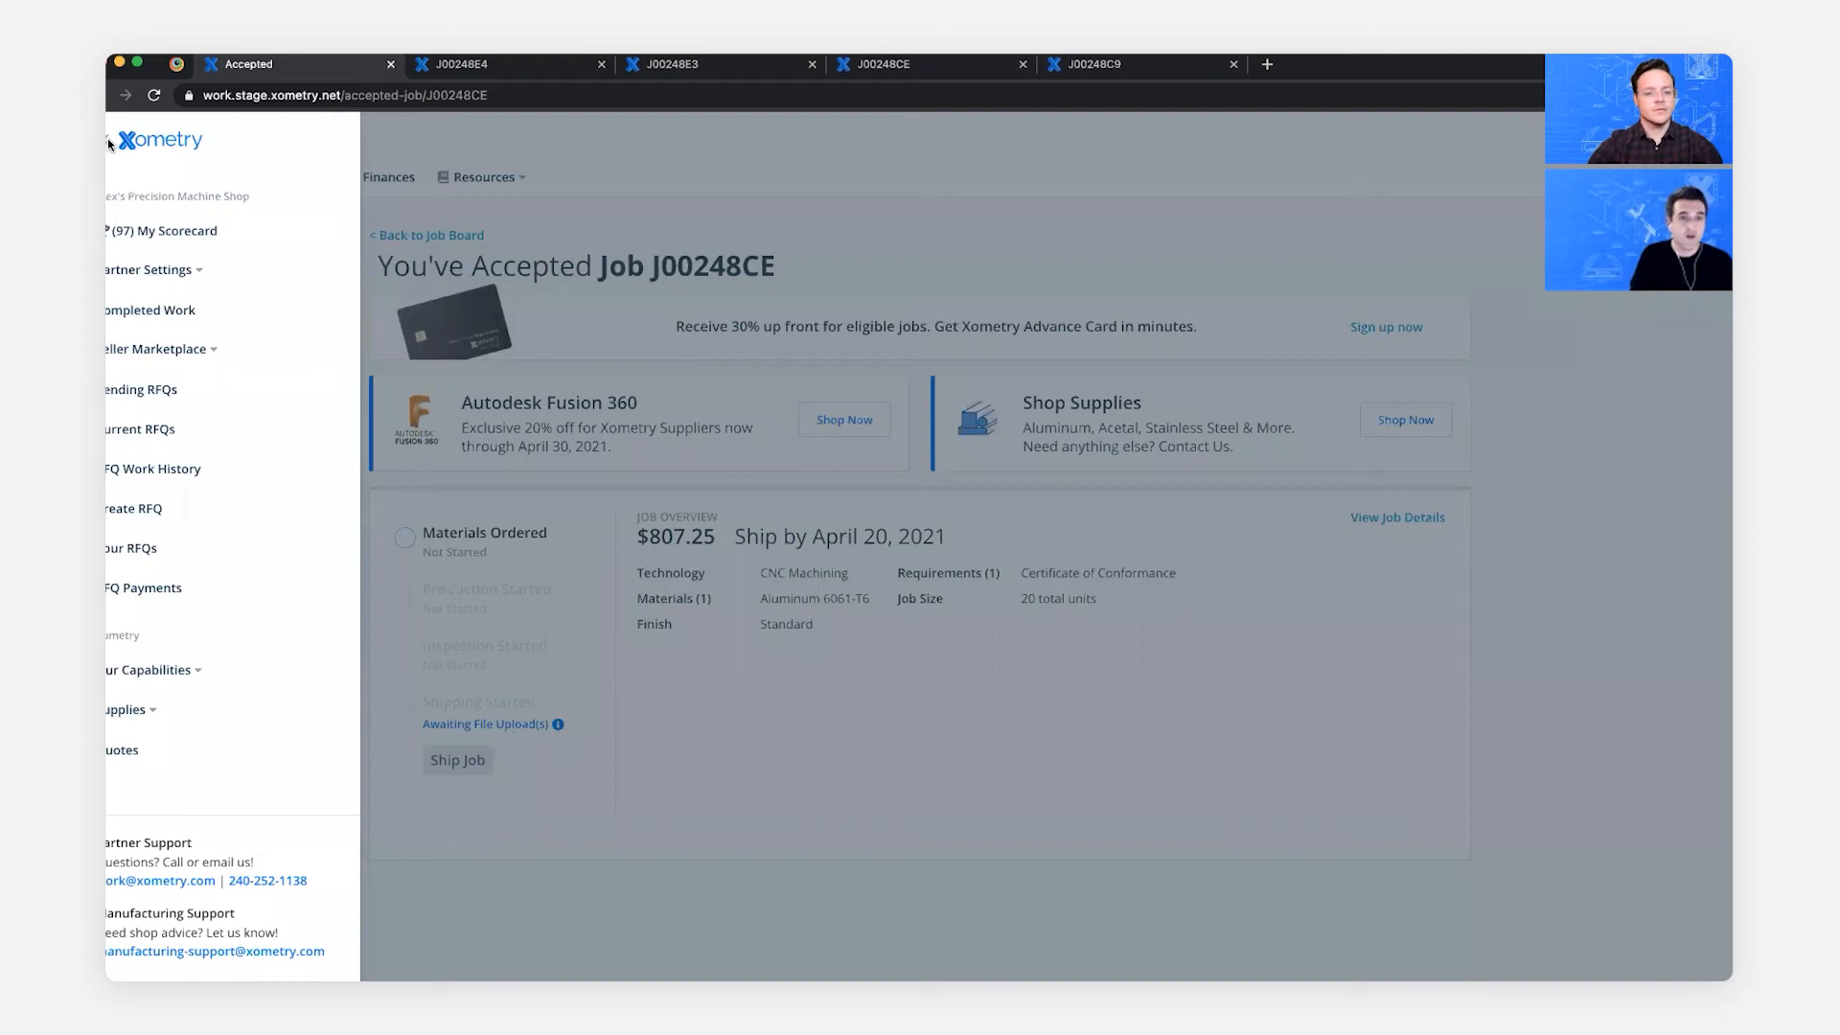
click(149, 271)
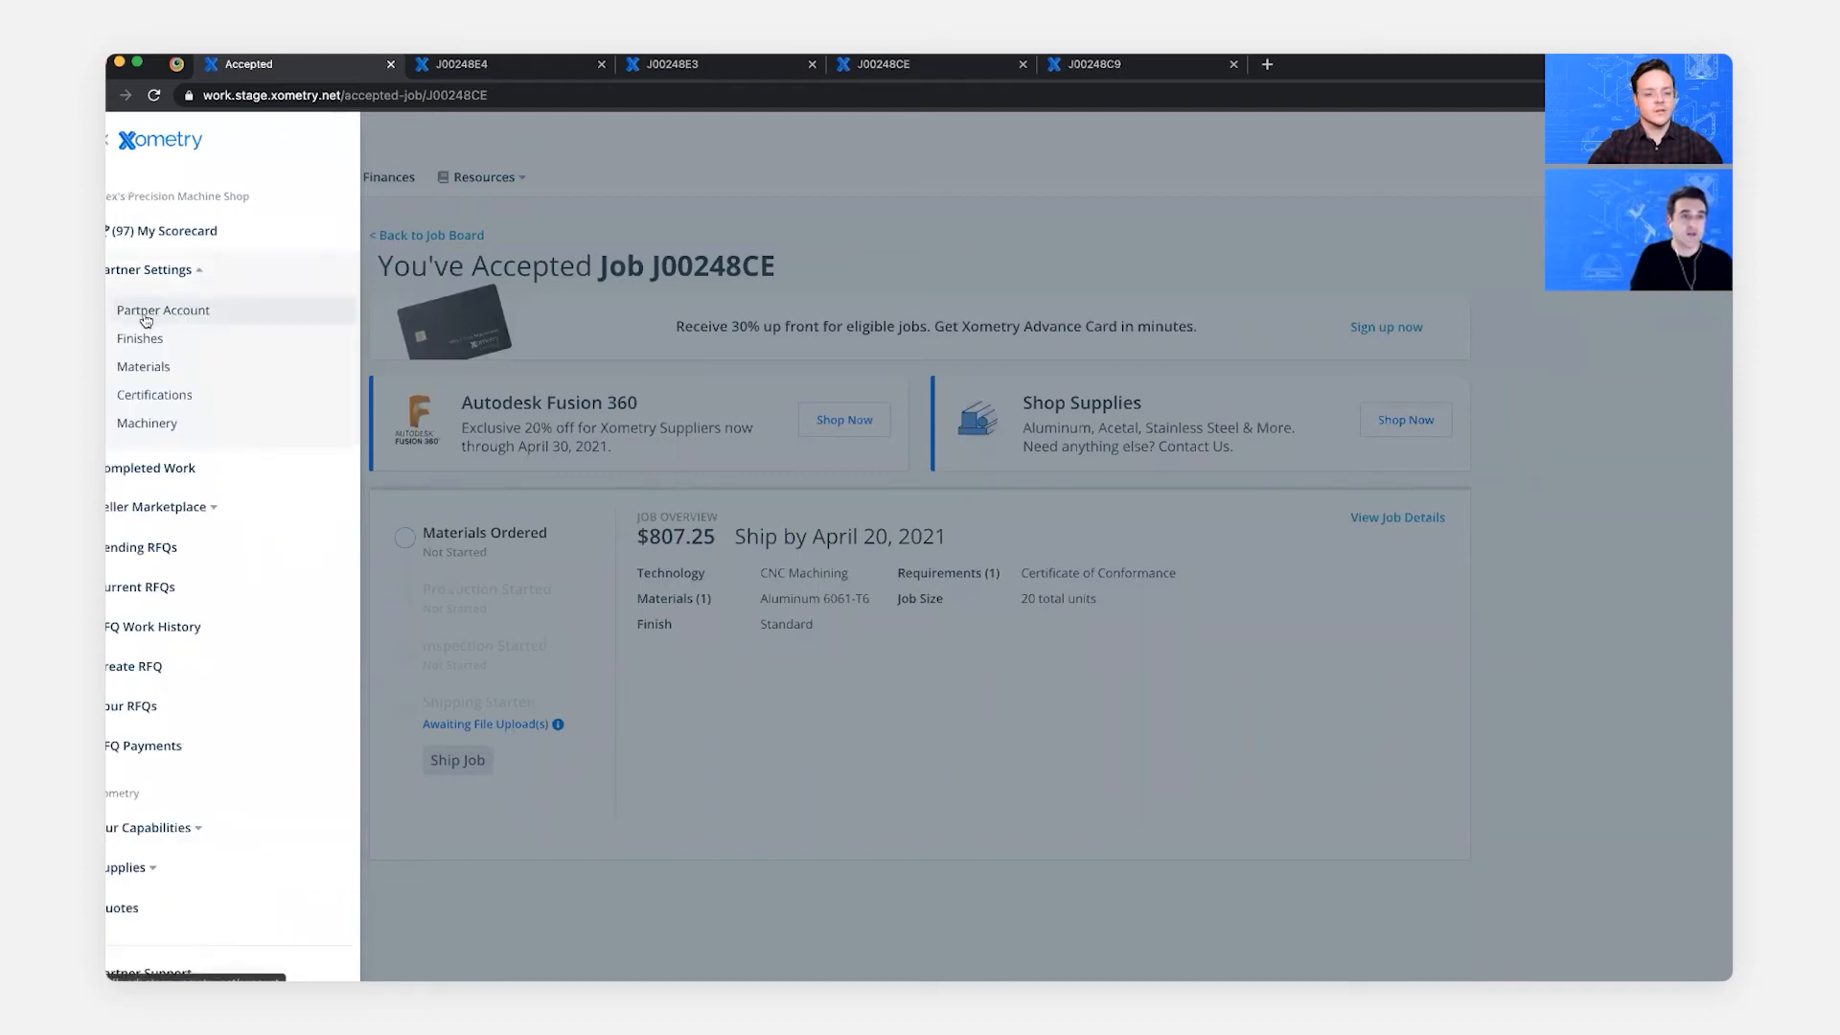
click(163, 311)
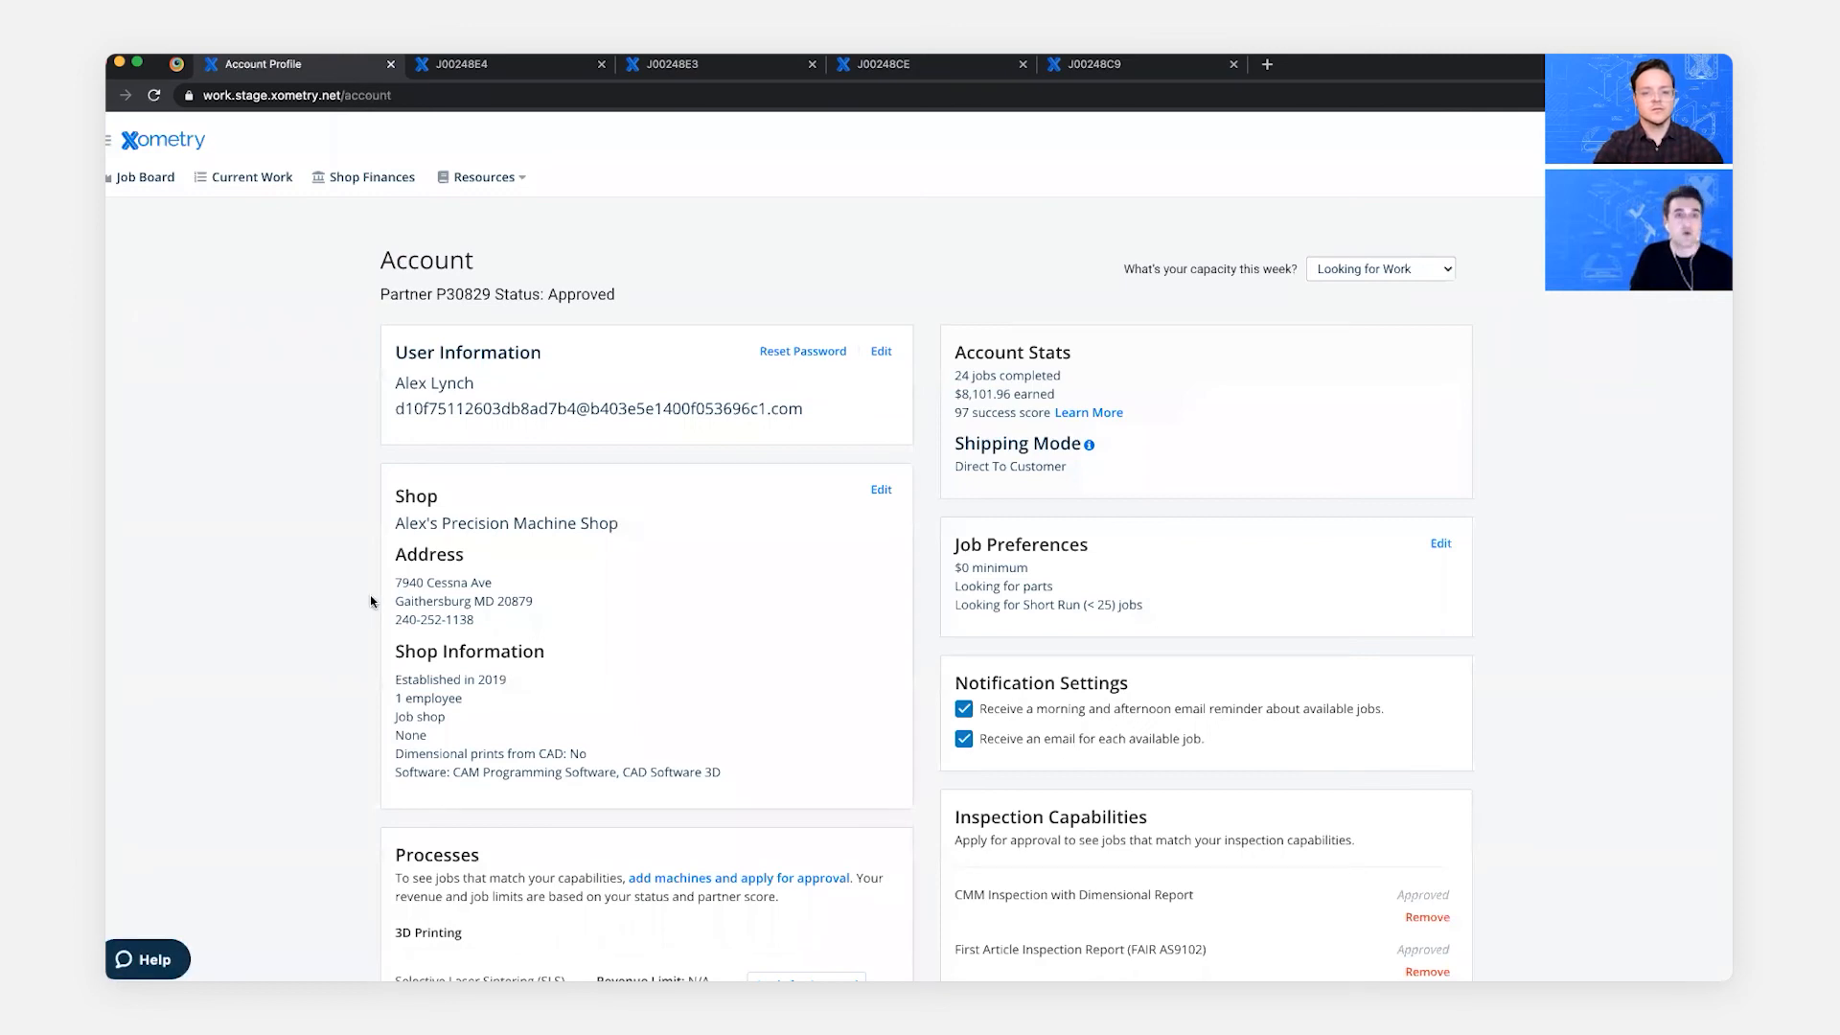
scroll(down, 3)
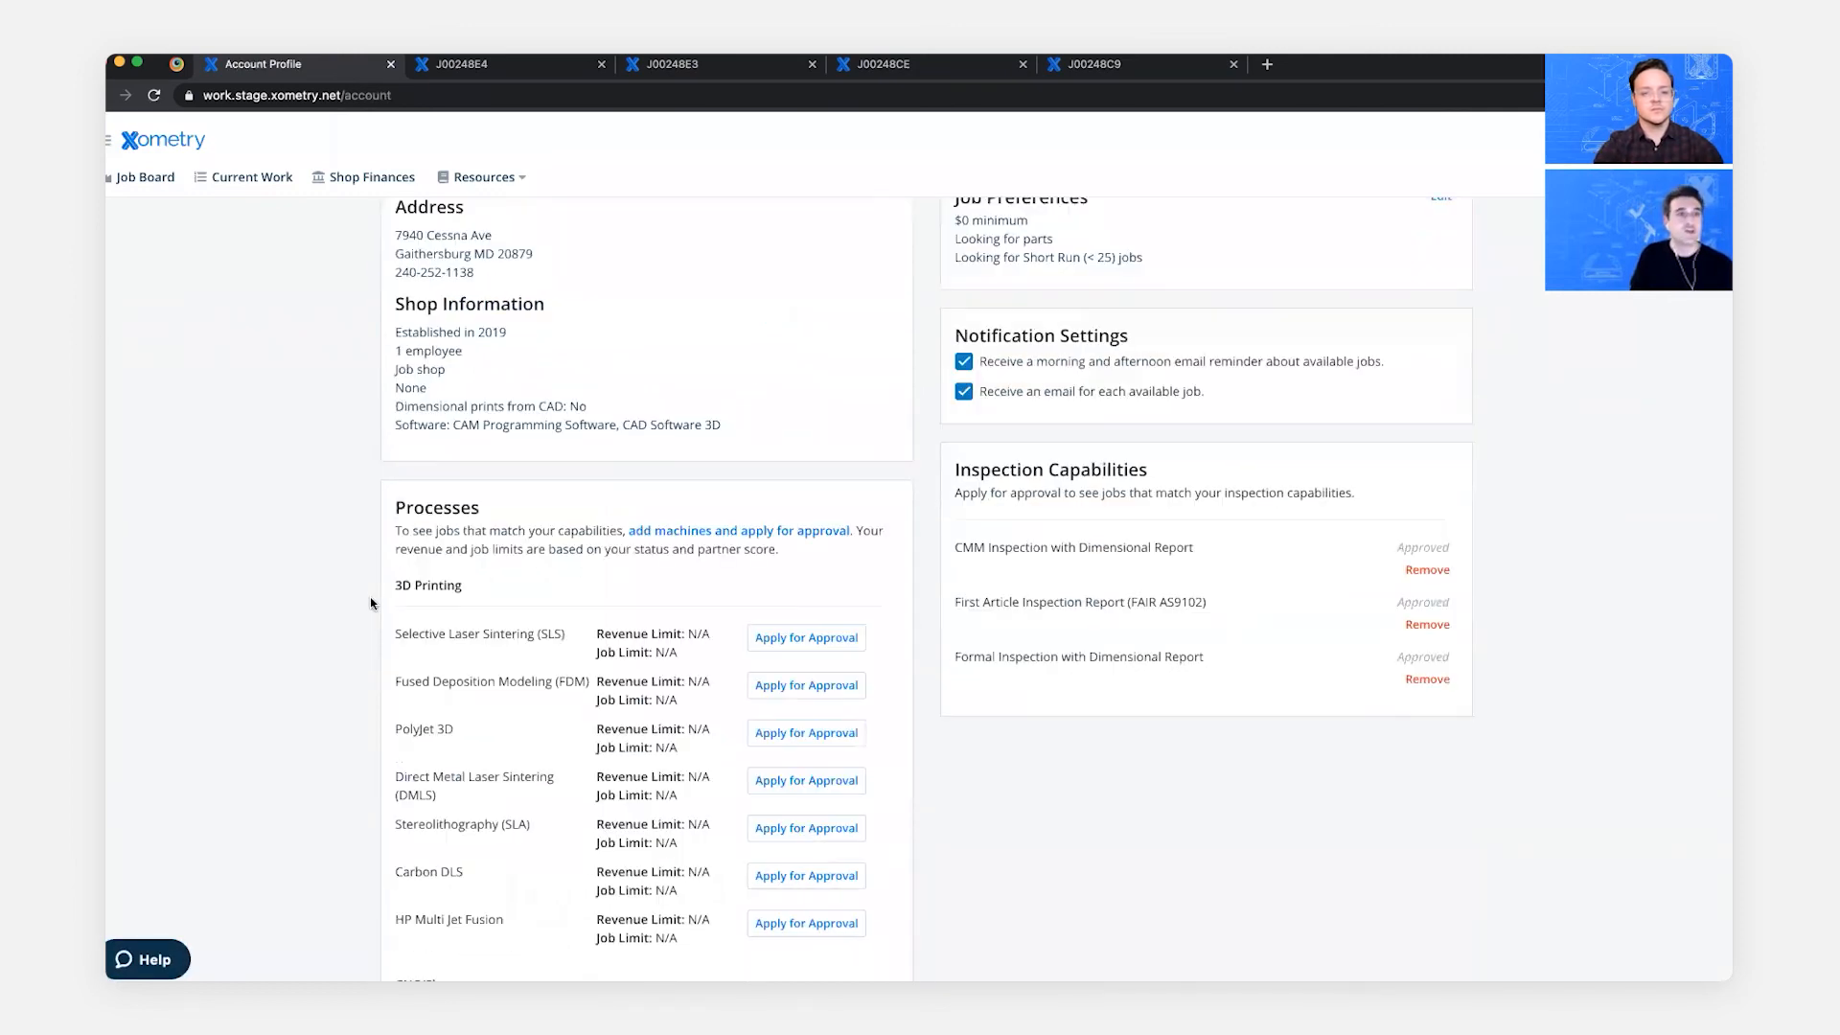
scroll(down, 3)
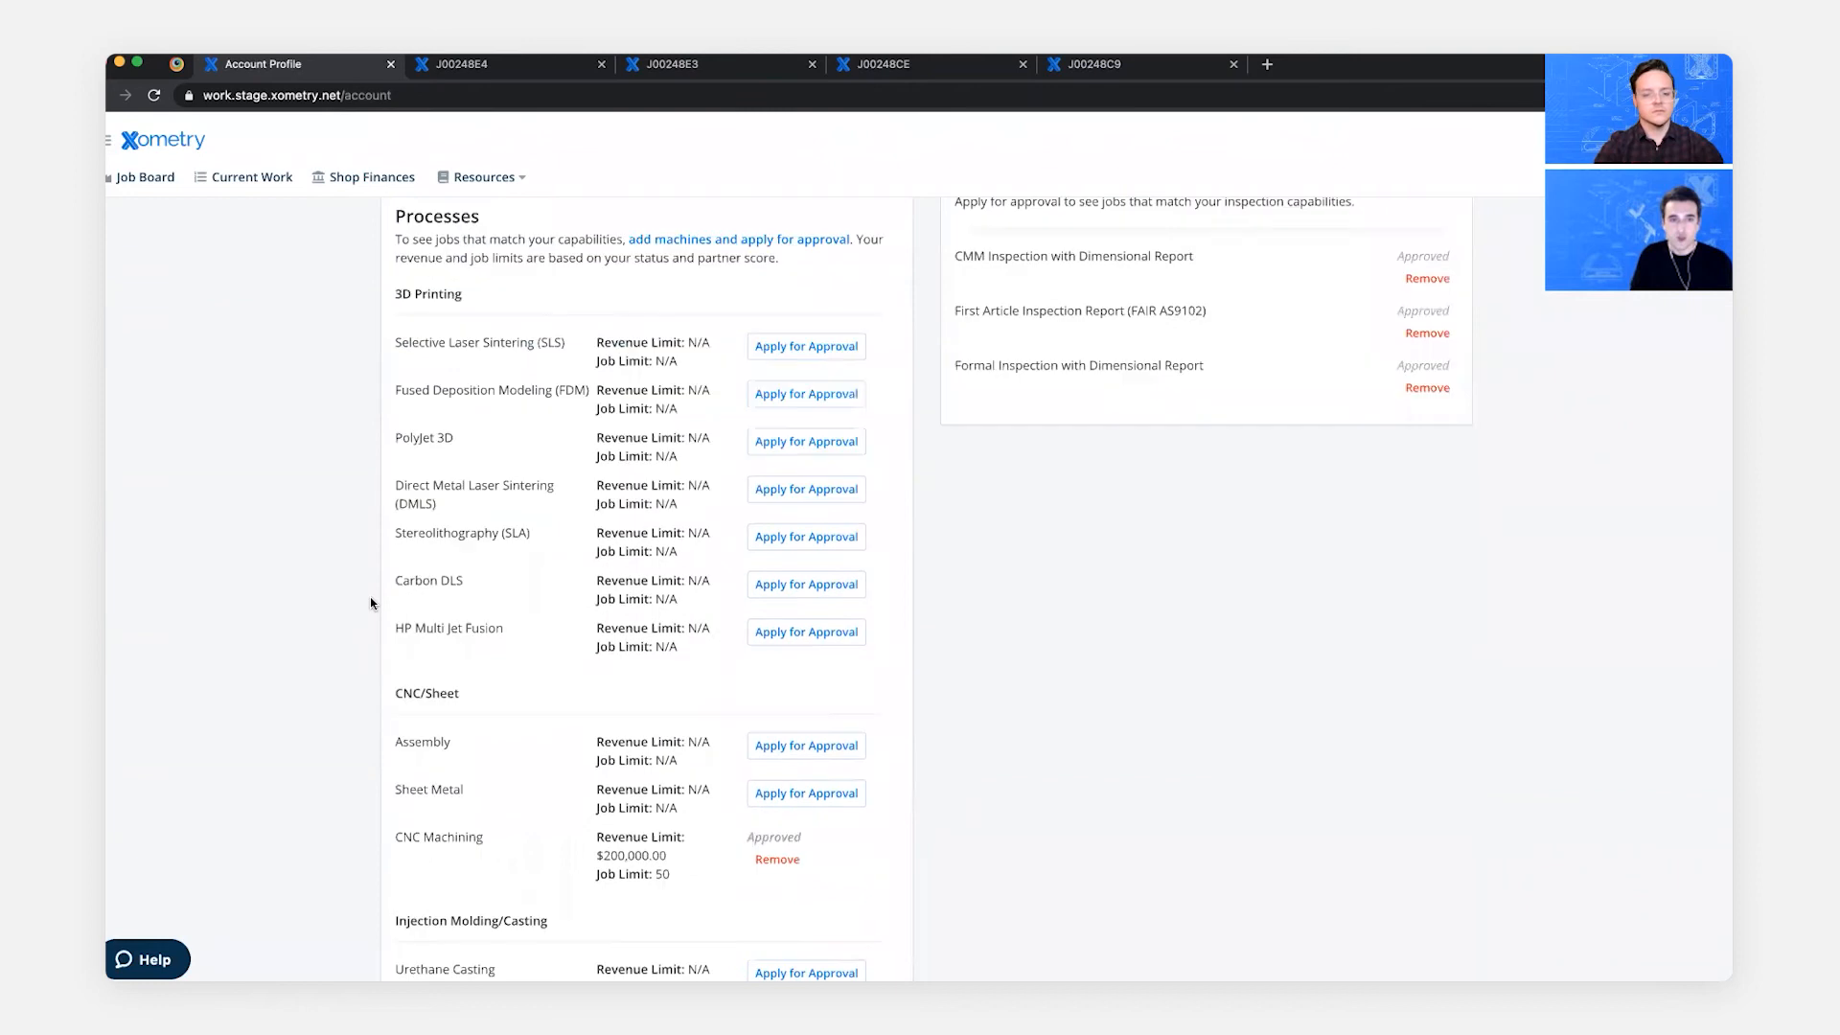
scroll(down, 3)
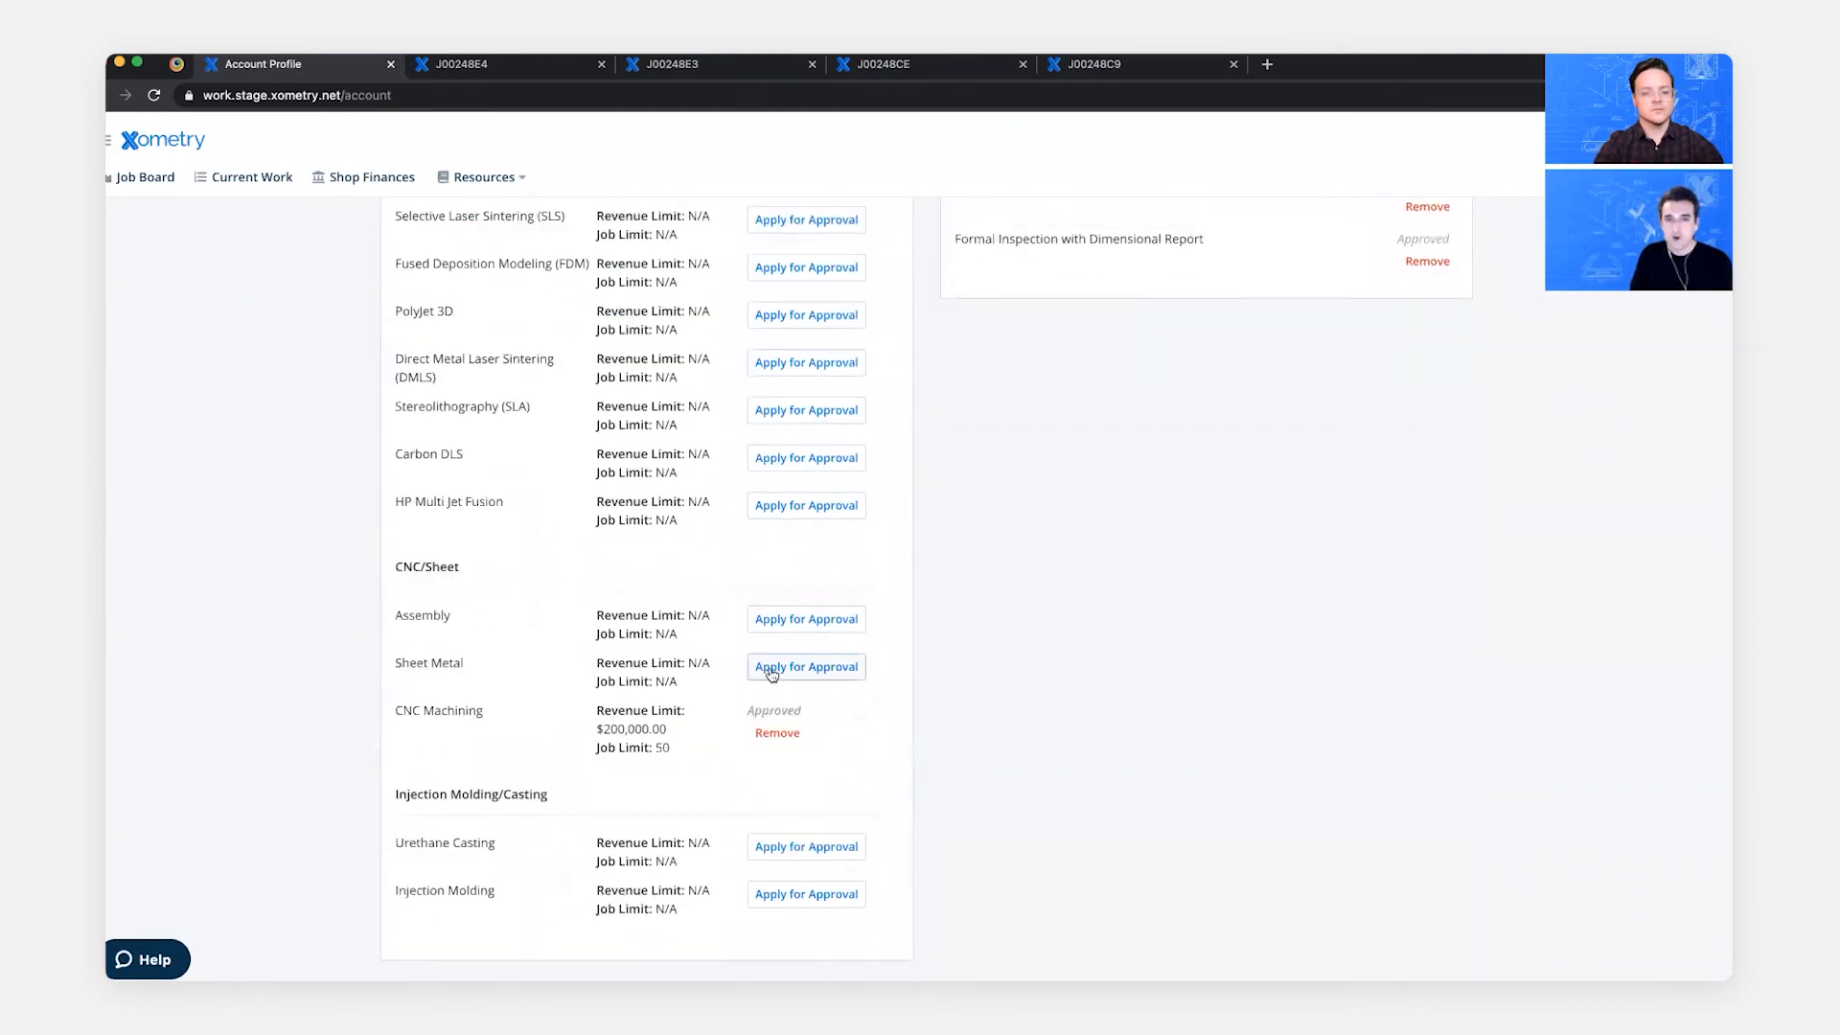
- Apply for Sheet Metal approval, confirming machines were added, leaving it pending
click(807, 667)
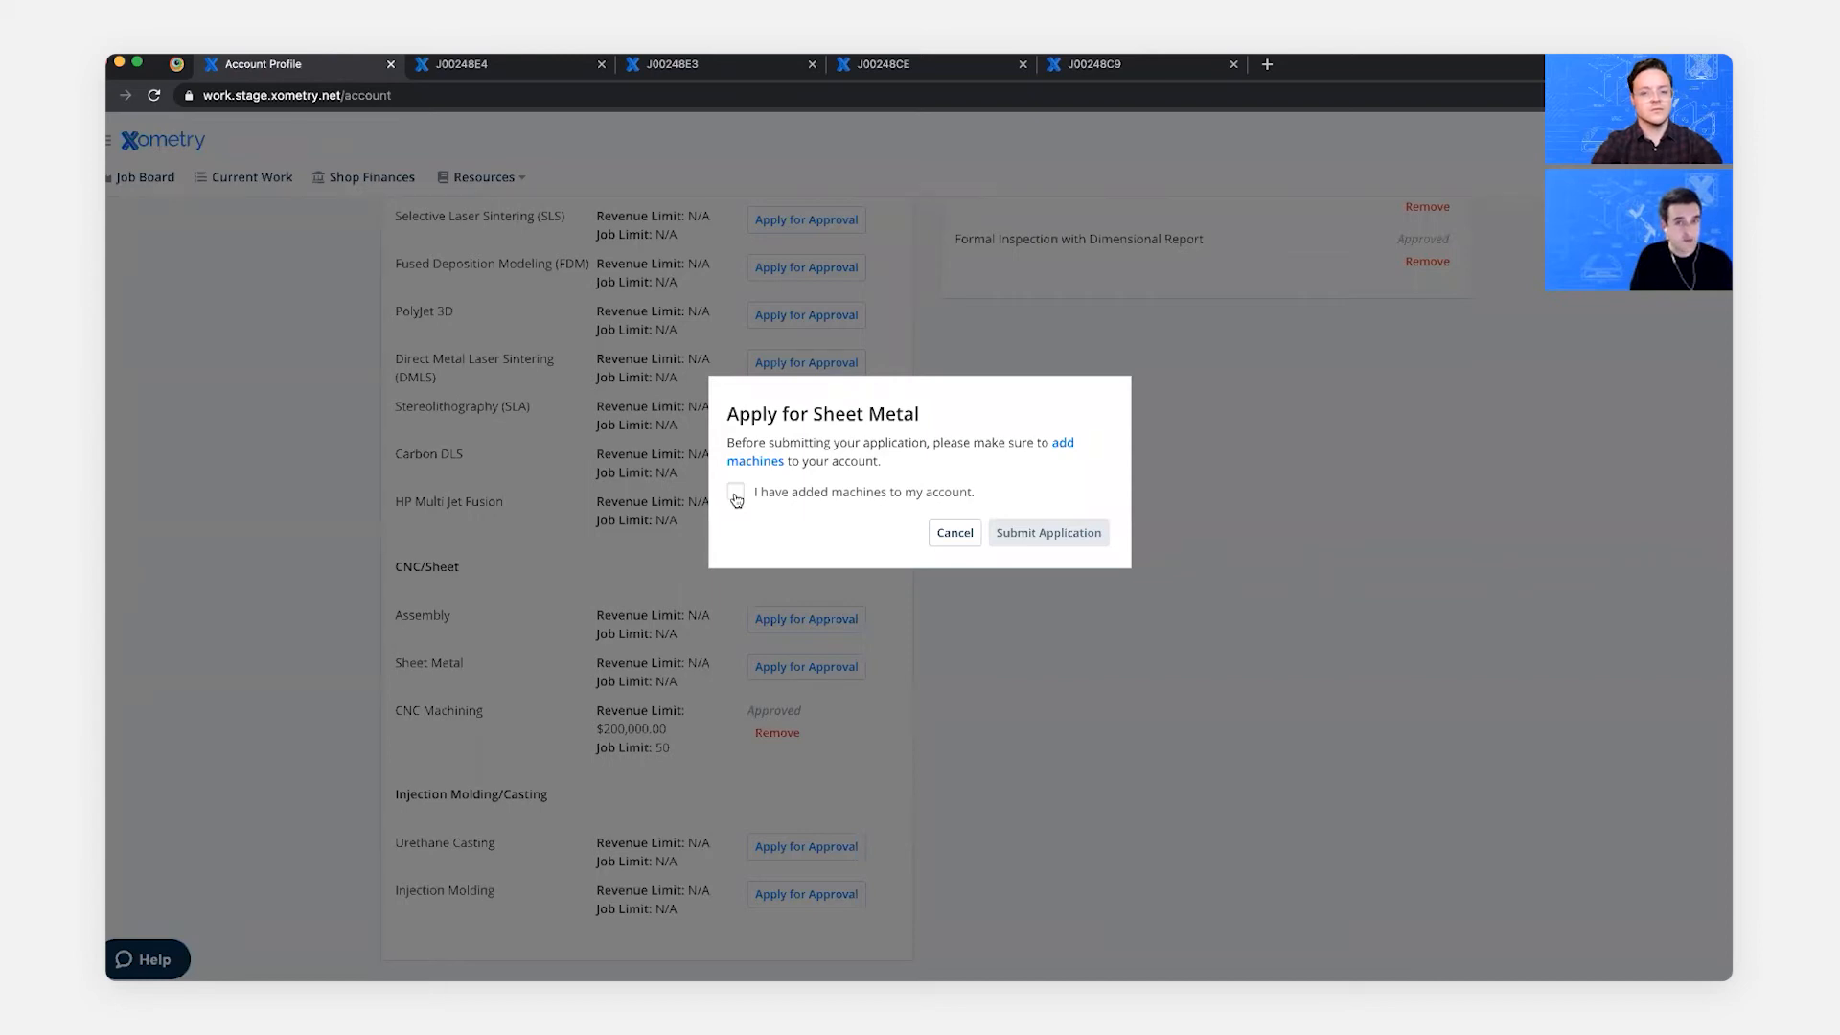
click(1047, 531)
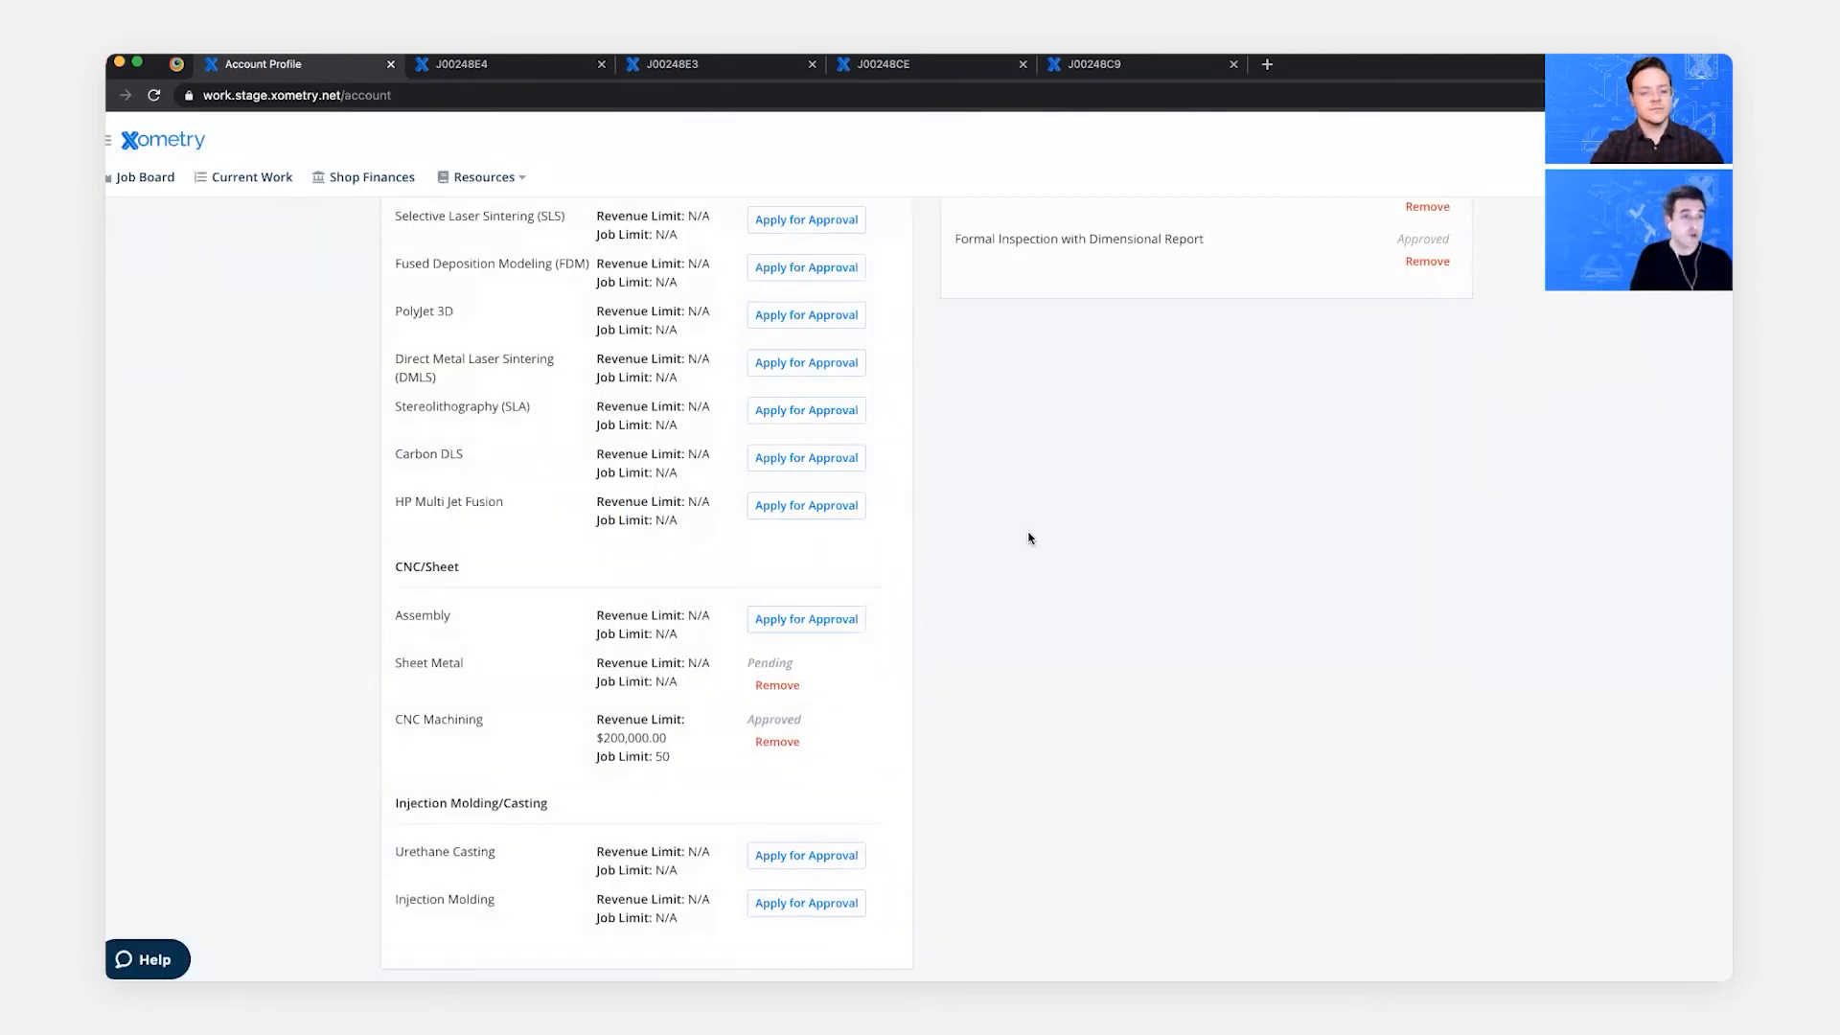
mouse_move(1024, 573)
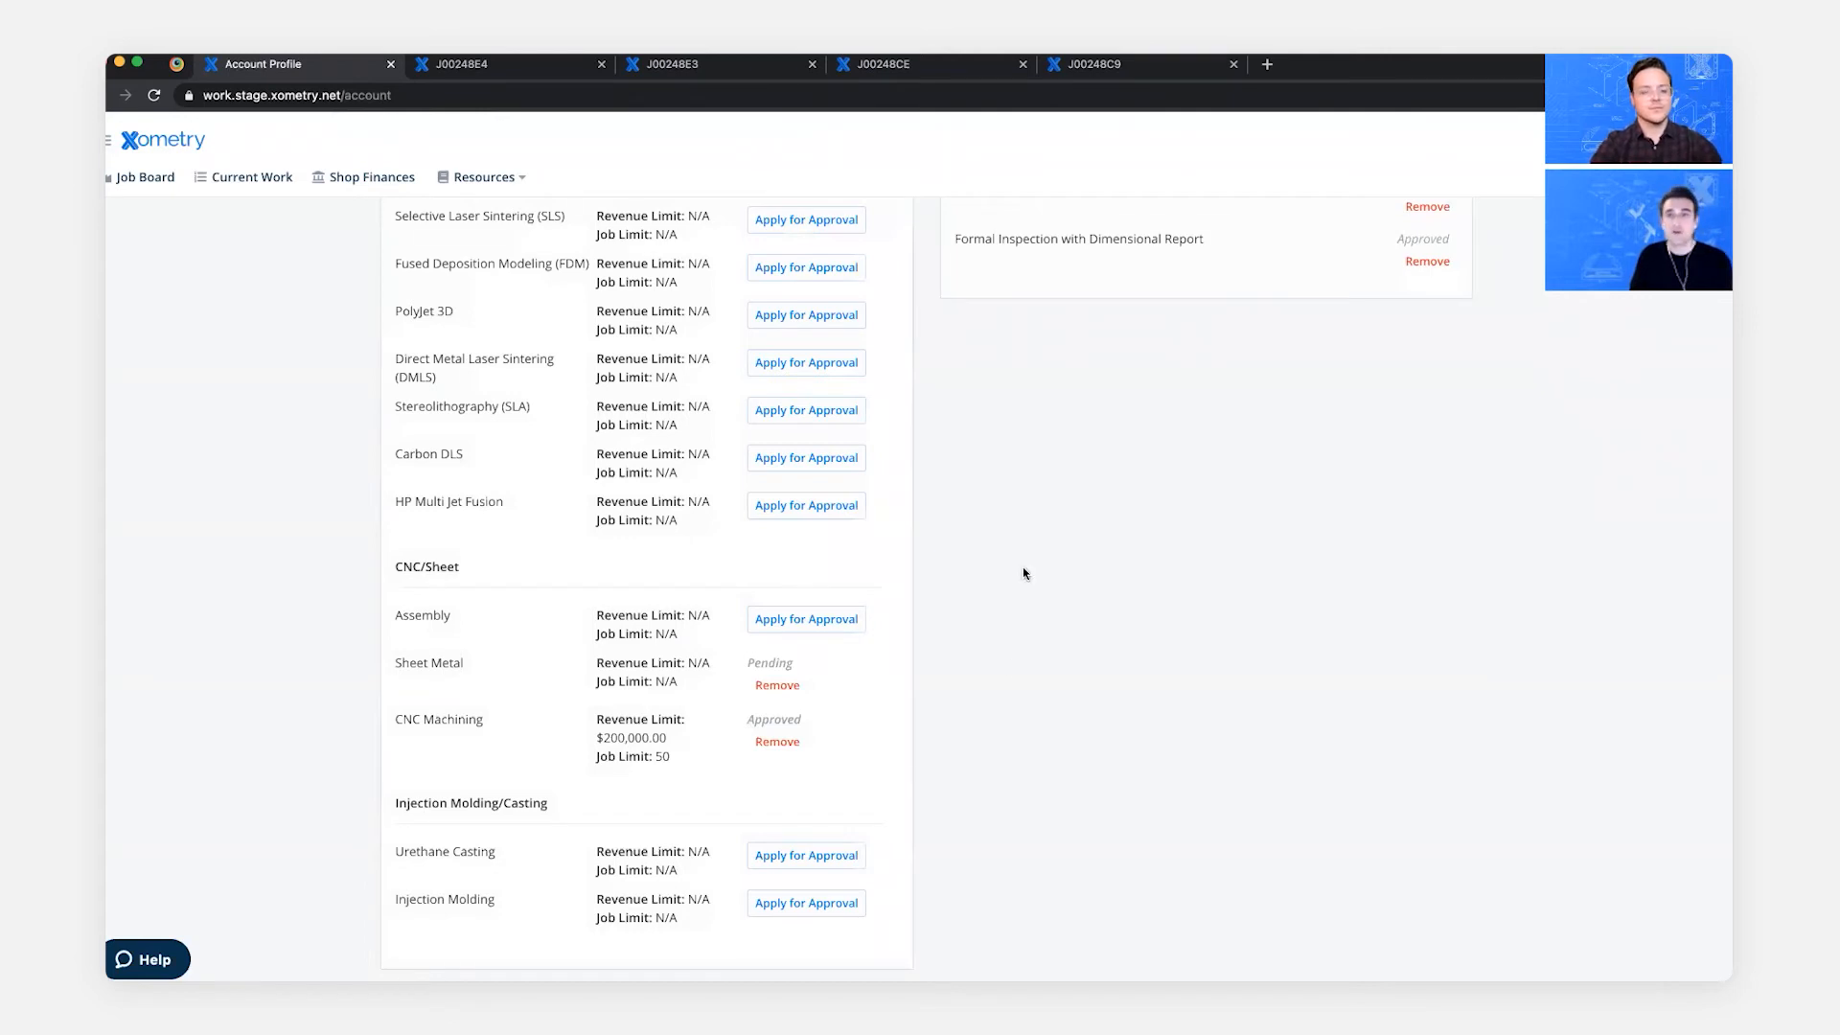
mouse_move(1010, 667)
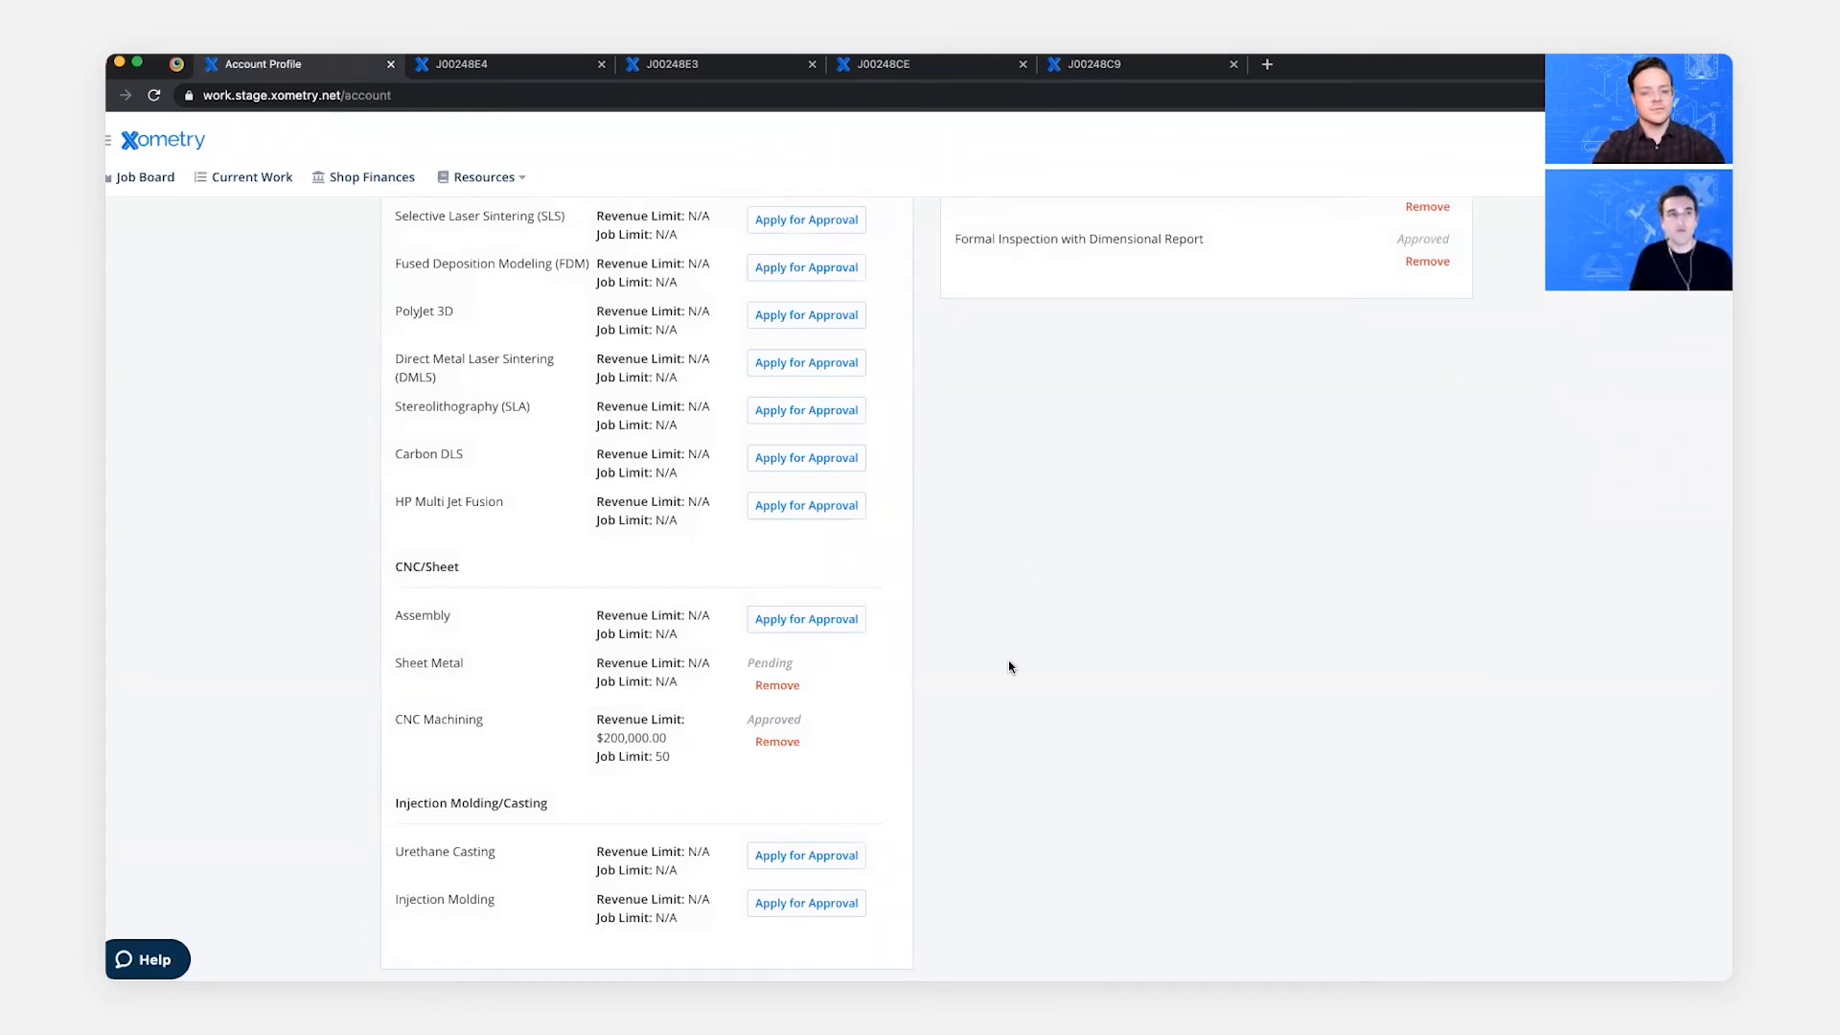
scroll(up, 3)
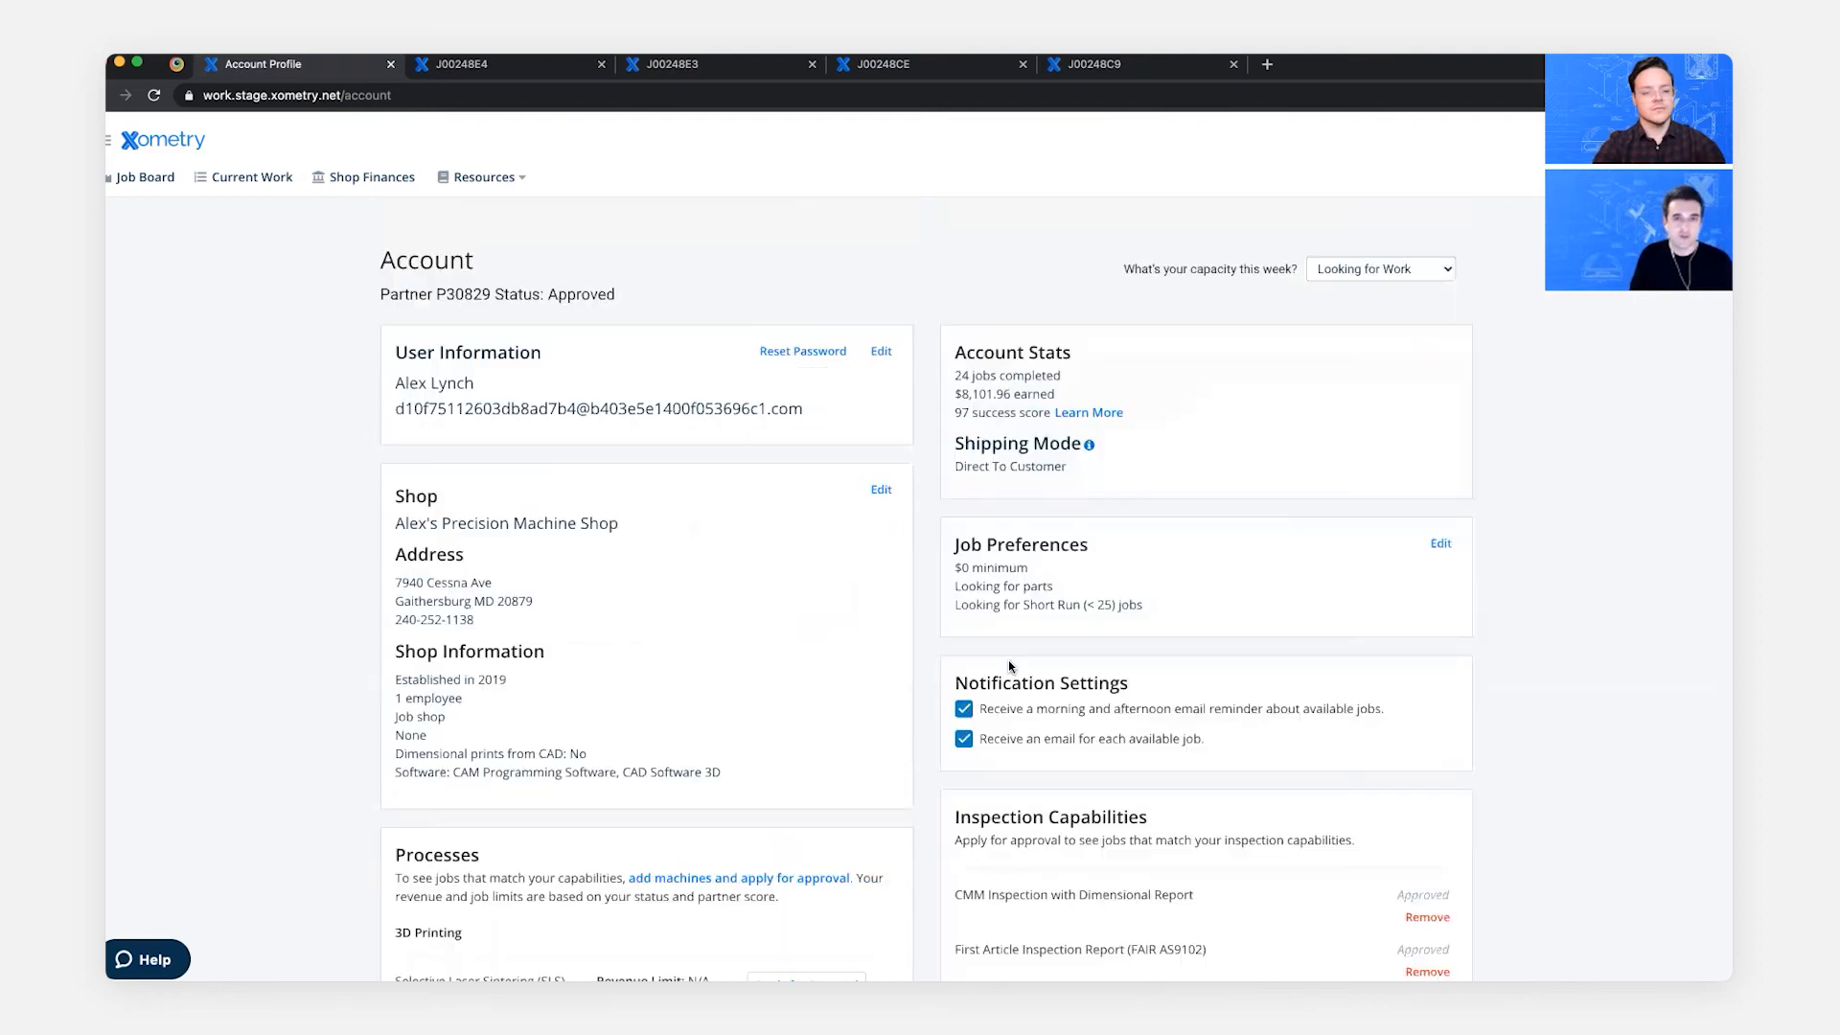
mouse_move(305, 437)
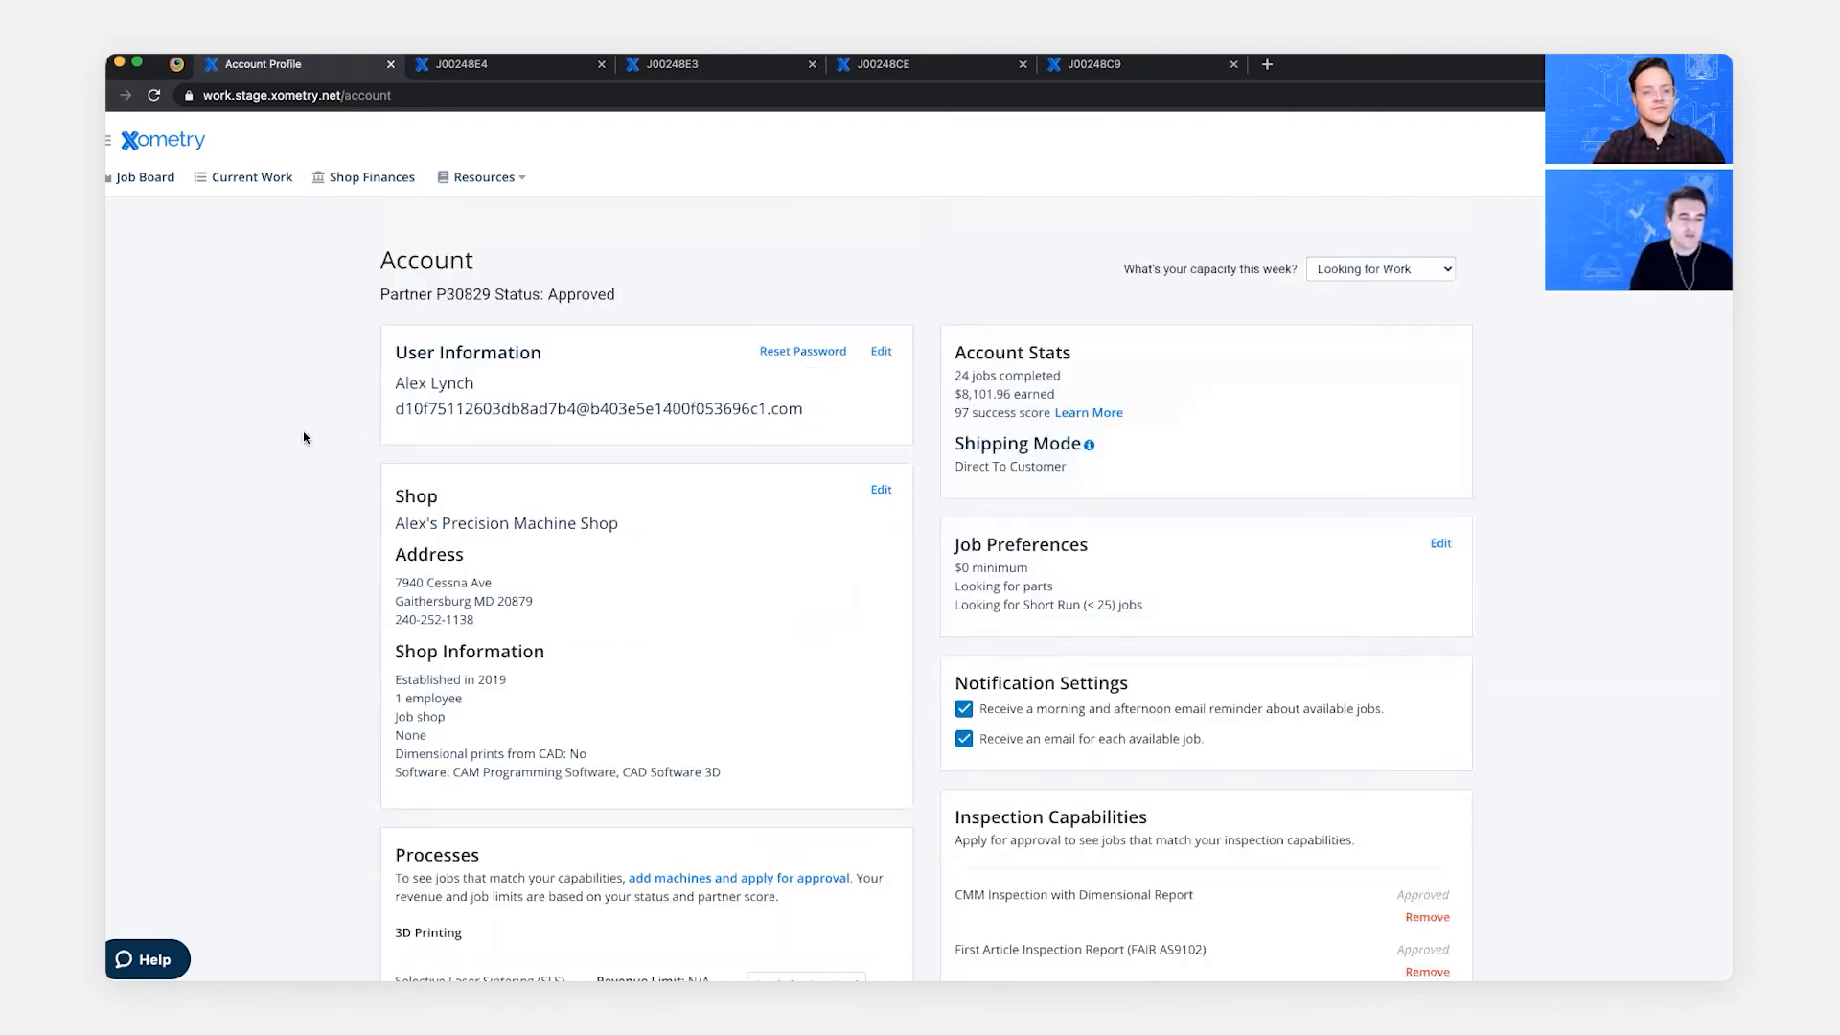
mouse_move(175, 195)
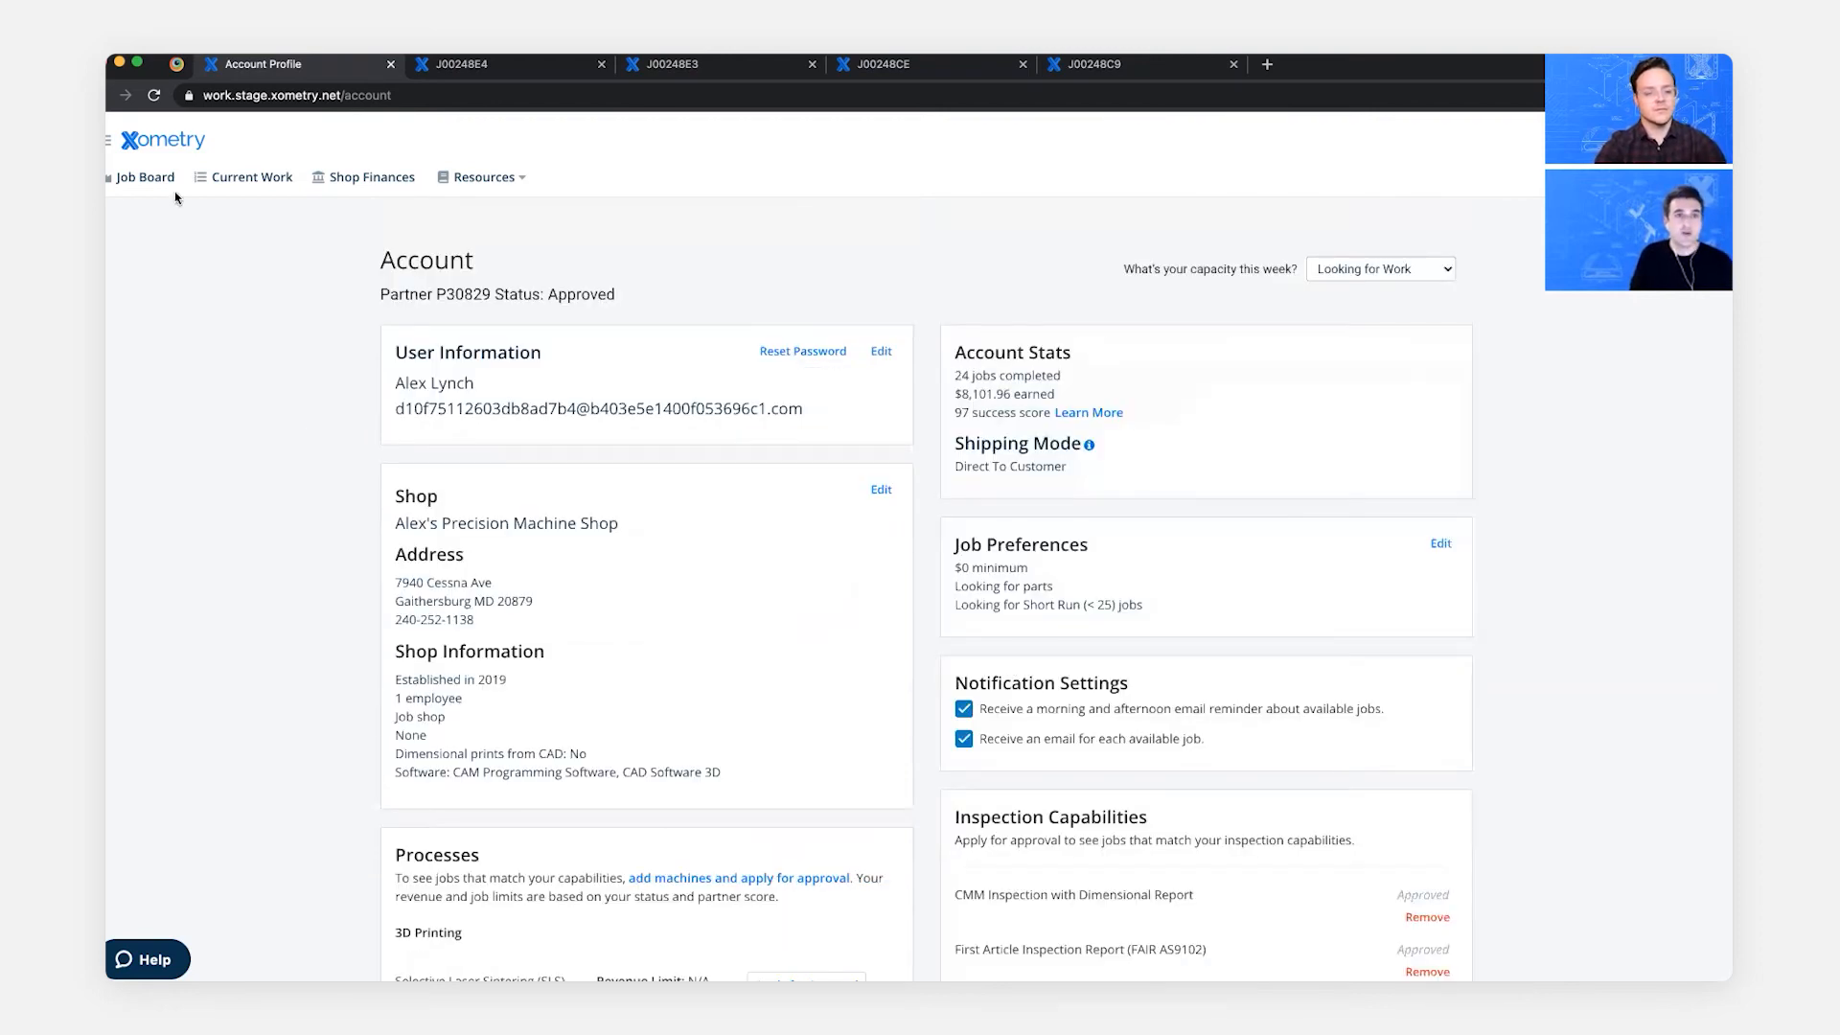
- Return to the Job Board and start price feedback for offer J00248E3 ($647.54)
click(144, 176)
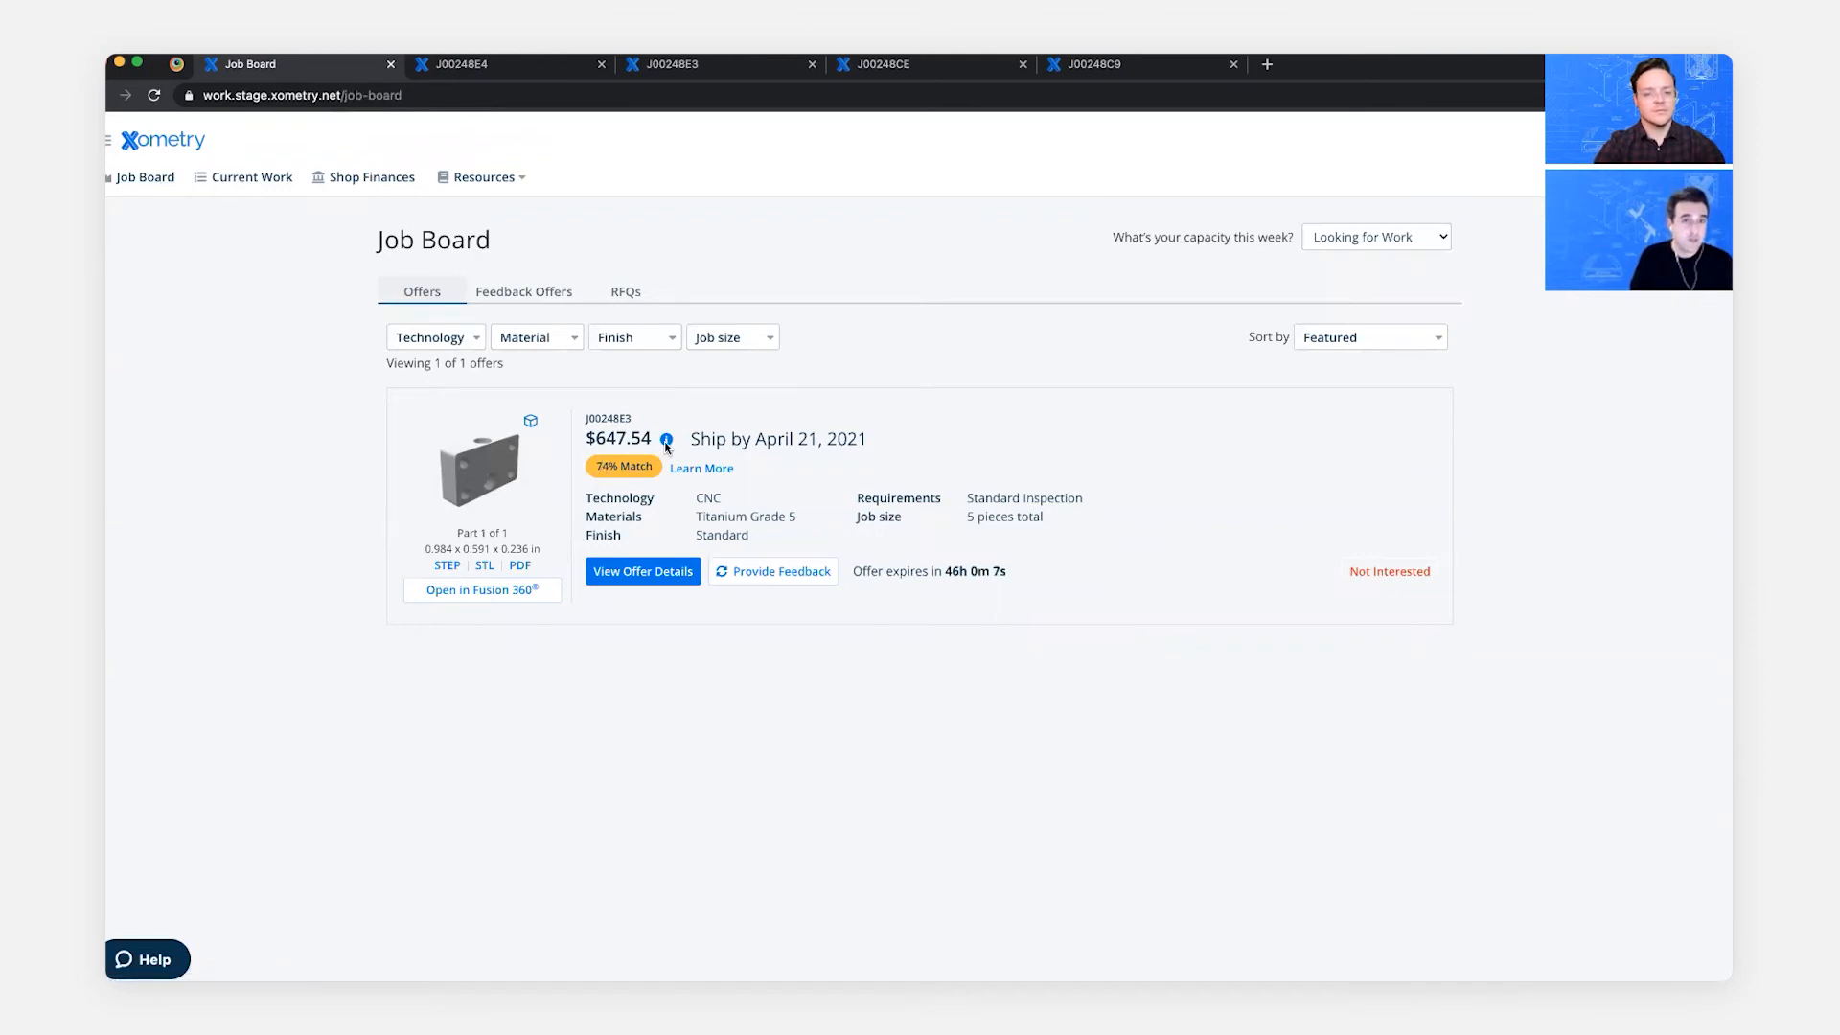
mouse_move(665, 437)
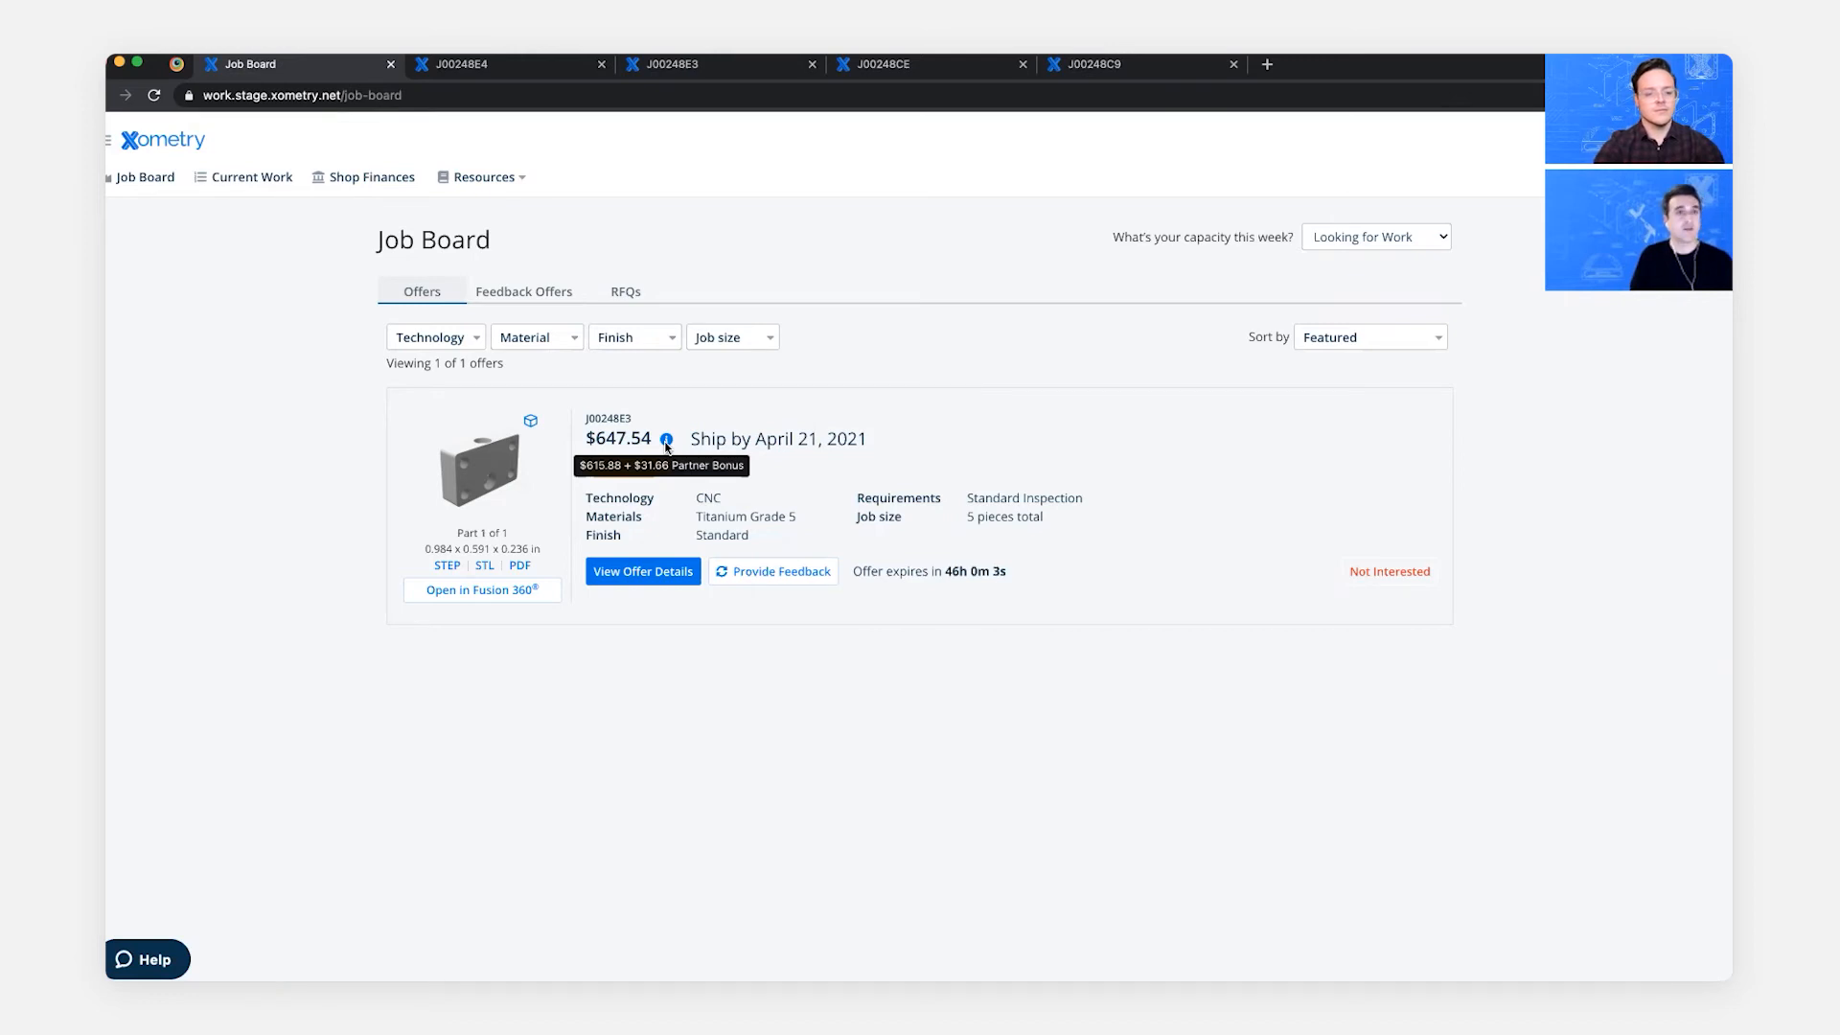
mouse_move(401, 395)
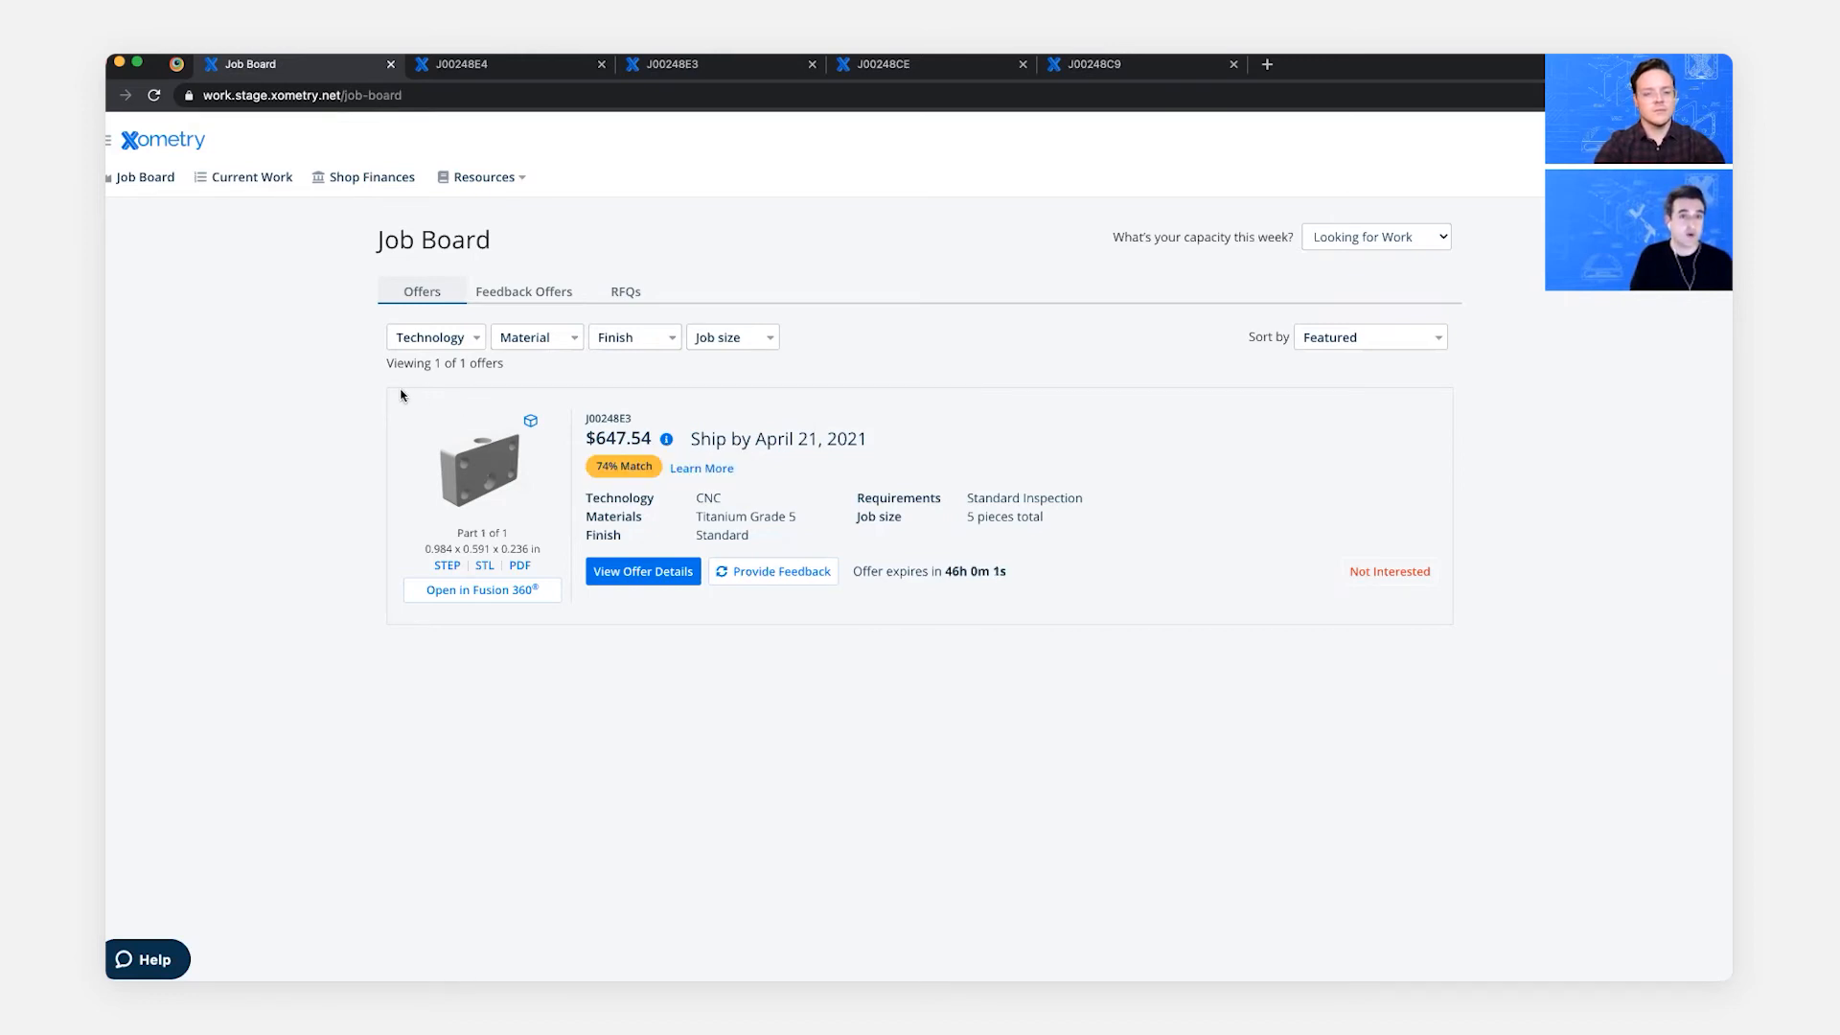
mouse_move(689, 540)
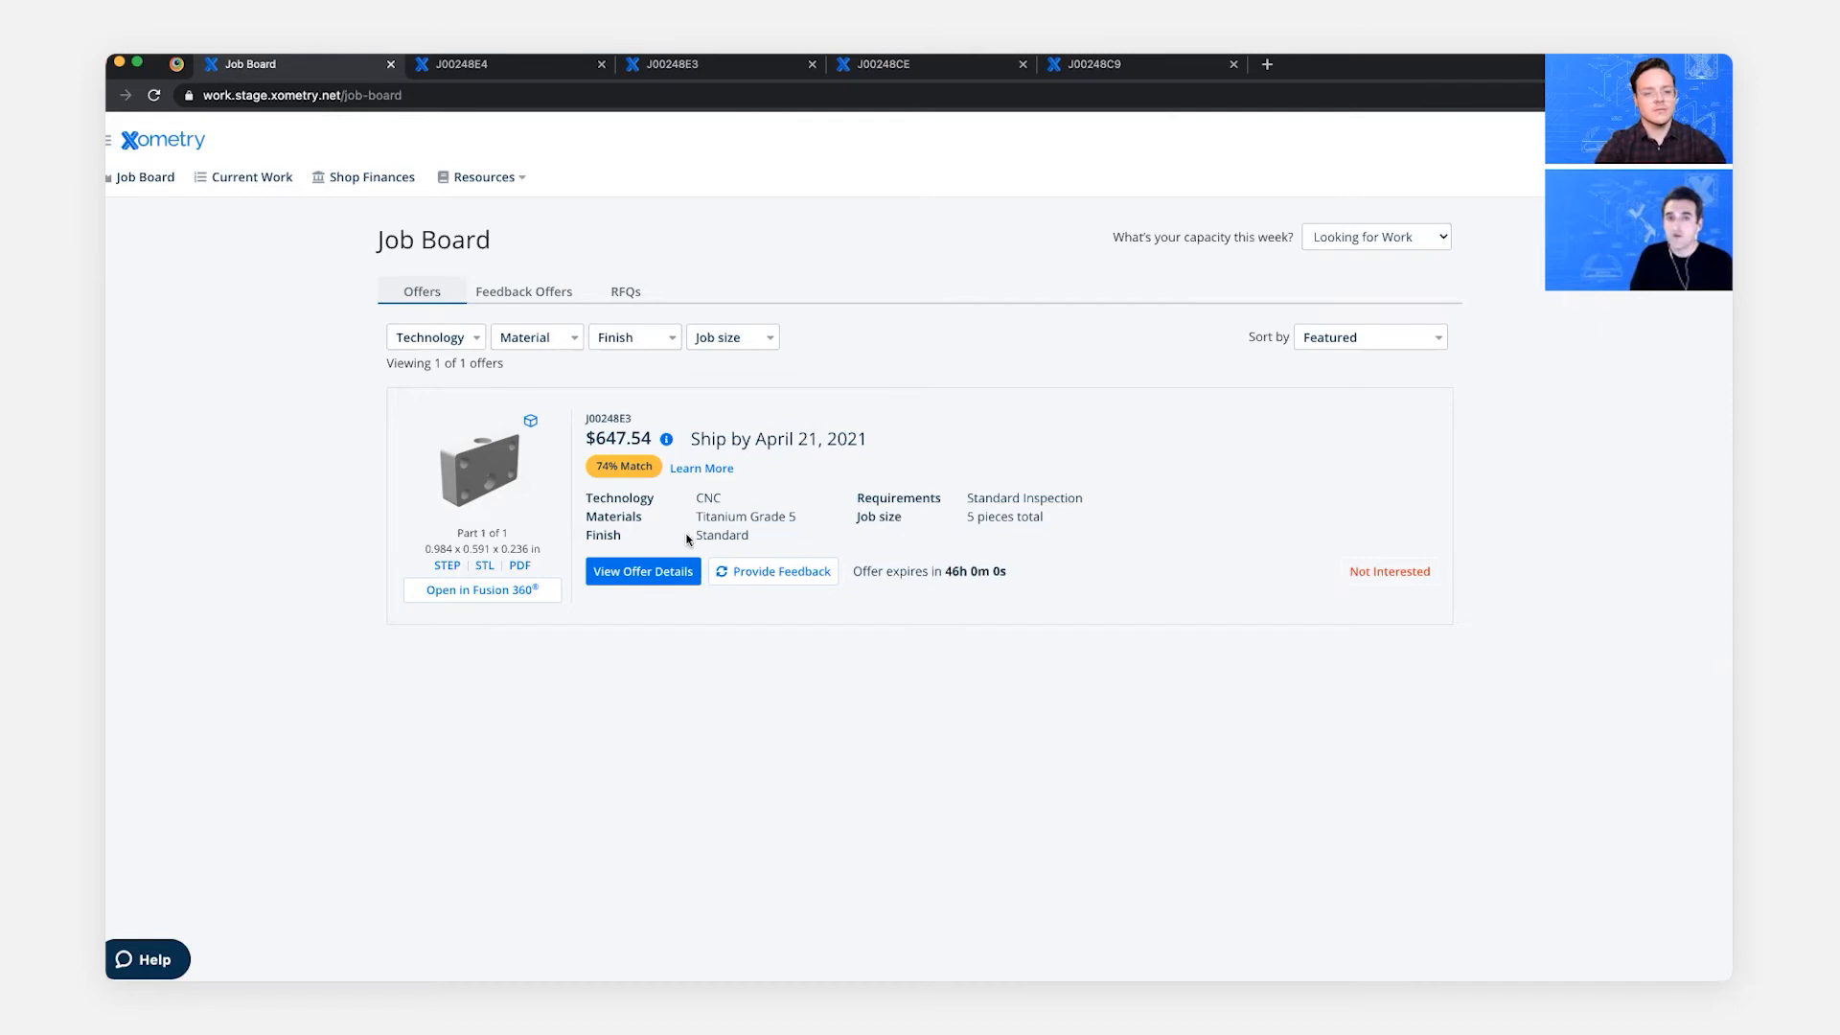
click(772, 572)
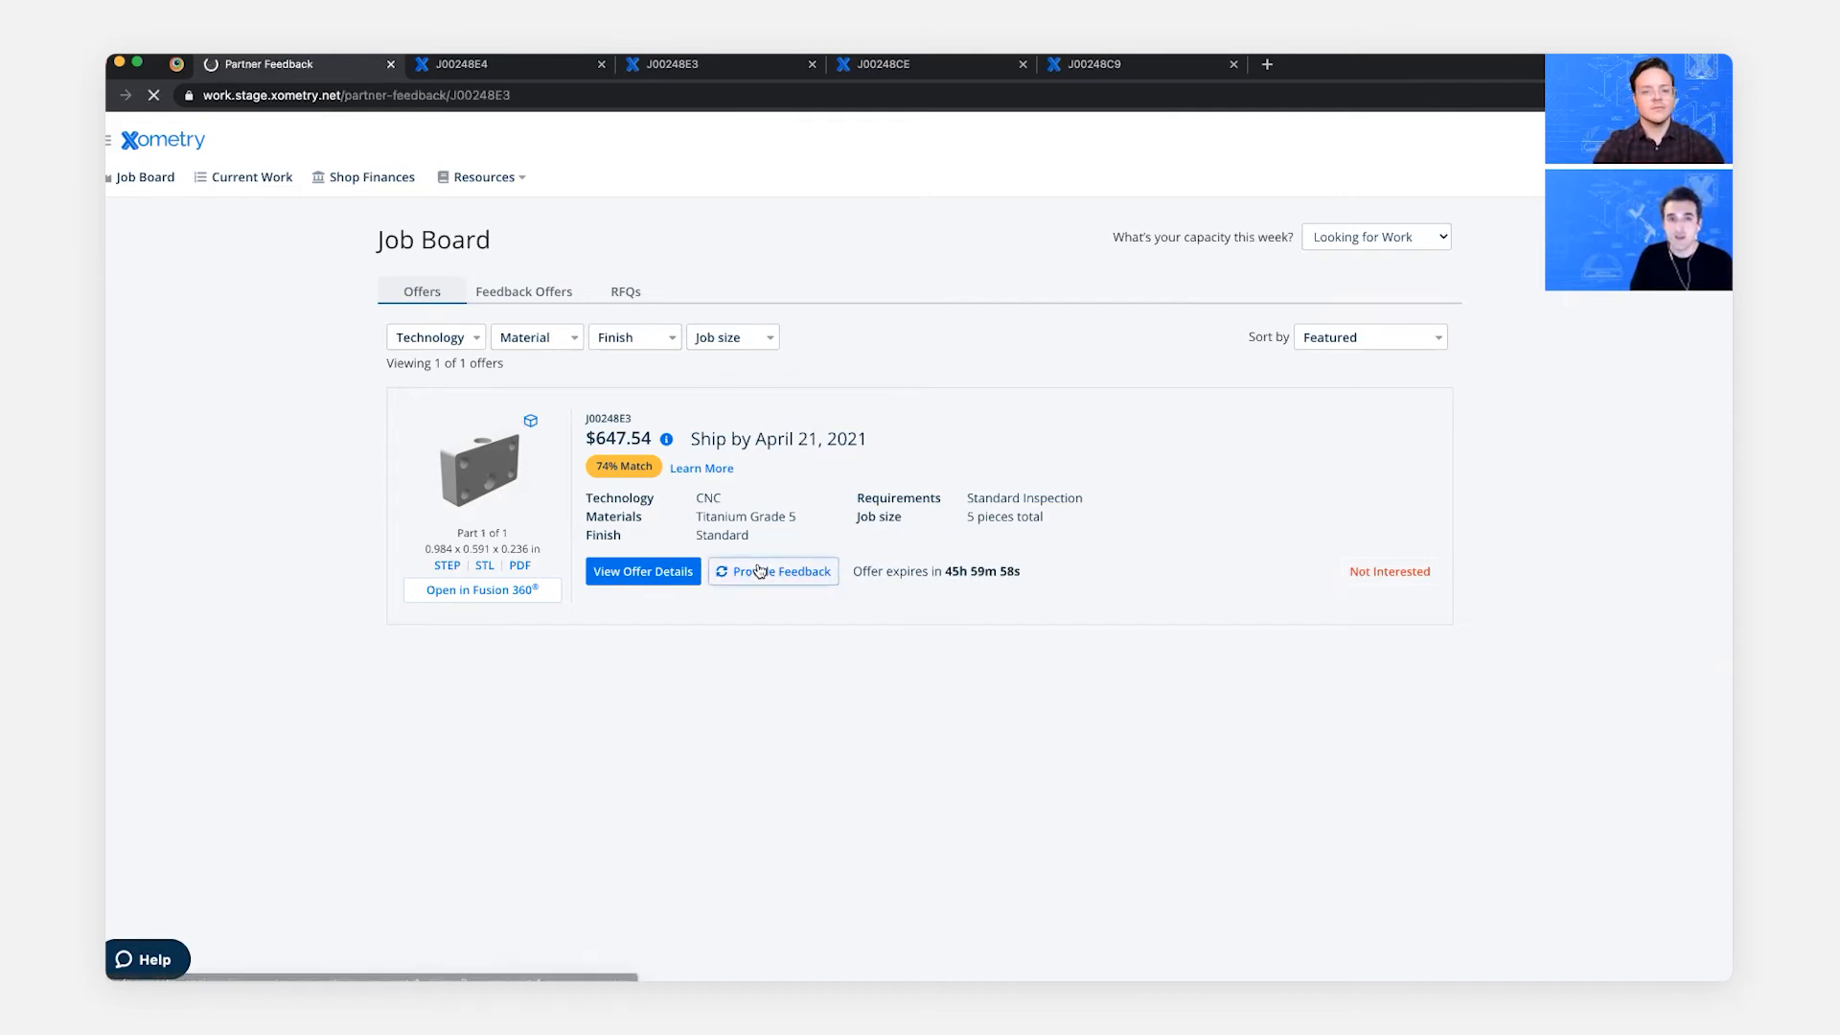
- Submit price-too-low feedback of 650 for offer J00248E3
click(773, 572)
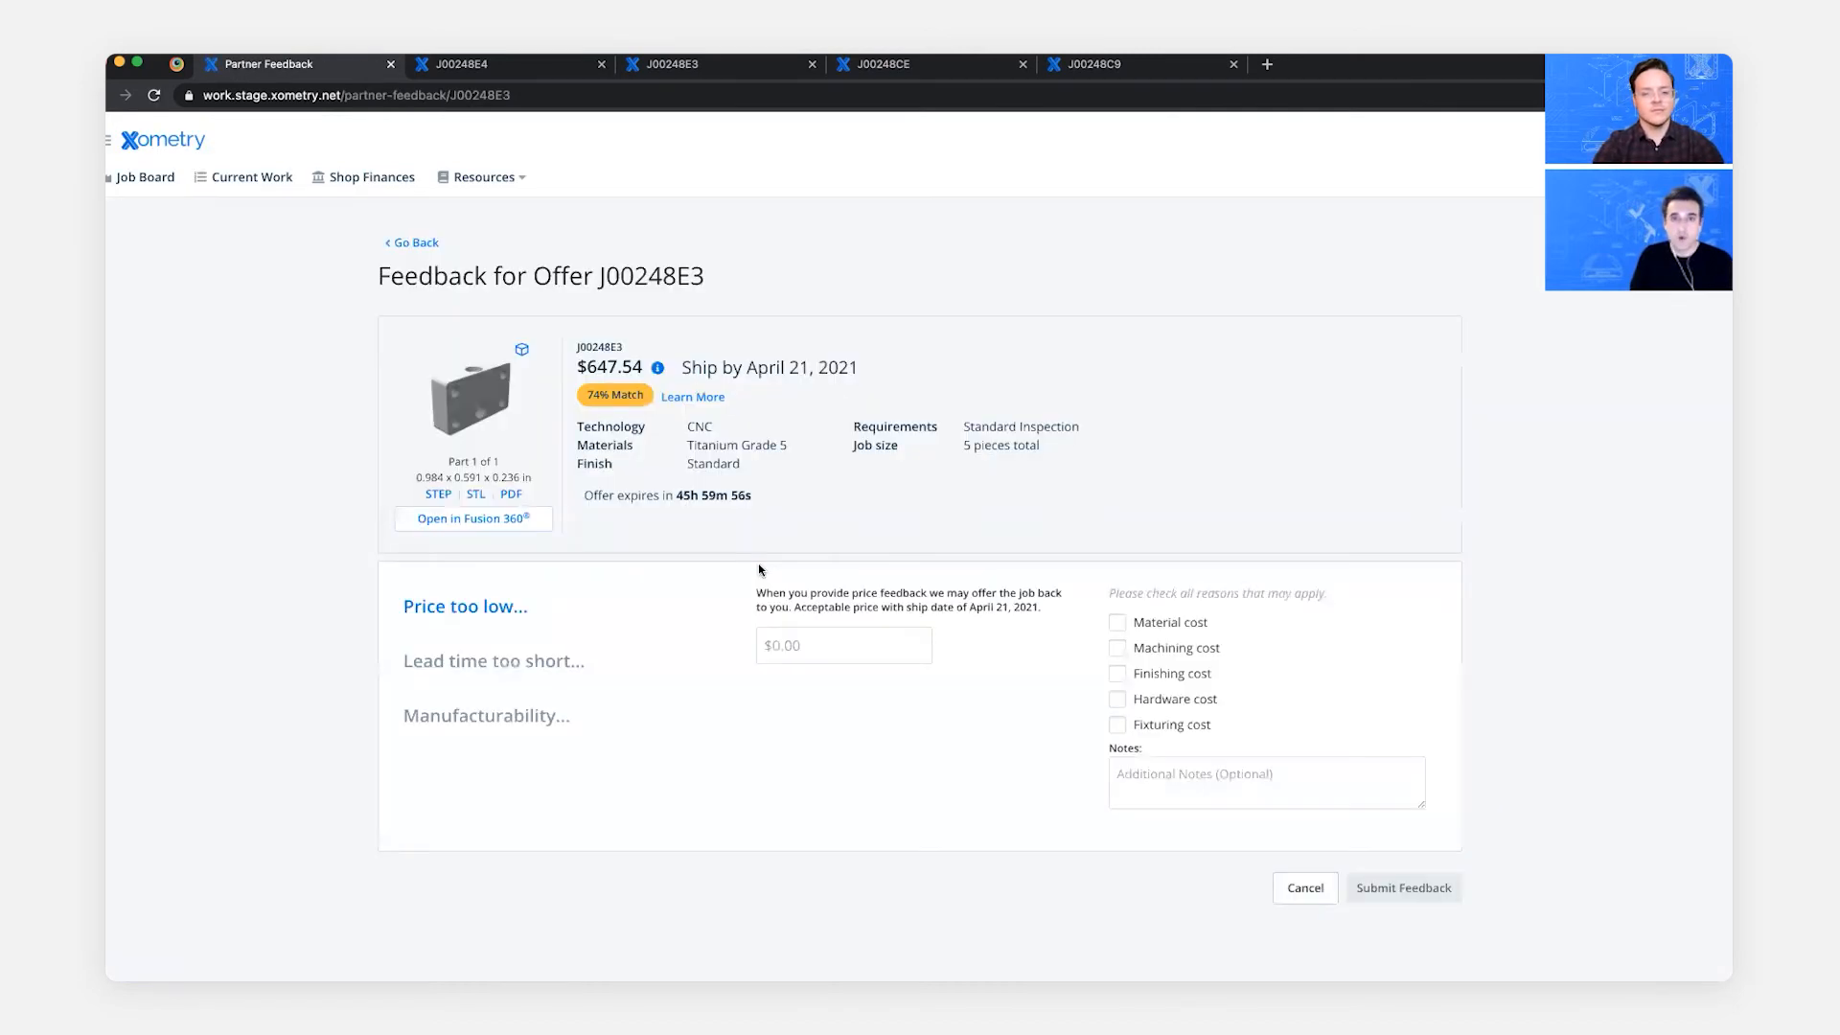
click(844, 645)
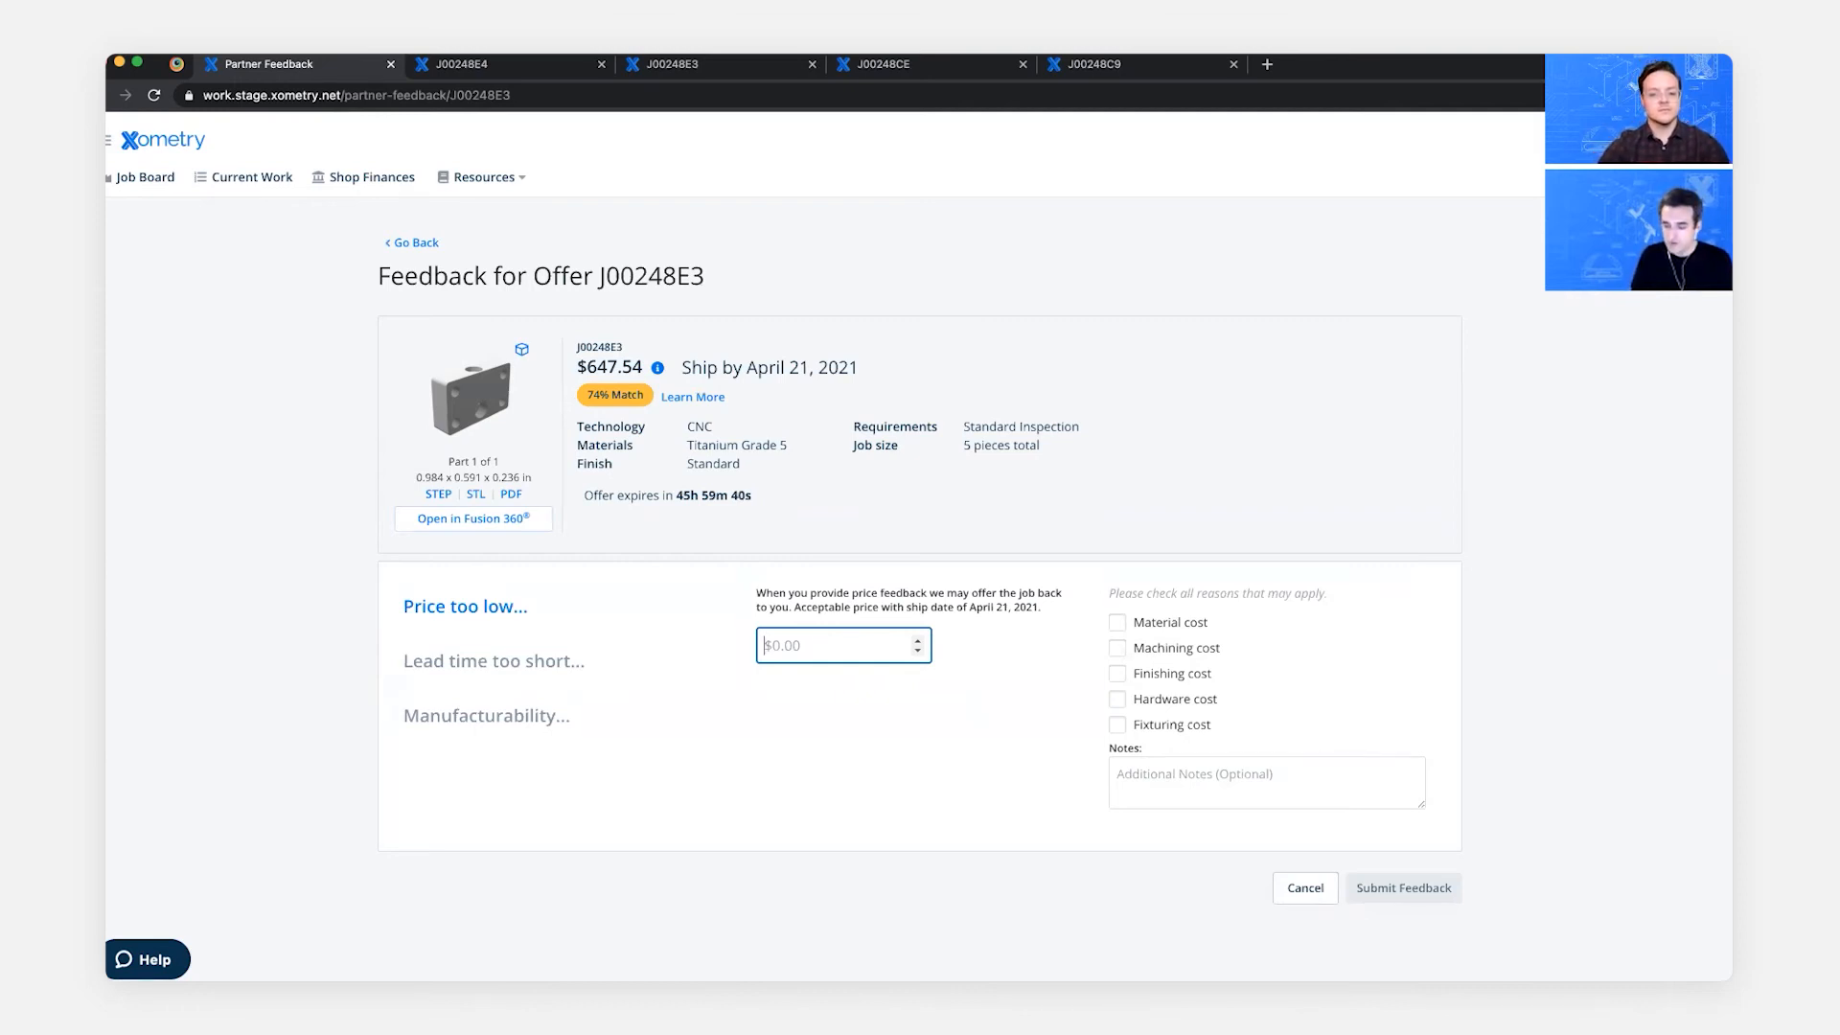
text(650.00)
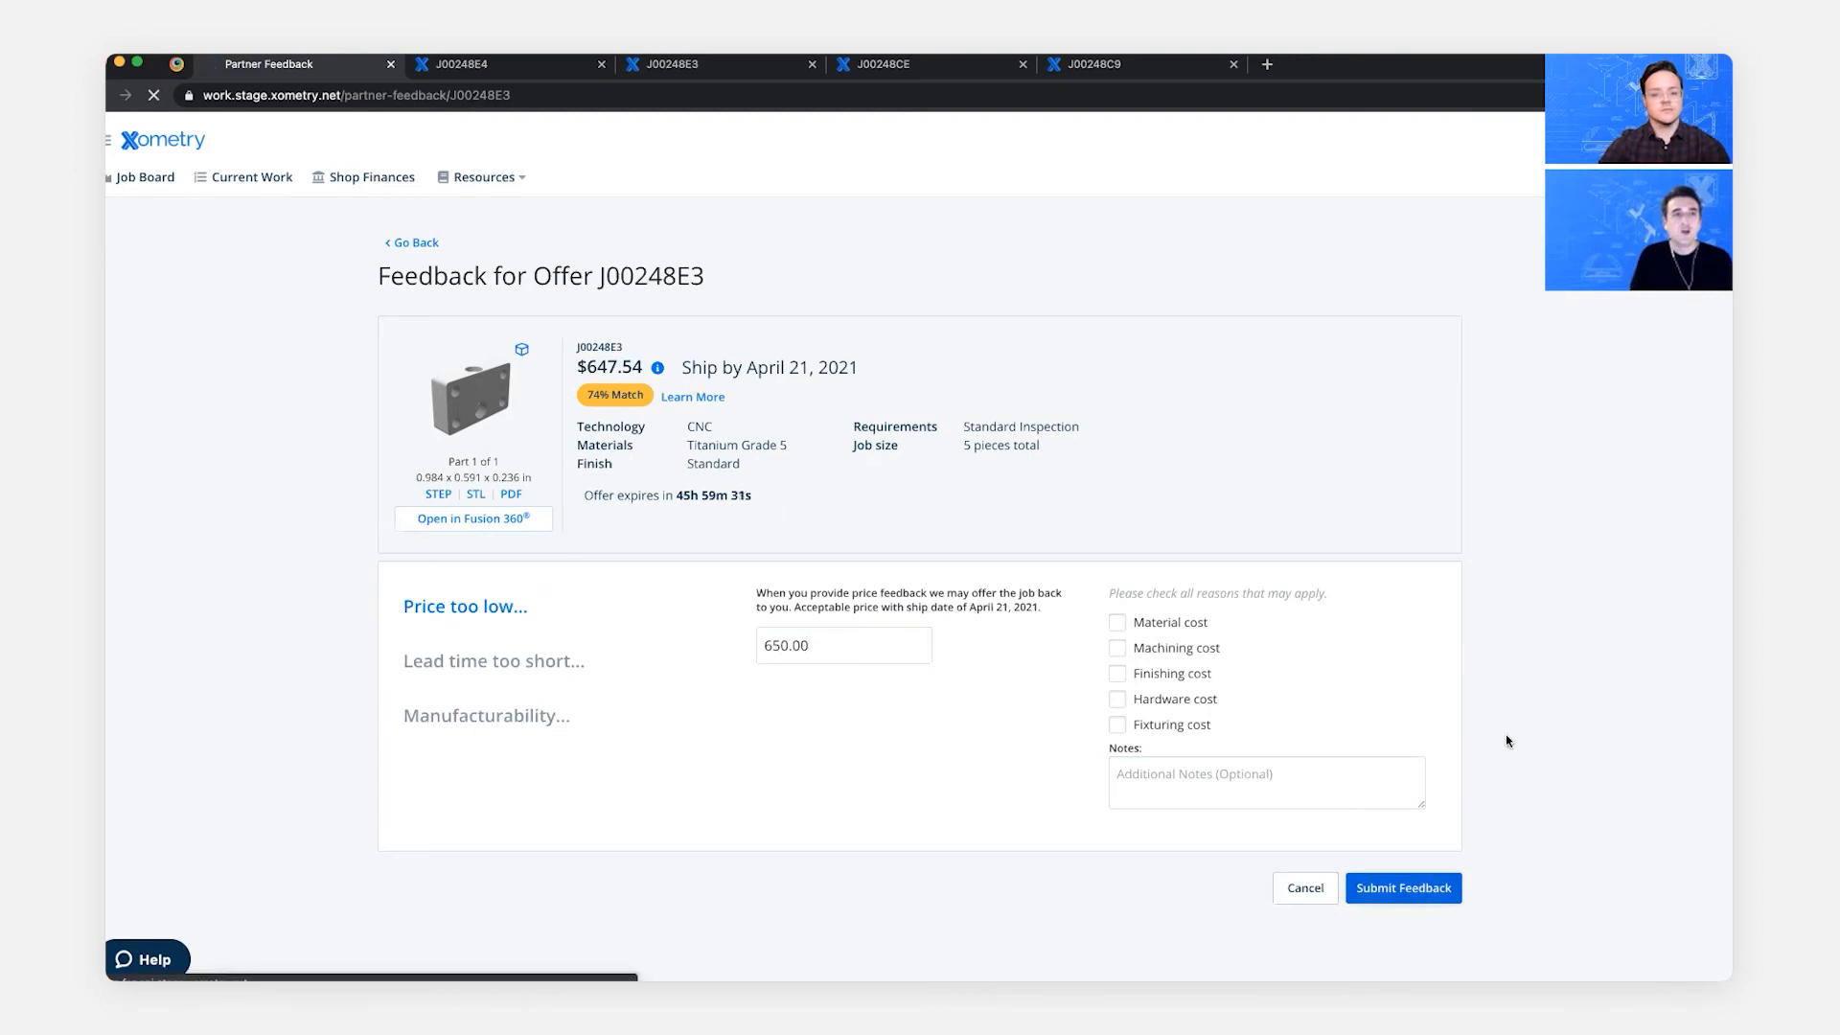
click(1403, 887)
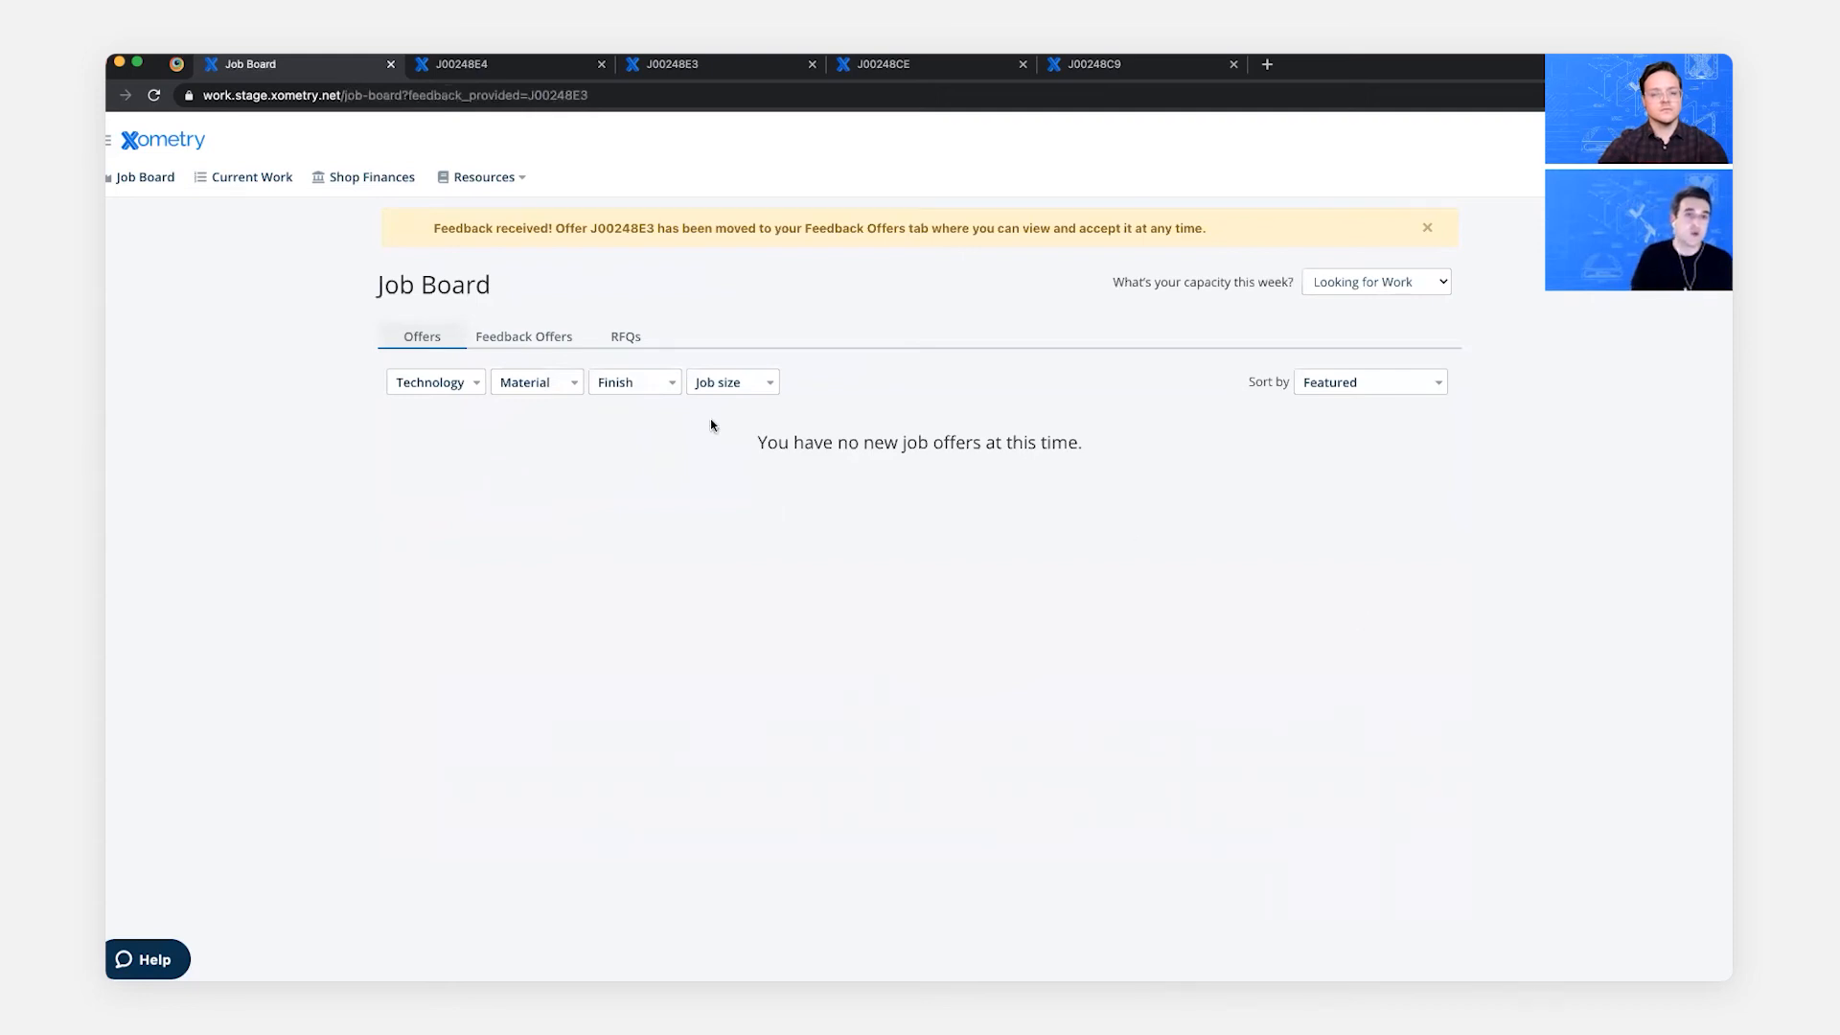
- Check Feedback Offers, now listing J00248E3 at $647.54 and J00248C9 at $1,008.38
click(523, 337)
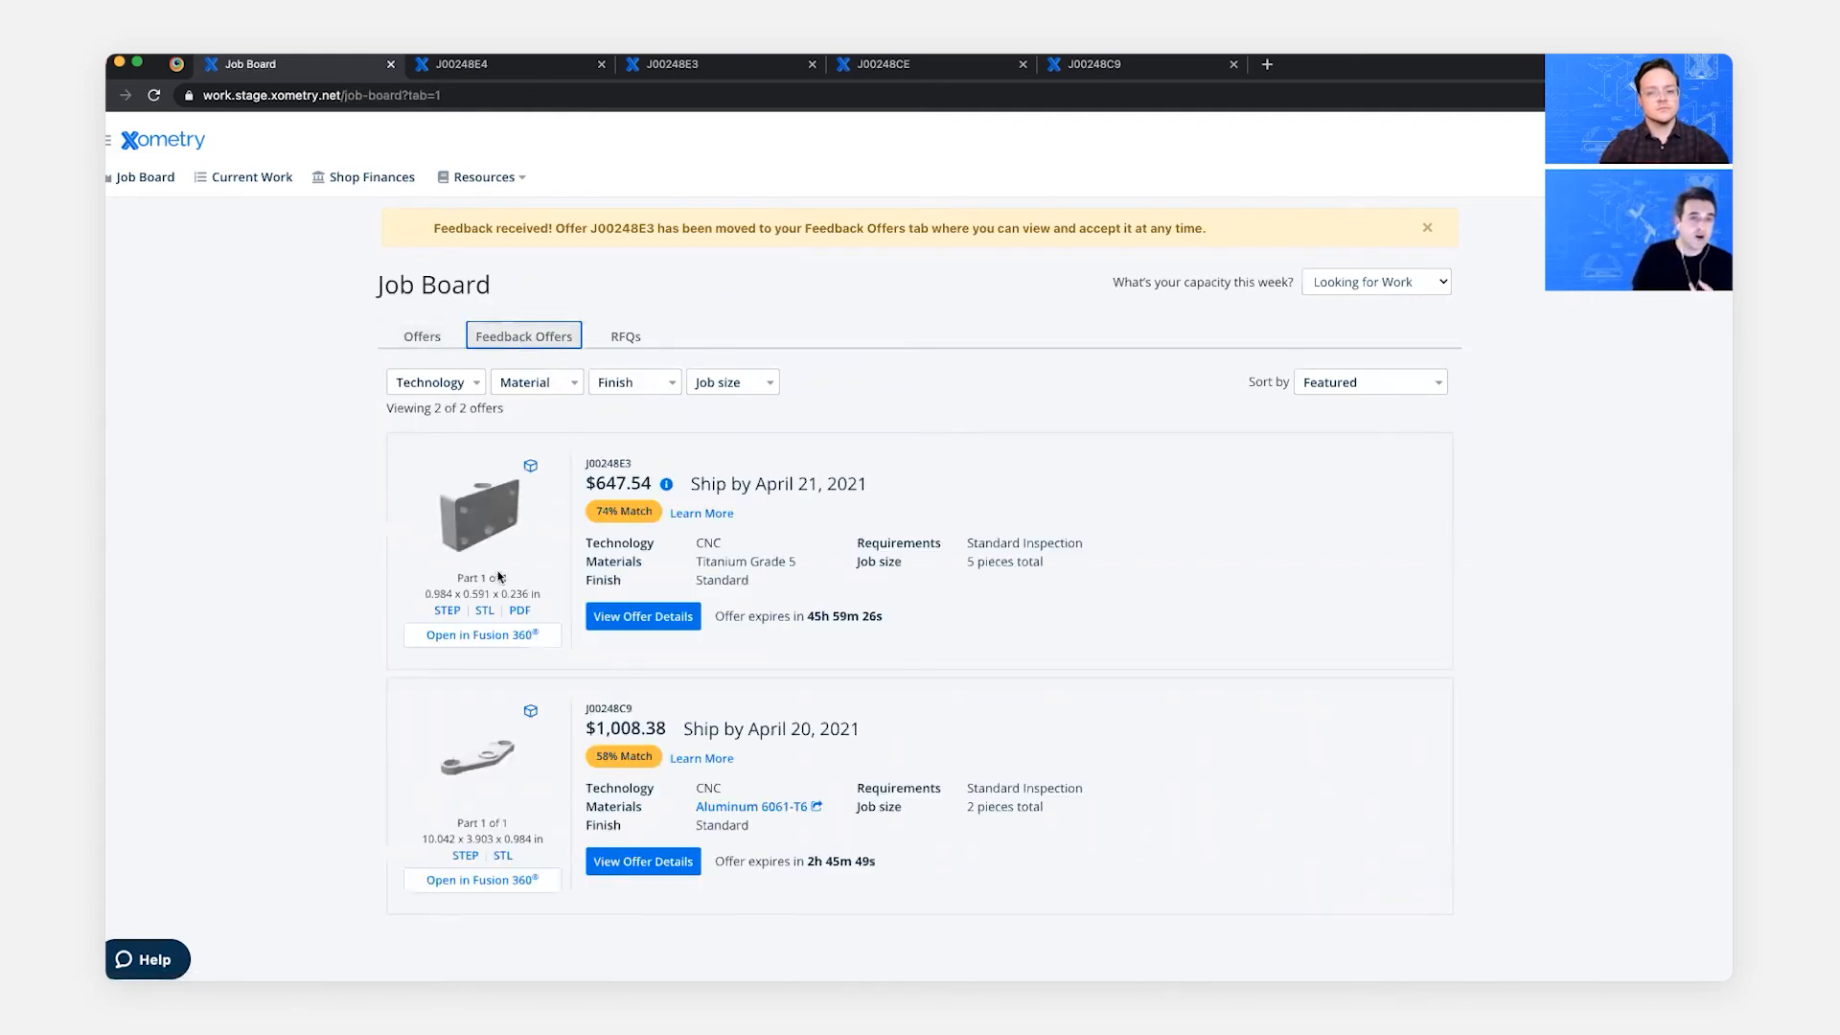
click(421, 335)
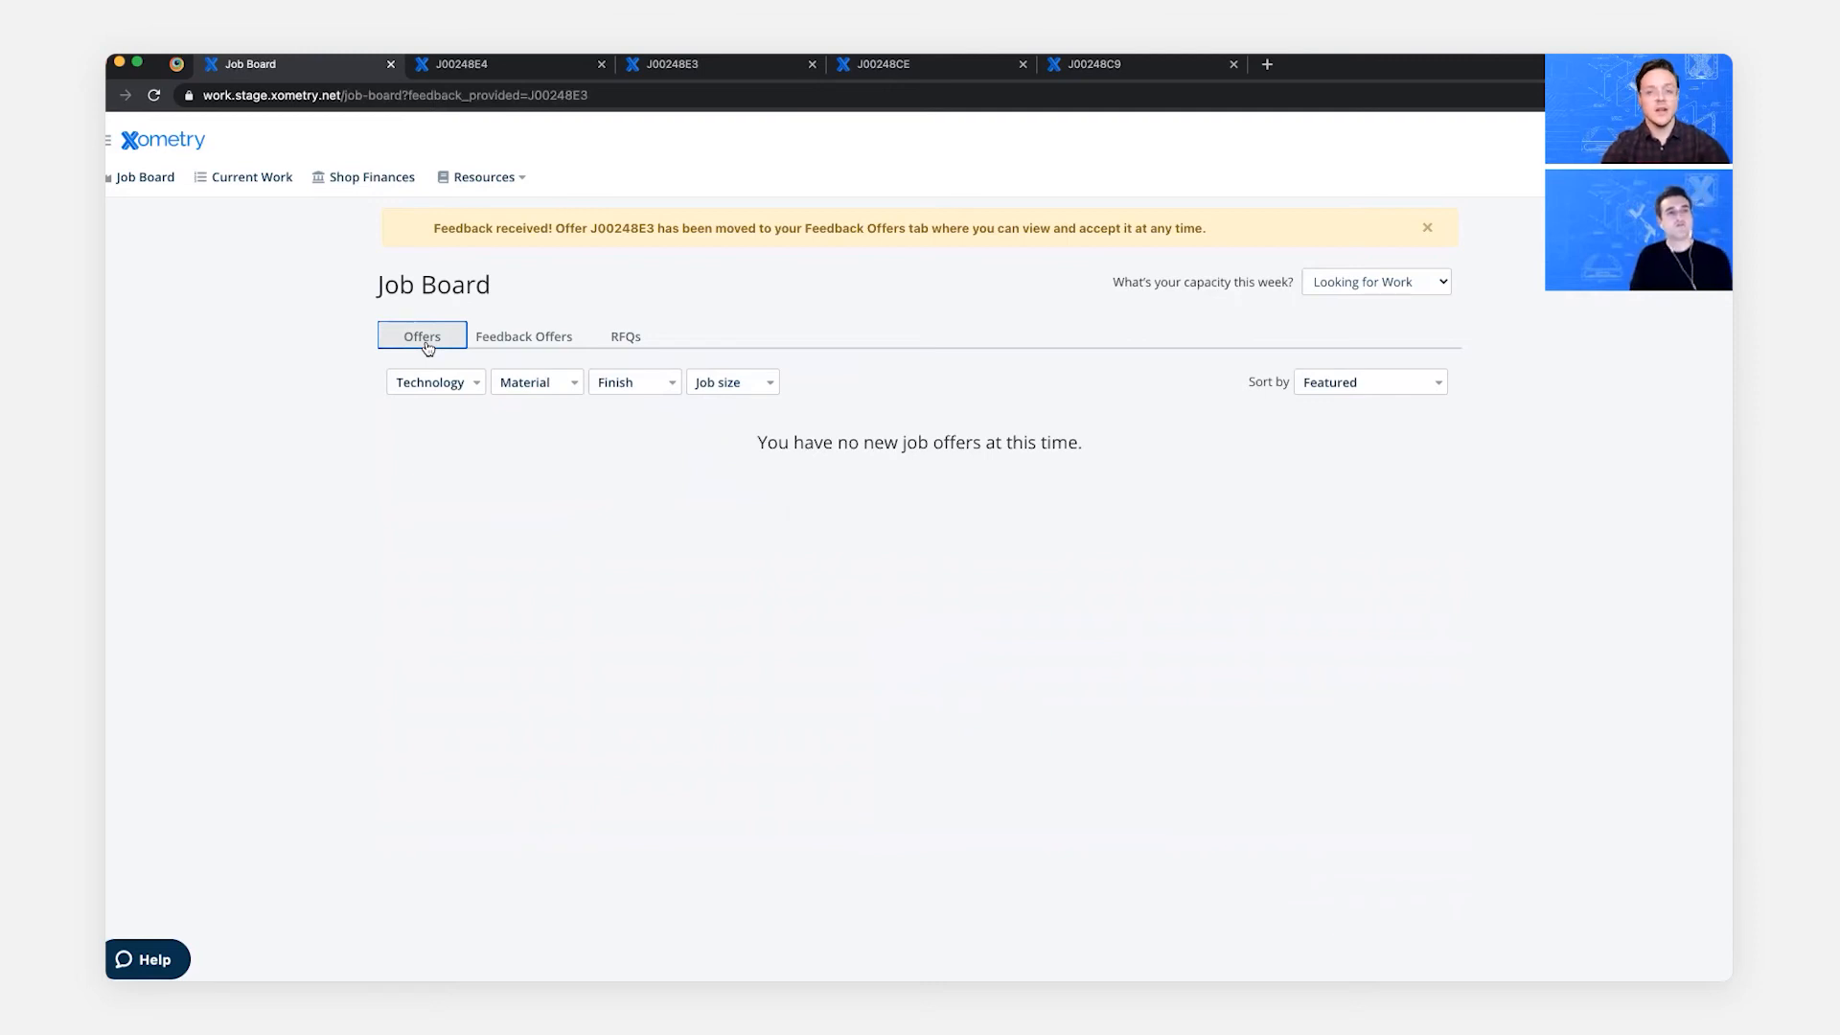
mouse_move(414, 499)
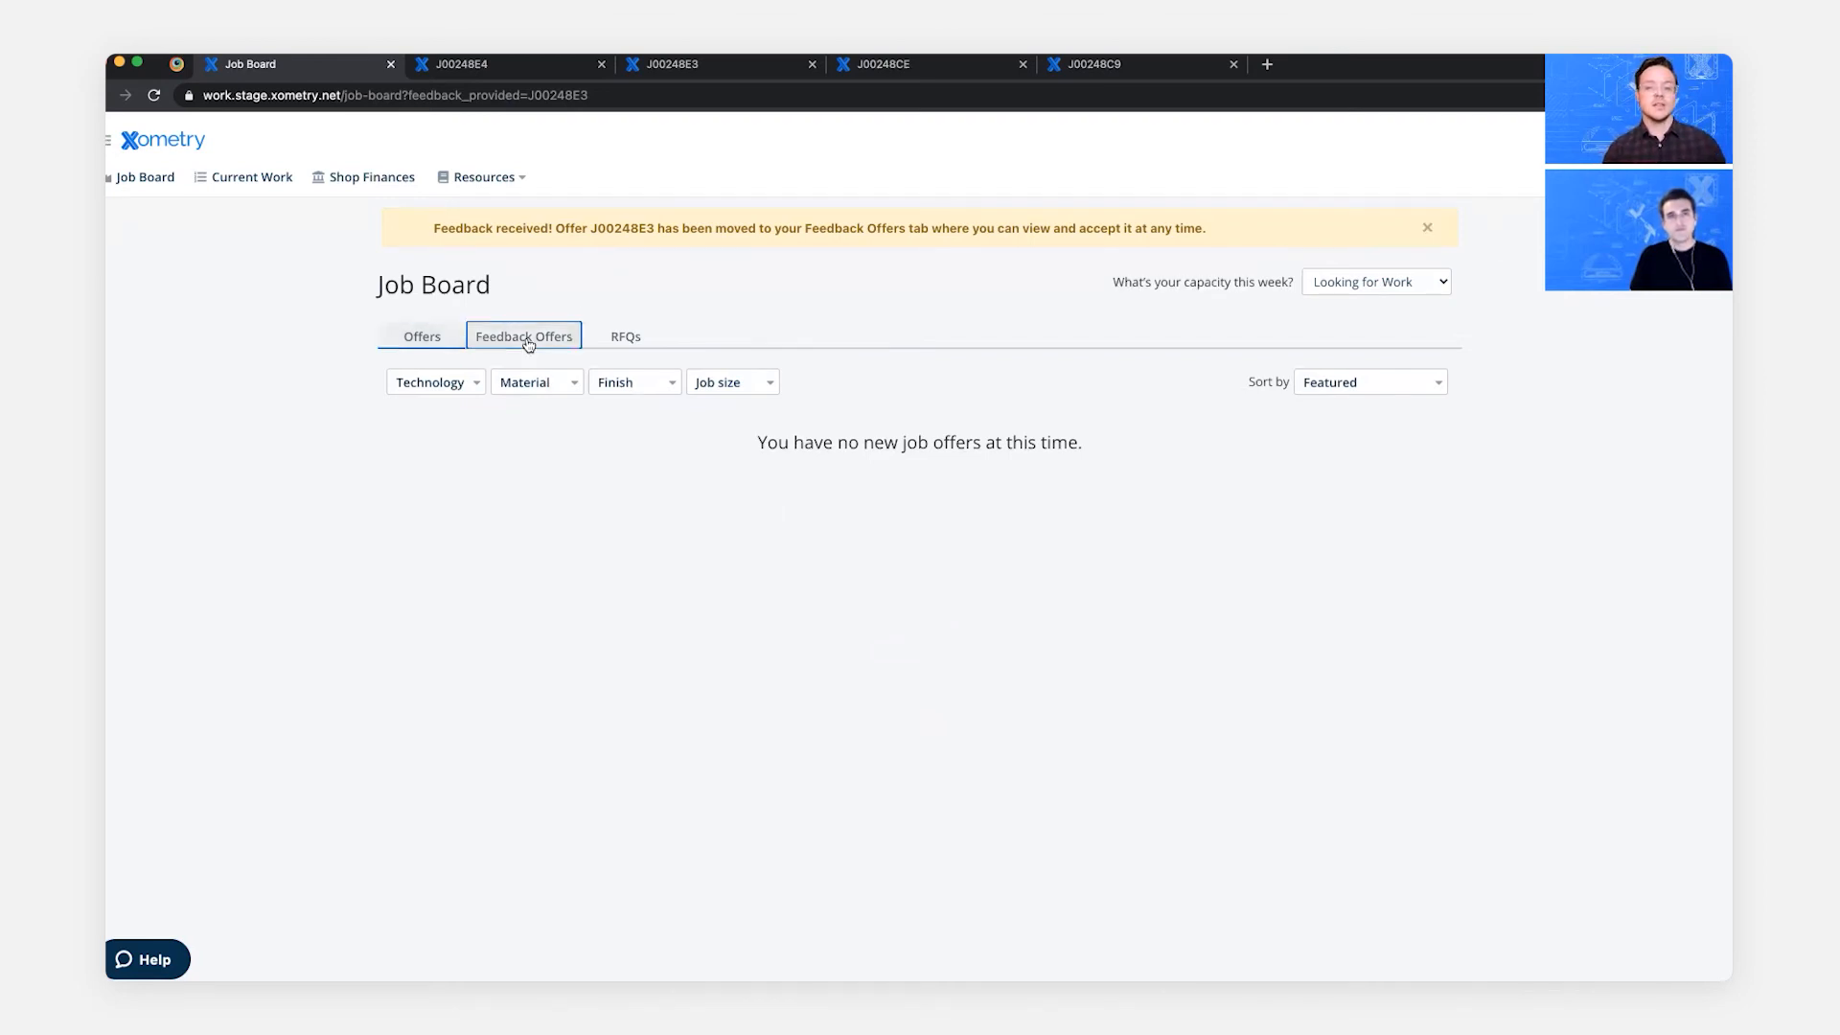
click(524, 338)
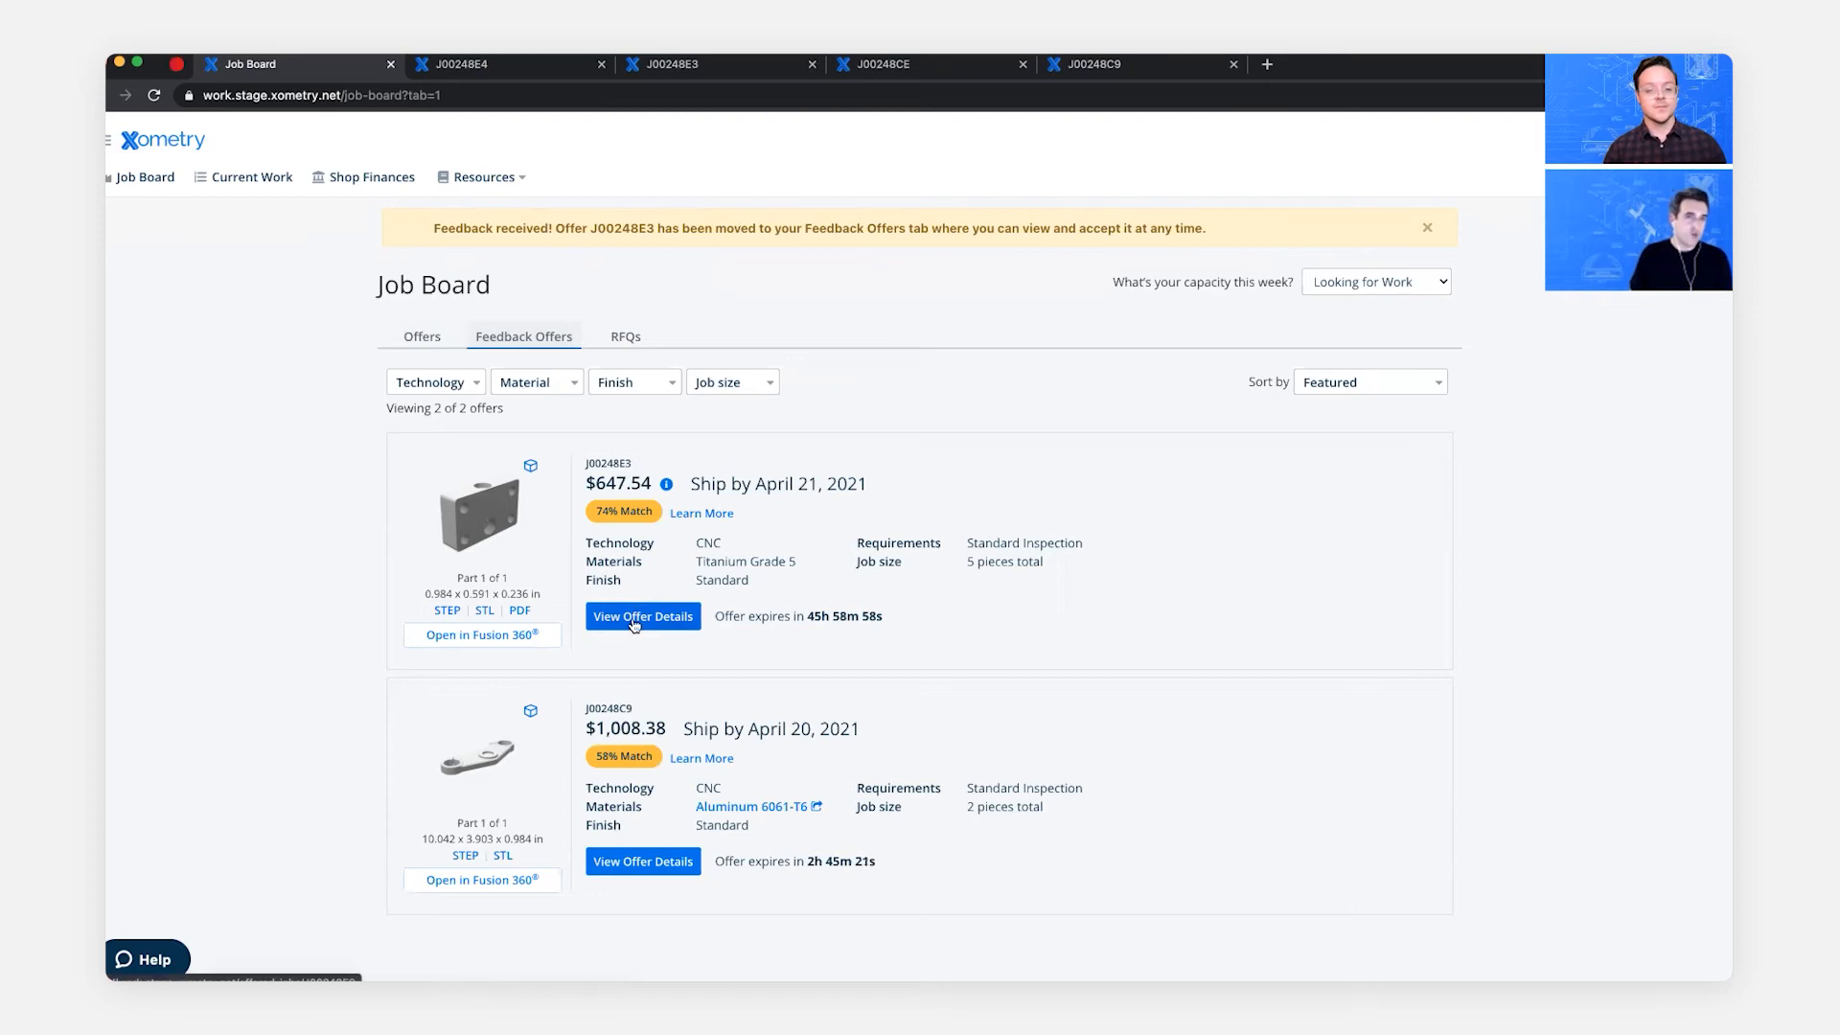
- View offer J00248E3's details, then go to Current Work showing jobs J00248CE and J00248C4
click(642, 615)
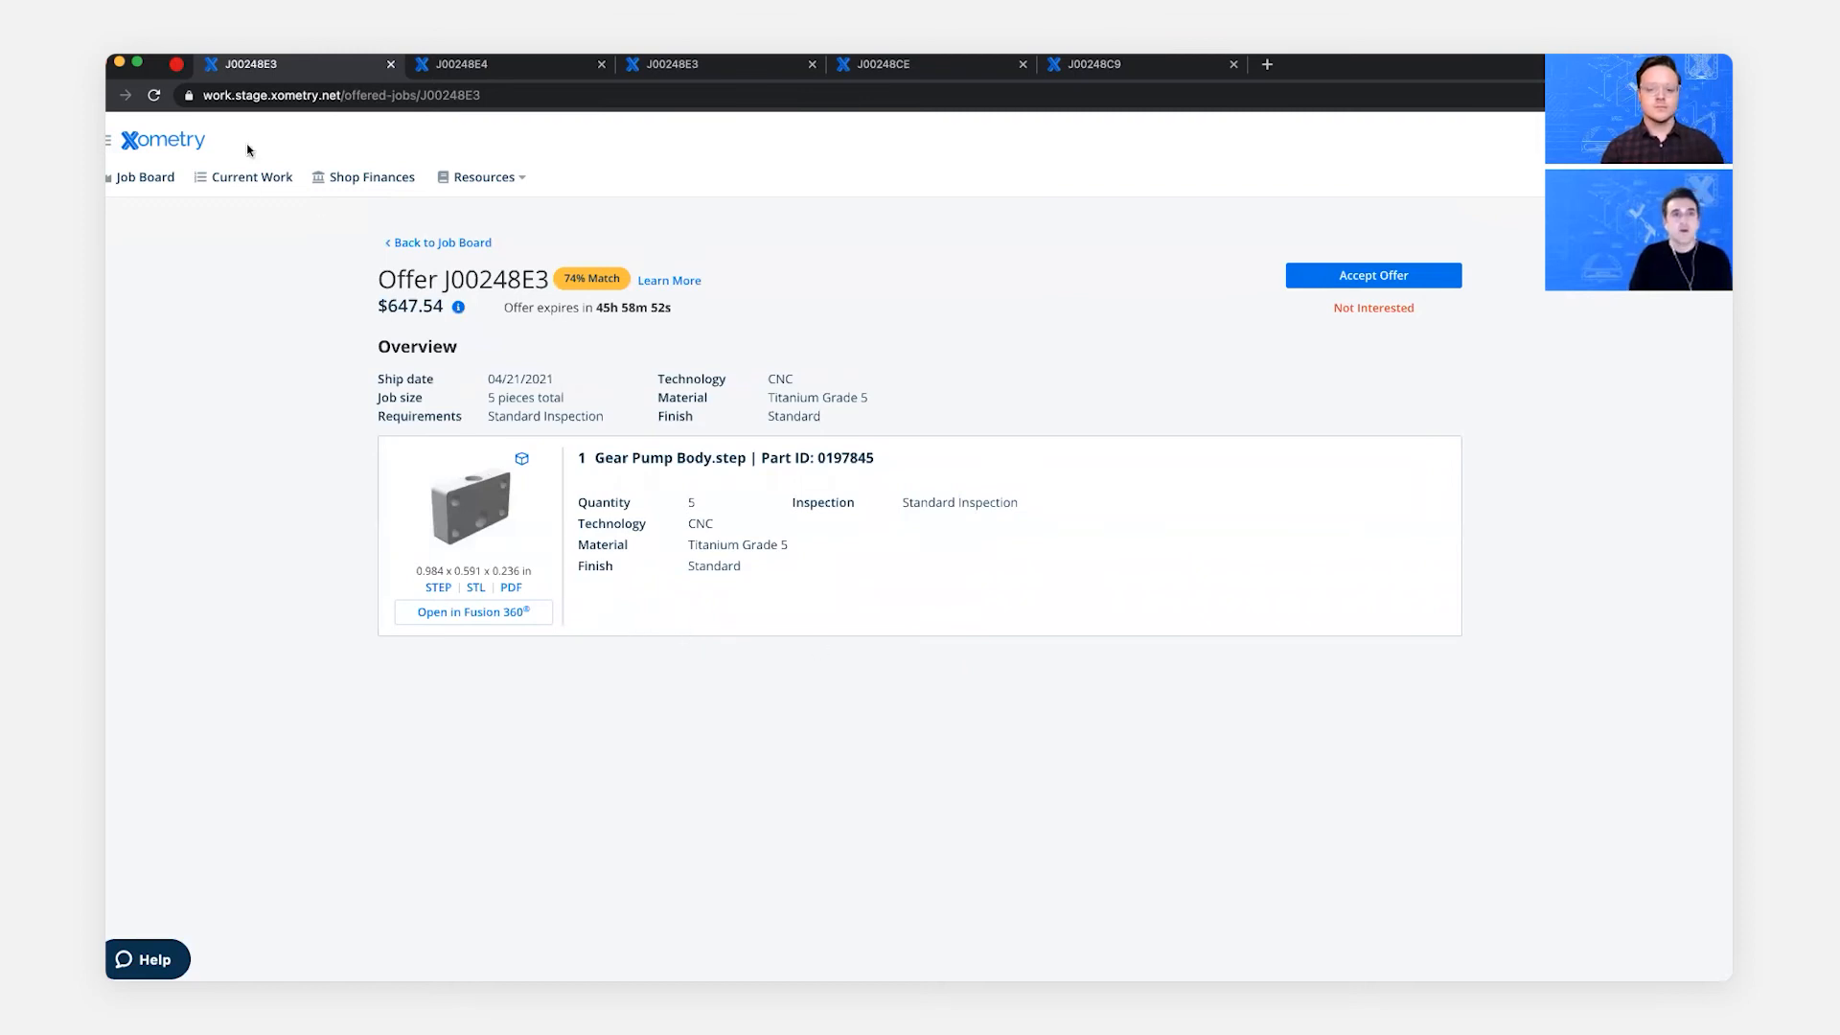
click(252, 177)
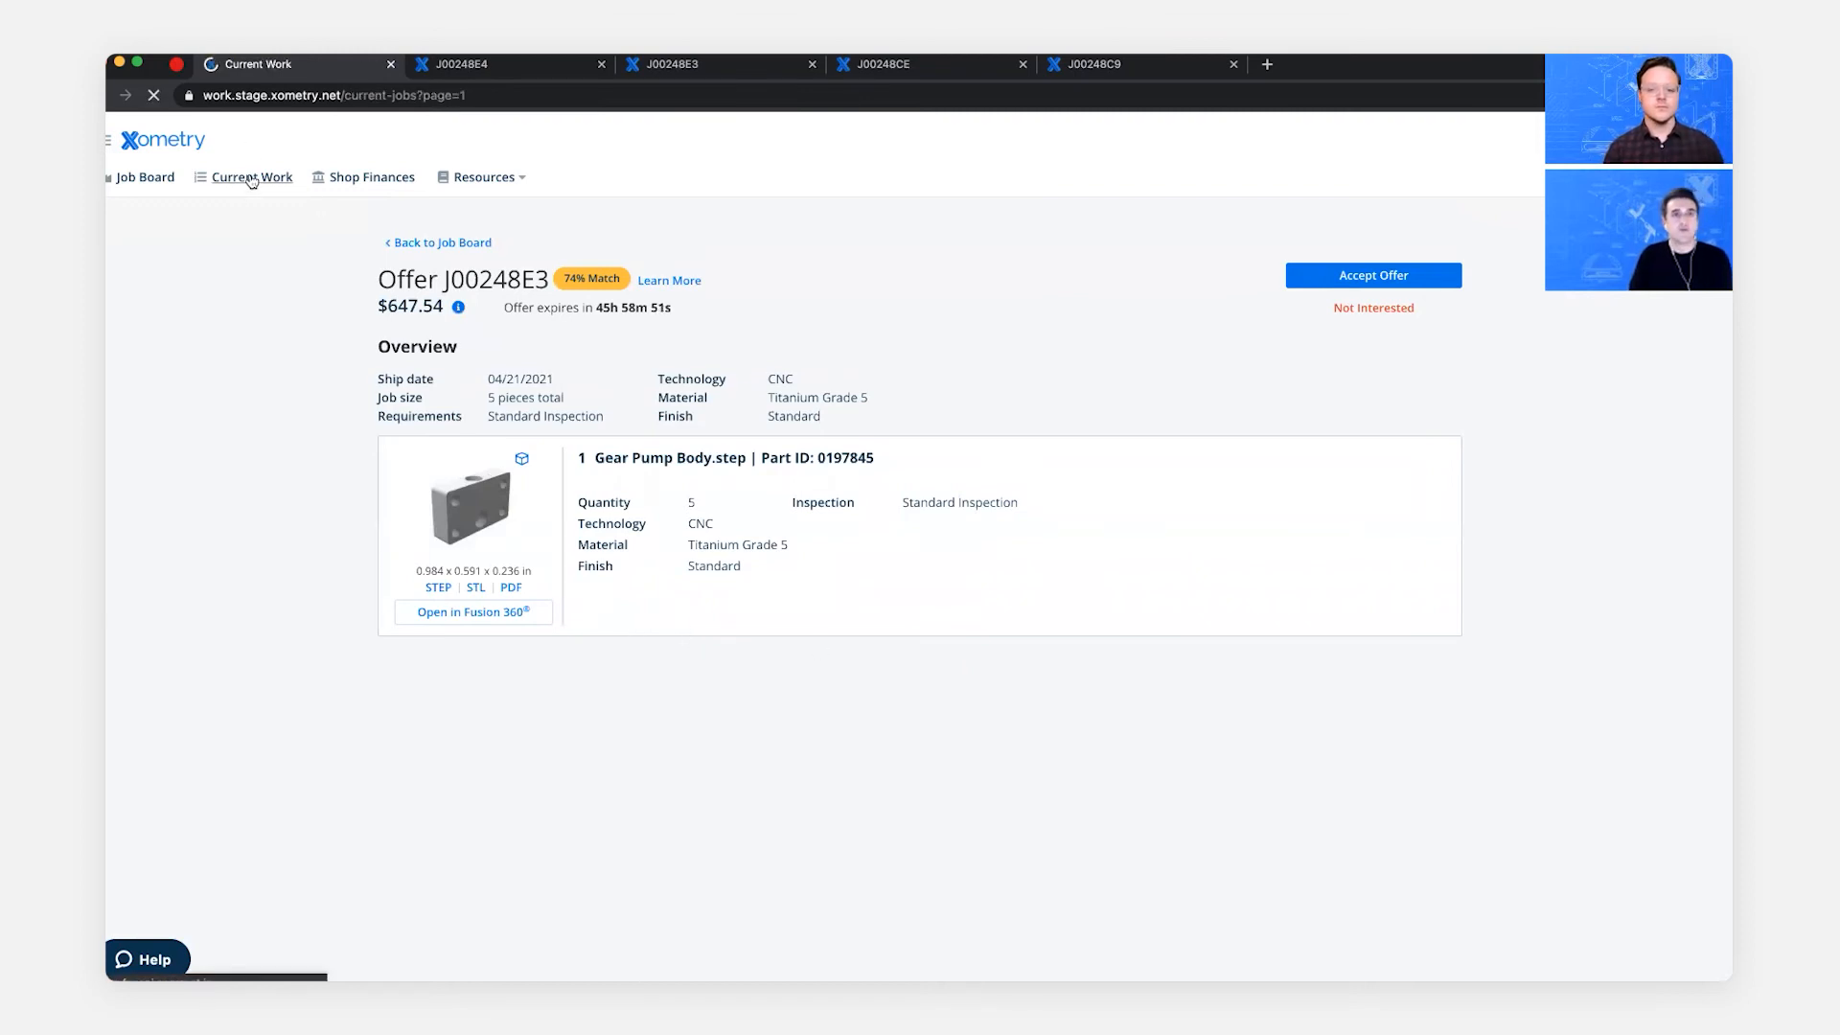
click(249, 176)
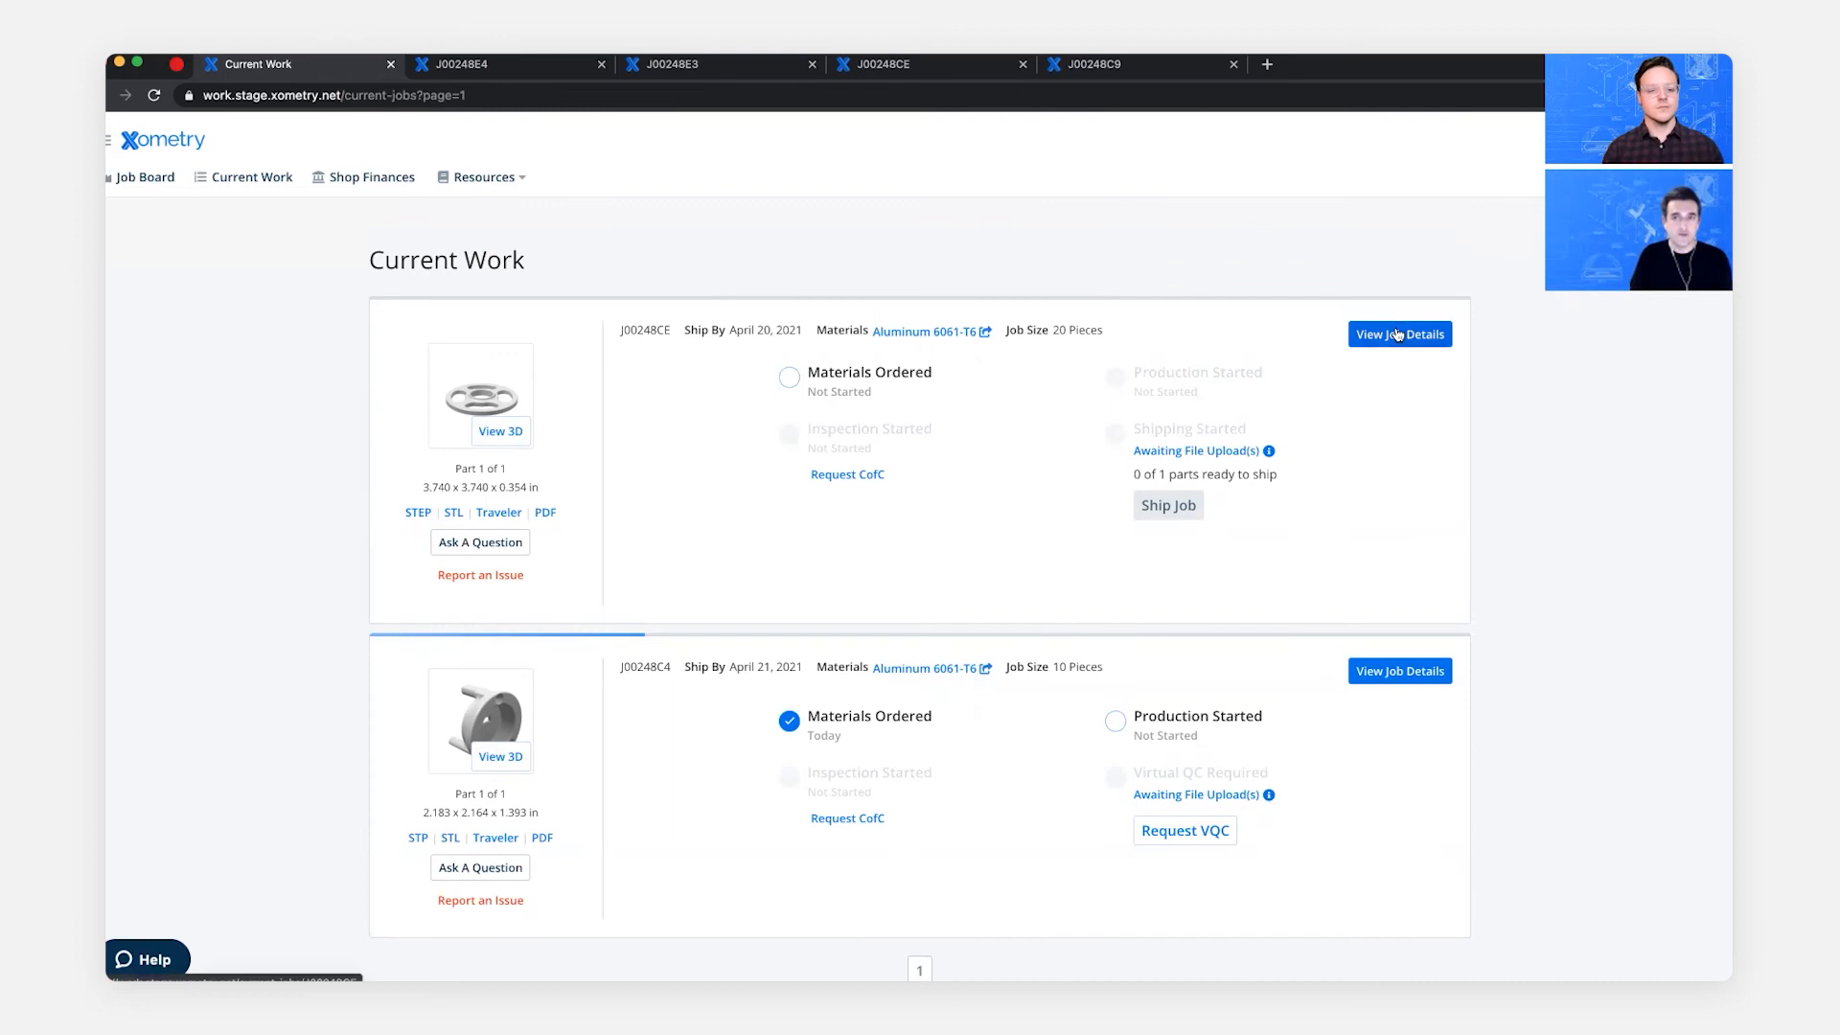
- Review job J00248CE's $807.25 overview and Flywheel.step parts, removing the Base_v14-Photo1.jpg photo
click(1399, 334)
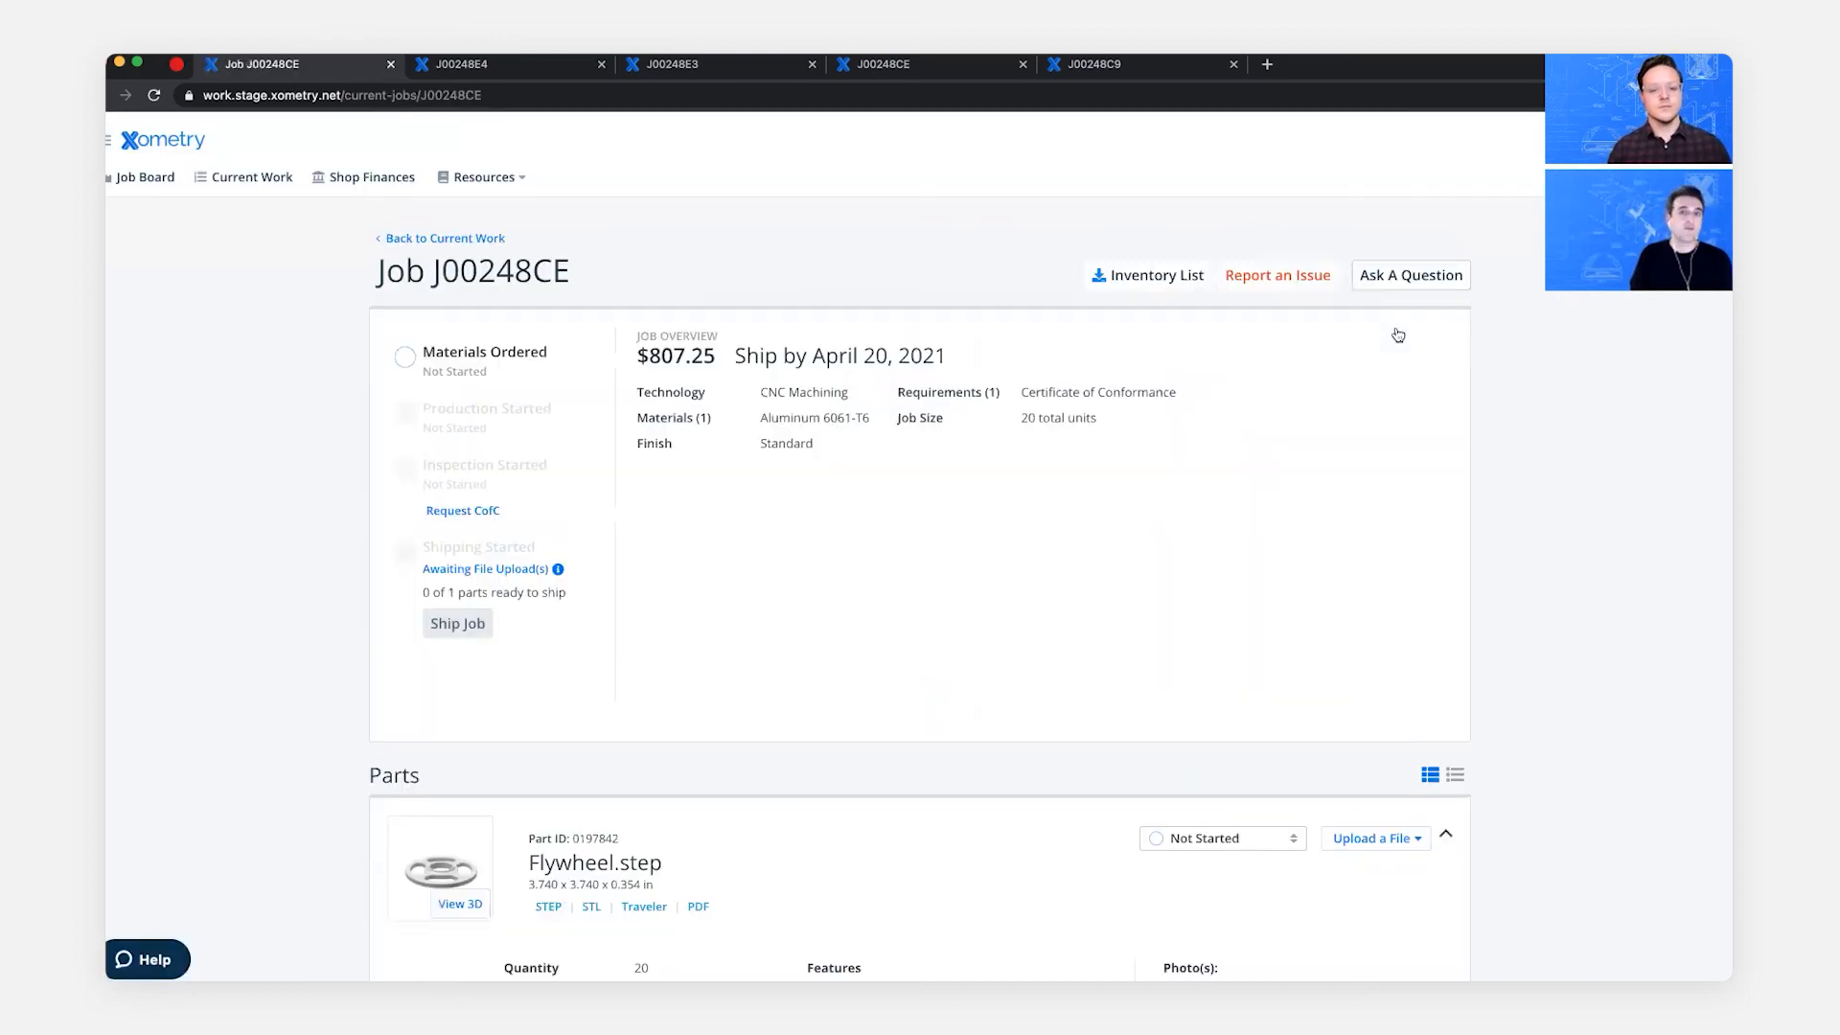
mouse_move(1513, 562)
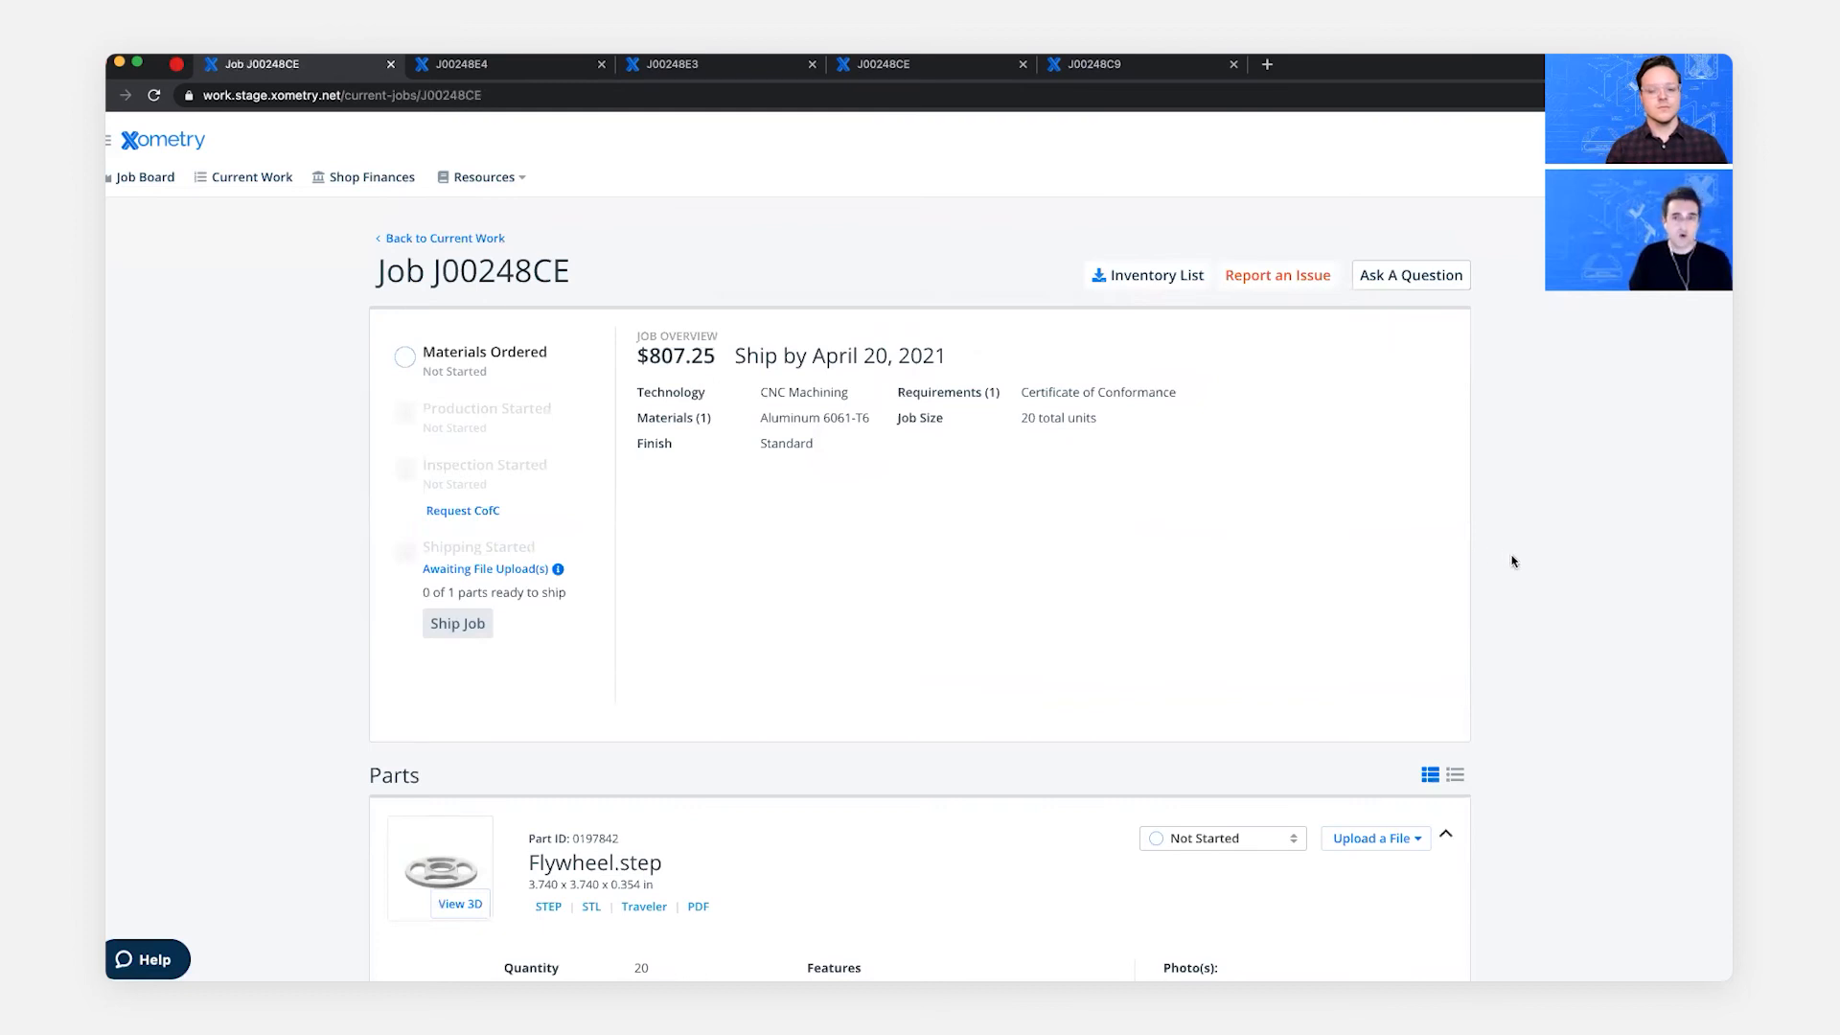
scroll(down, 3)
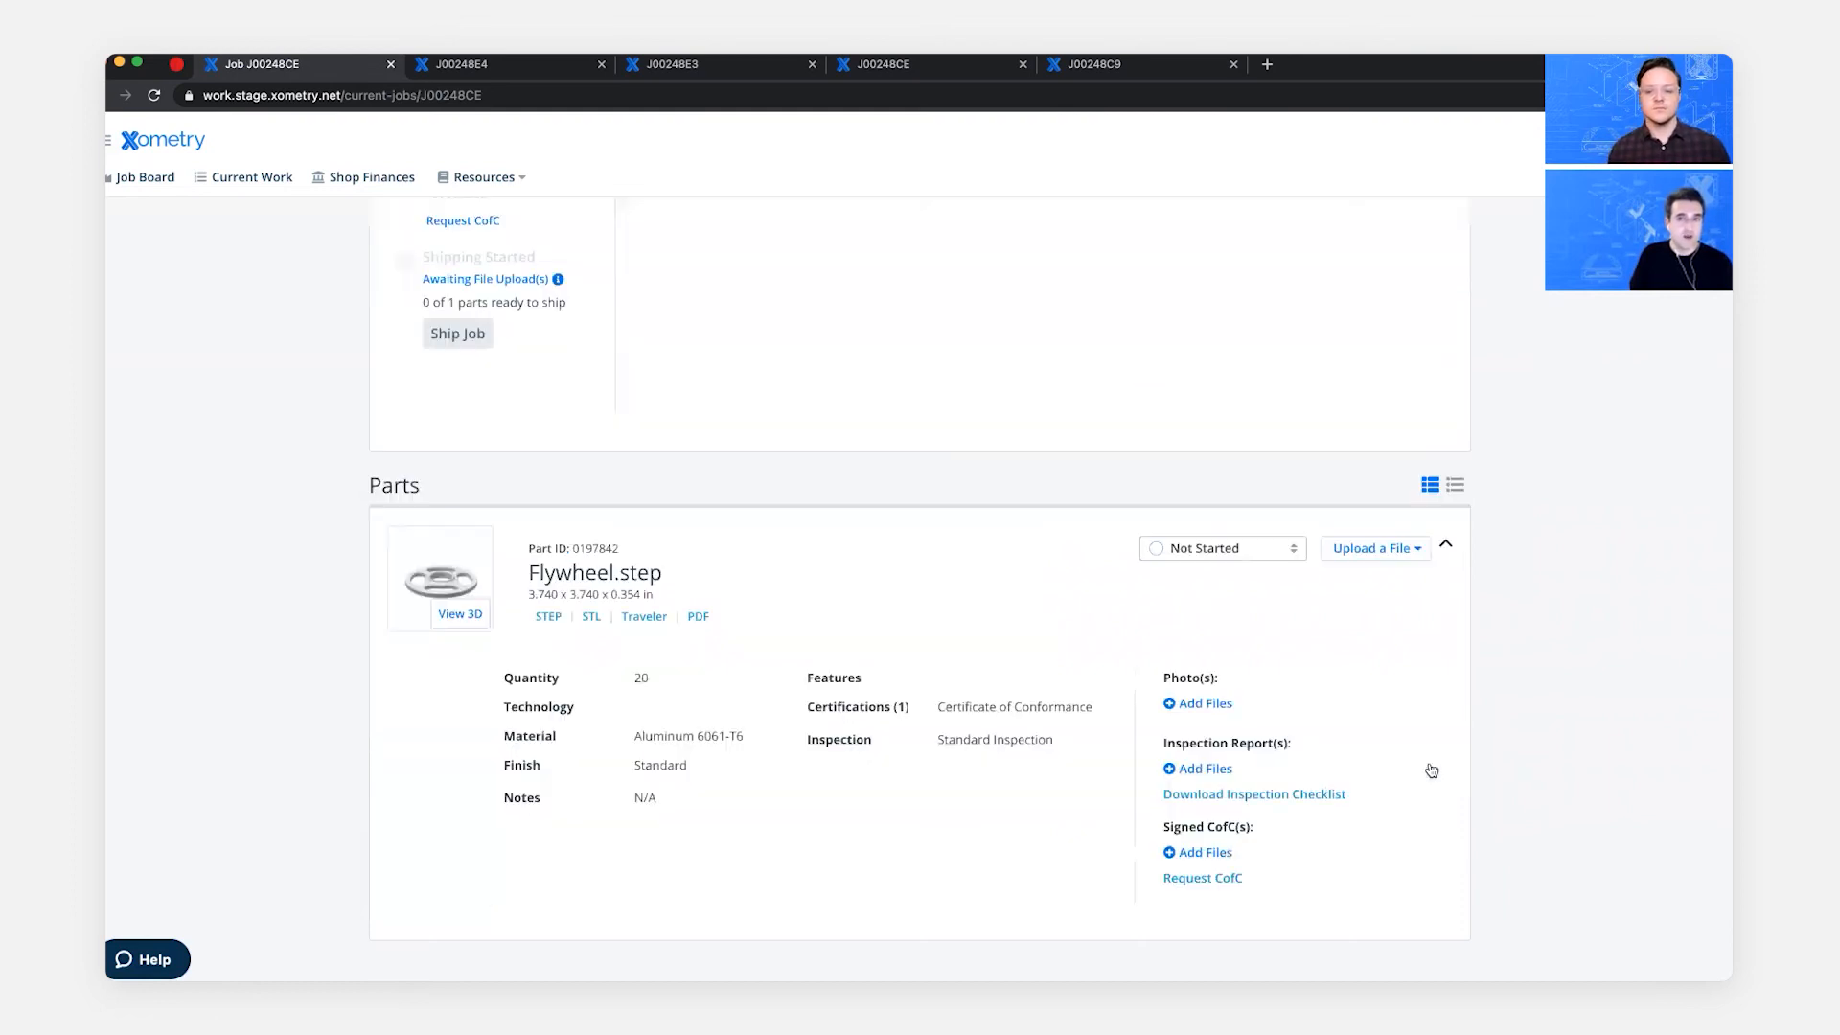
mouse_move(1248, 861)
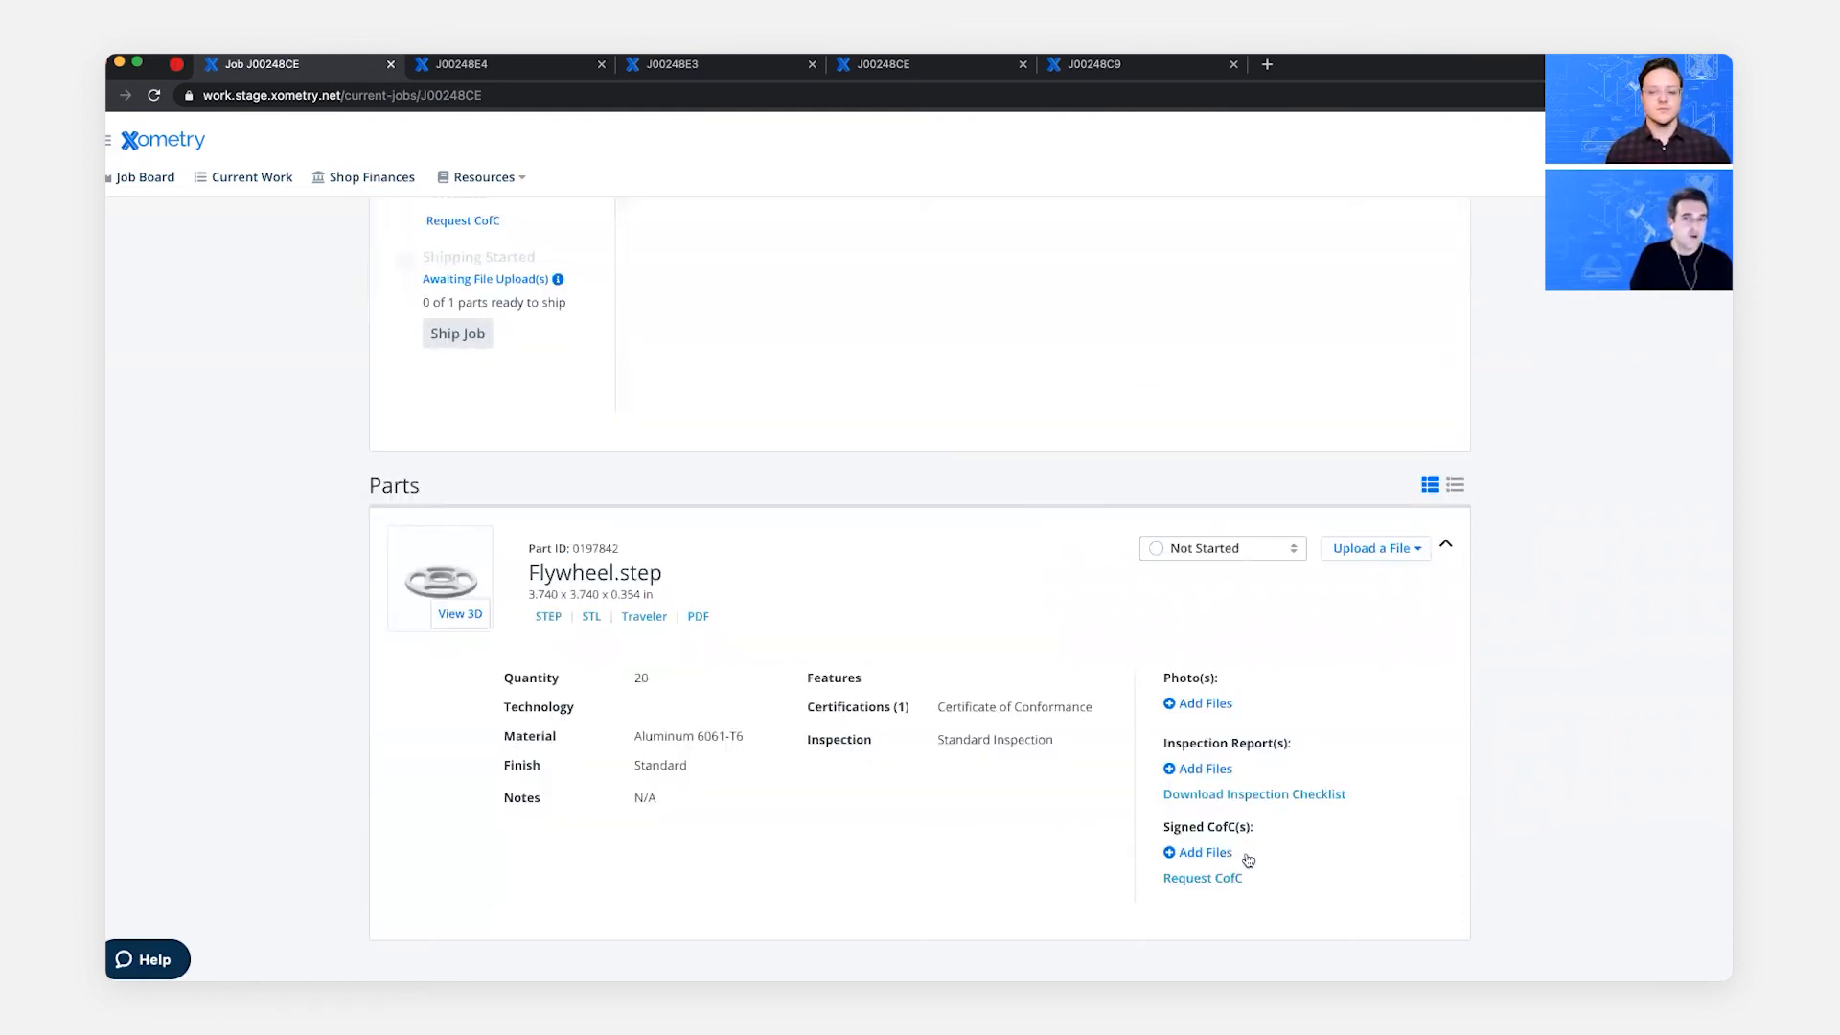
mouse_move(1430, 859)
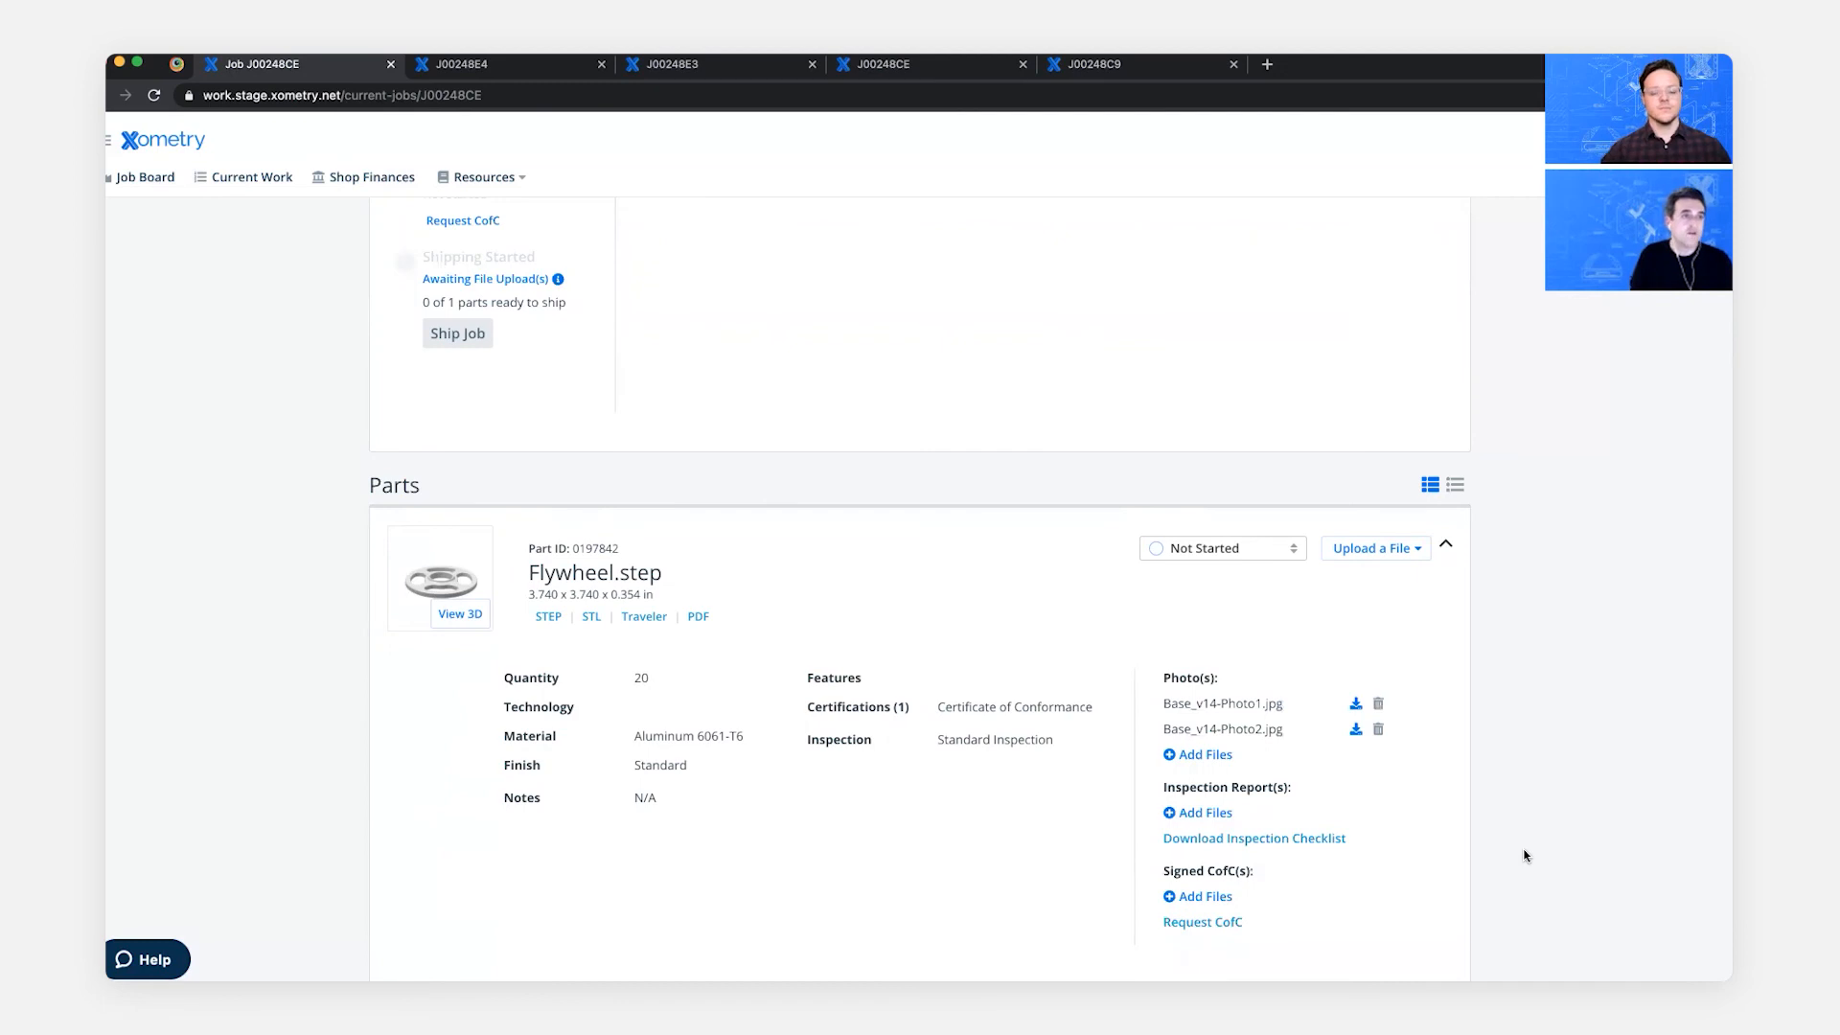
mouse_move(1378, 708)
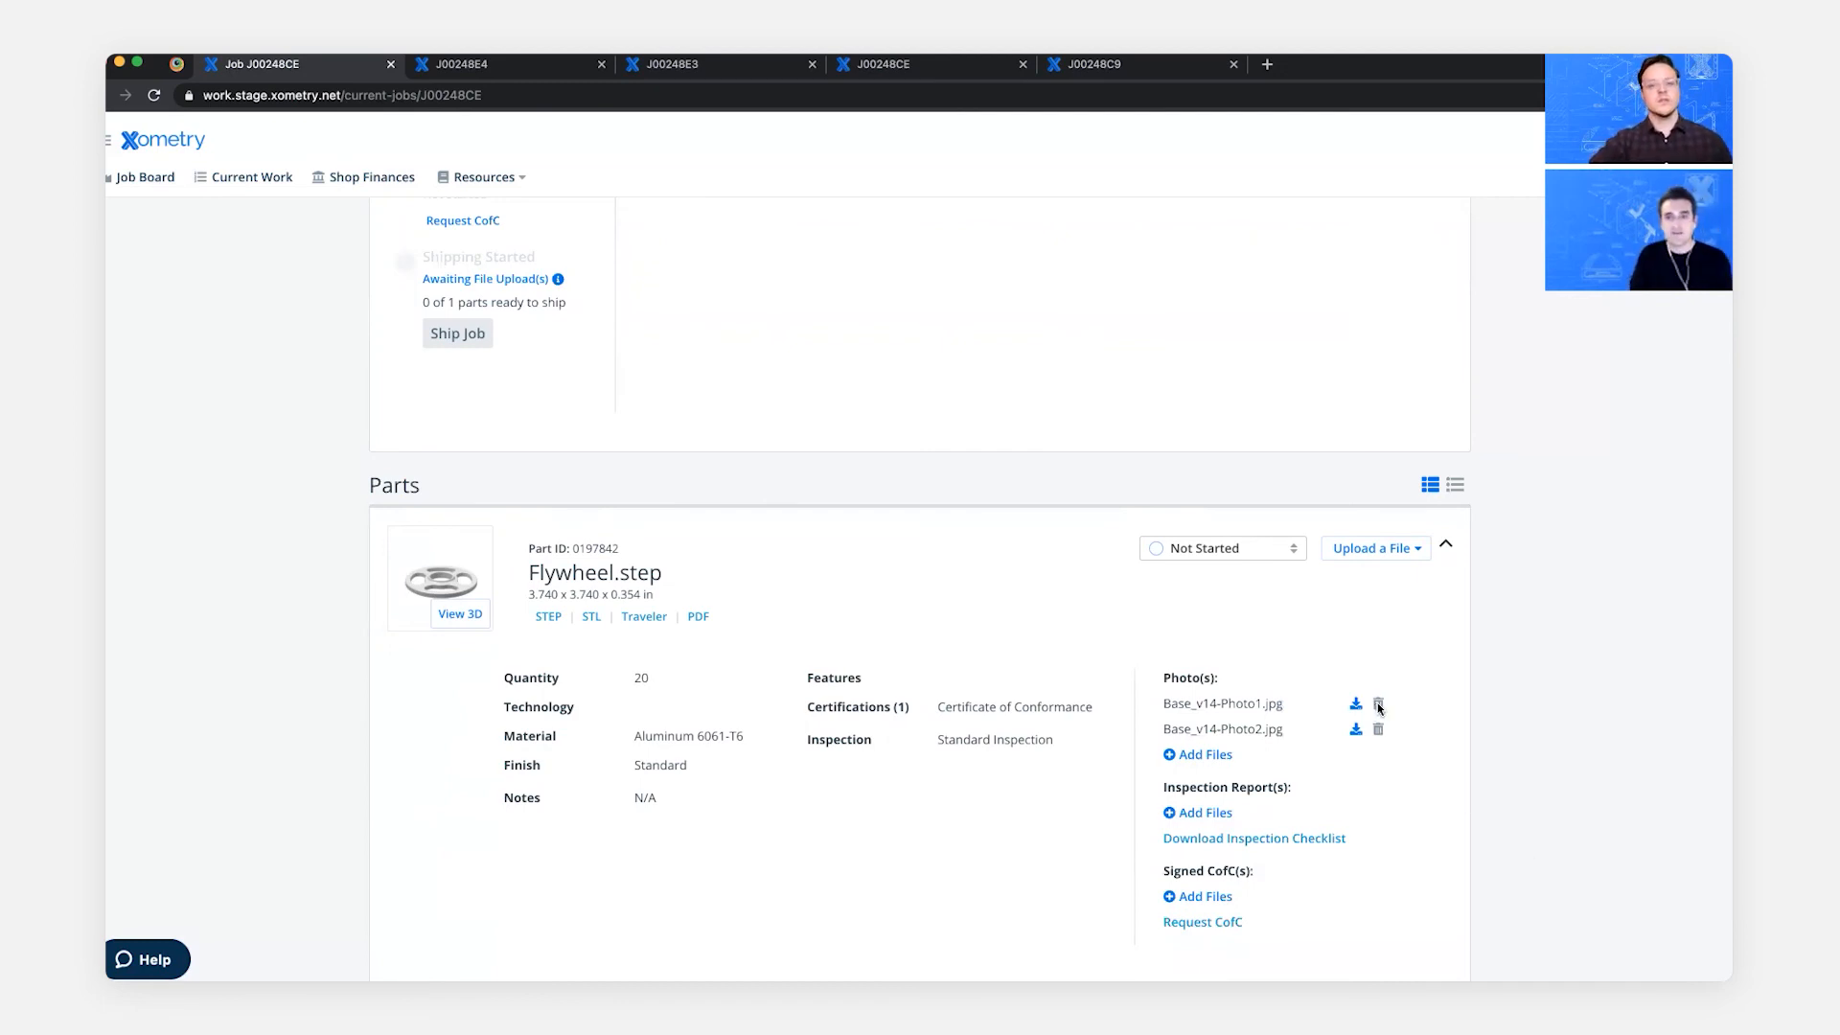
click(1378, 706)
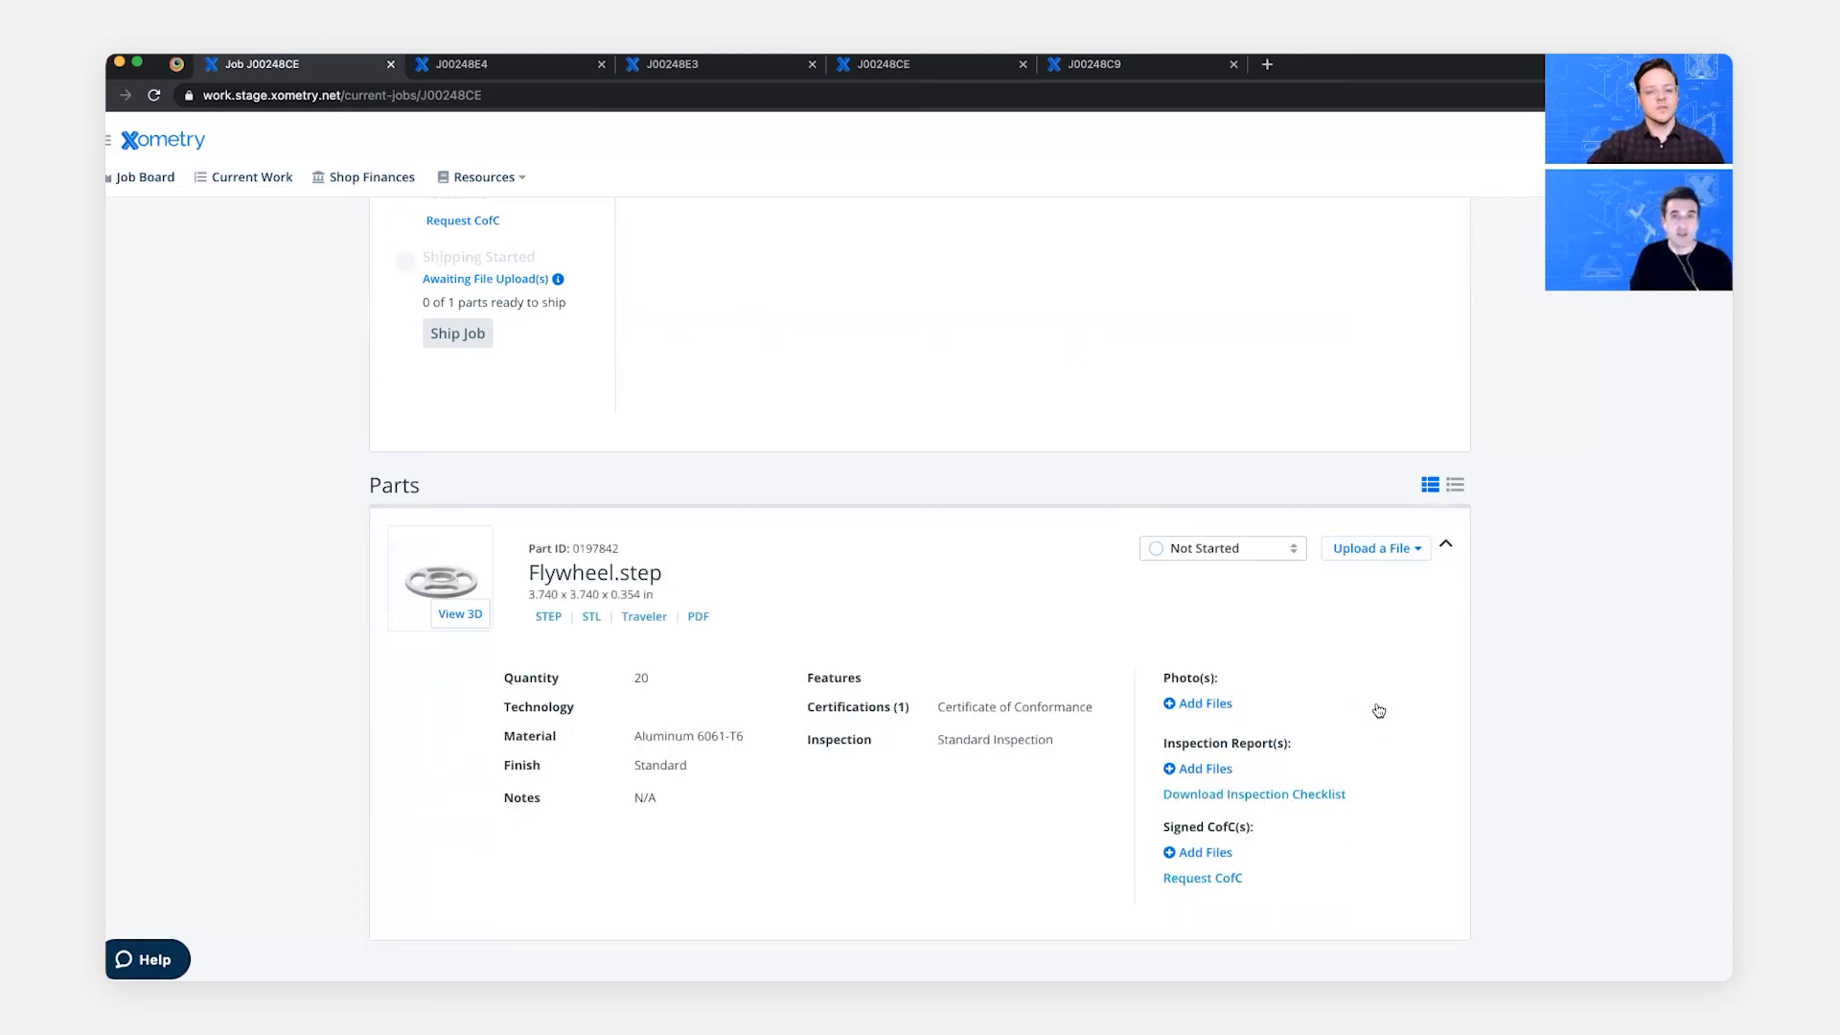
scroll(up, 3)
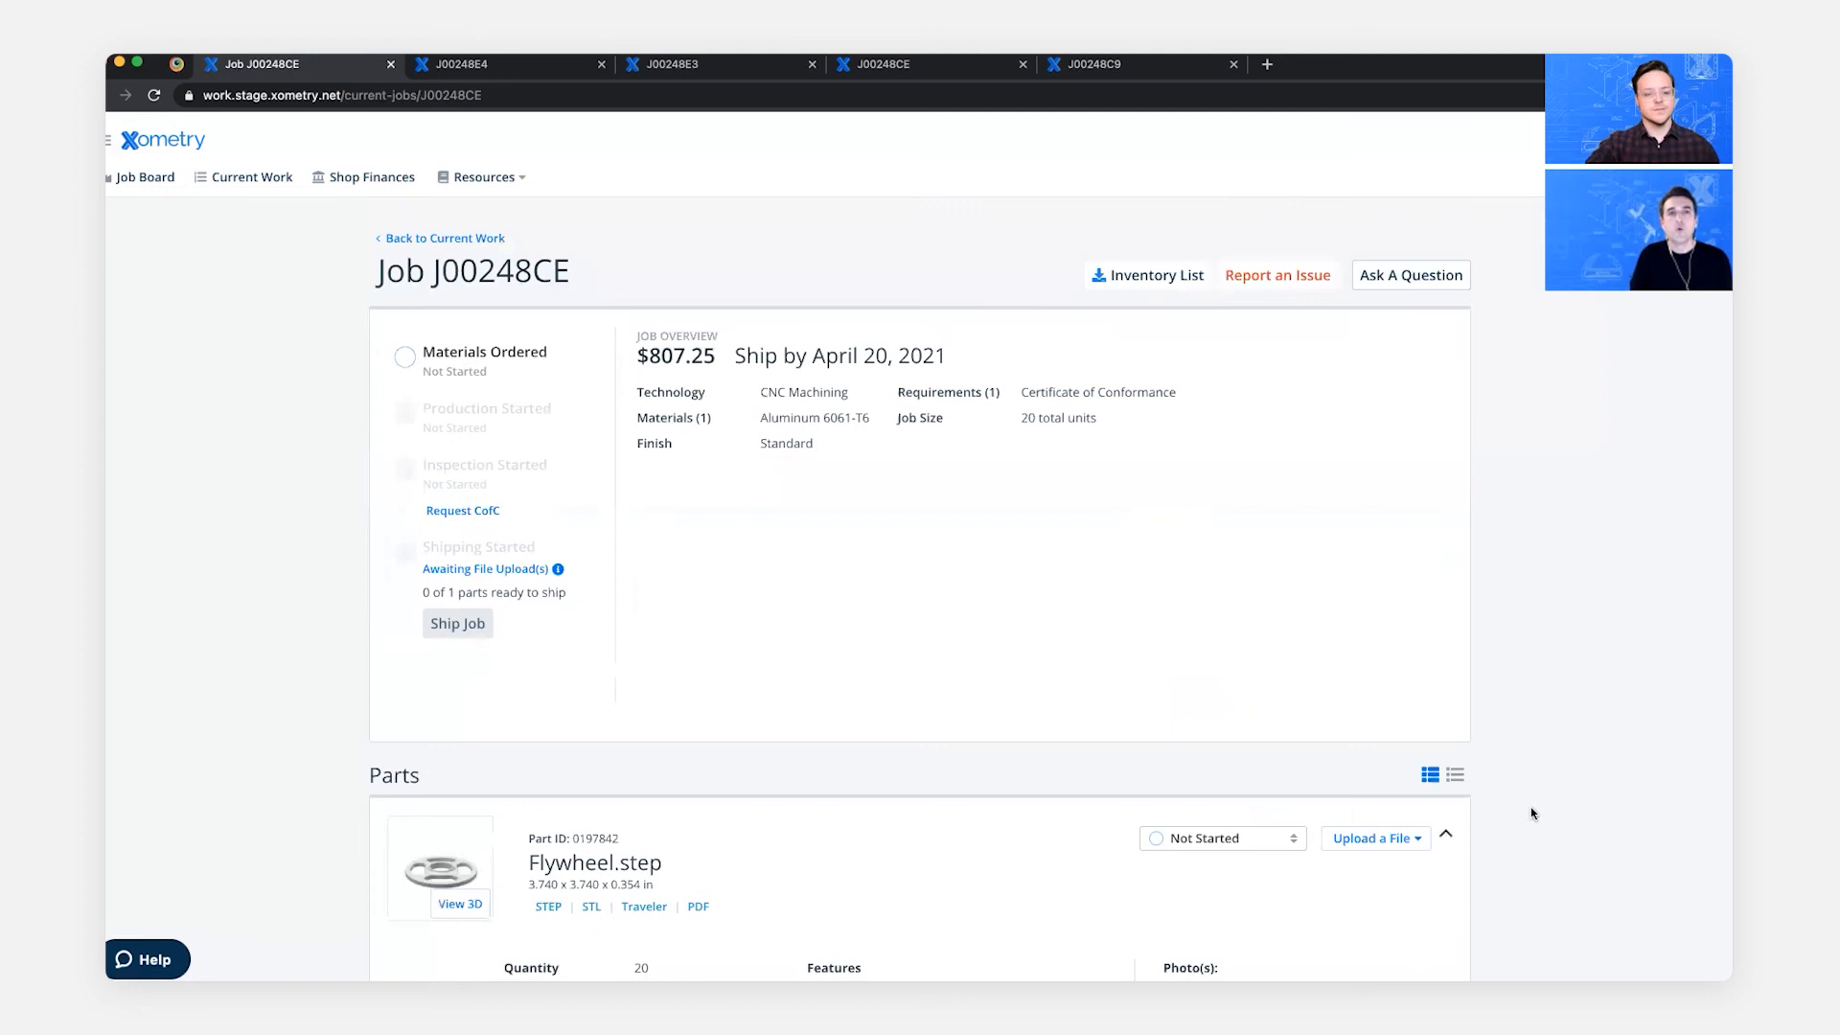
mouse_move(1526, 810)
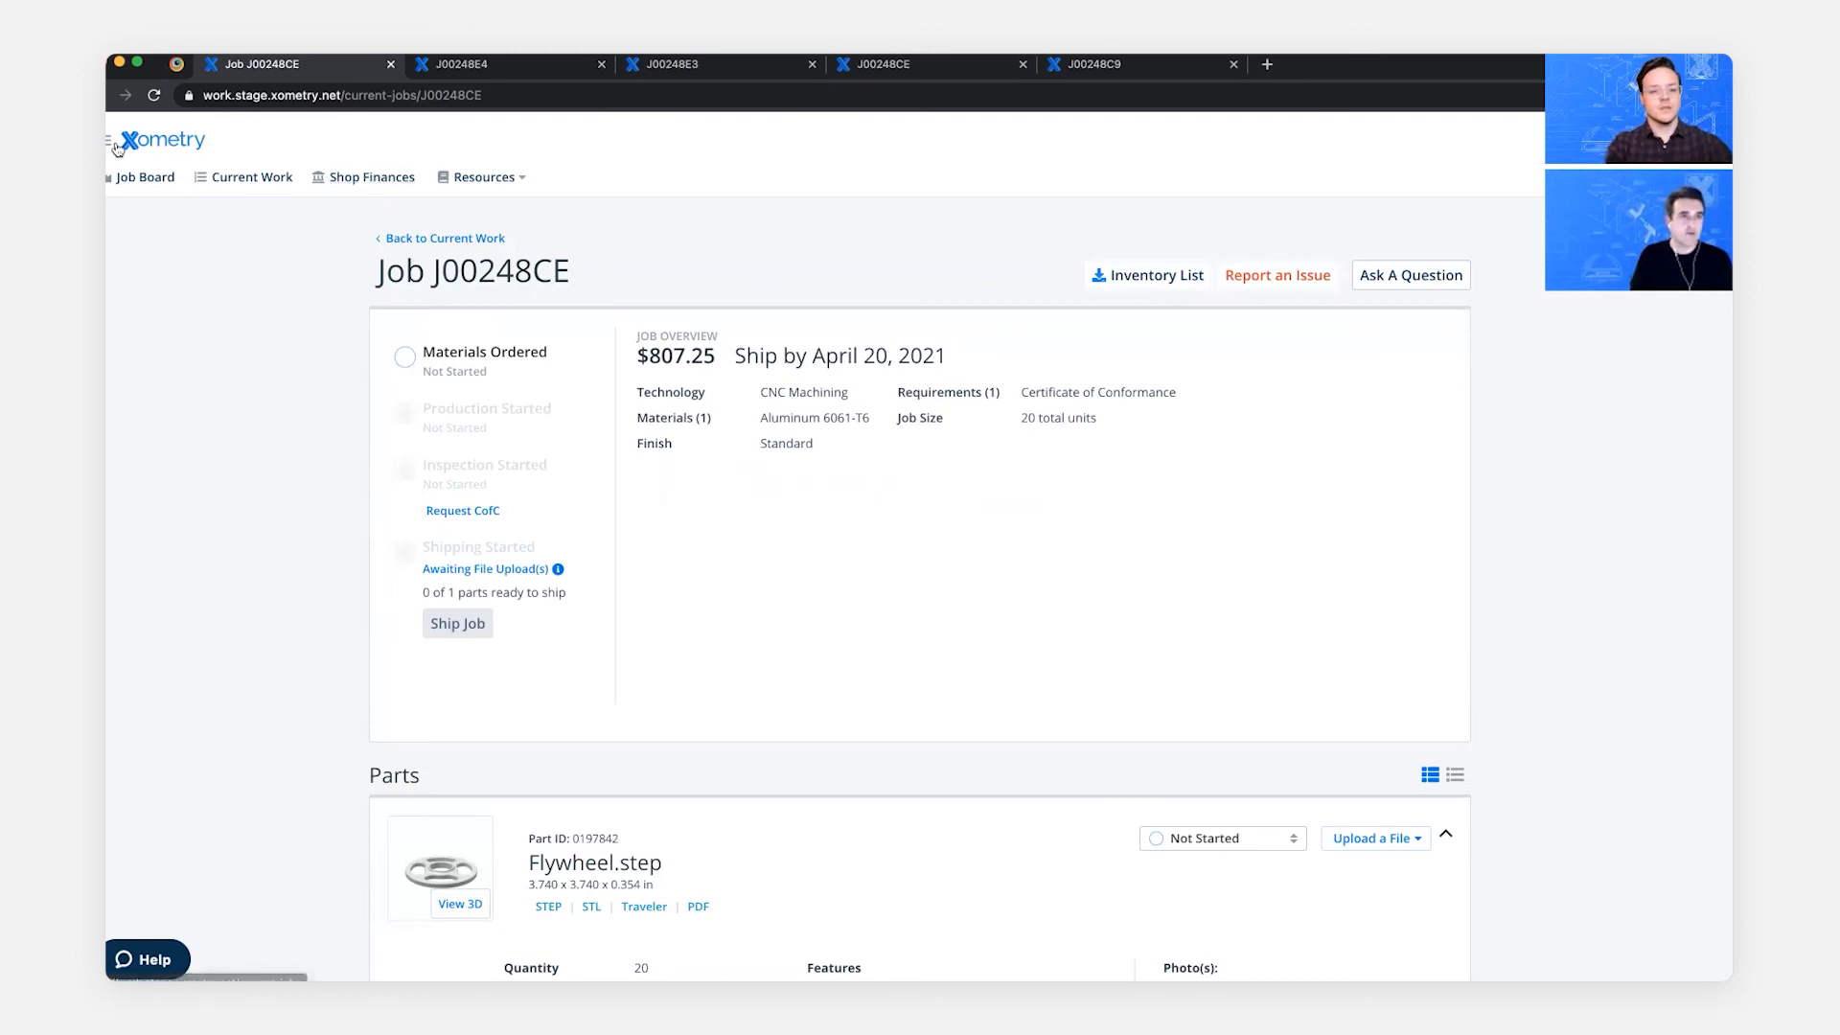
- Go to Completed Work showing 24 jobs, $8,101.96 earned and a 97 success score
click(107, 140)
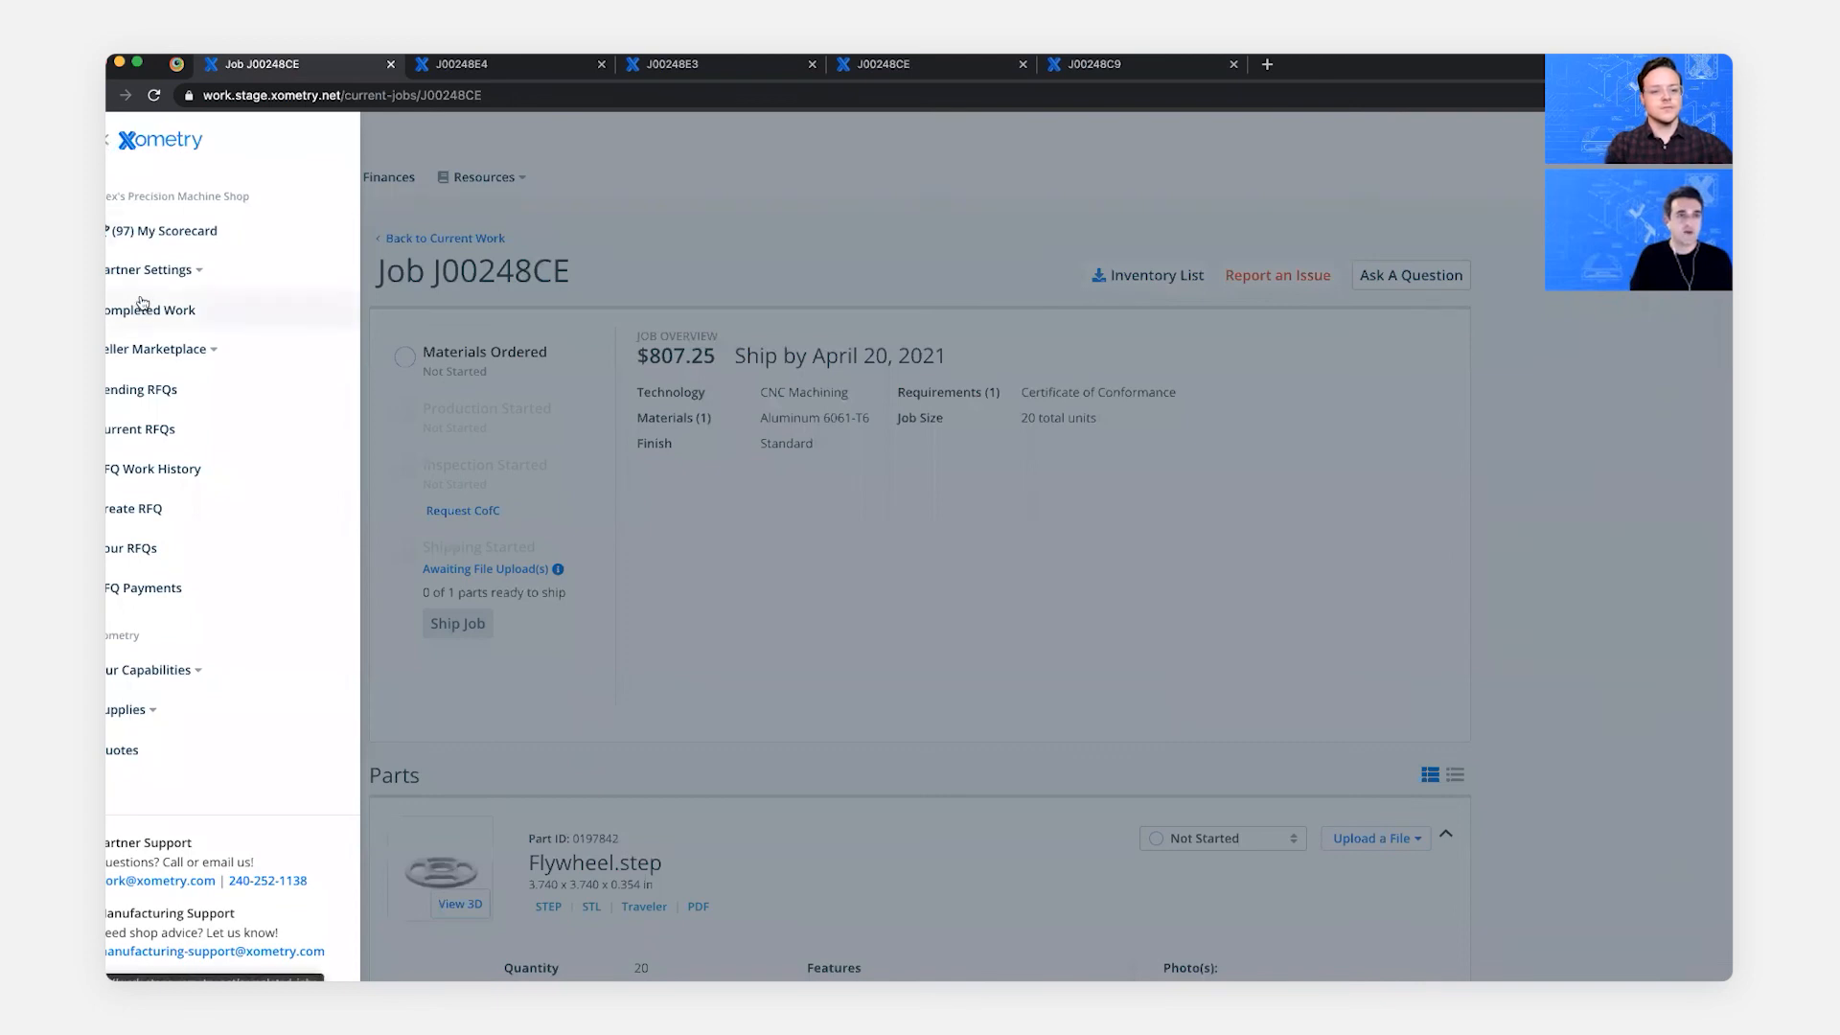
click(150, 310)
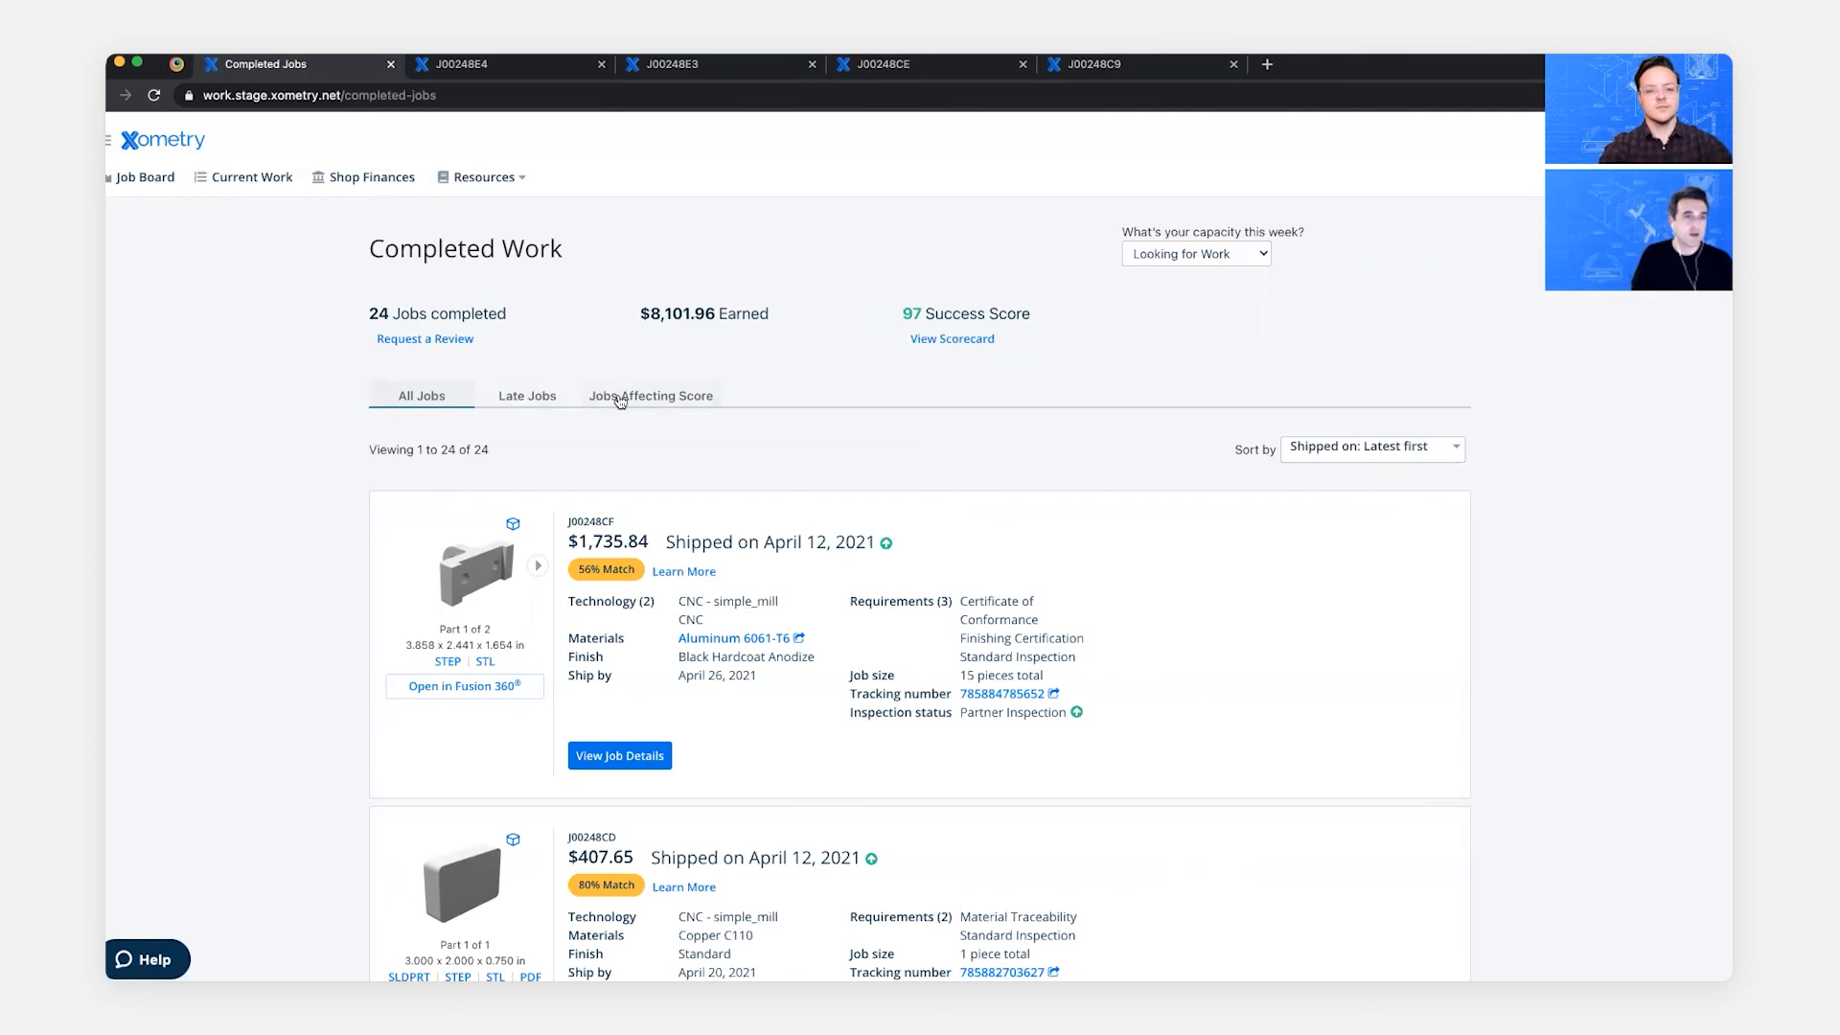
mouse_move(1125, 552)
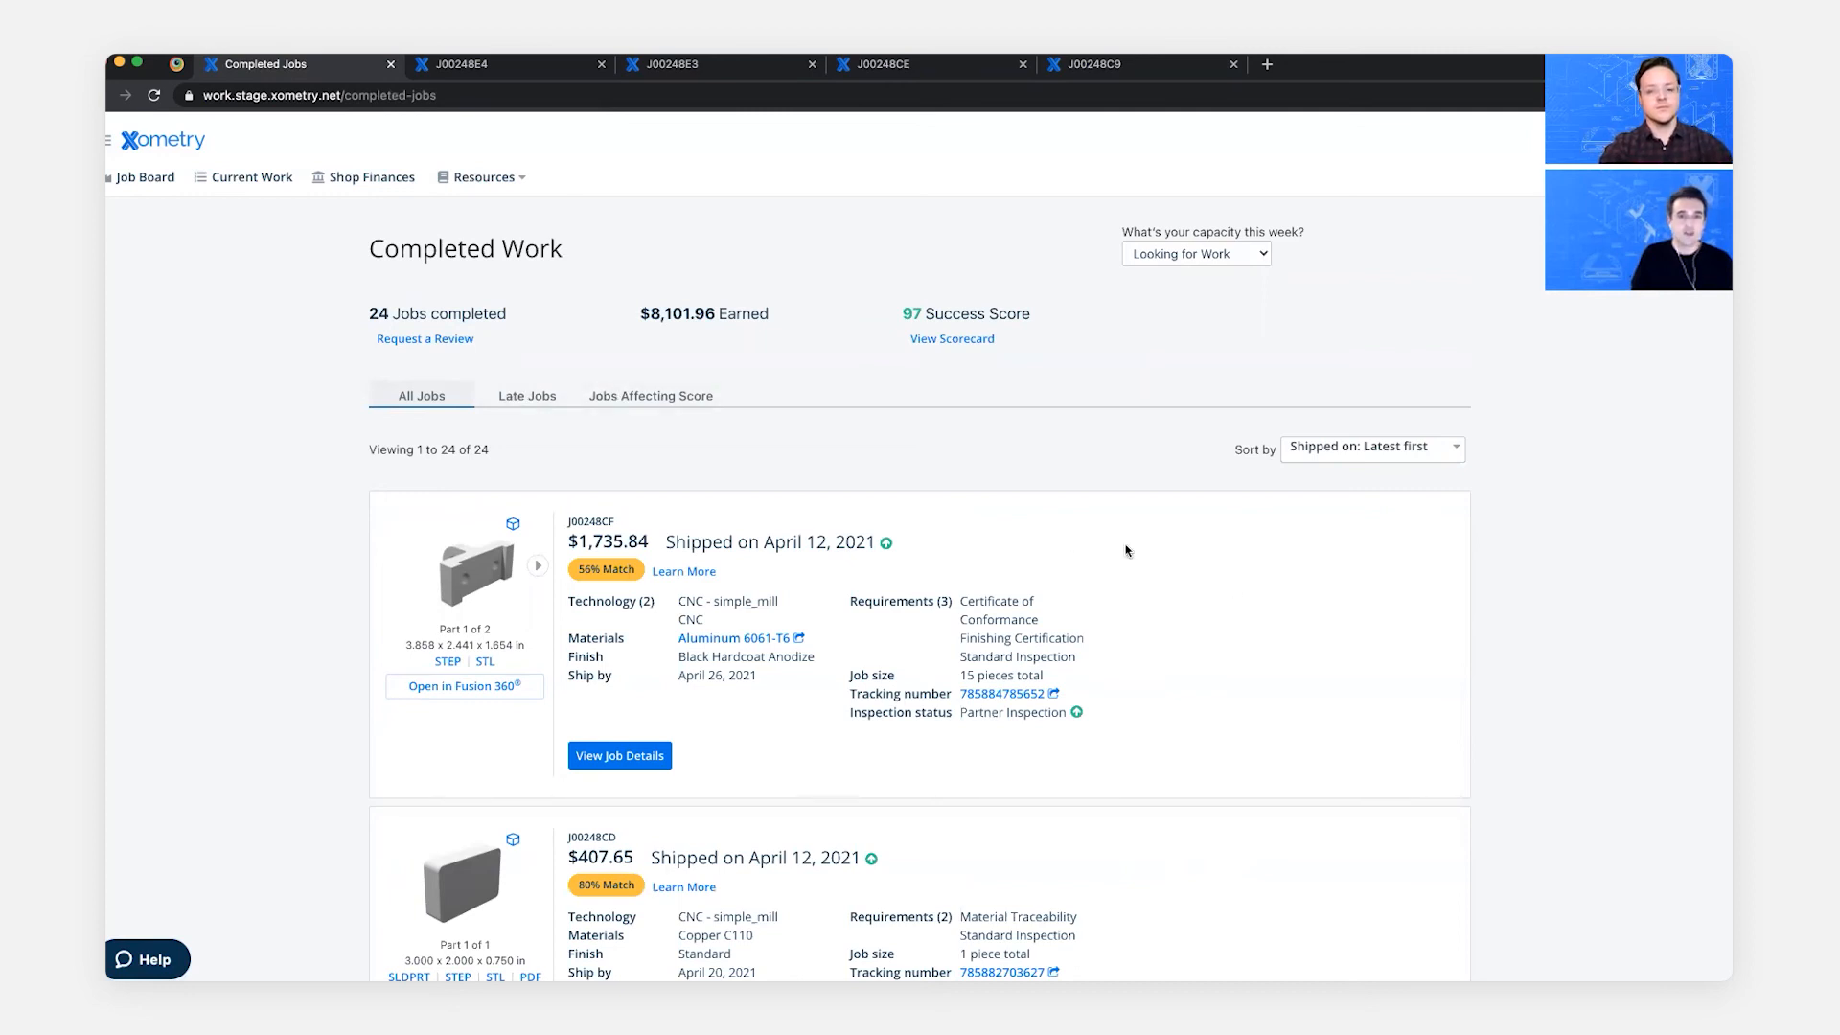
mouse_move(887, 543)
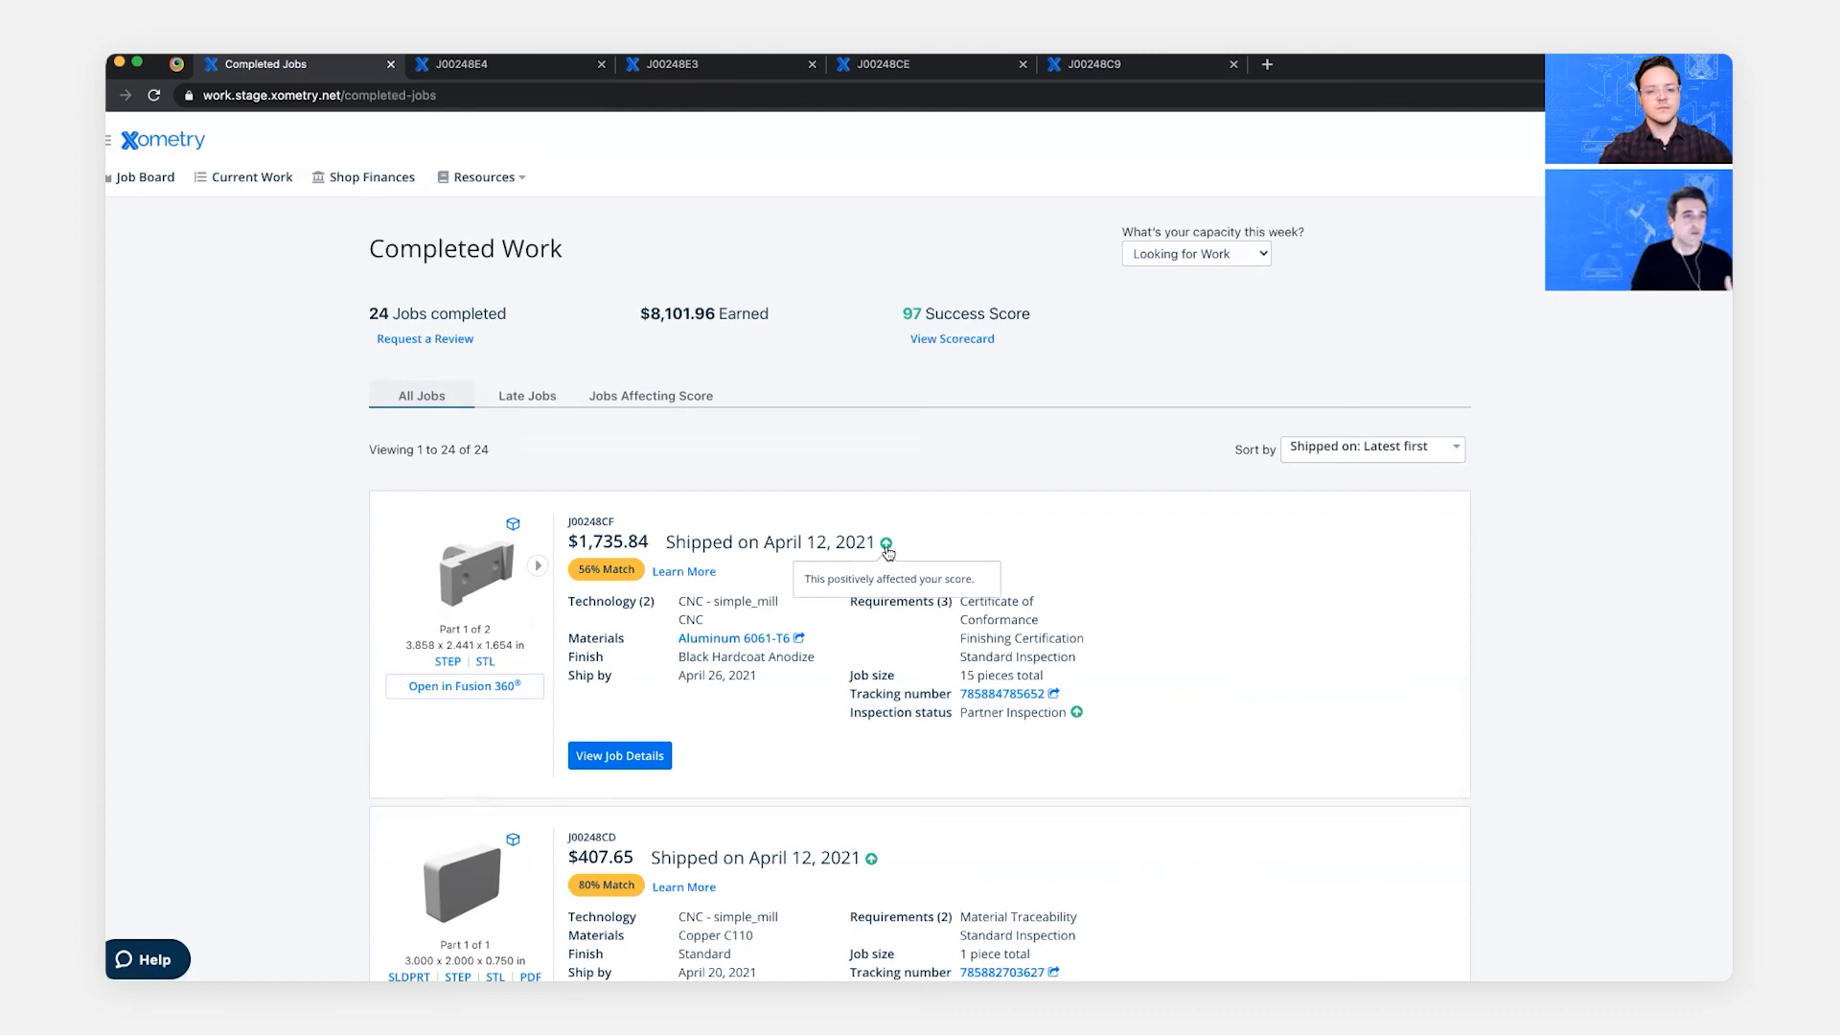
mouse_move(1168, 619)
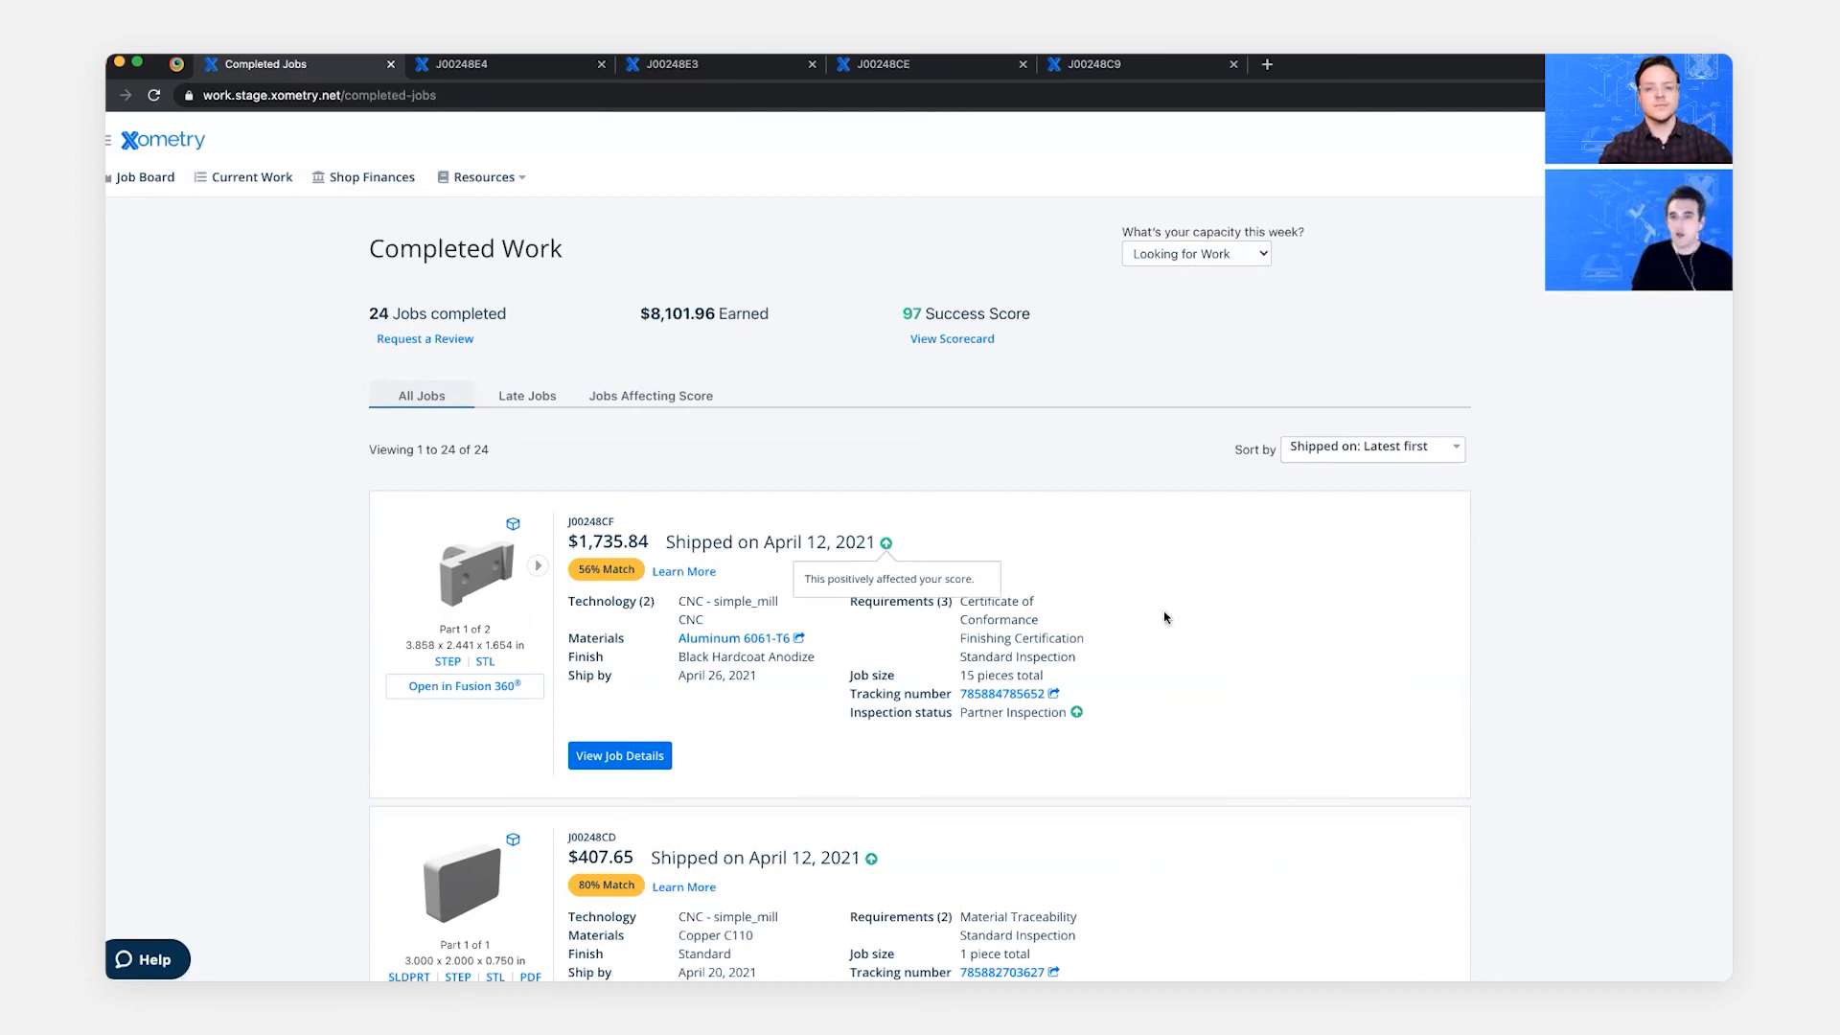
mouse_move(1075, 713)
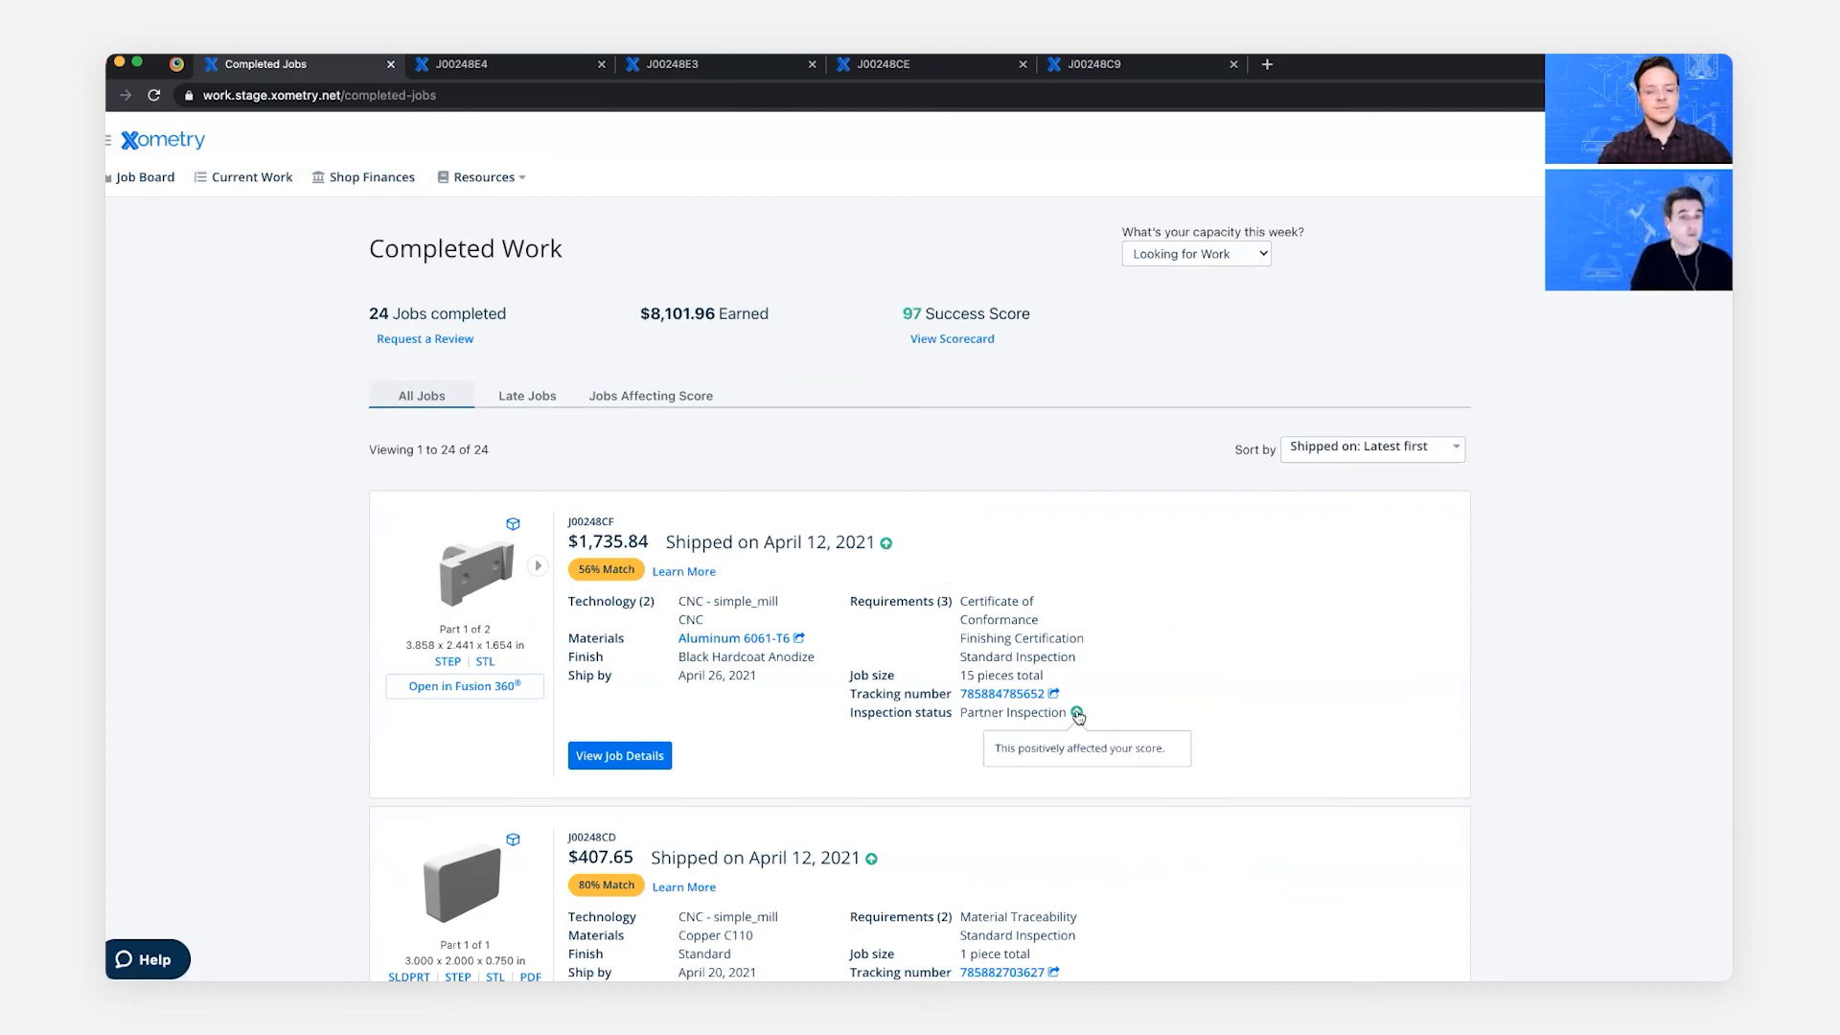
mouse_move(974, 346)
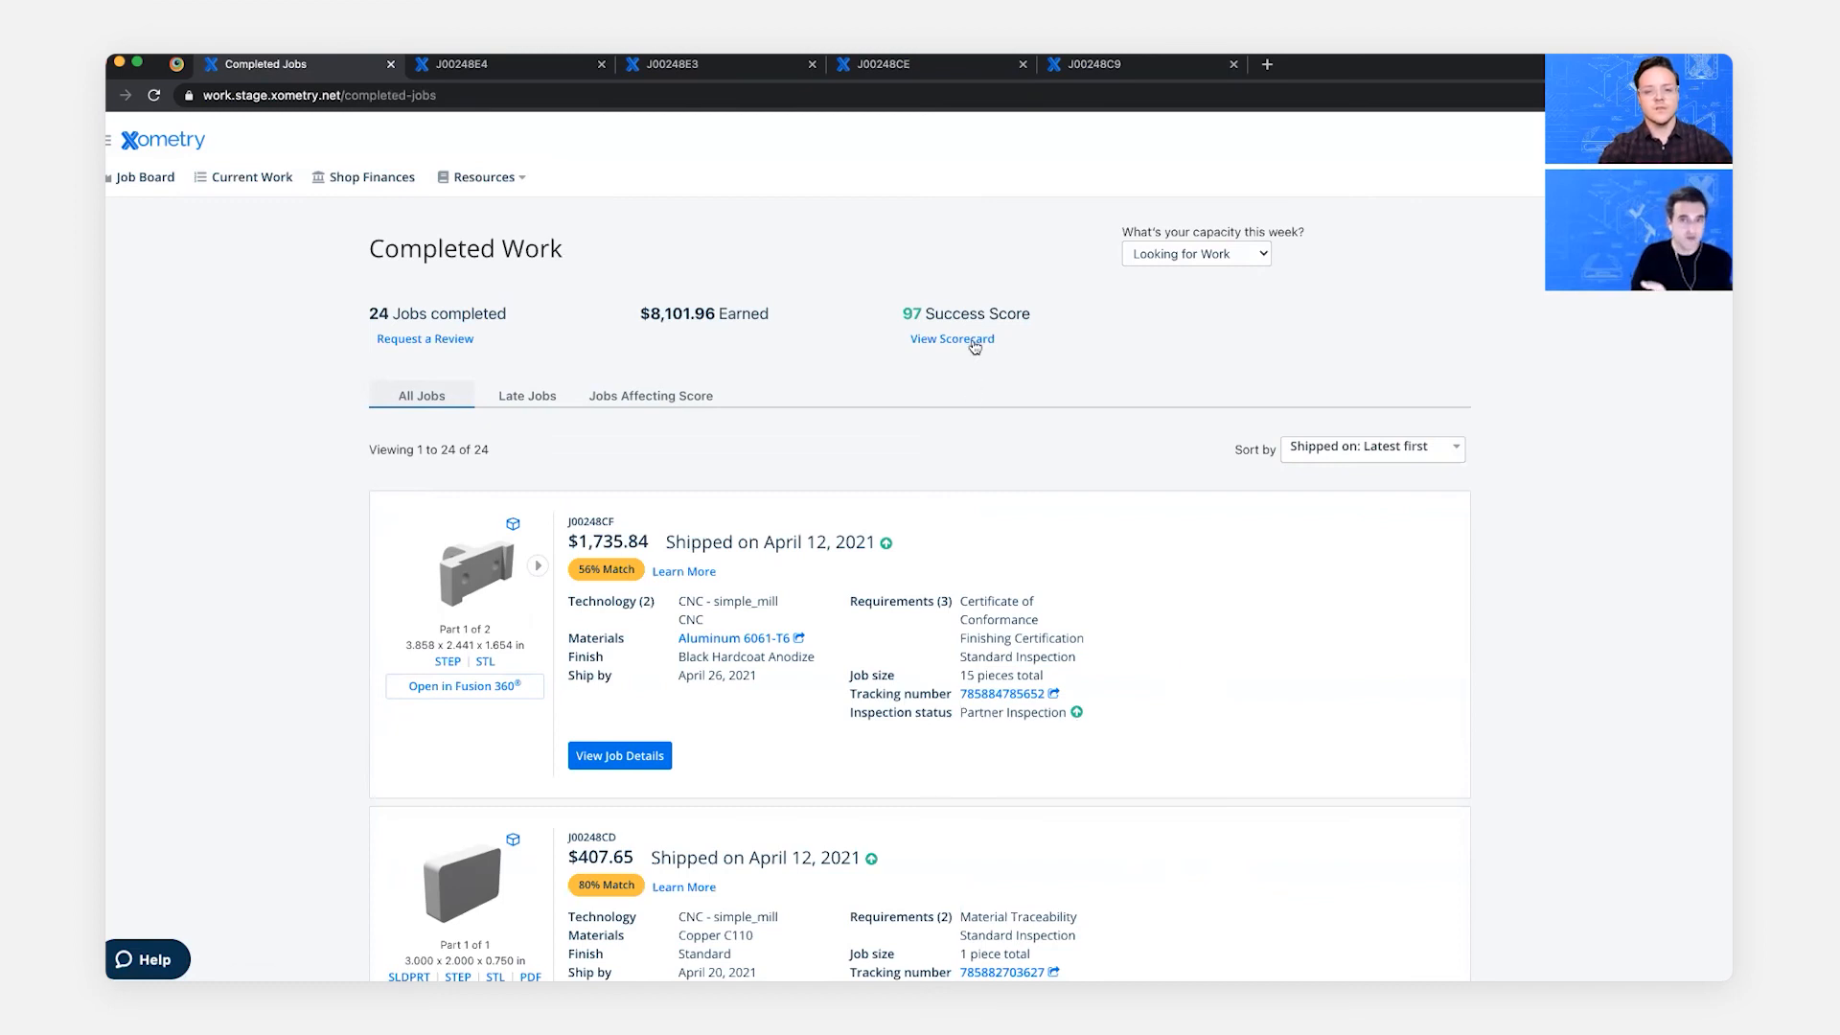
- Review the Scorecard's 97 success score, factors, job stats and historical data
click(953, 339)
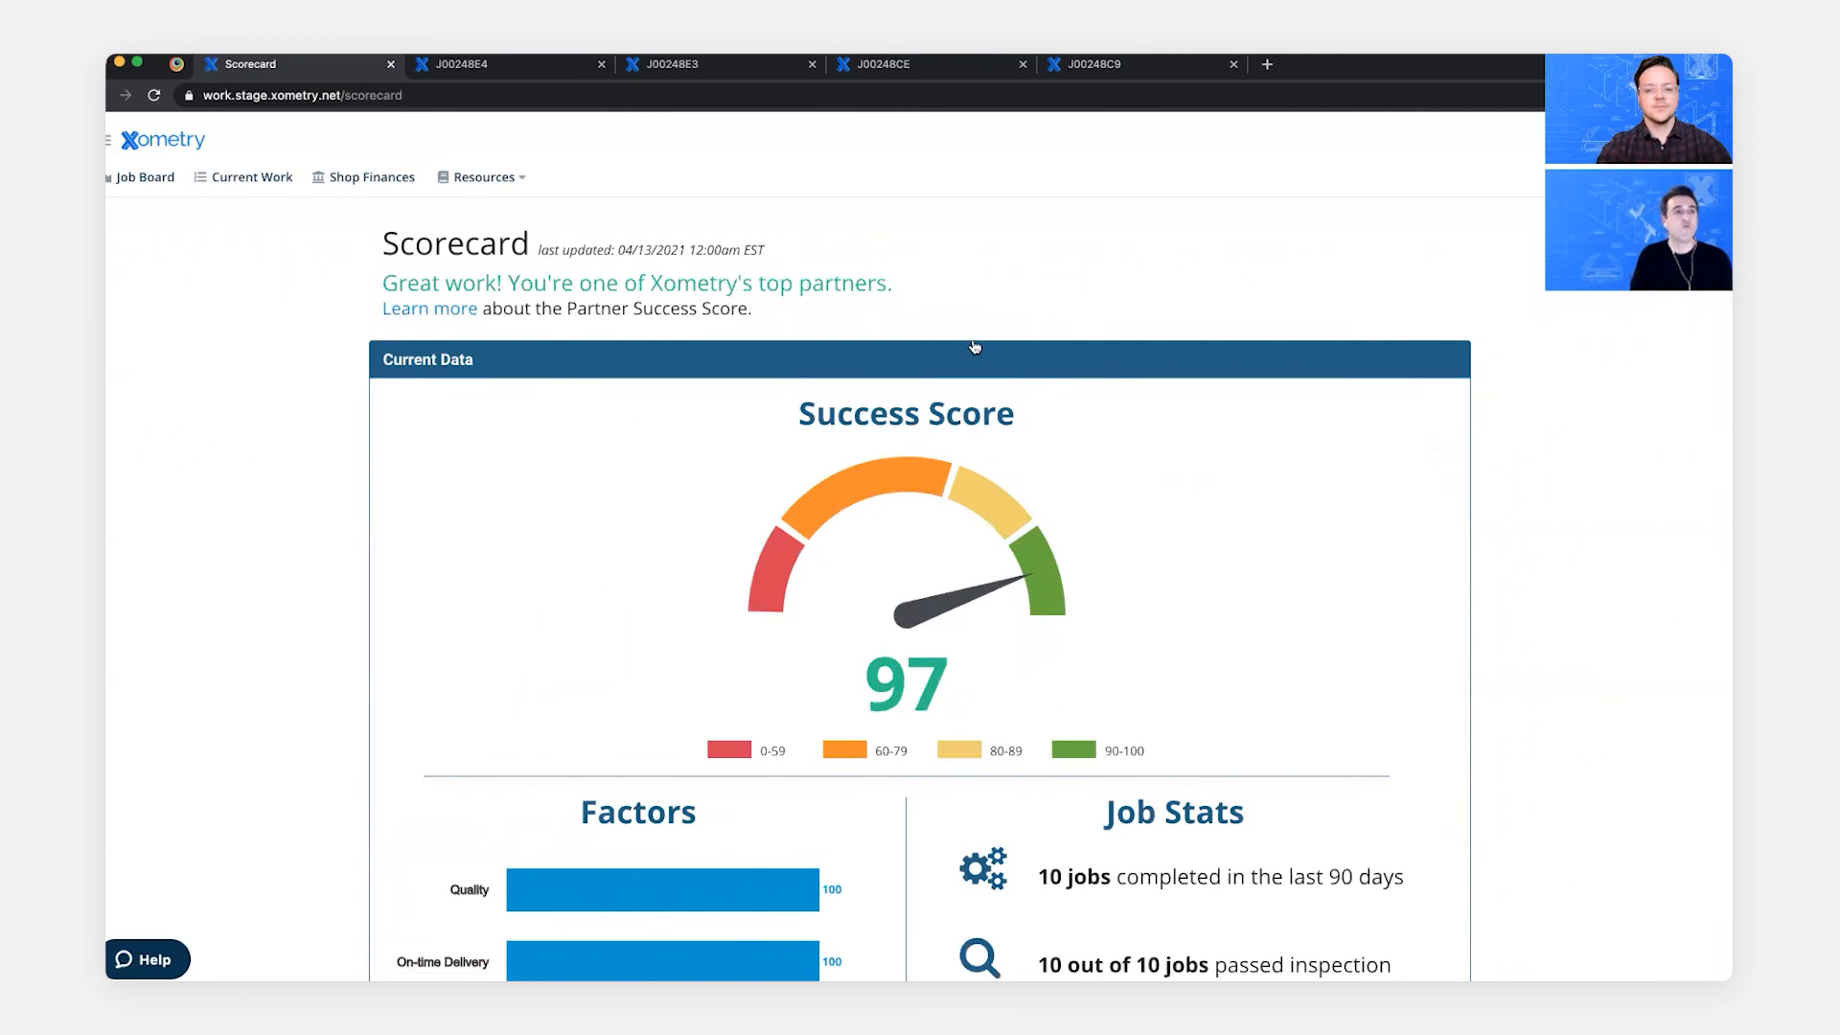
mouse_move(1566, 619)
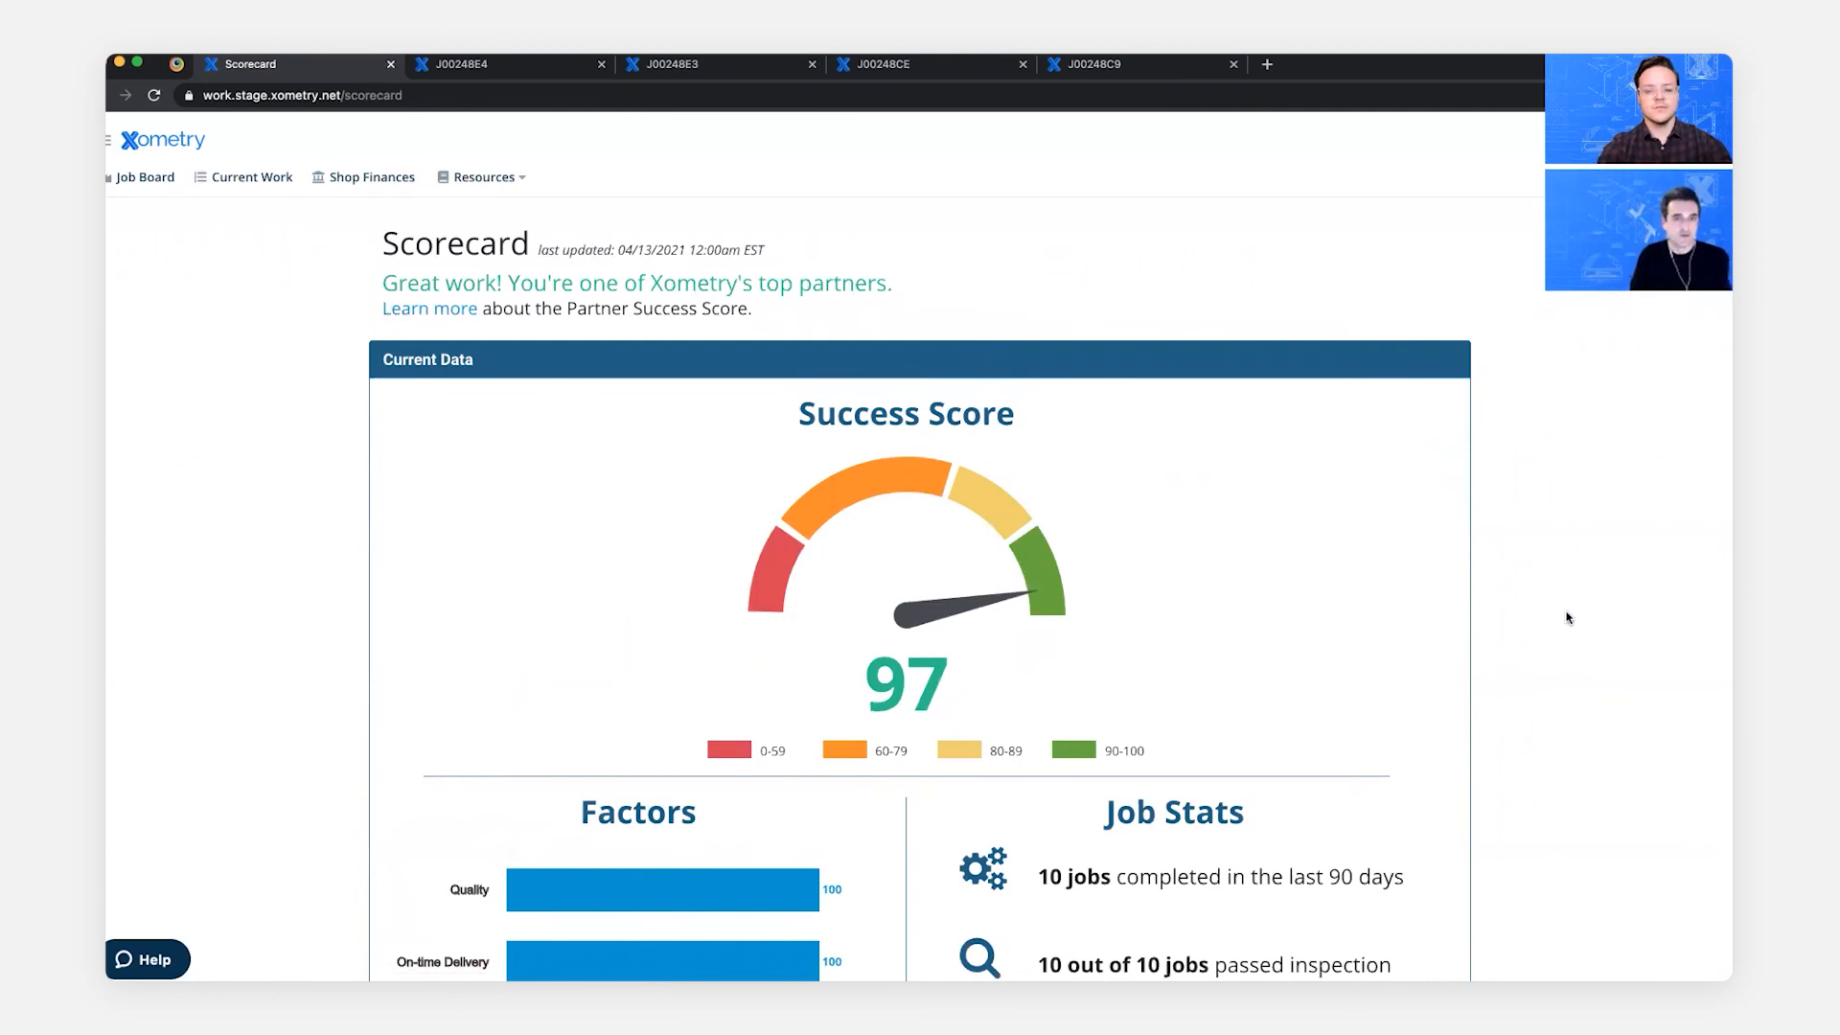
scroll(down, 3)
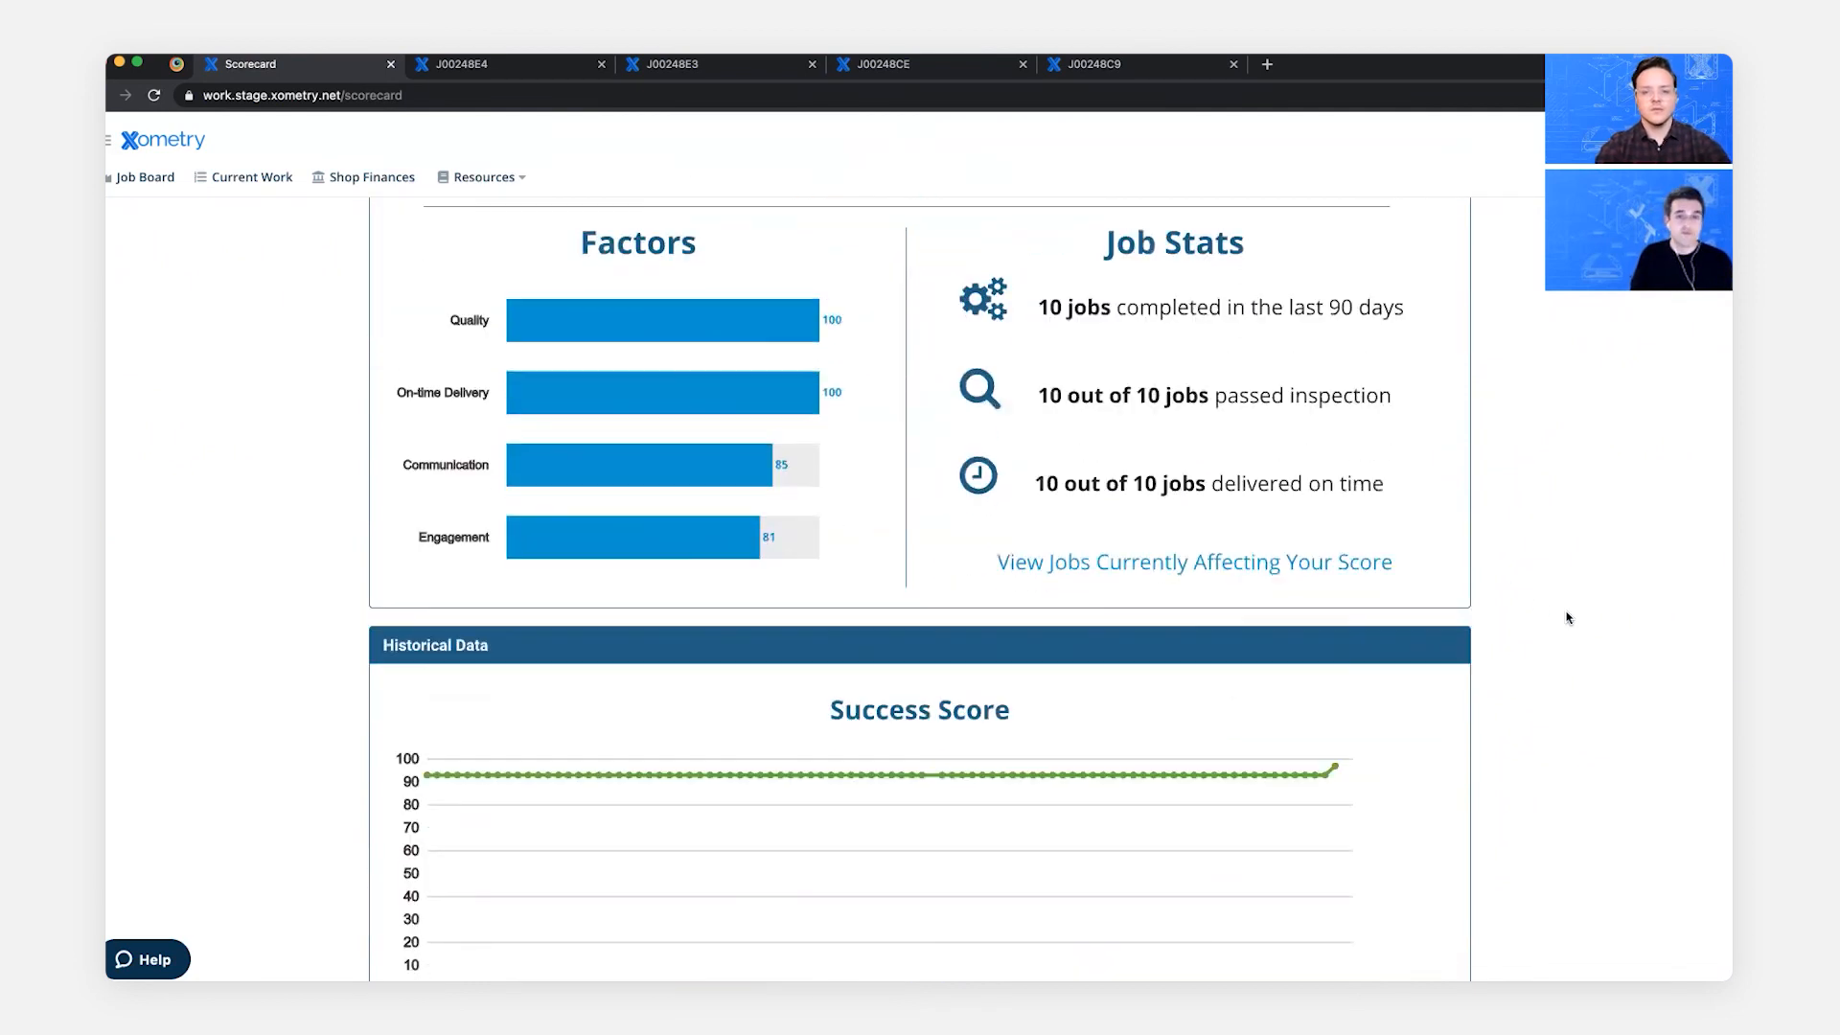
scroll(down, 3)
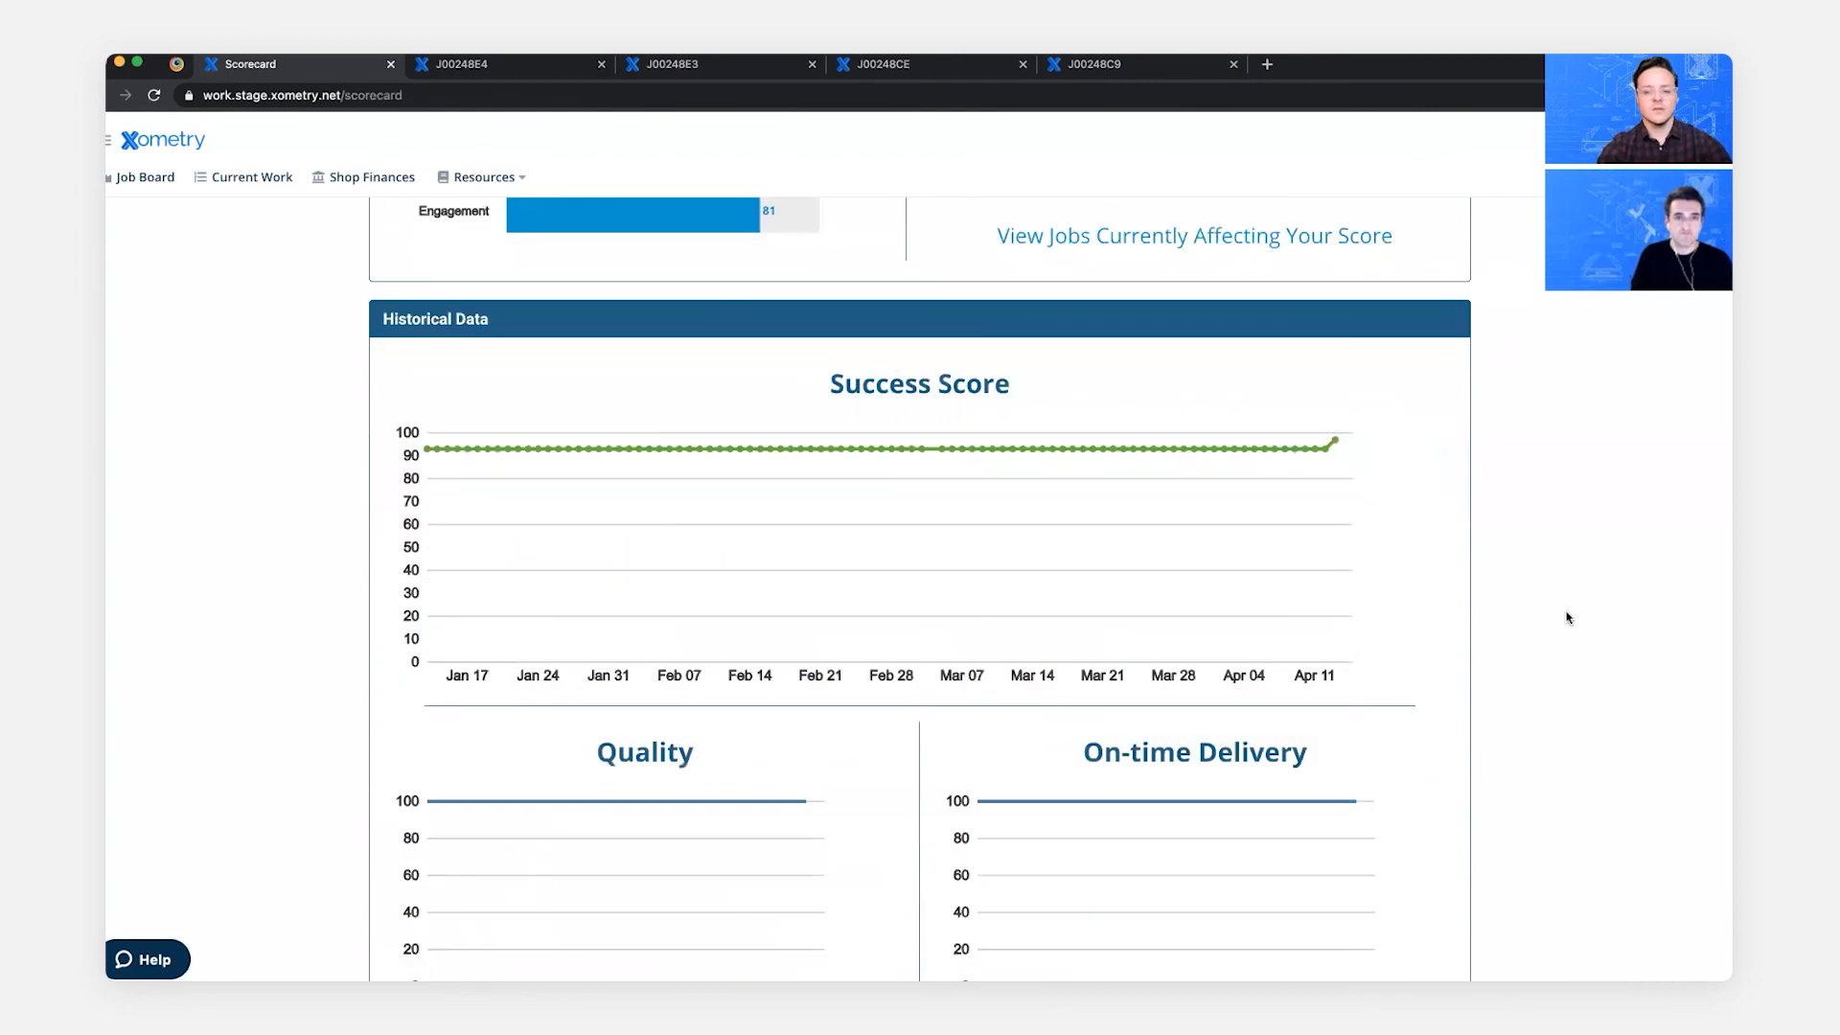
scroll(up, 3)
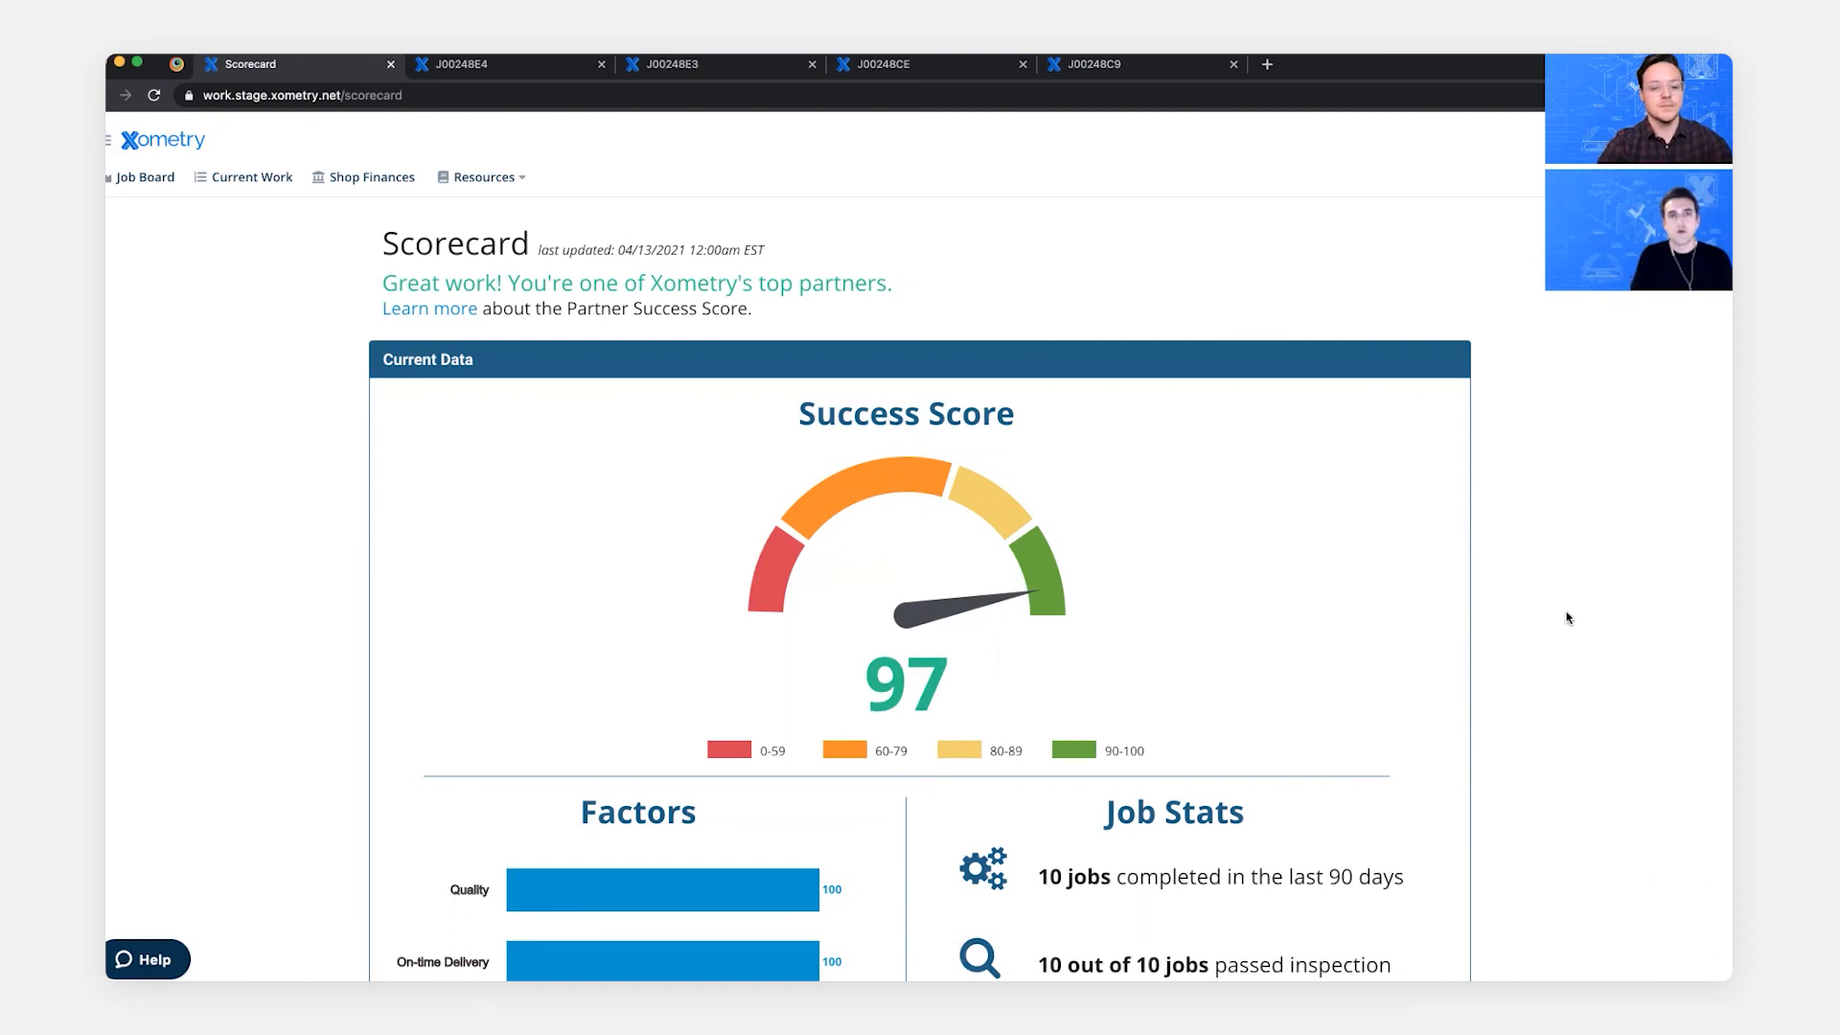
mouse_move(291, 345)
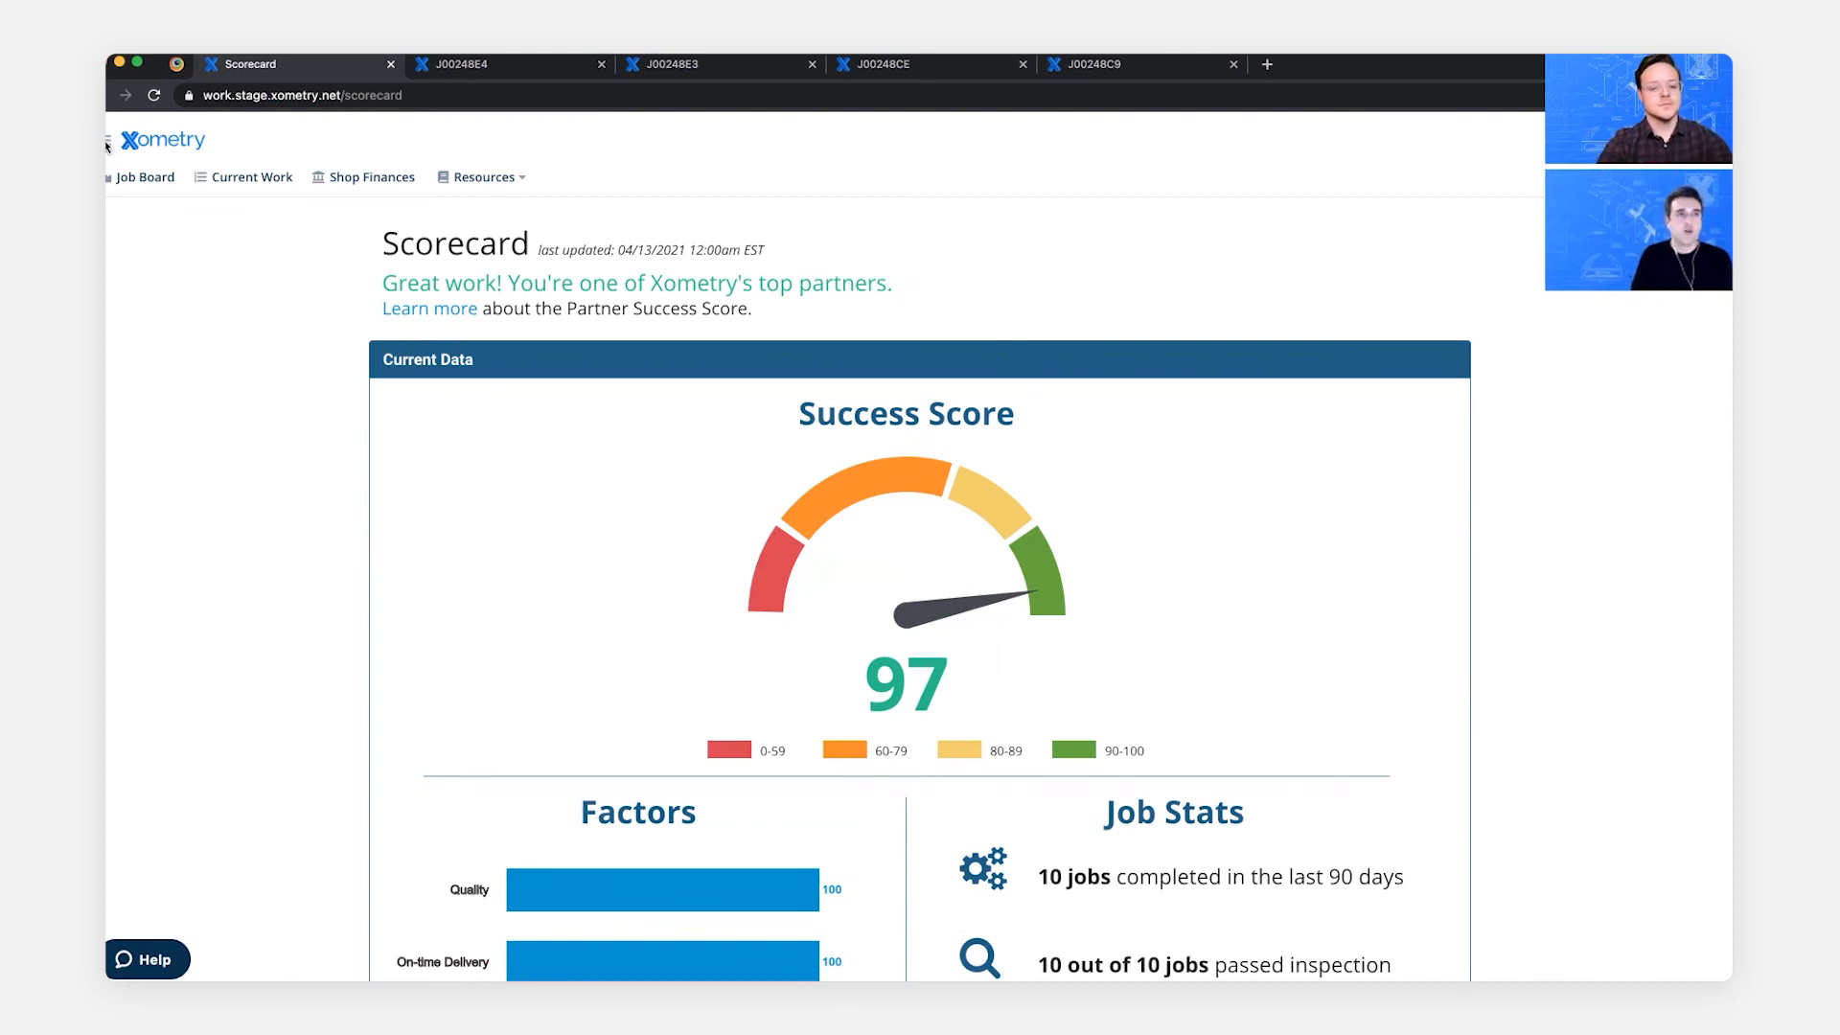
- Review the Partner Account page, then return to the Job Board with no new offers
click(108, 140)
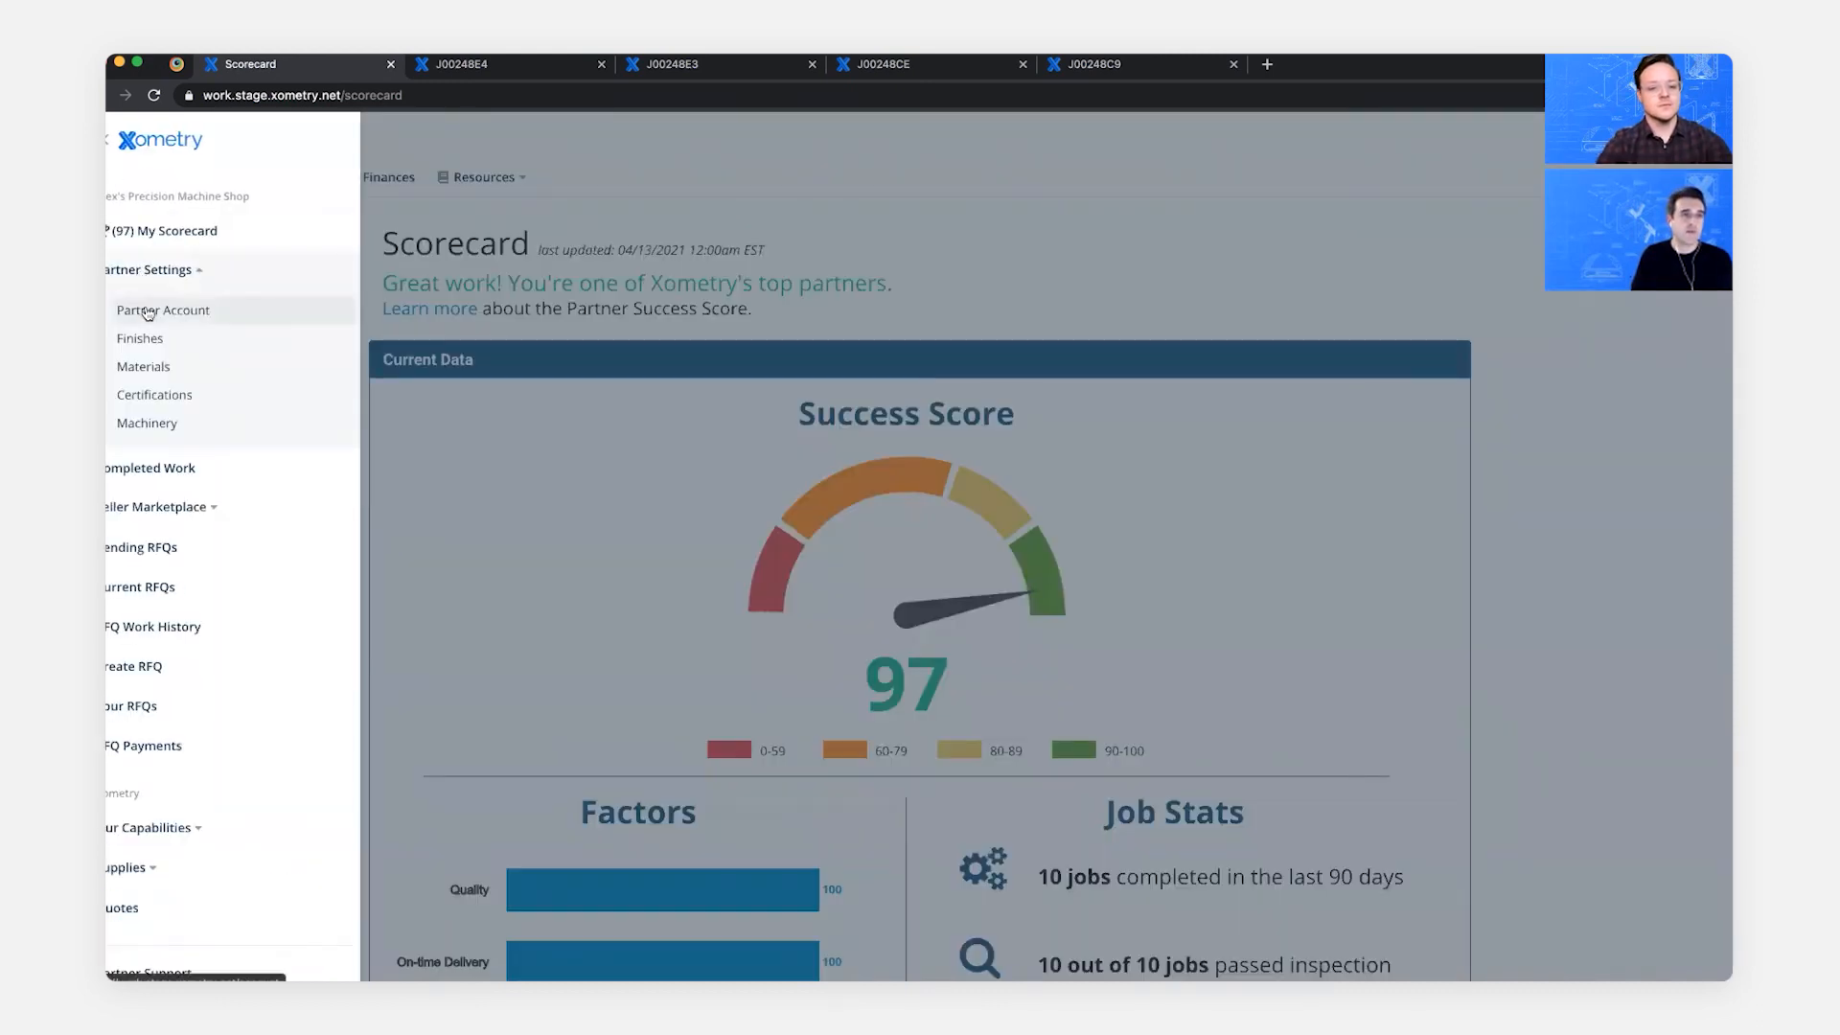
click(163, 311)
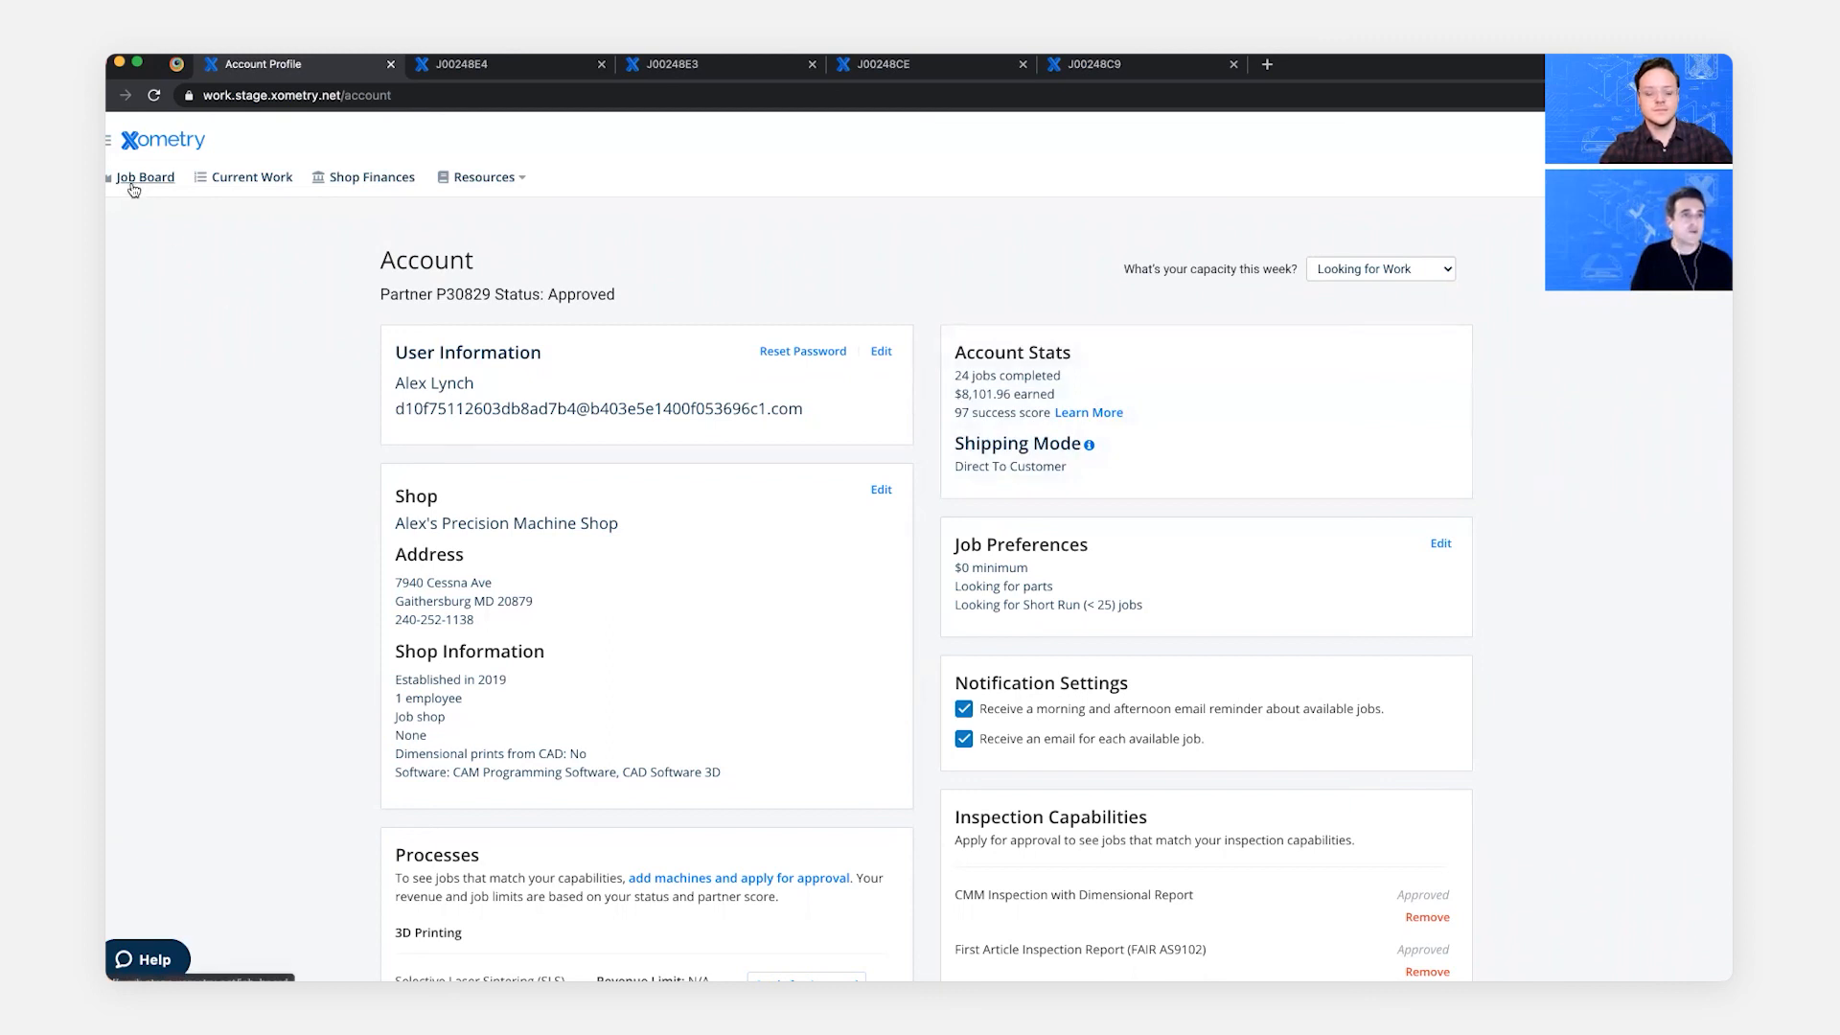
click(143, 177)
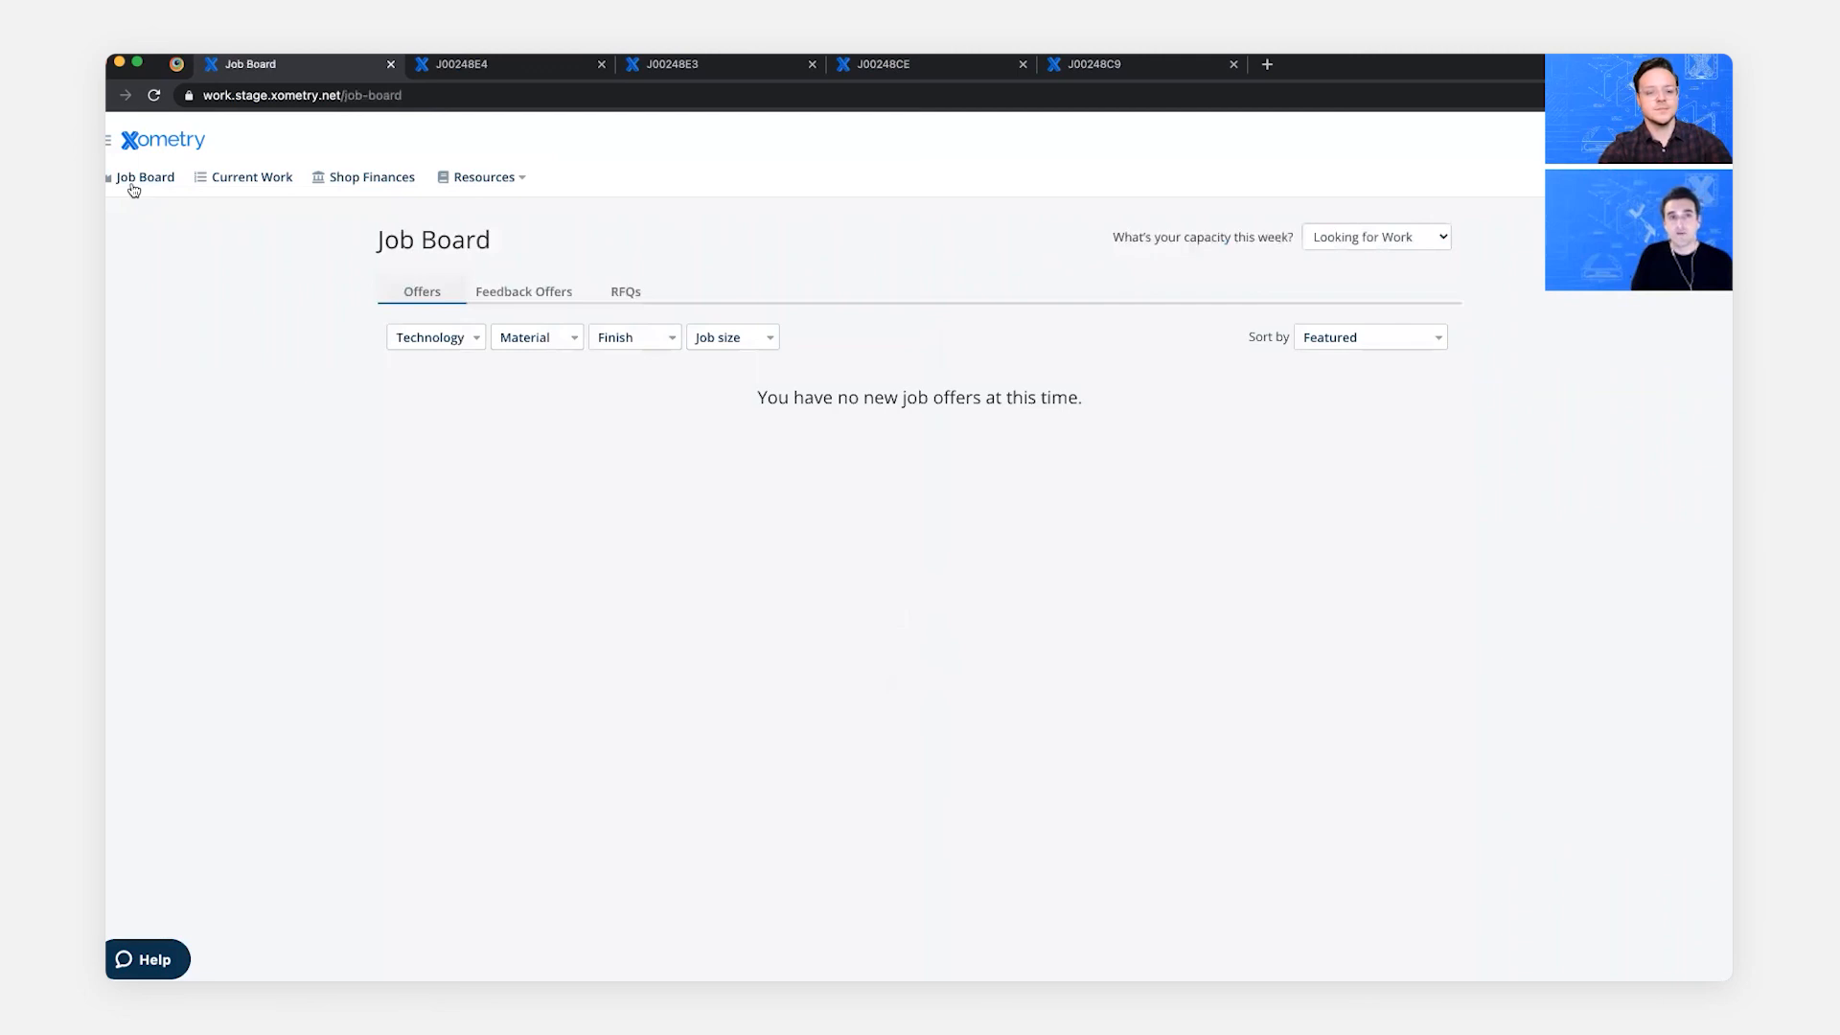
- Show the Job Board's Feedback Offers list with J00248E3 and J00248C9
click(523, 291)
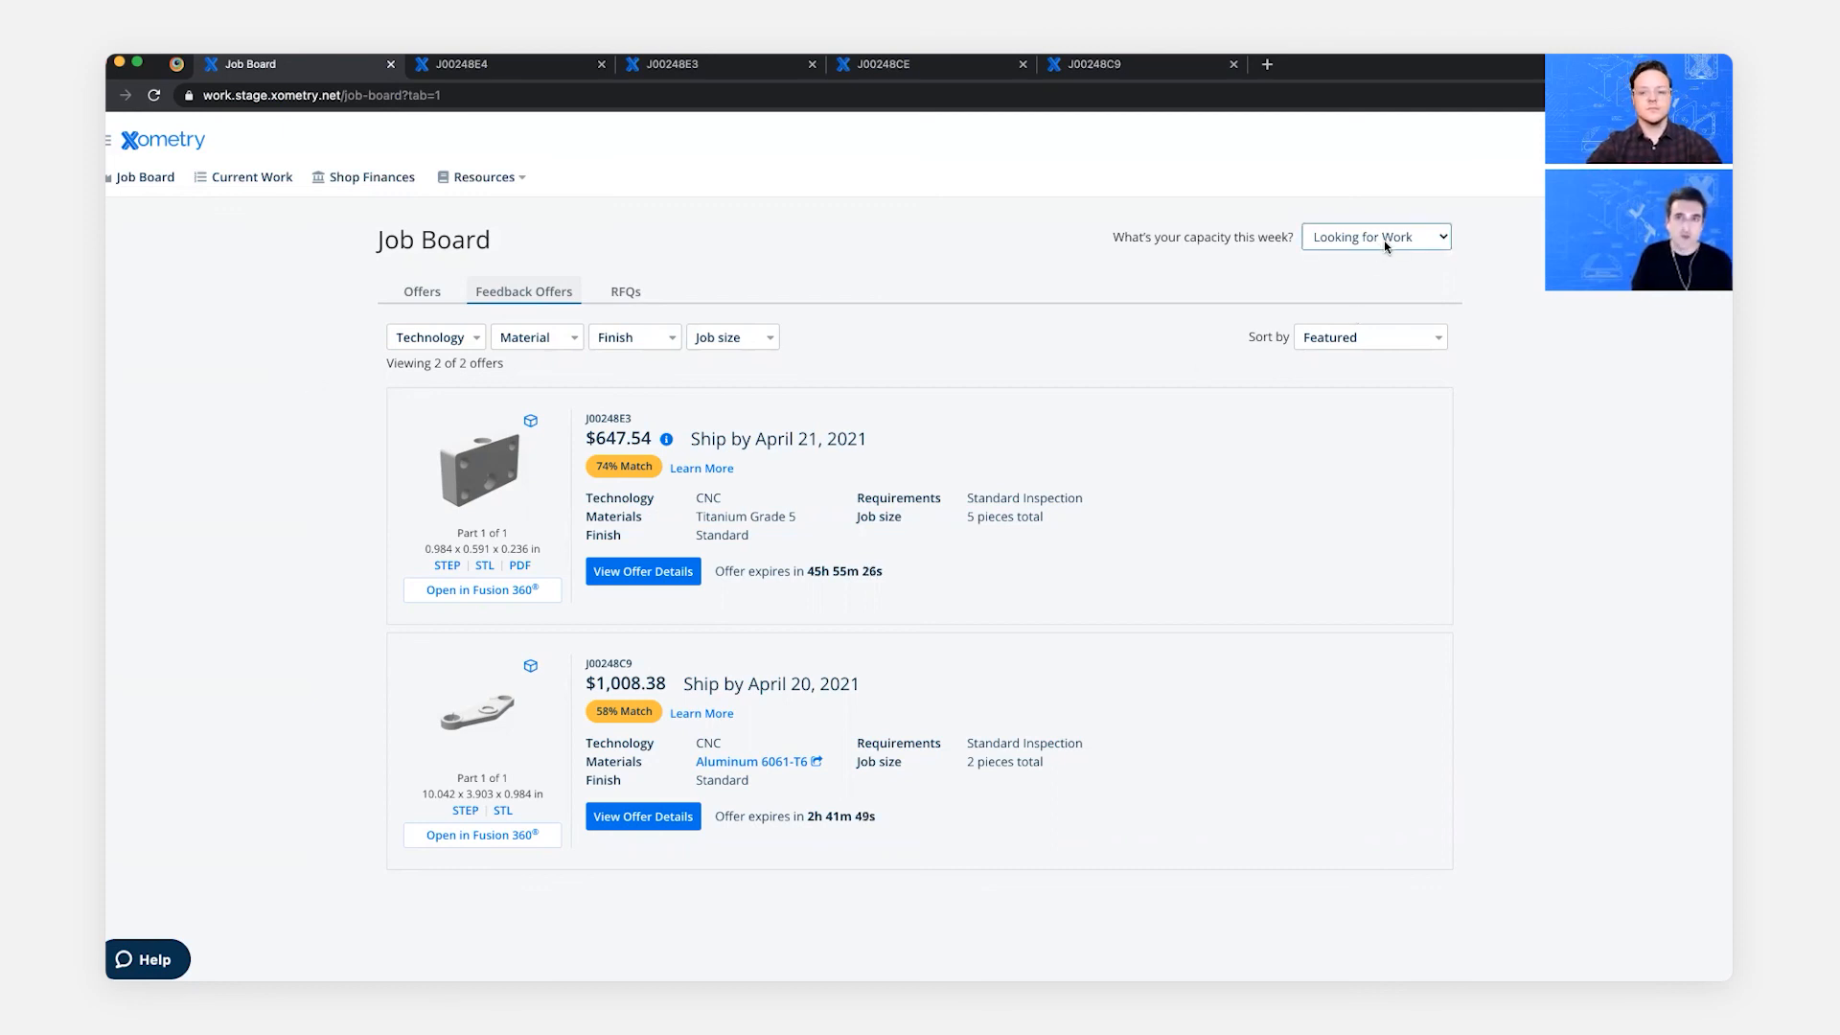
click(1376, 235)
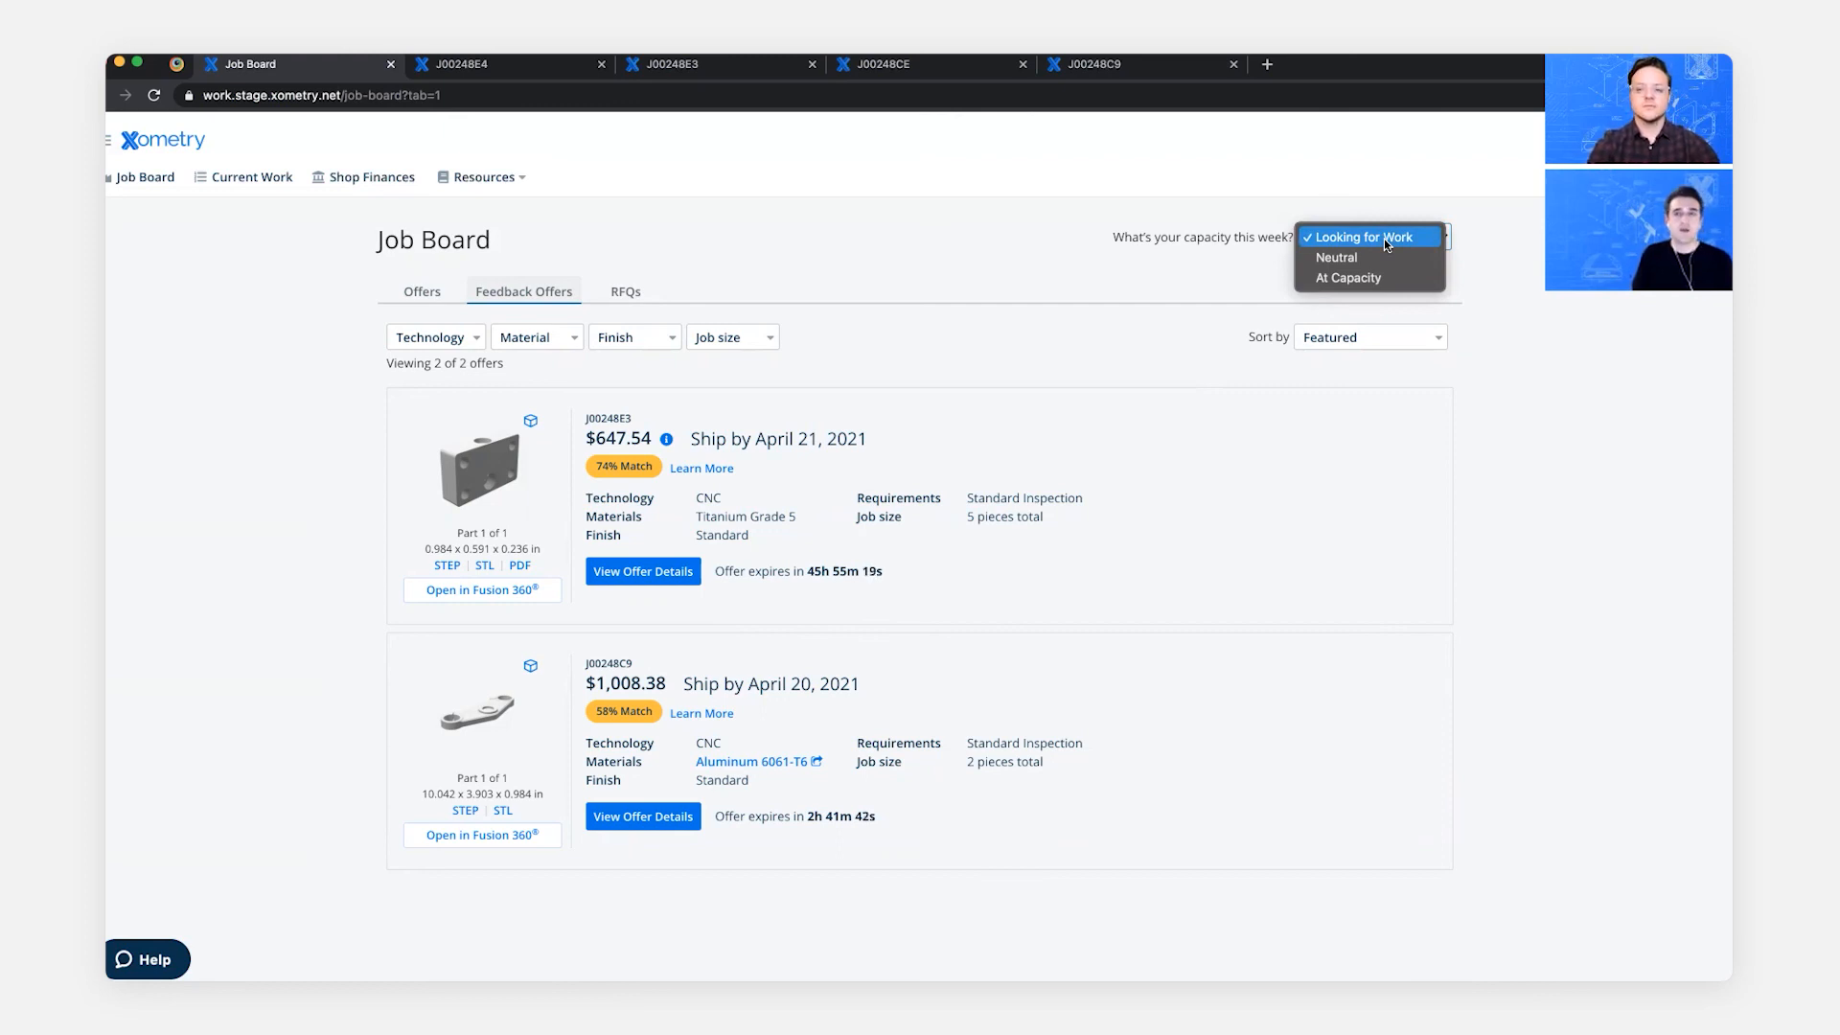
mouse_move(1518, 280)
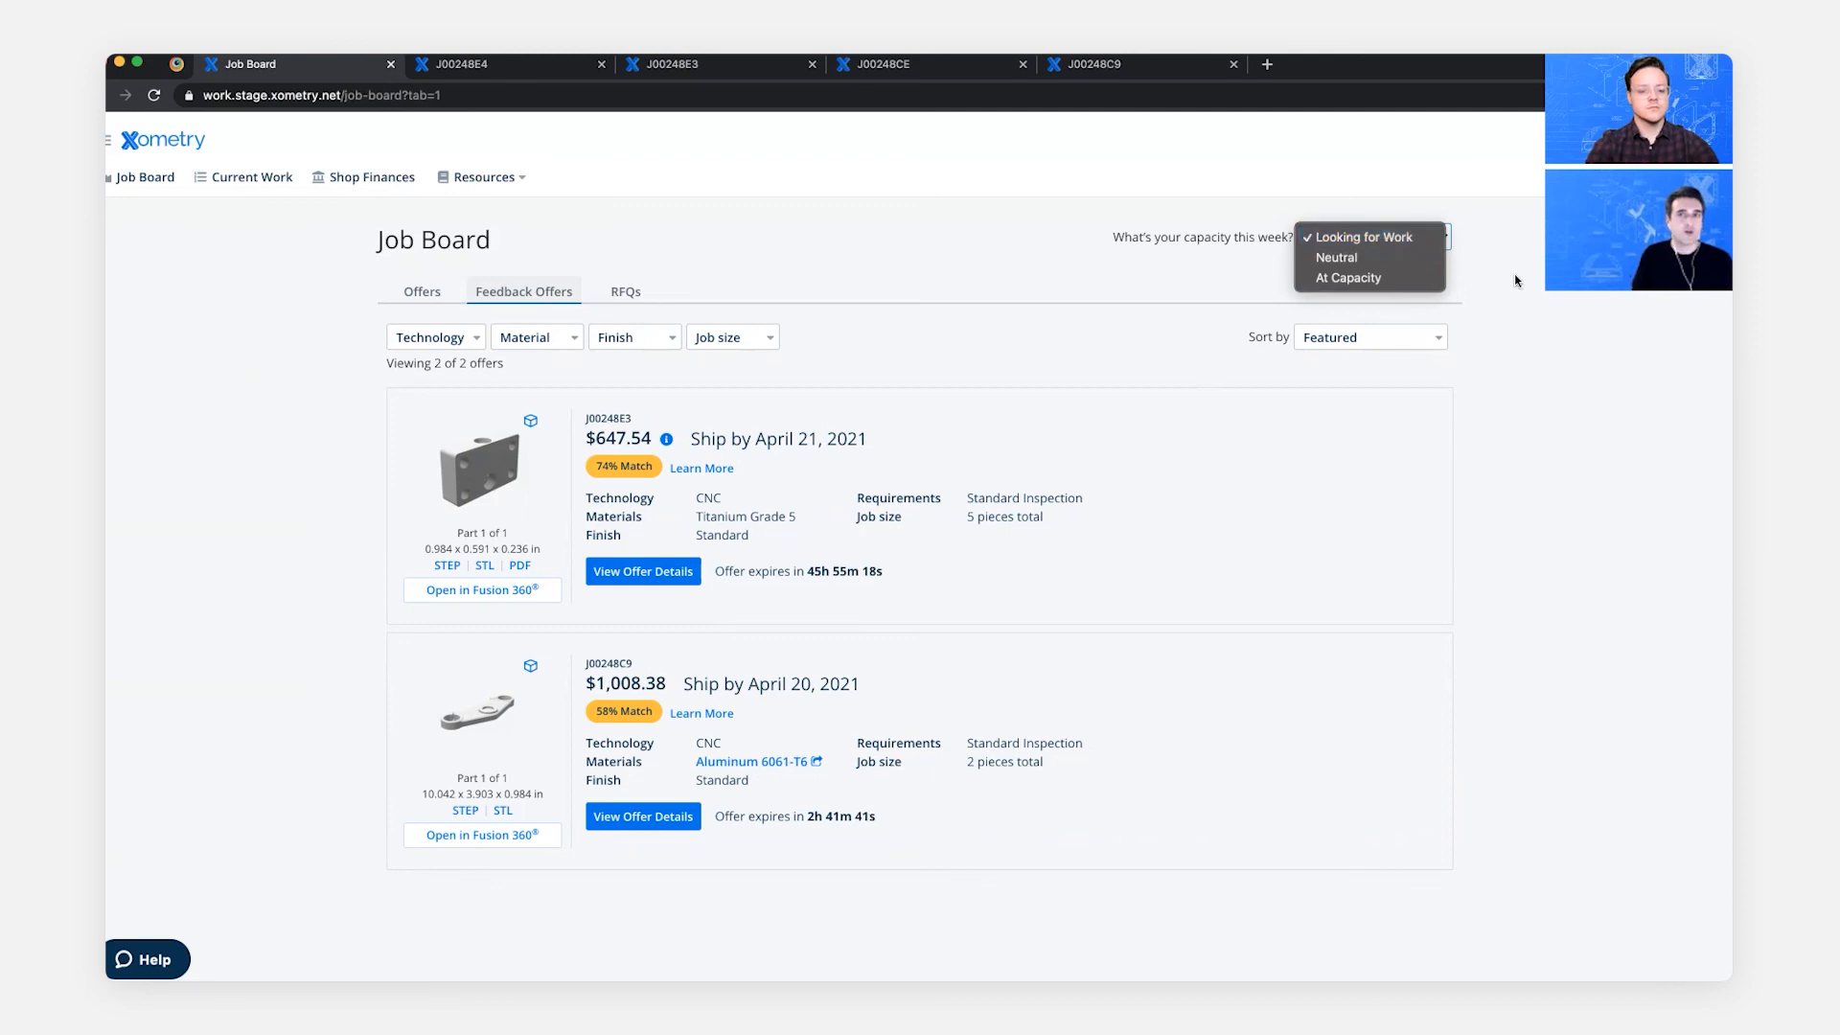
click(1362, 236)
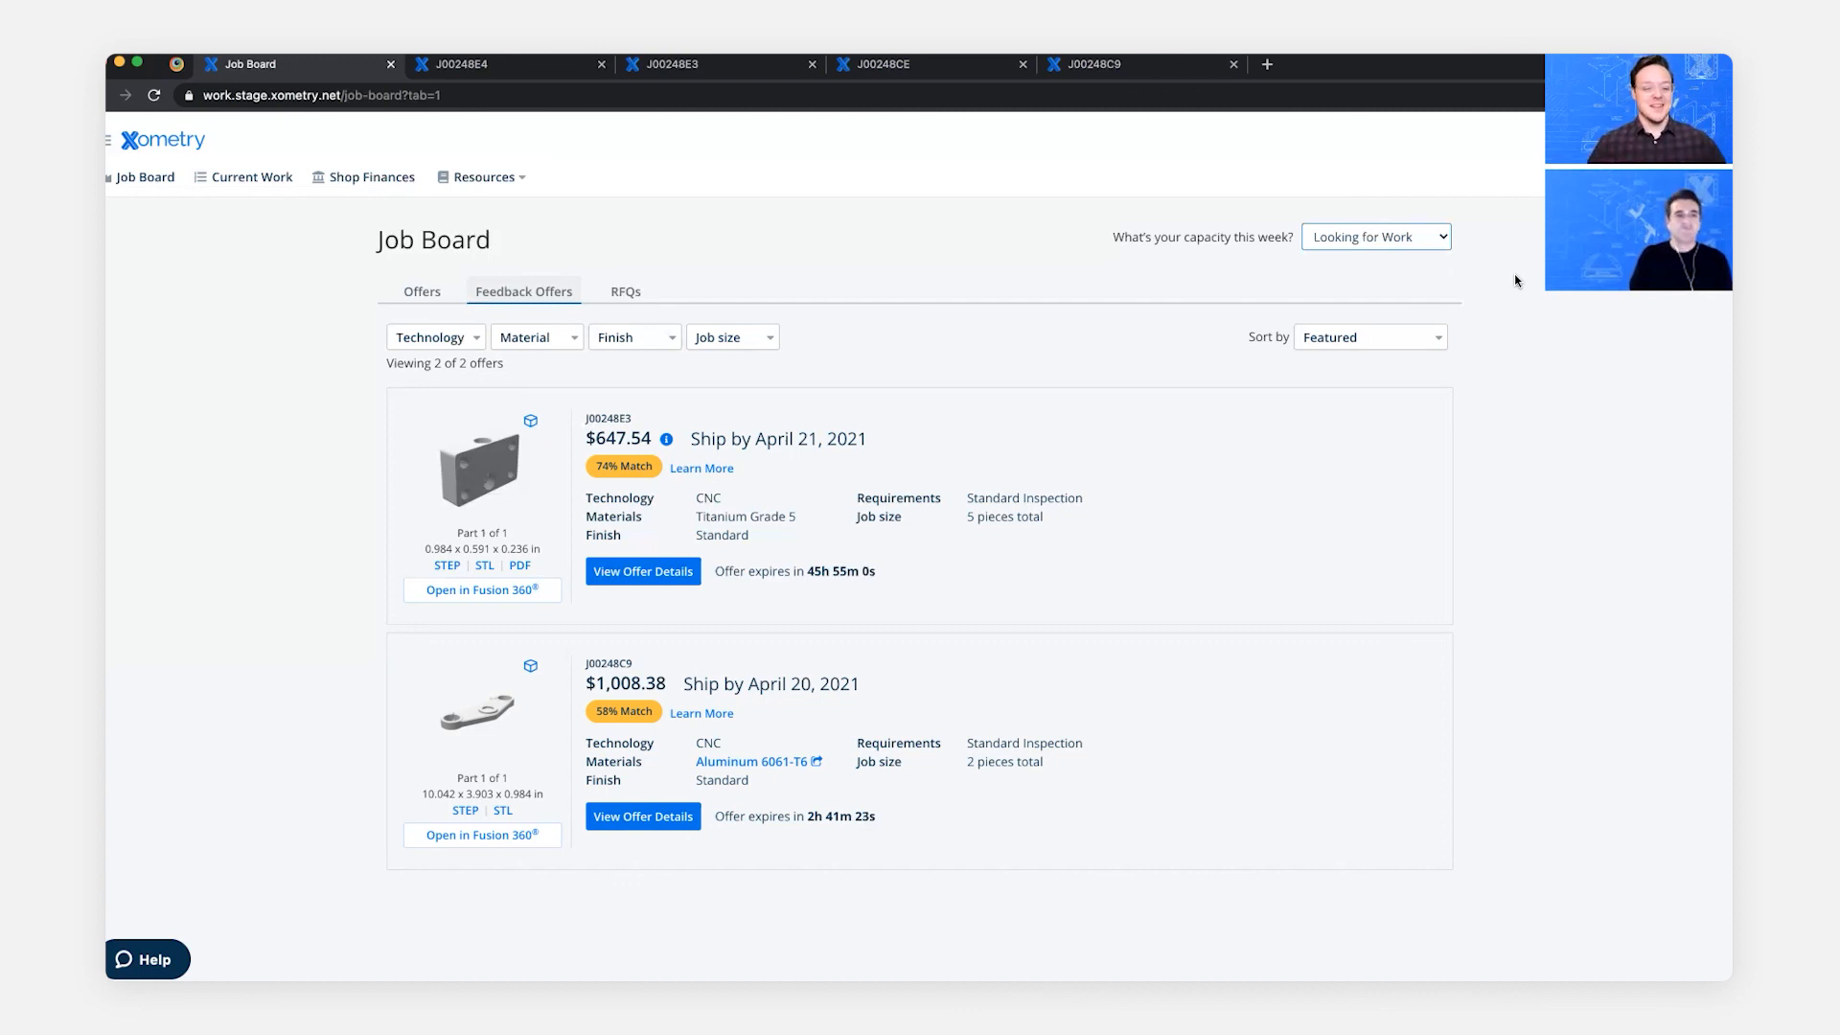
mouse_move(245, 819)
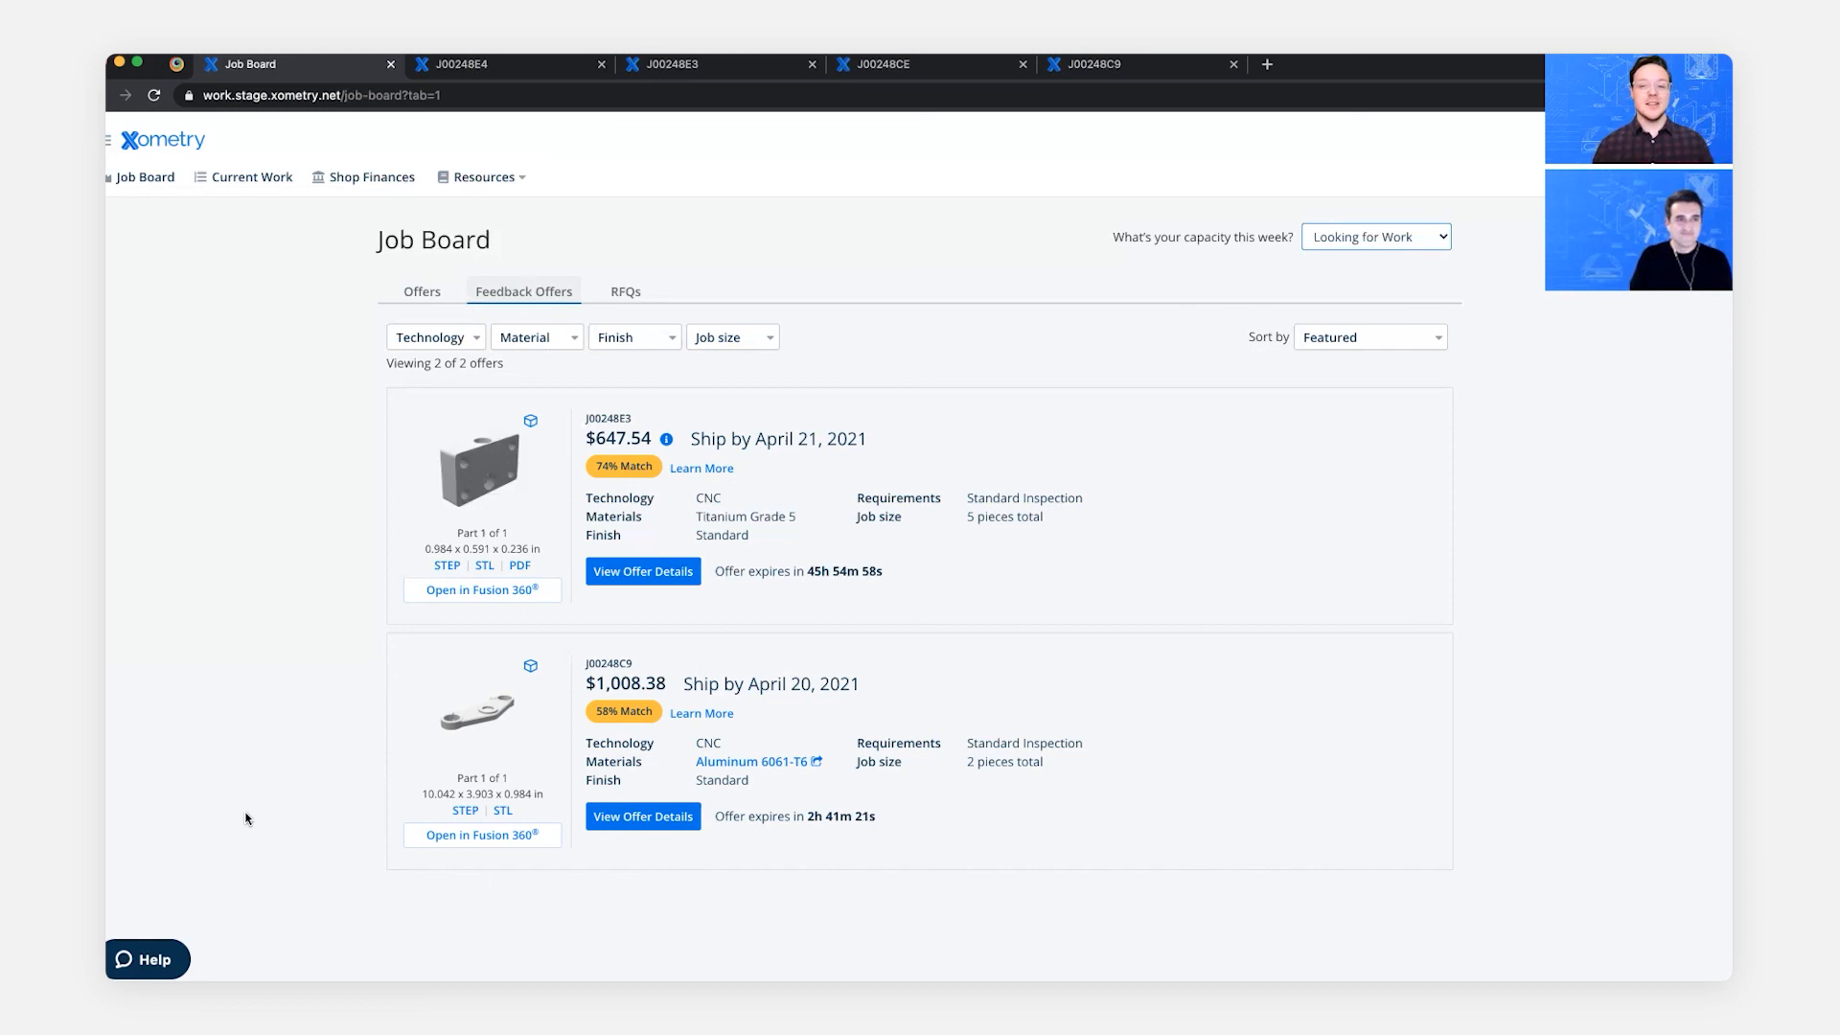